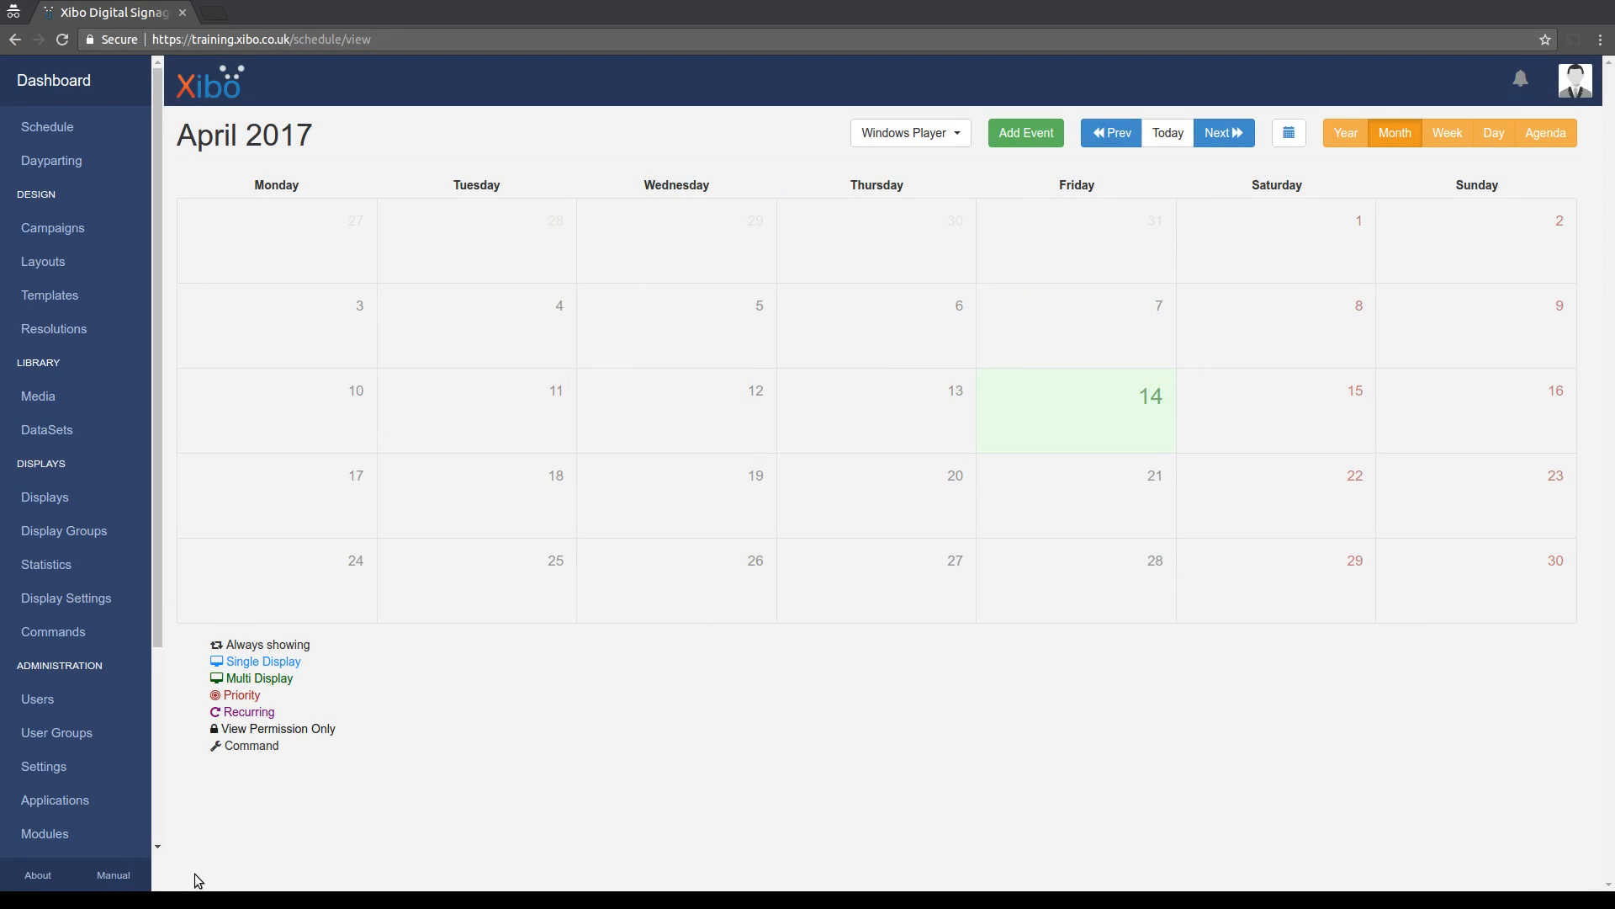
{"action": "mouse_move", "coordinate": [232, 828]}
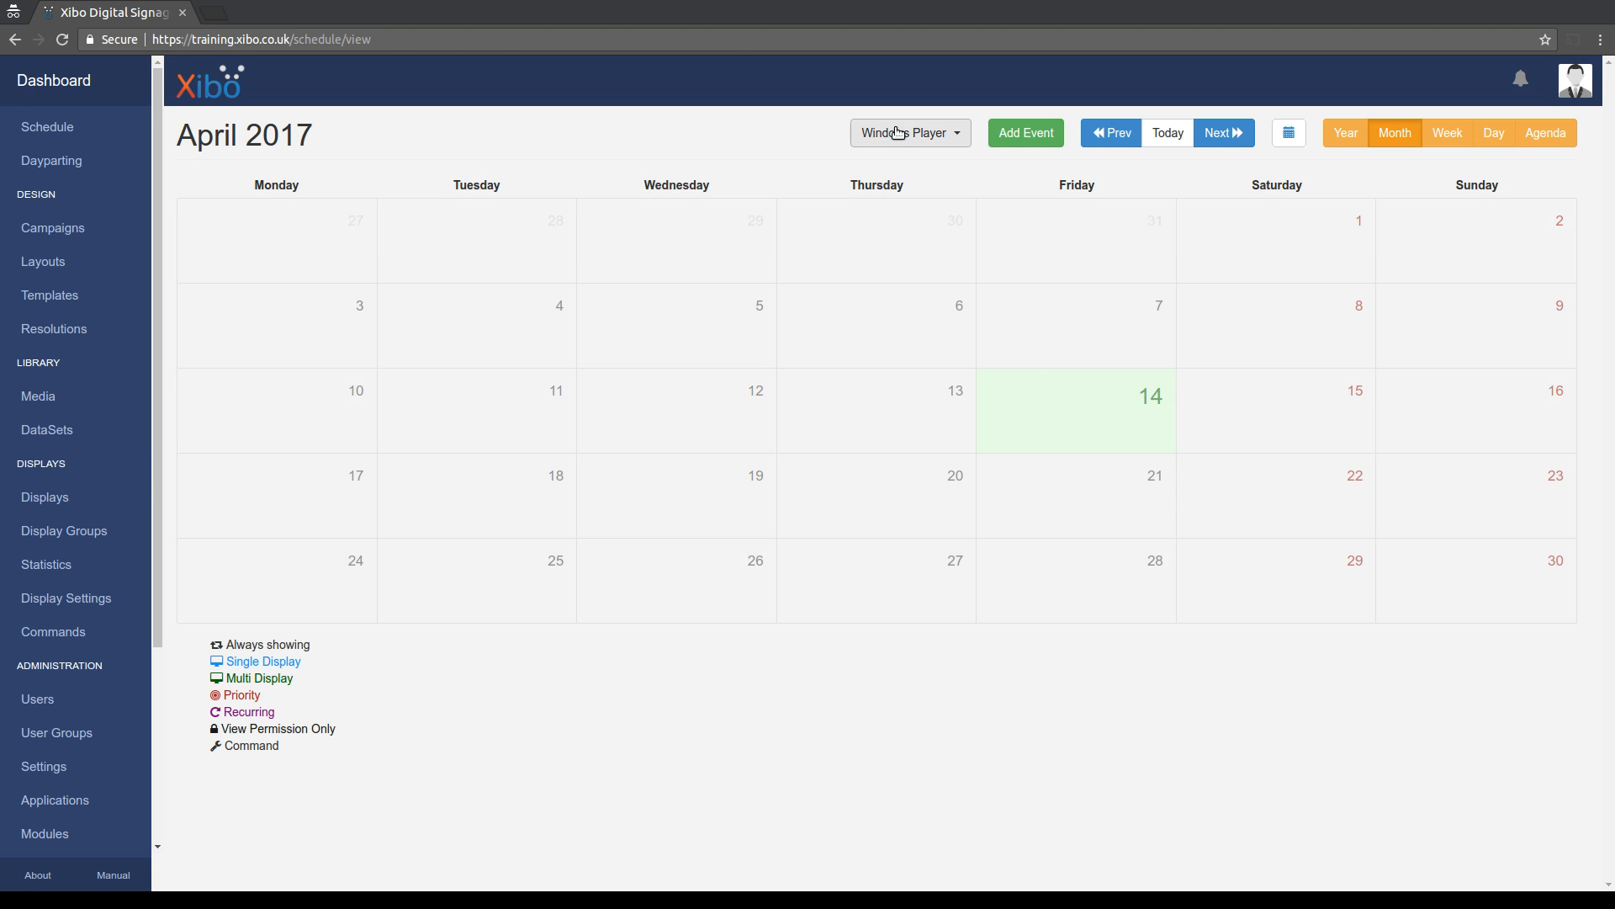
{"action": "mouse_move", "coordinate": [939, 156]}
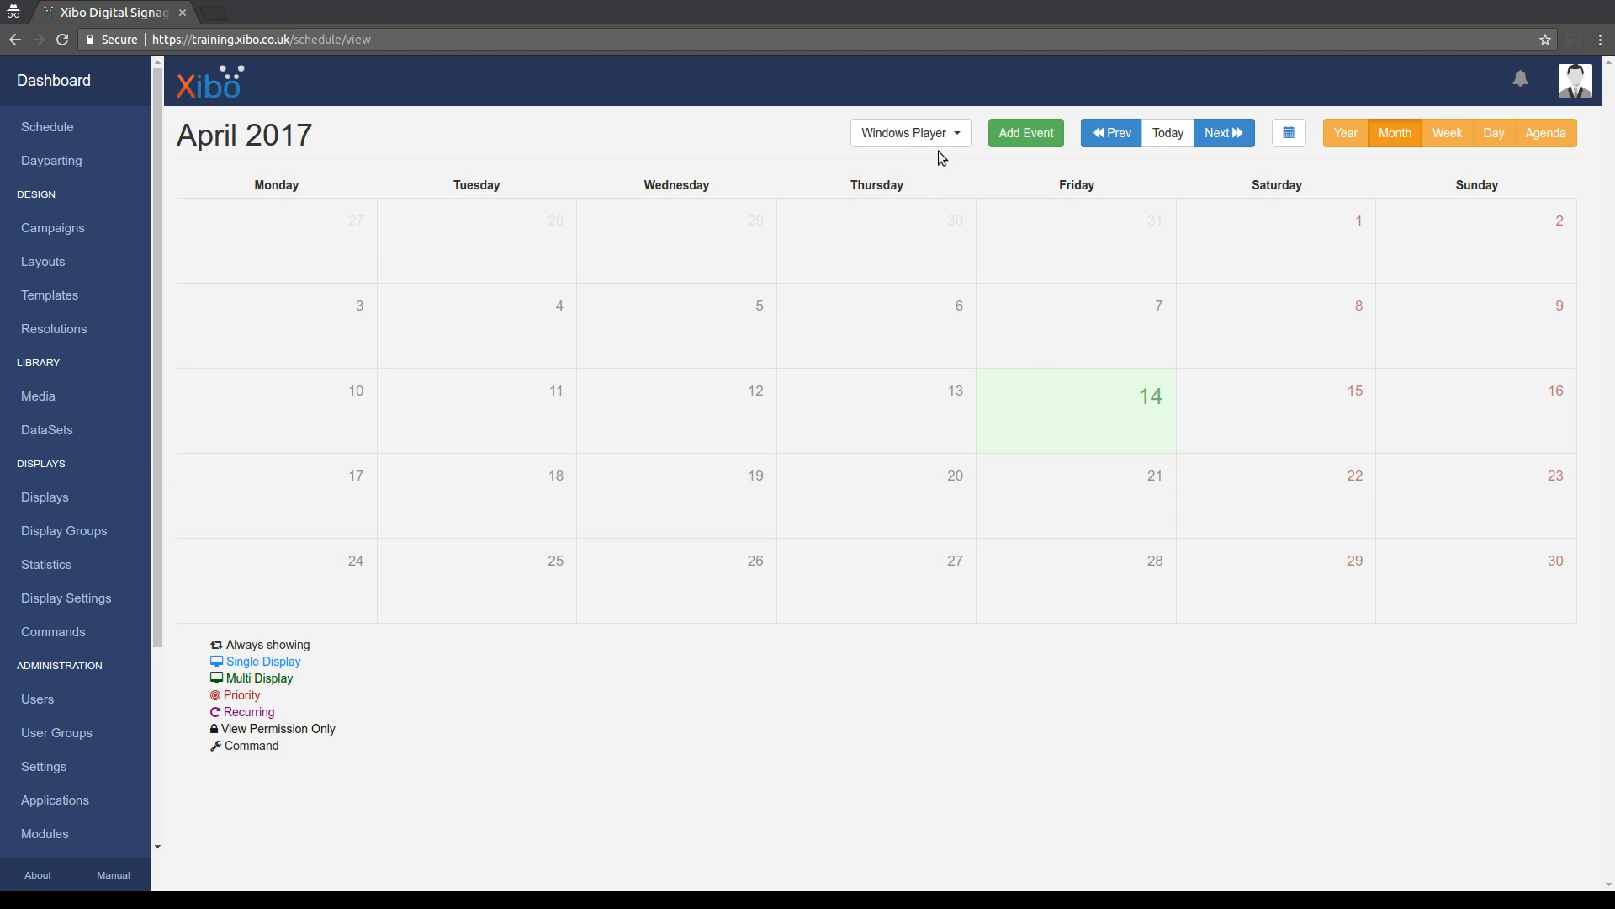
{"action": "mouse_move", "coordinate": [937, 162]}
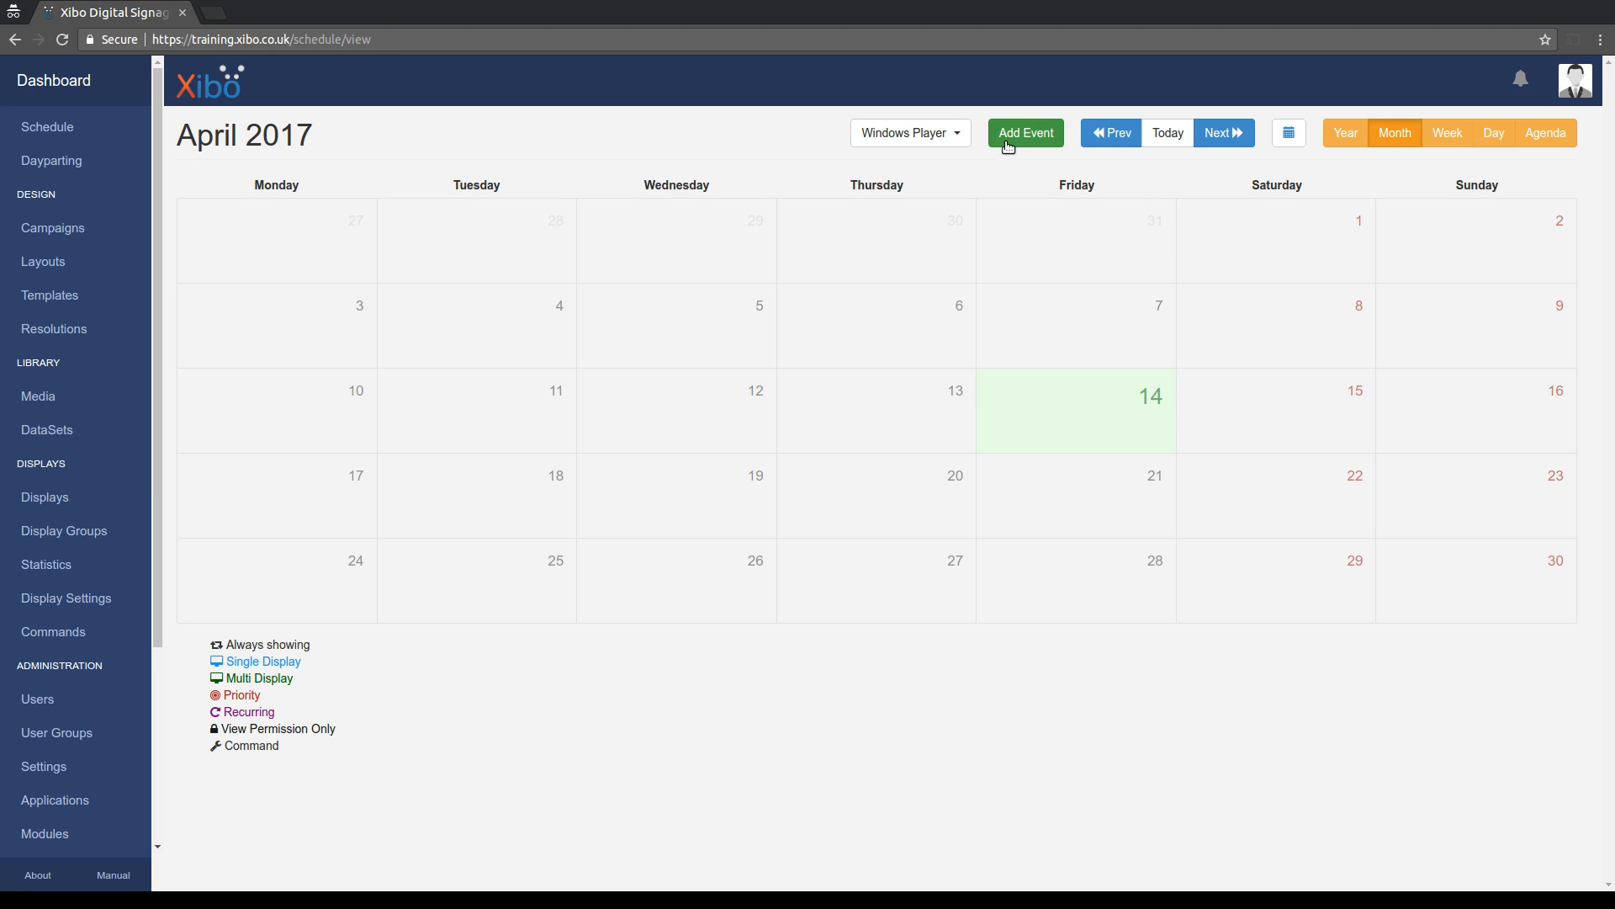
Bring up the Schedule Event form for Windows Player and review its General fields.
{"action": "left_click", "coordinate": [1024, 133]}
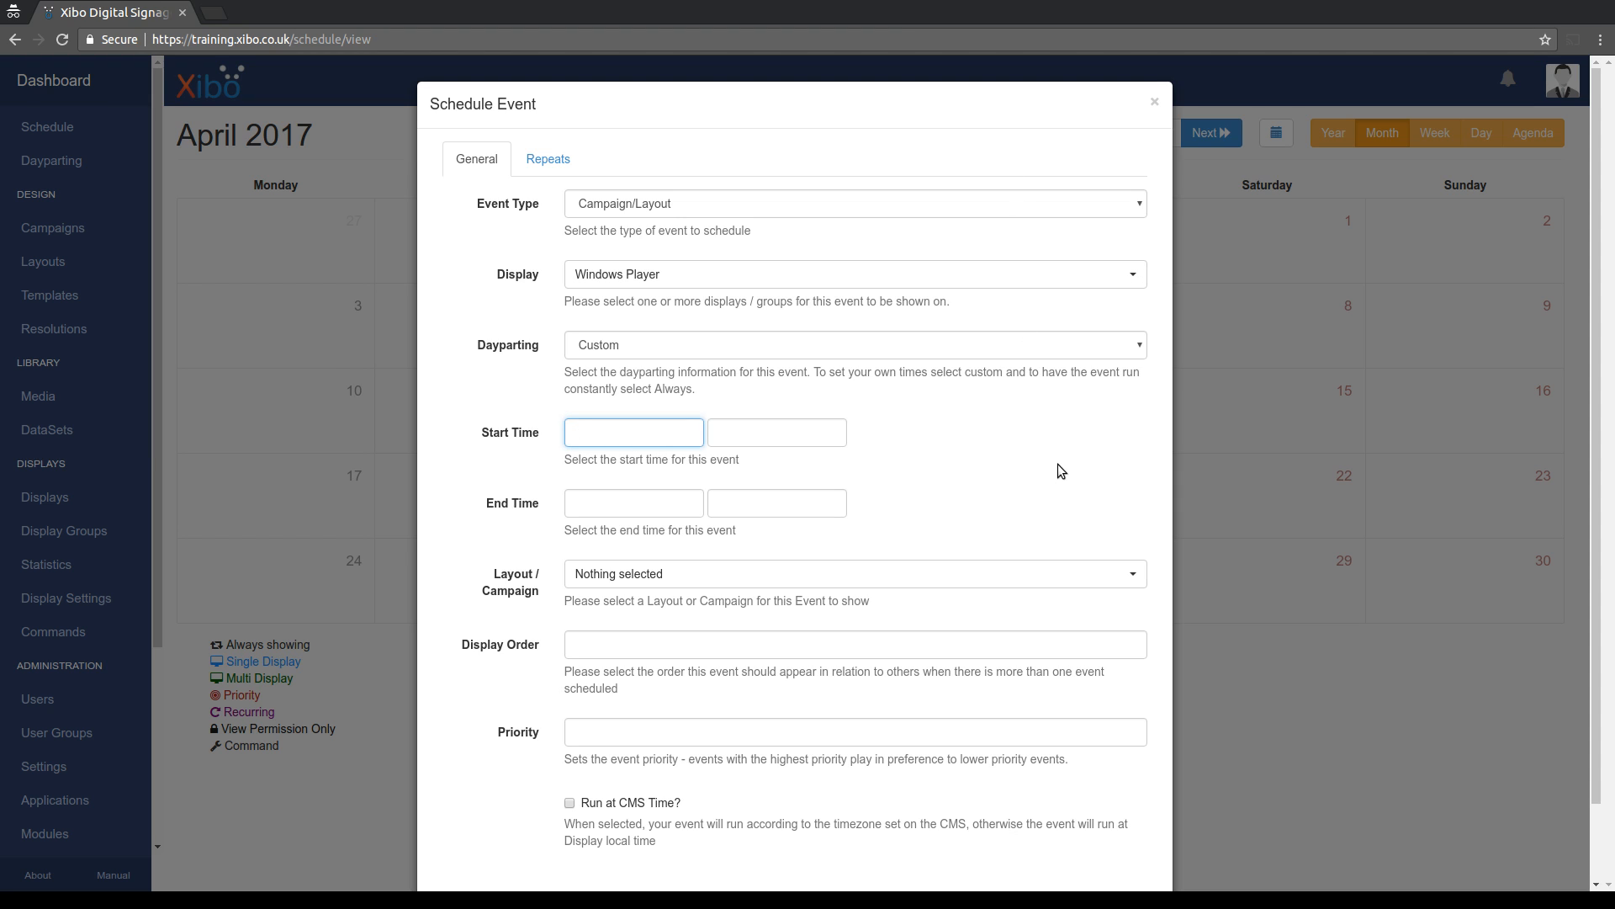
{"action": "left_click", "coordinate": [633, 432]}
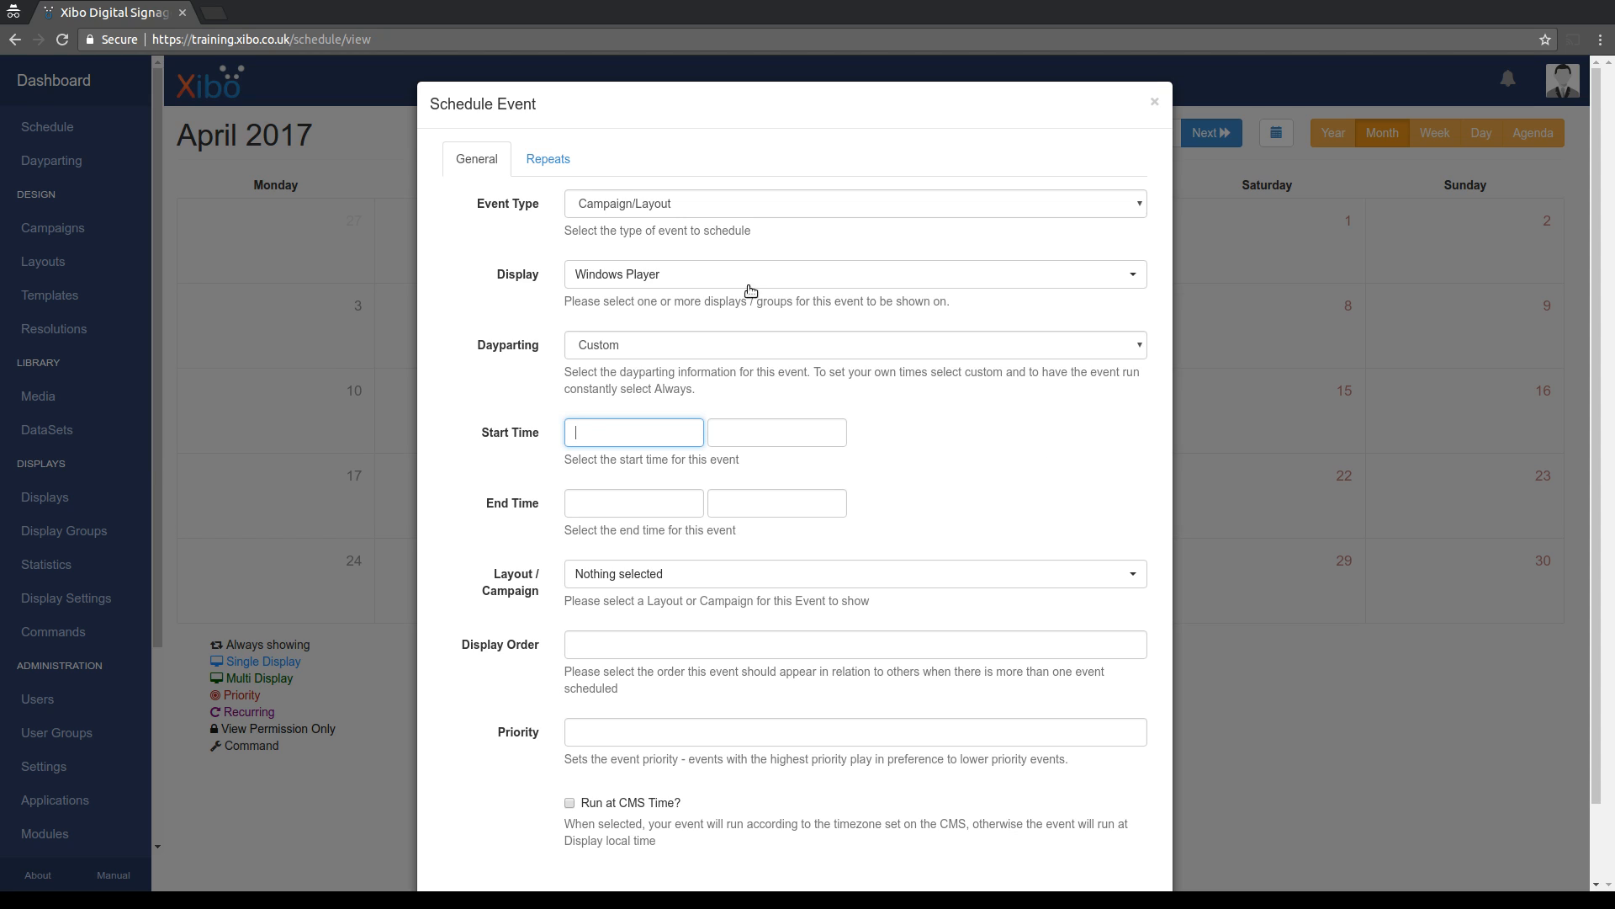
{"action": "left_click", "coordinate": [853, 203]}
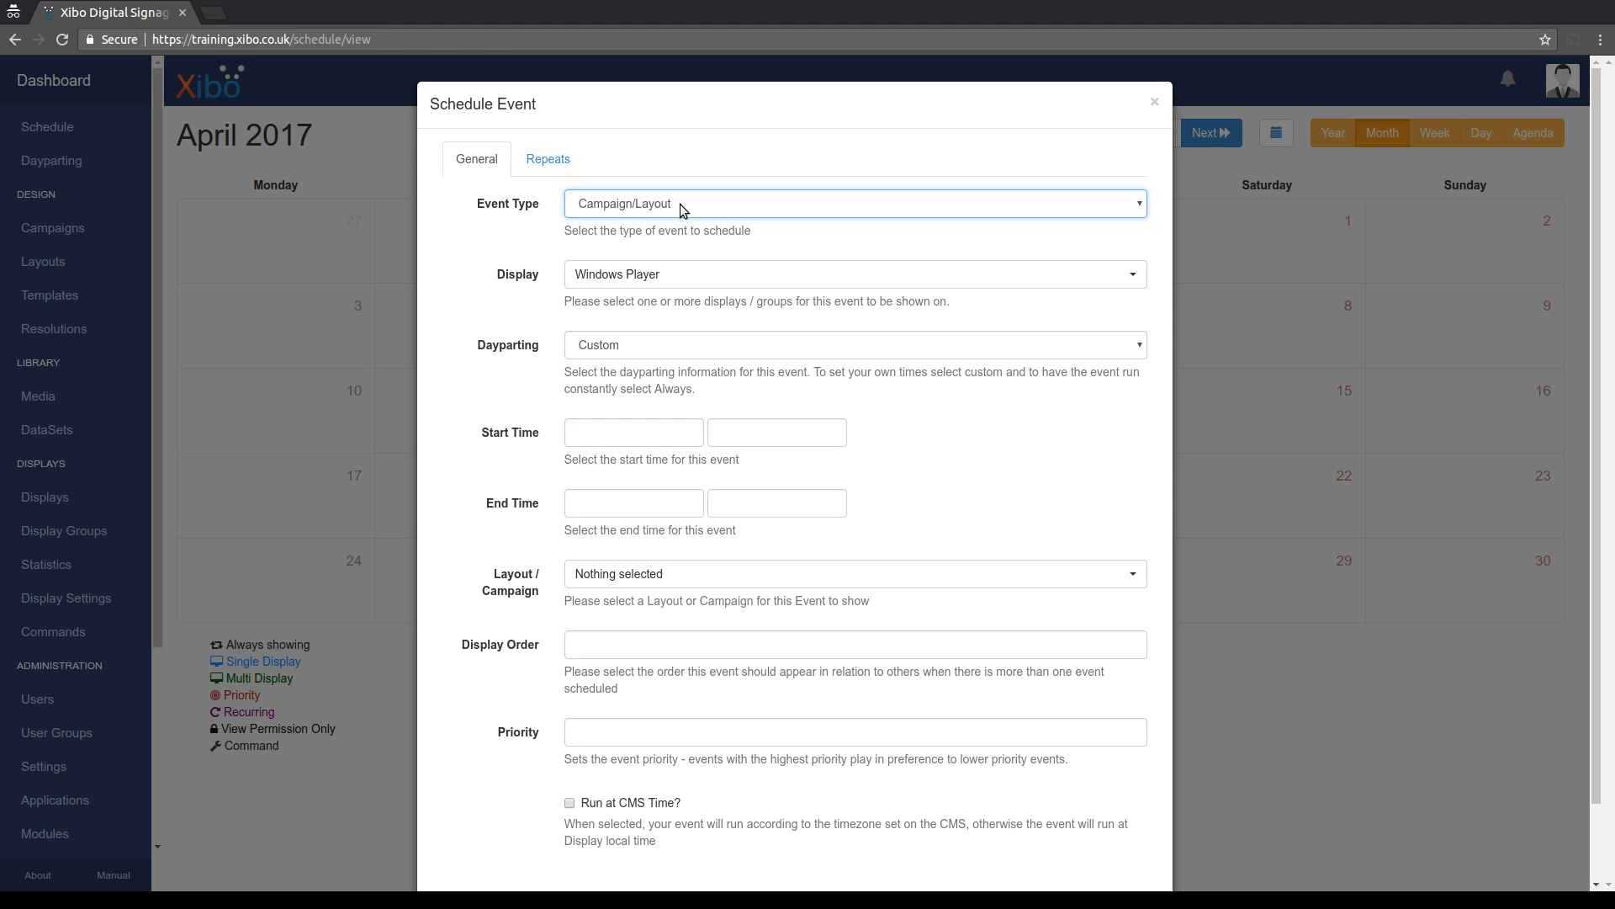
{"action": "mouse_move", "coordinate": [663, 222]}
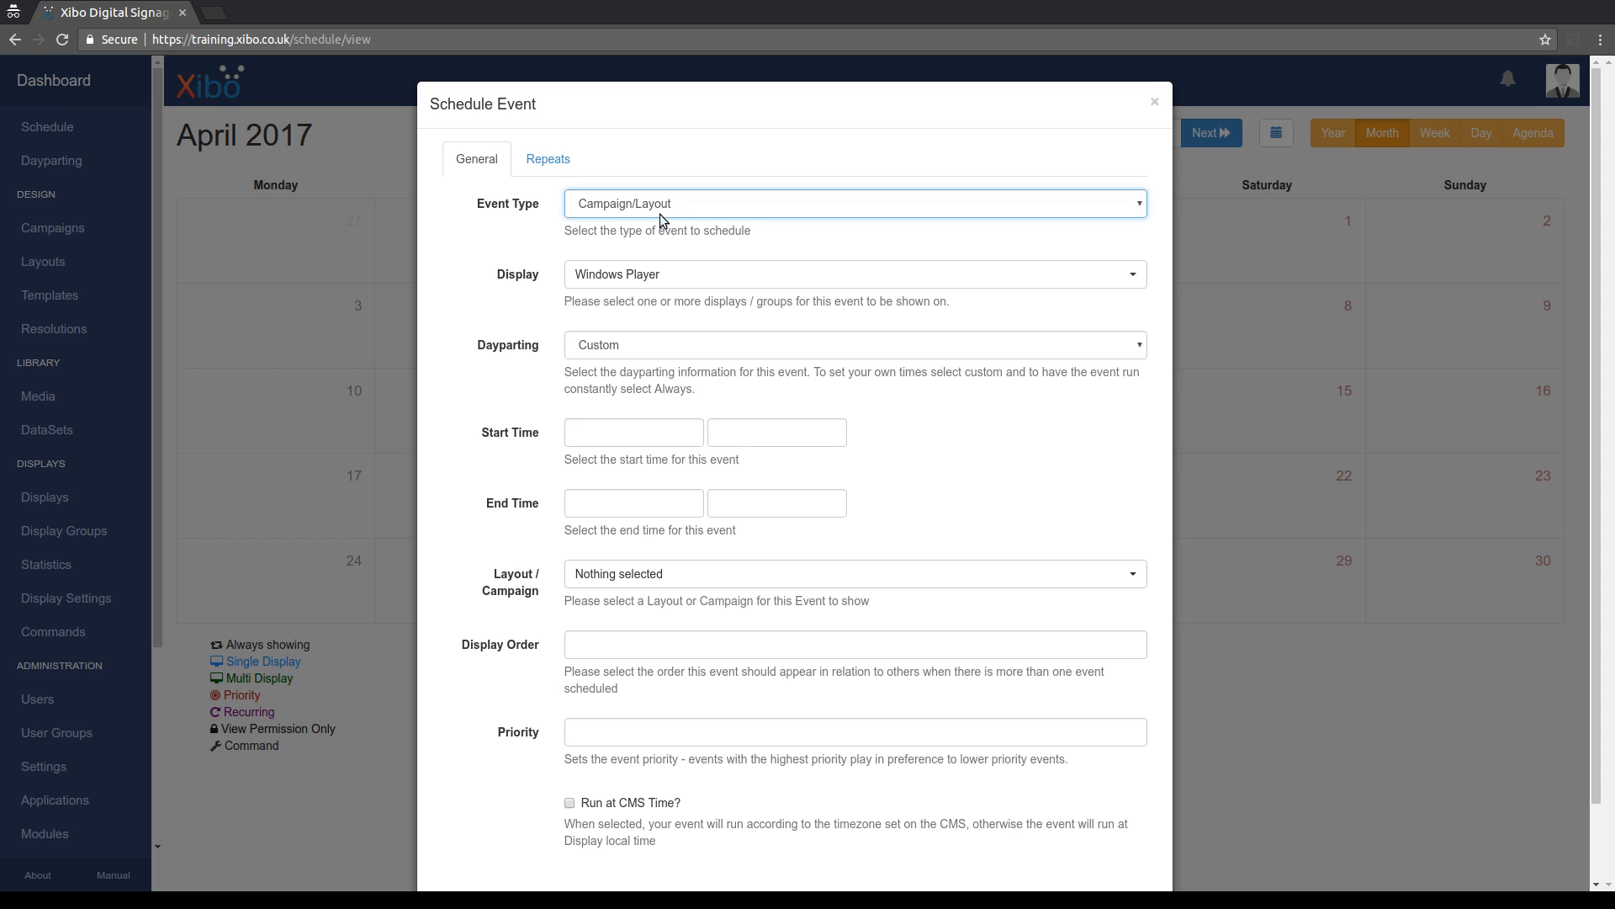
{"action": "mouse_move", "coordinate": [644, 251]}
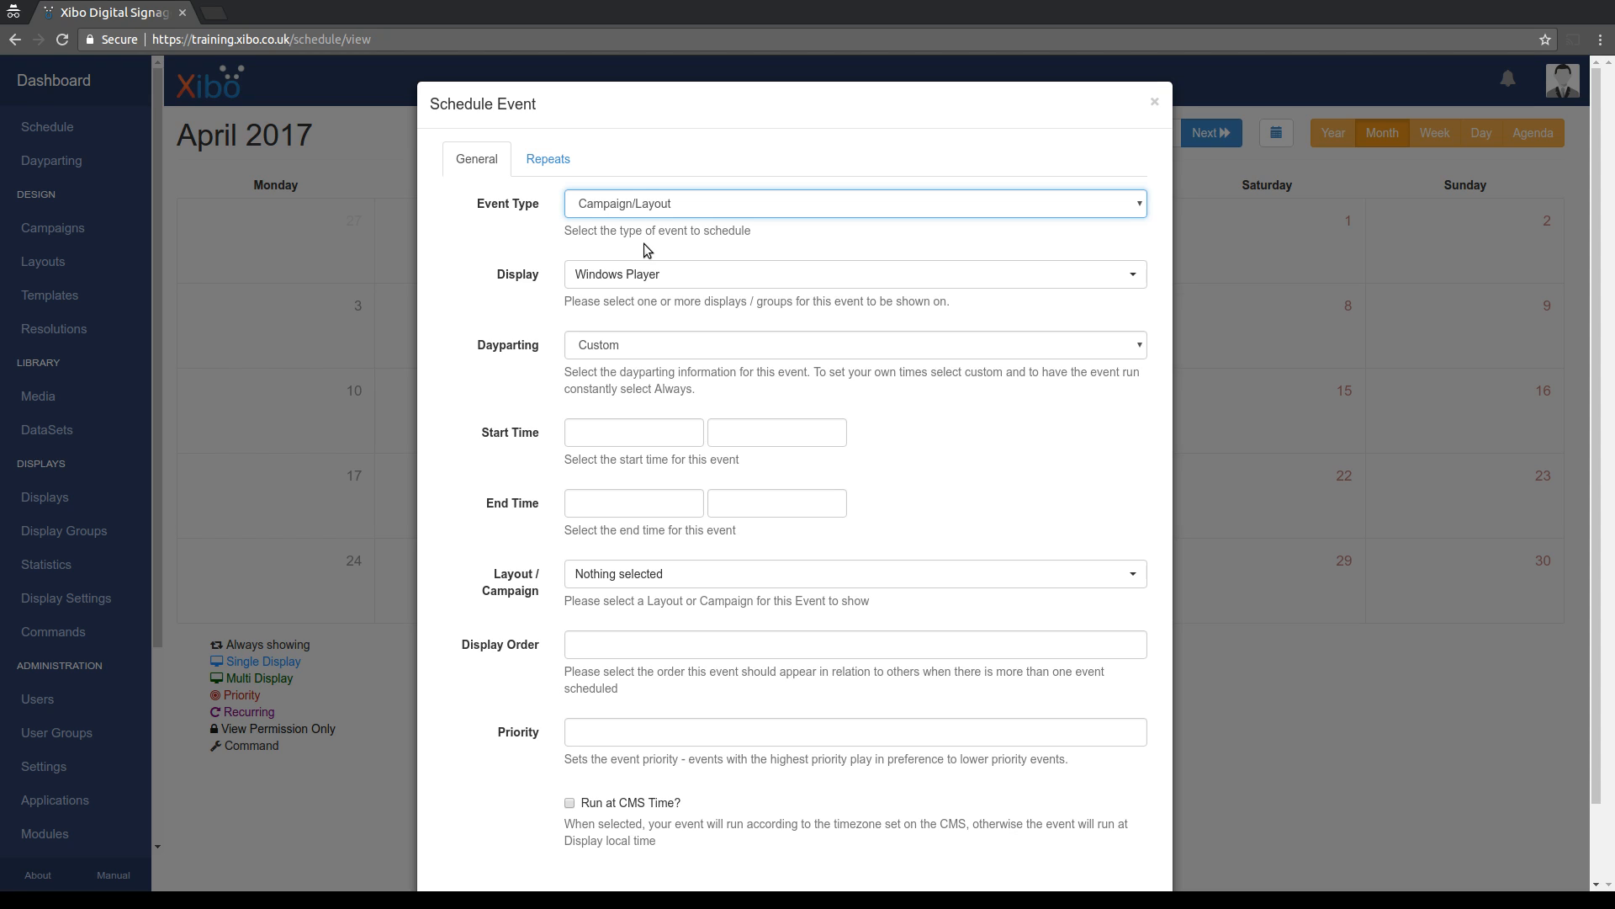
{"action": "mouse_move", "coordinate": [669, 255]}
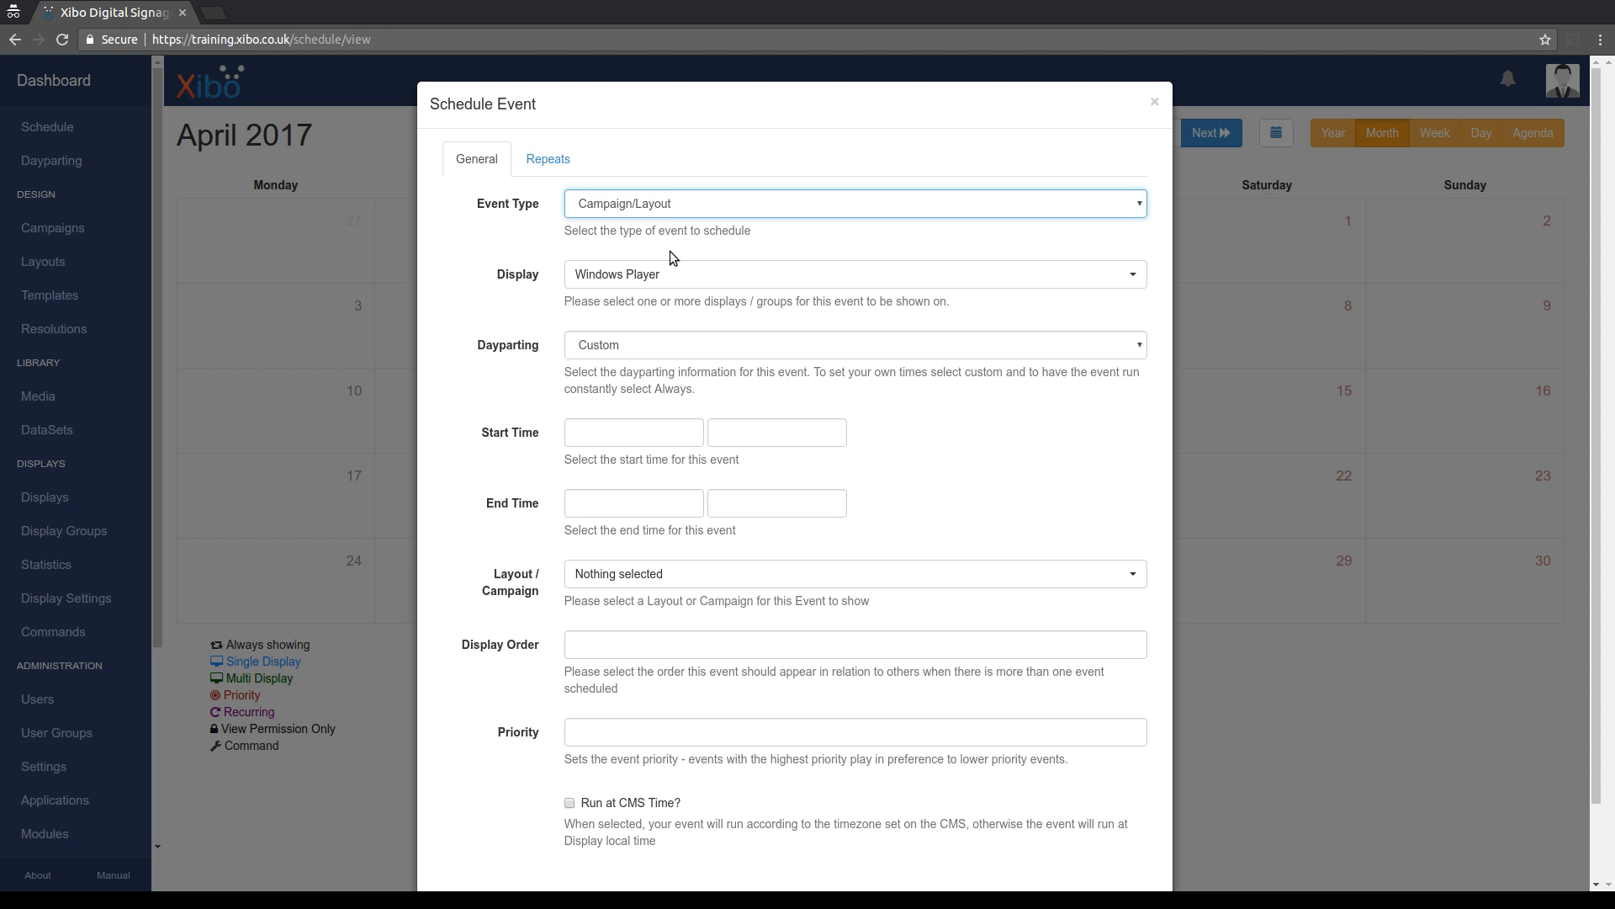
{"action": "mouse_move", "coordinate": [660, 234]}
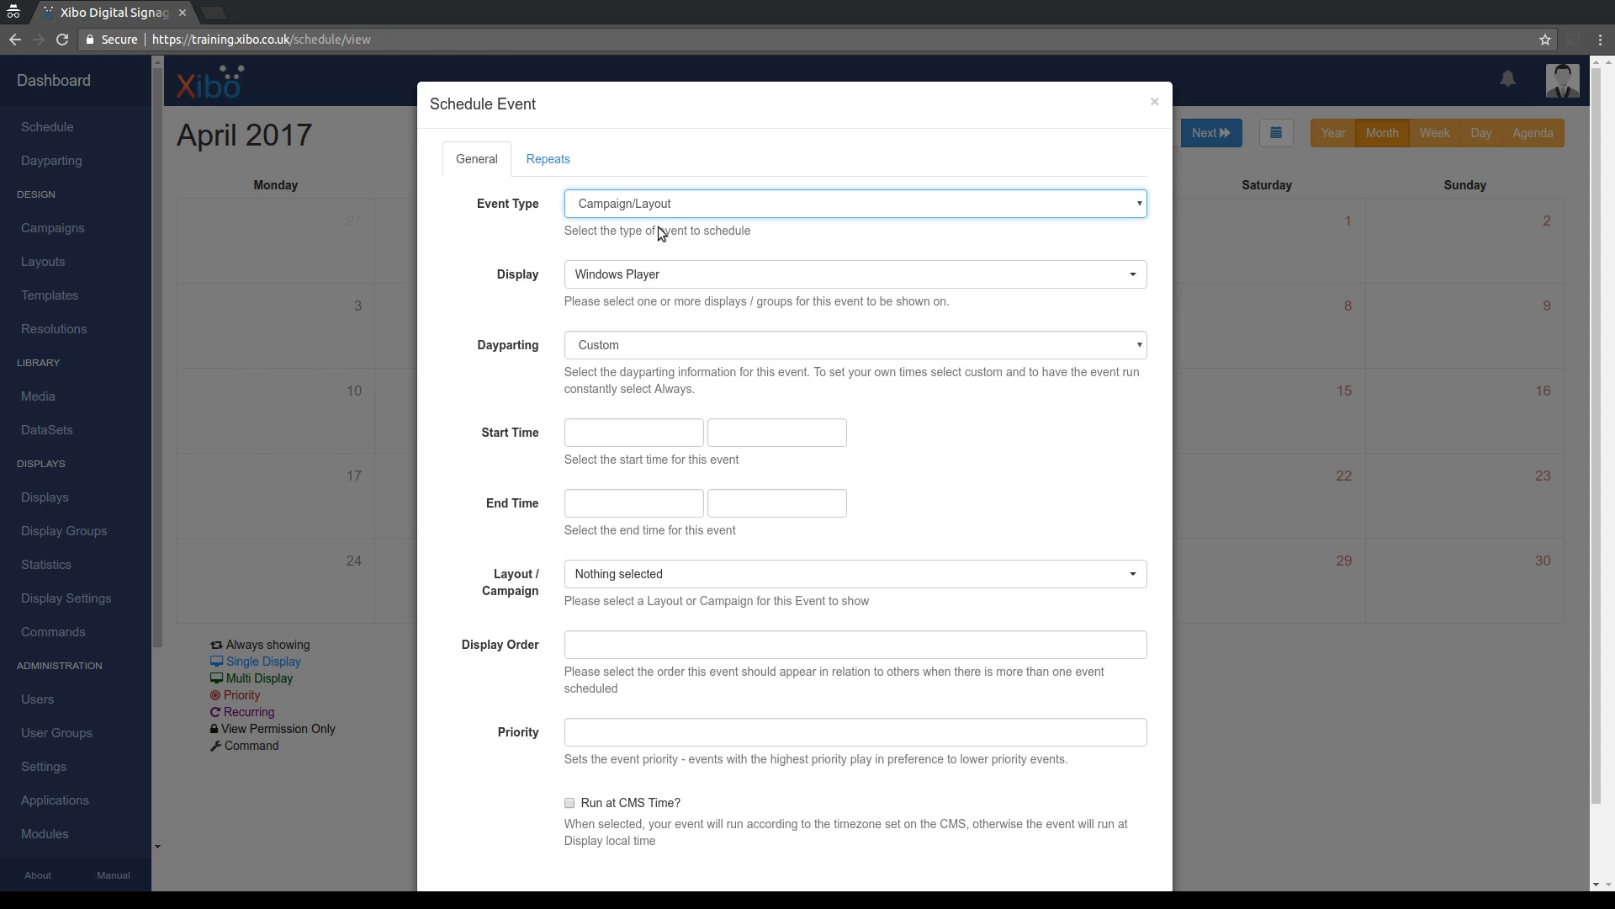
{"action": "mouse_move", "coordinate": [673, 343]}
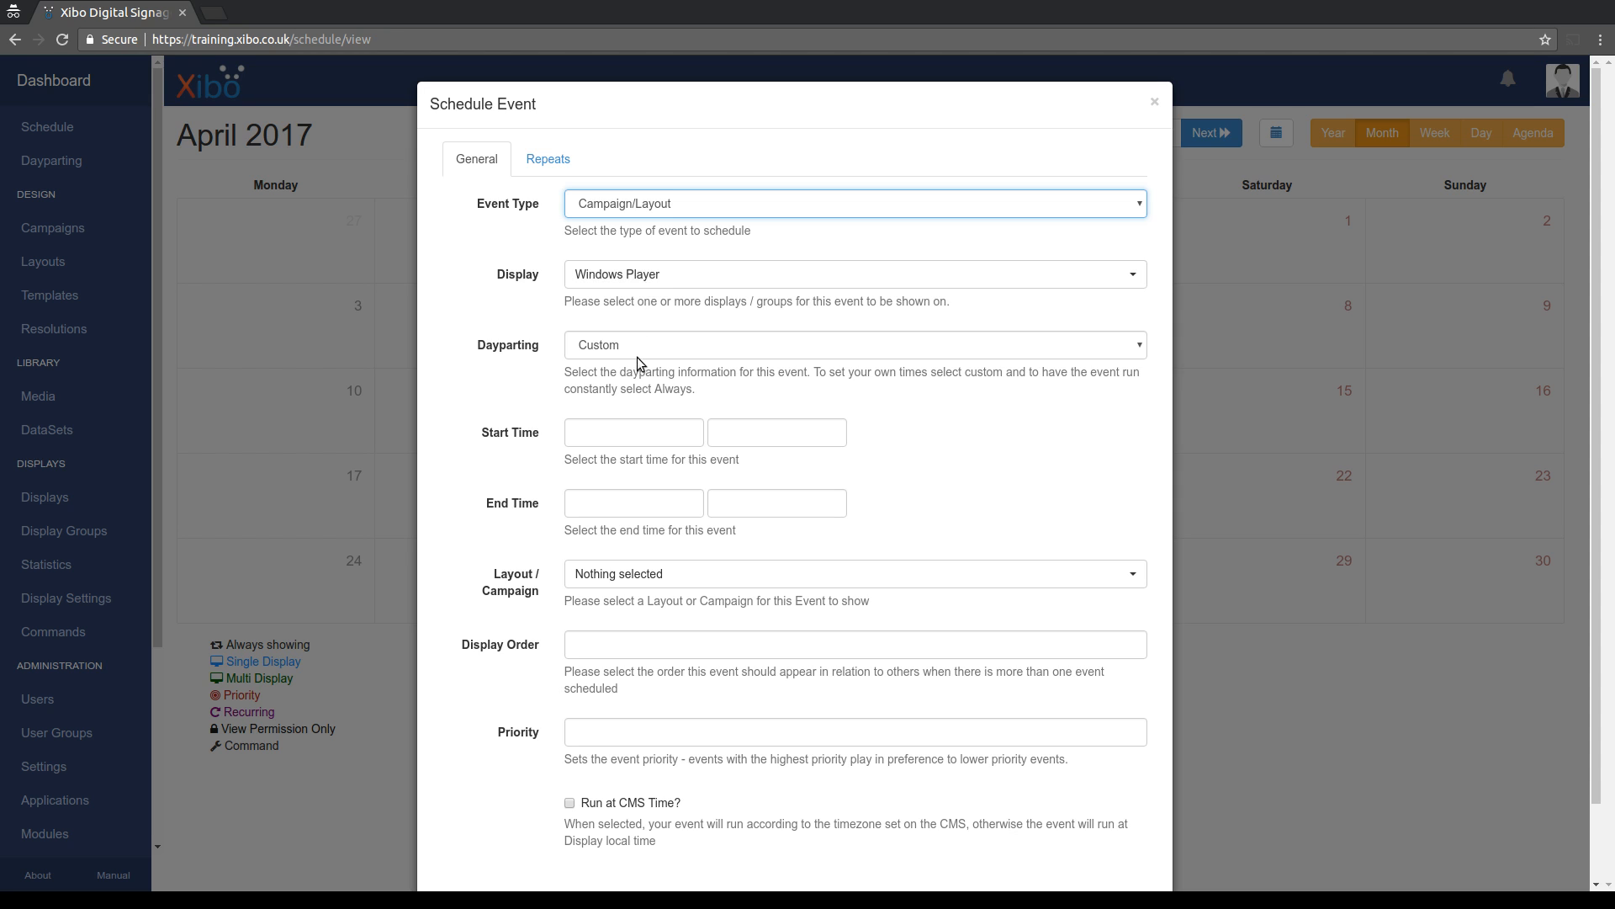
{"action": "mouse_move", "coordinate": [645, 340]}
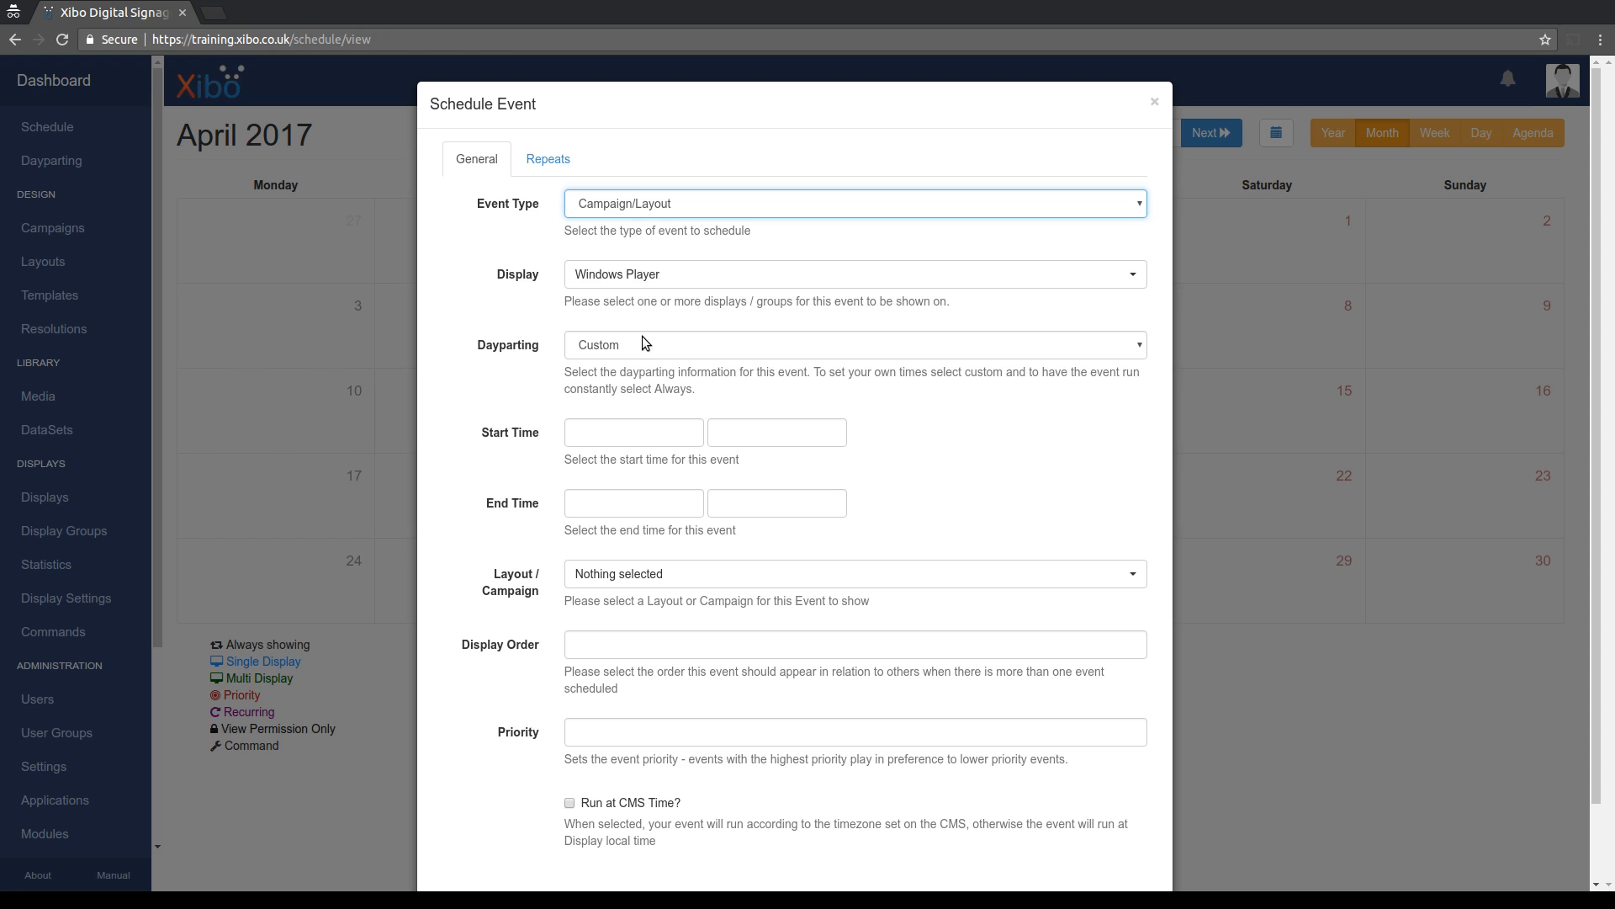
{"action": "mouse_move", "coordinate": [638, 367]}
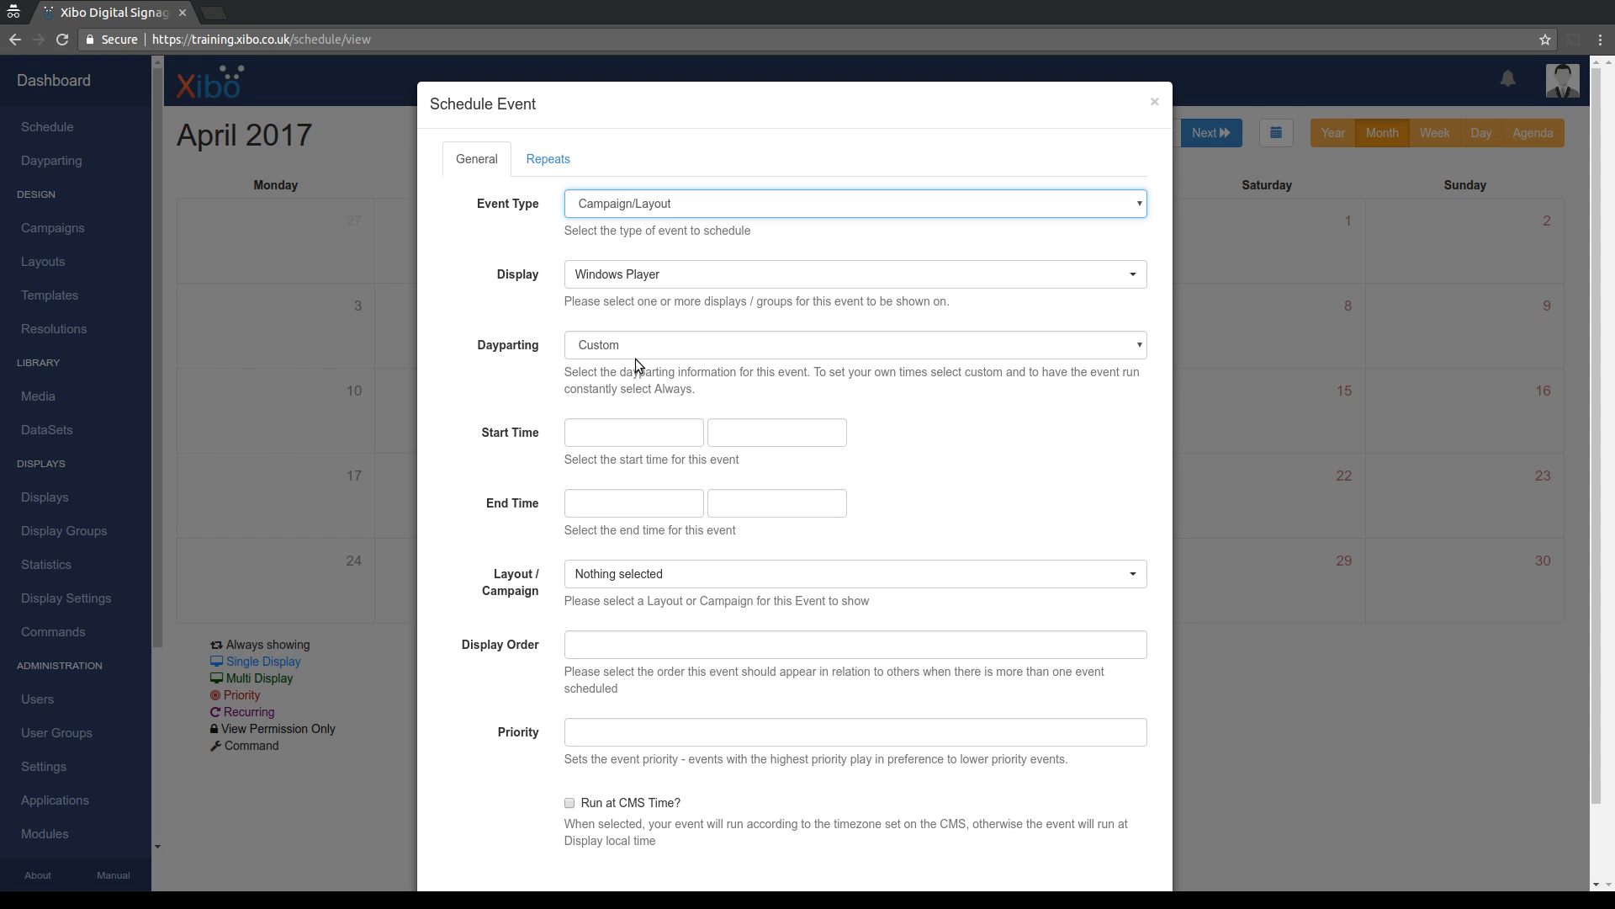
{"action": "mouse_move", "coordinate": [638, 357]}
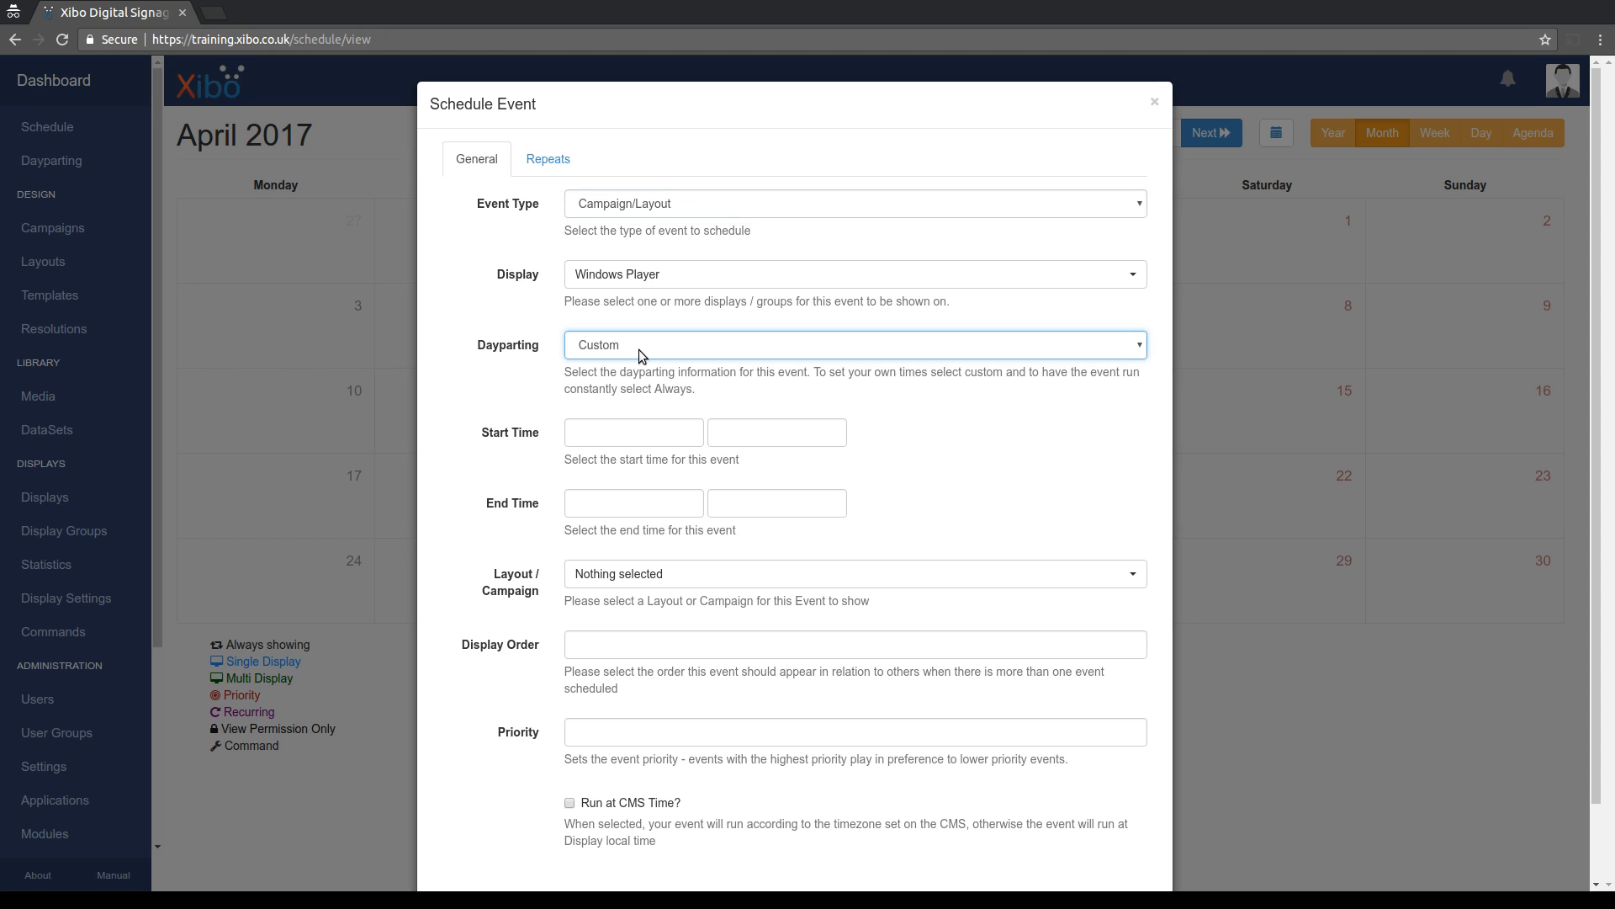
Save an Always-dayparting event showing the Photos layout on Windows Player.
{"action": "left_click", "coordinate": [855, 343]}
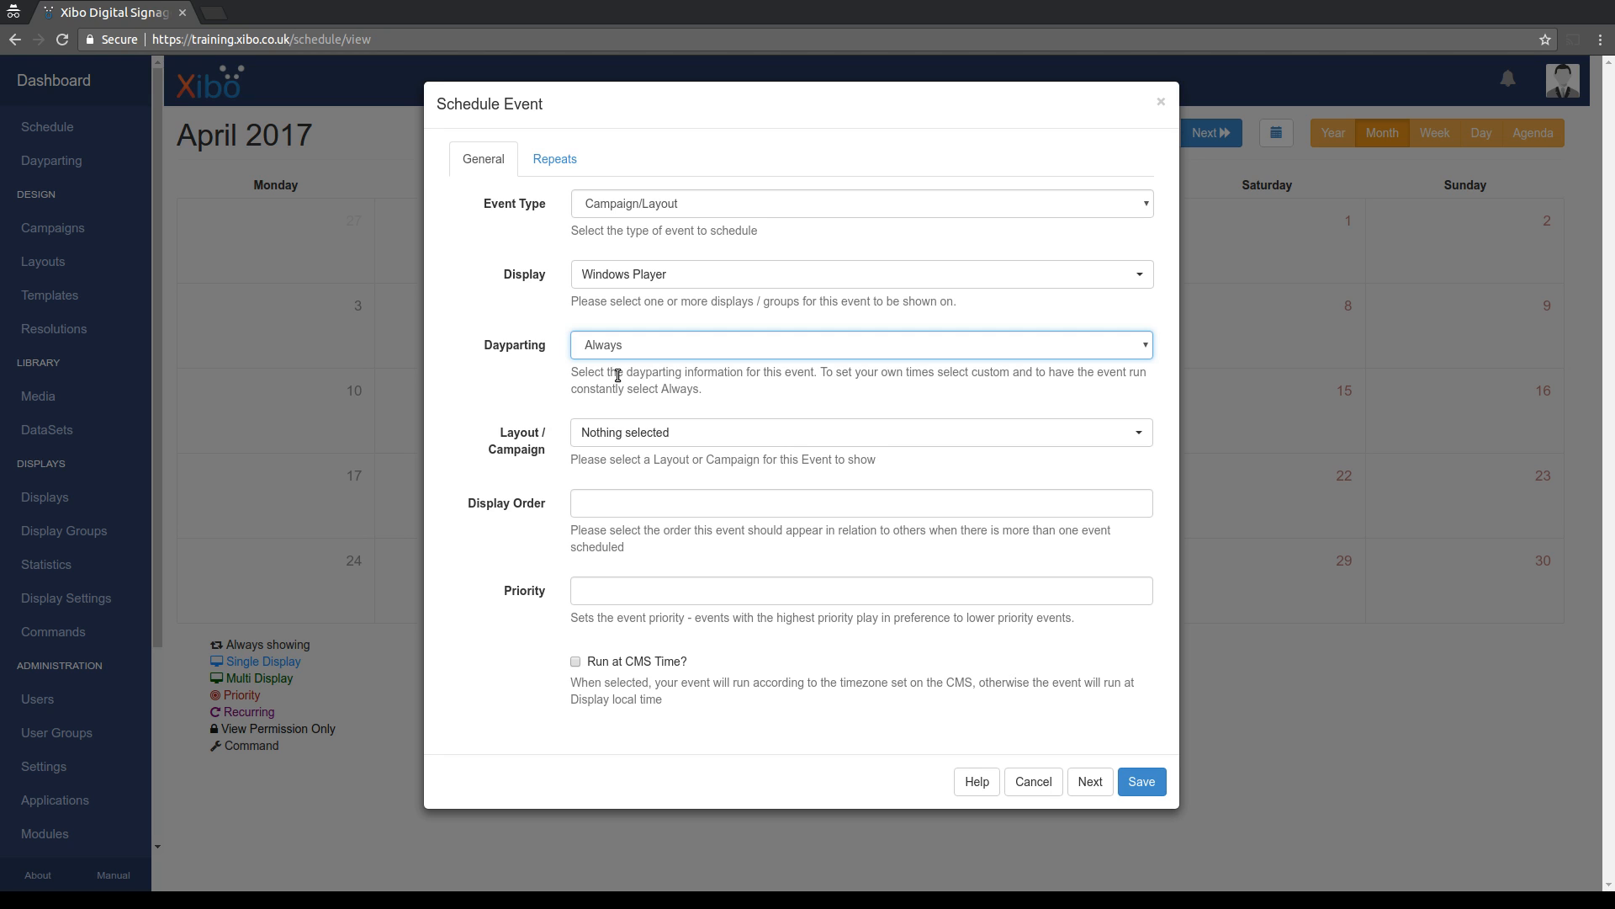
{"action": "mouse_move", "coordinate": [627, 358]}
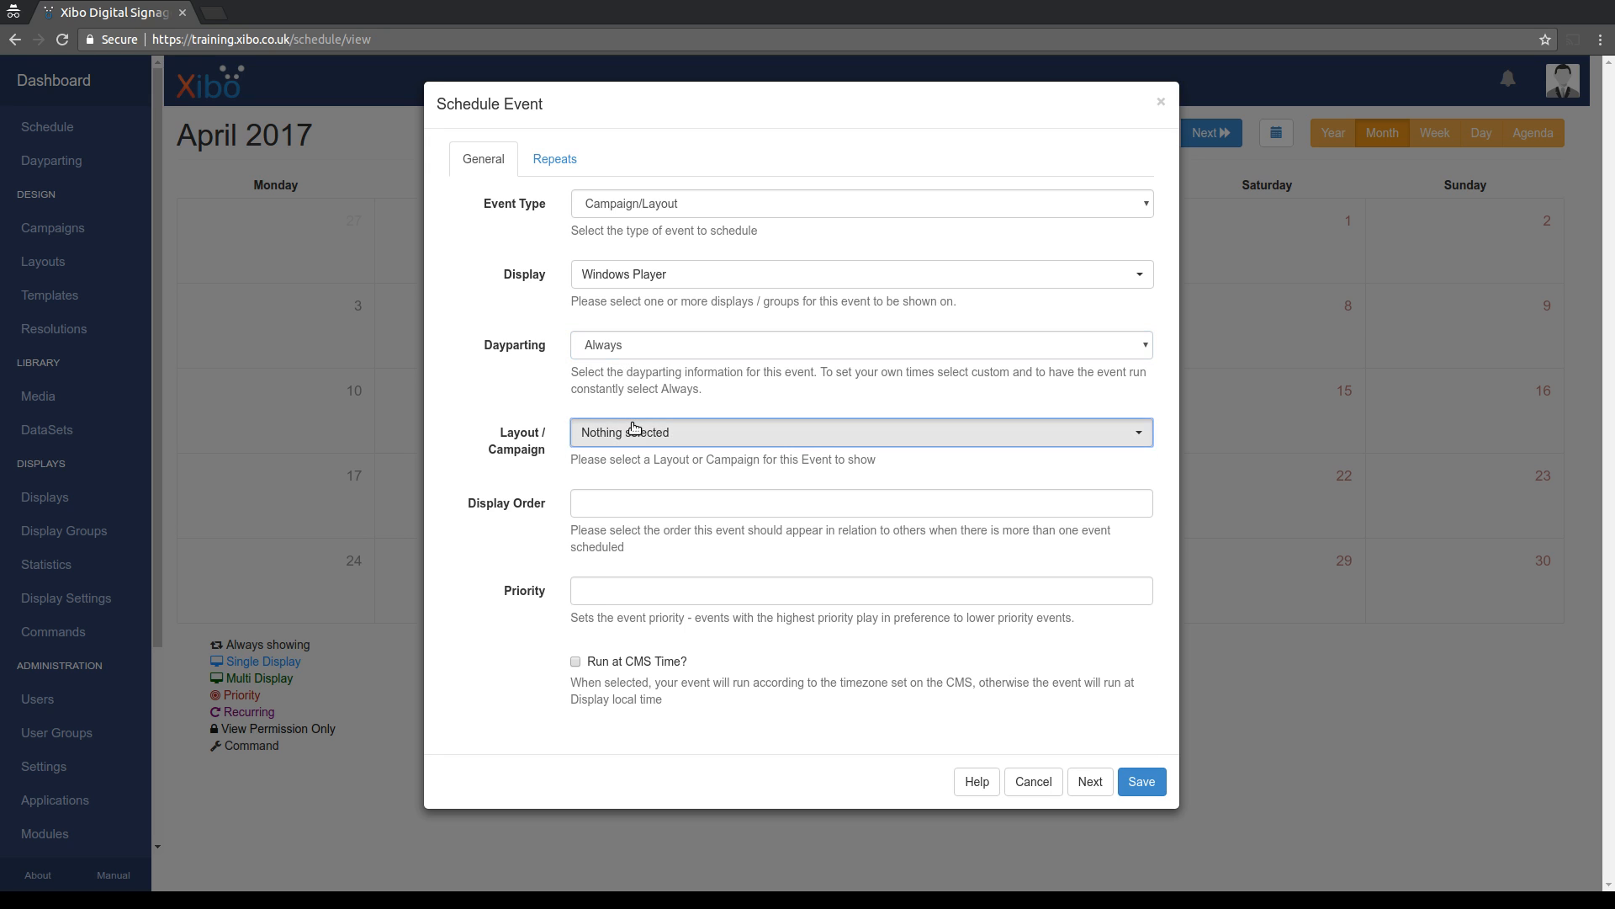
{"action": "left_click", "coordinate": [860, 432]}
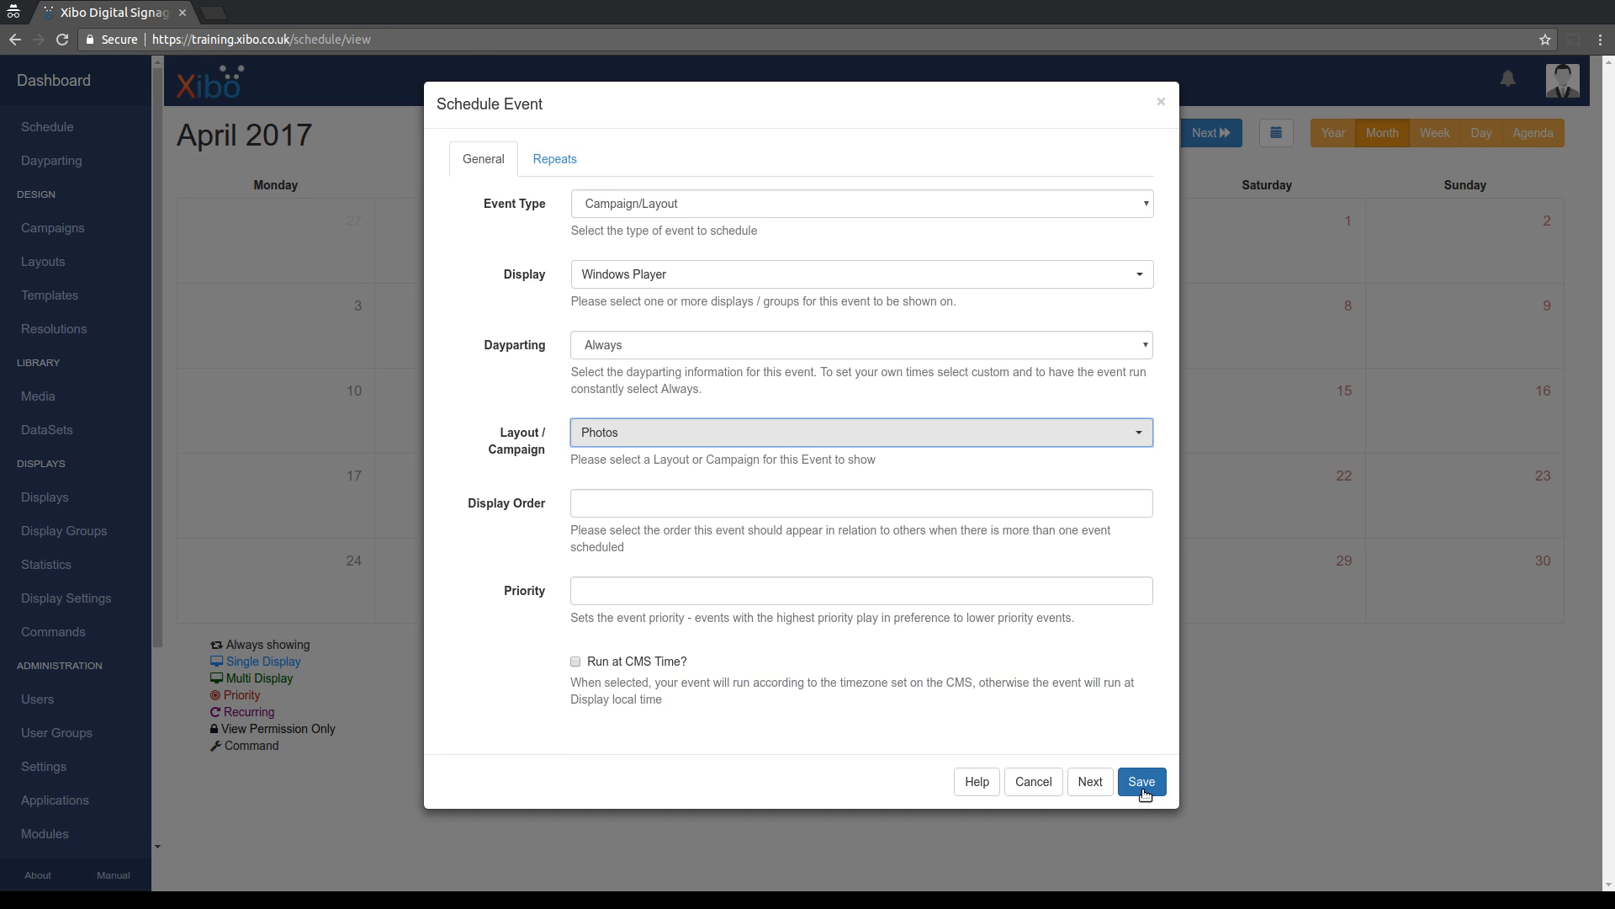
{"action": "left_click", "coordinate": [1141, 781]}
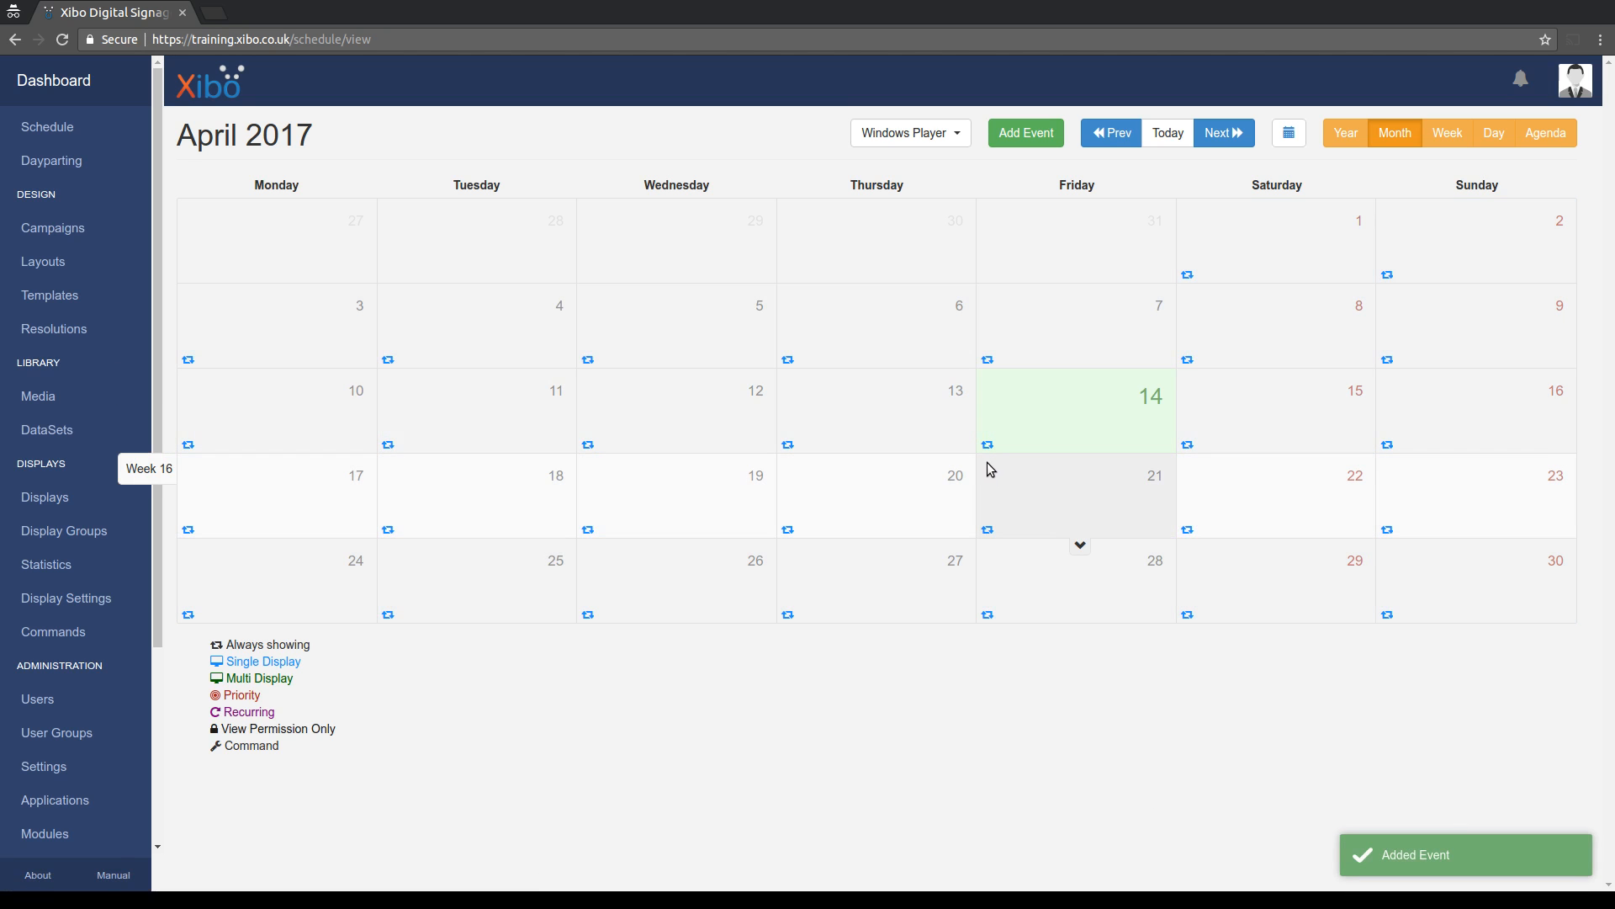
Page the calendar forward to May 2017 and back to April 2017.
{"action": "left_click", "coordinate": [1222, 133]}
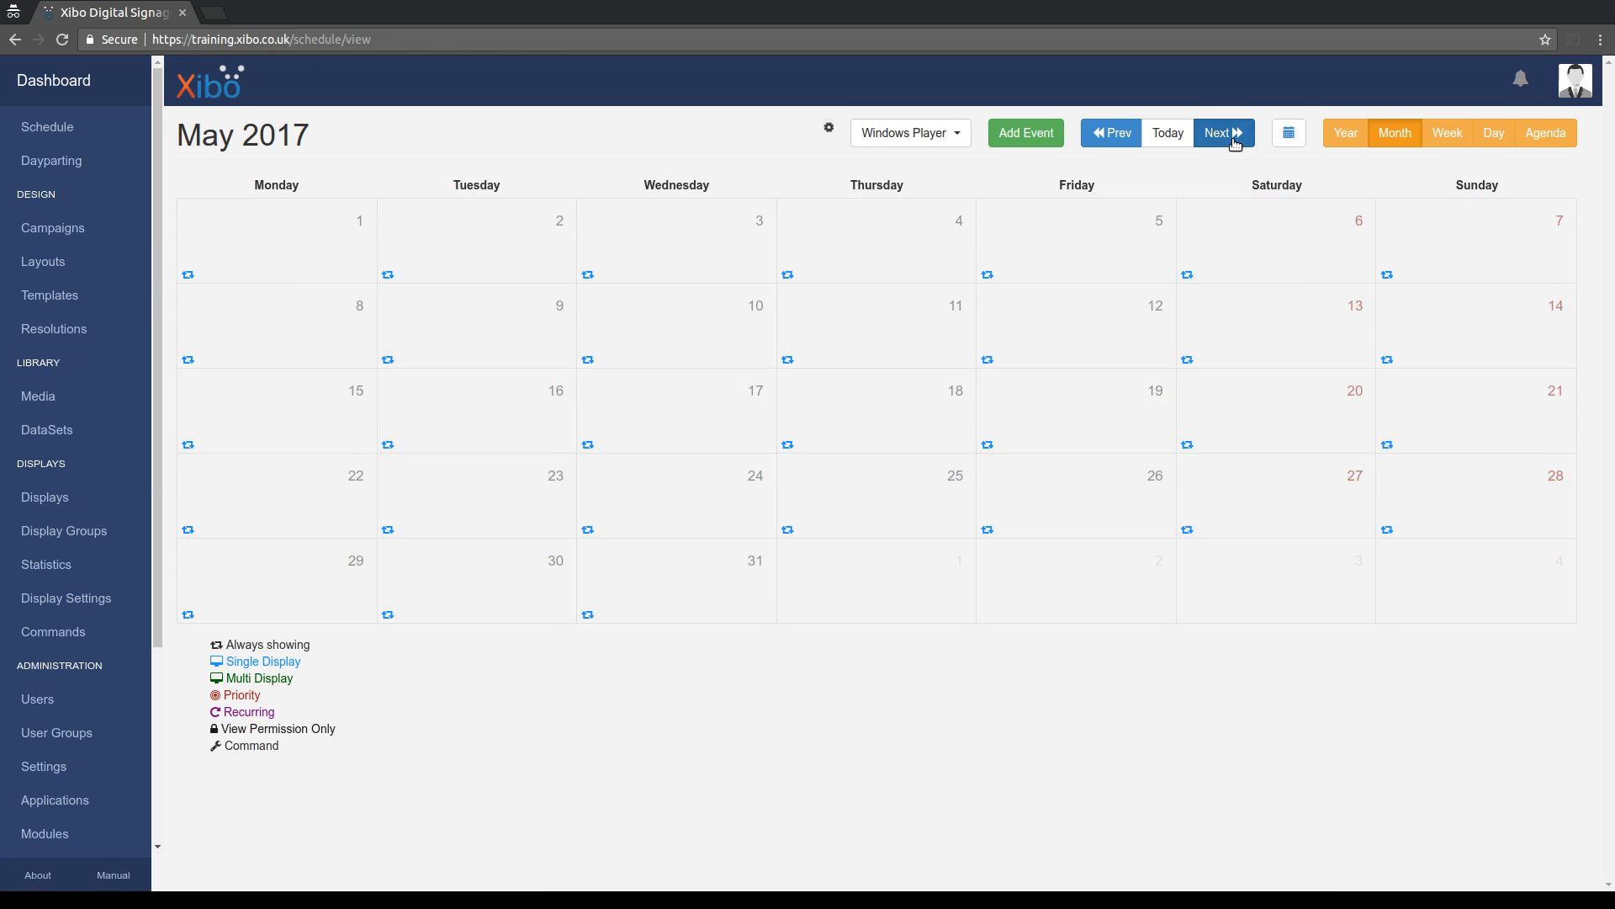
{"action": "left_click", "coordinate": [1220, 133]}
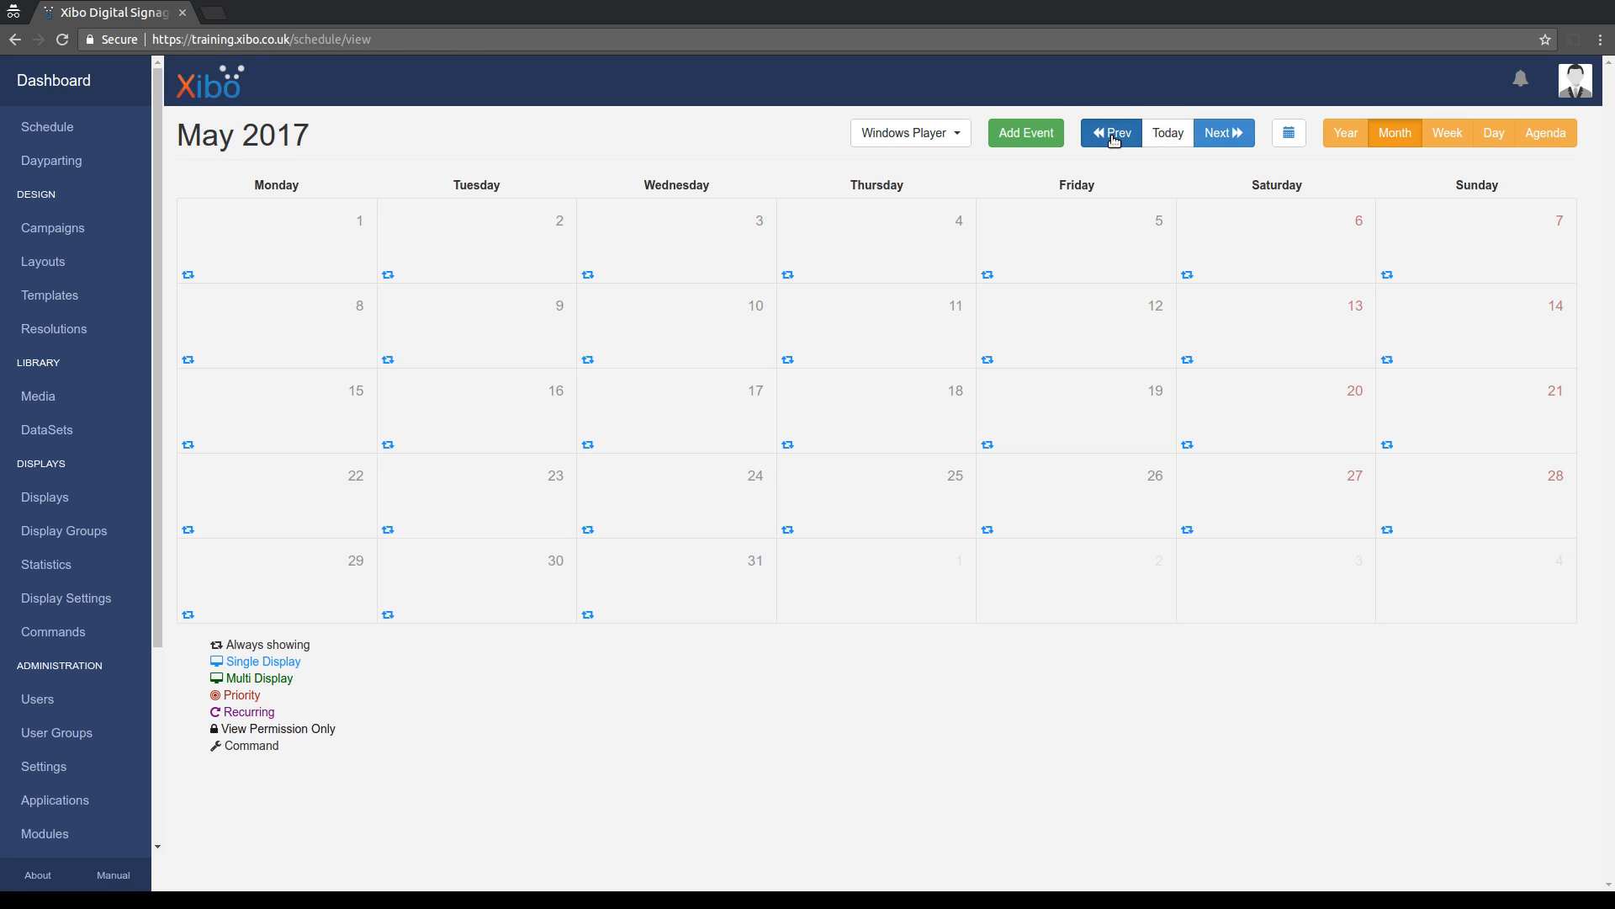
{"action": "left_click", "coordinate": [1112, 133]}
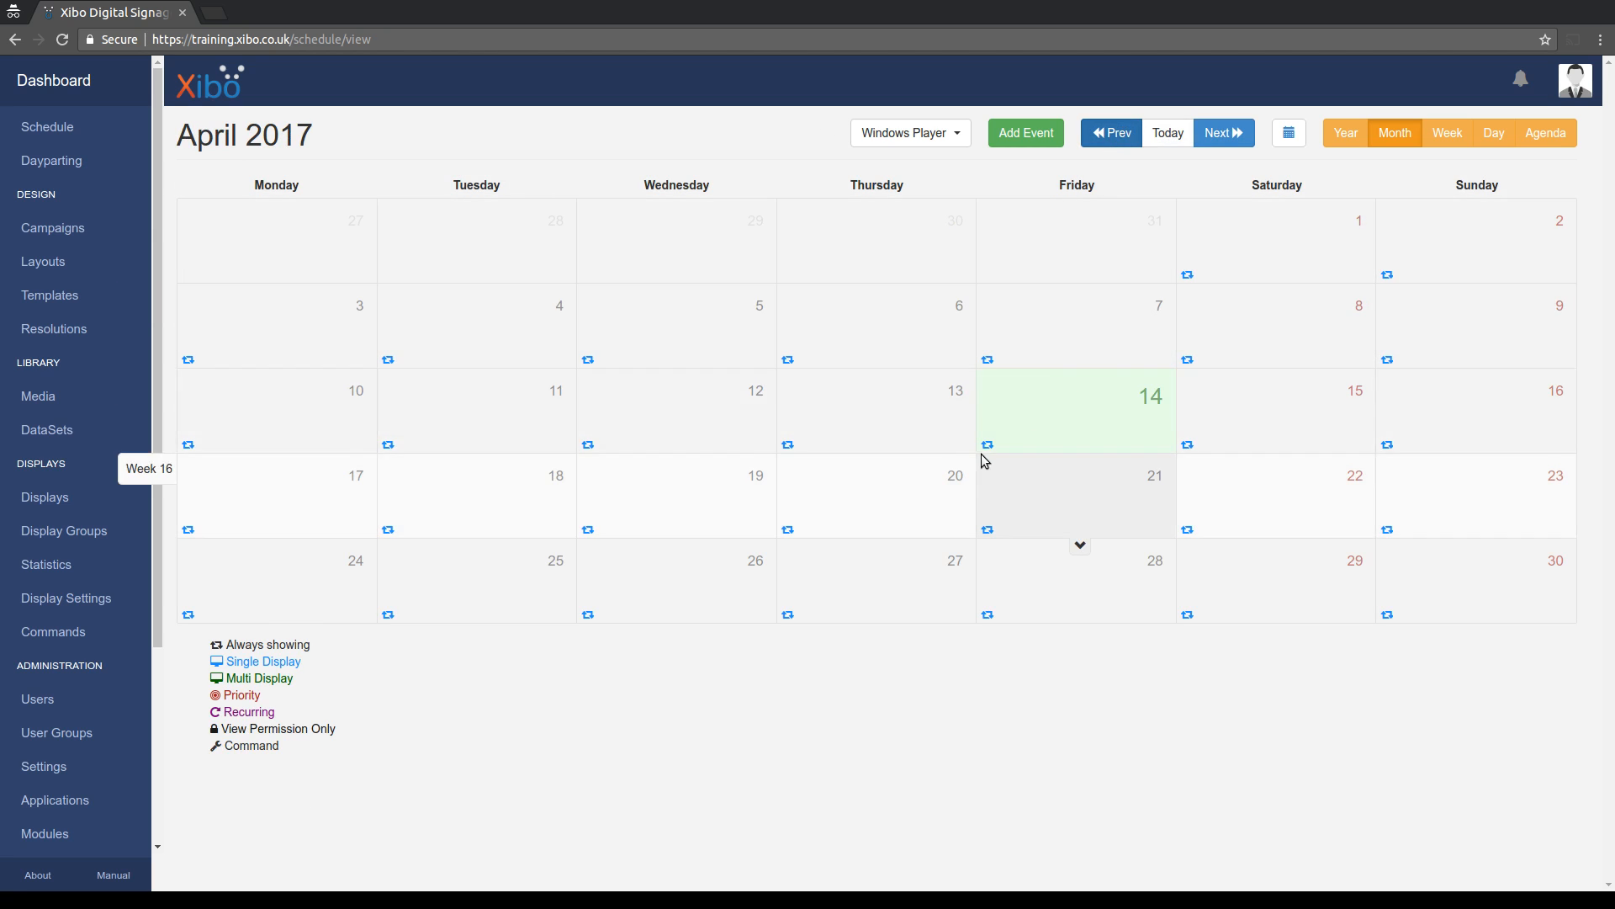
Delete the always-on Photos event from all displays.
{"action": "left_click", "coordinate": [1075, 413]}
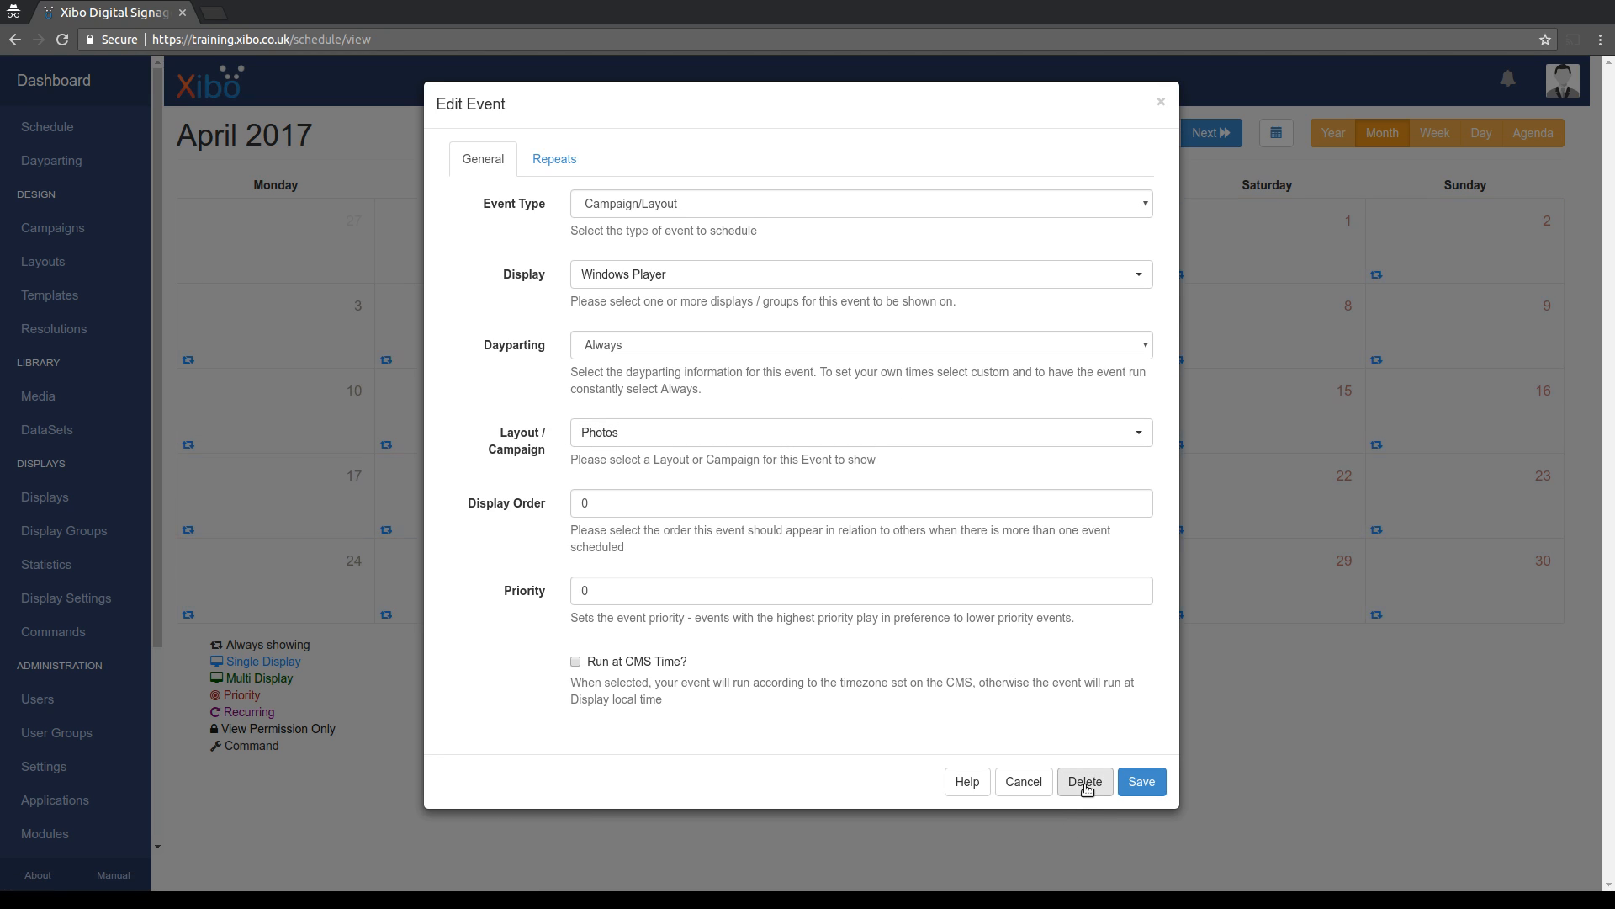
{"action": "left_click", "coordinate": [1084, 781]}
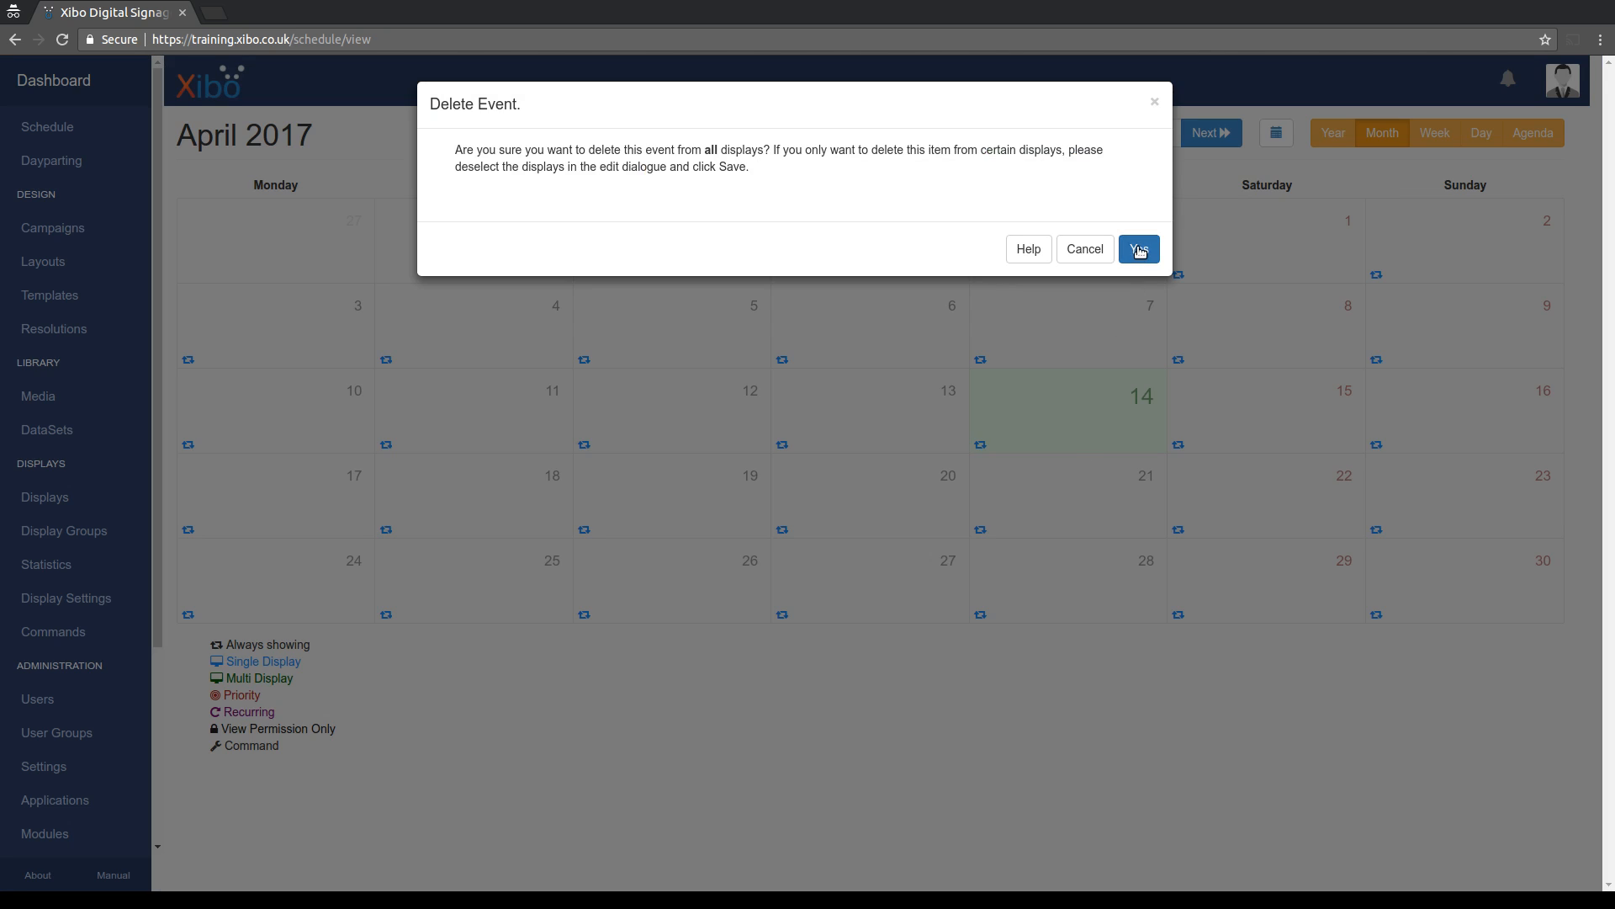
{"action": "left_click", "coordinate": [1139, 249]}
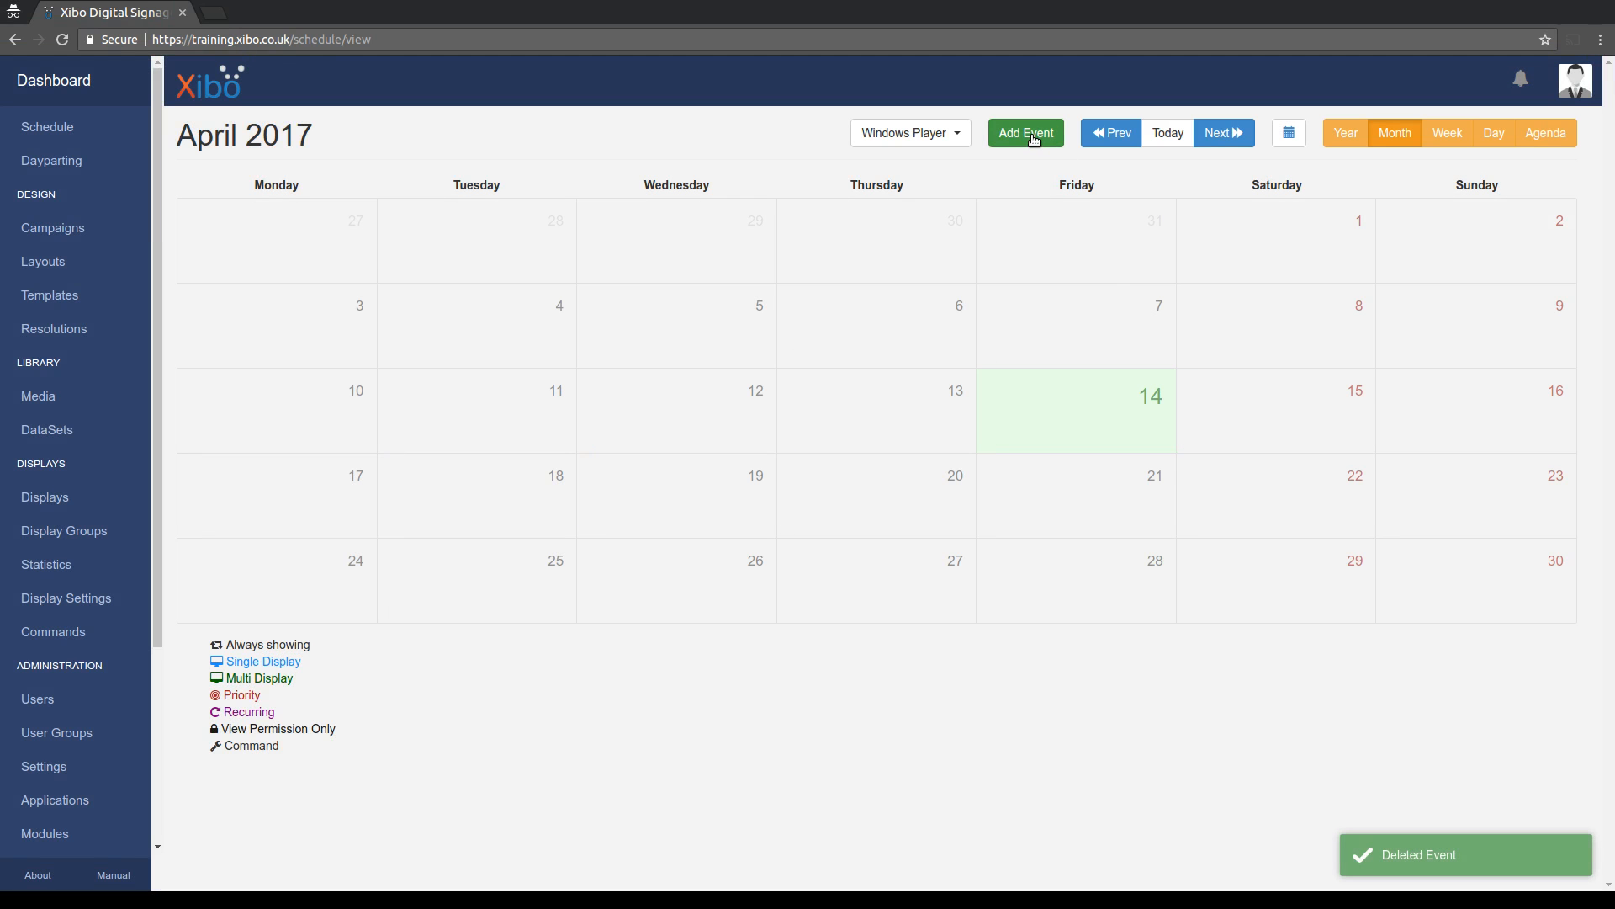
Start a new event on 14 April 2017 from 19:00 to 19:30 with the Photos layout.
{"action": "left_click", "coordinate": [1025, 133]}
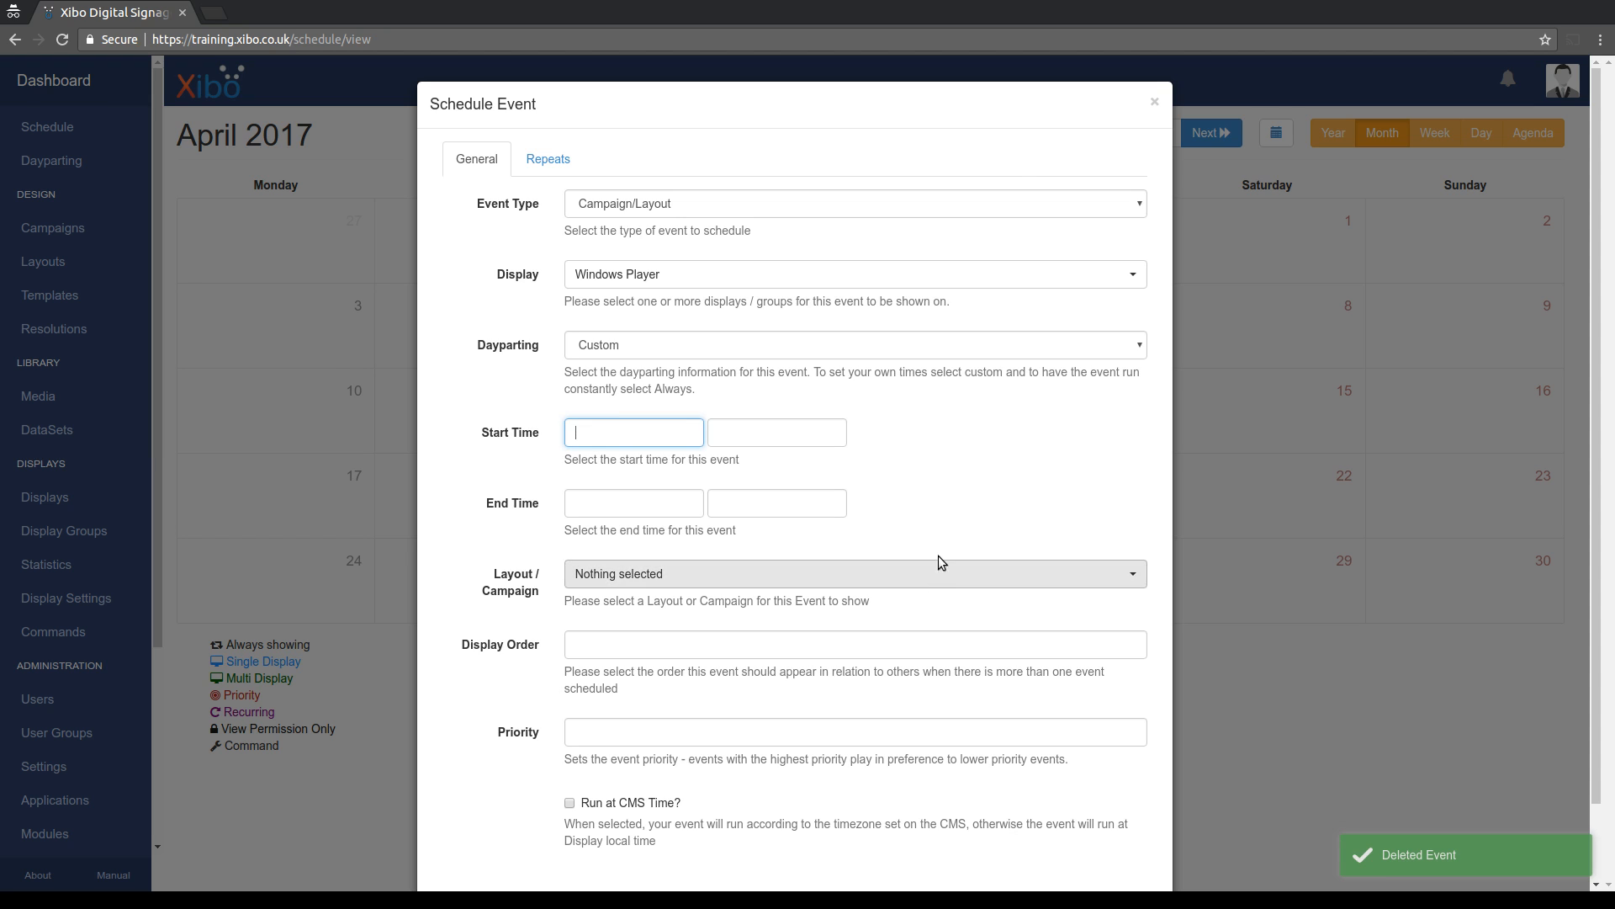
{"action": "mouse_move", "coordinate": [949, 490]}
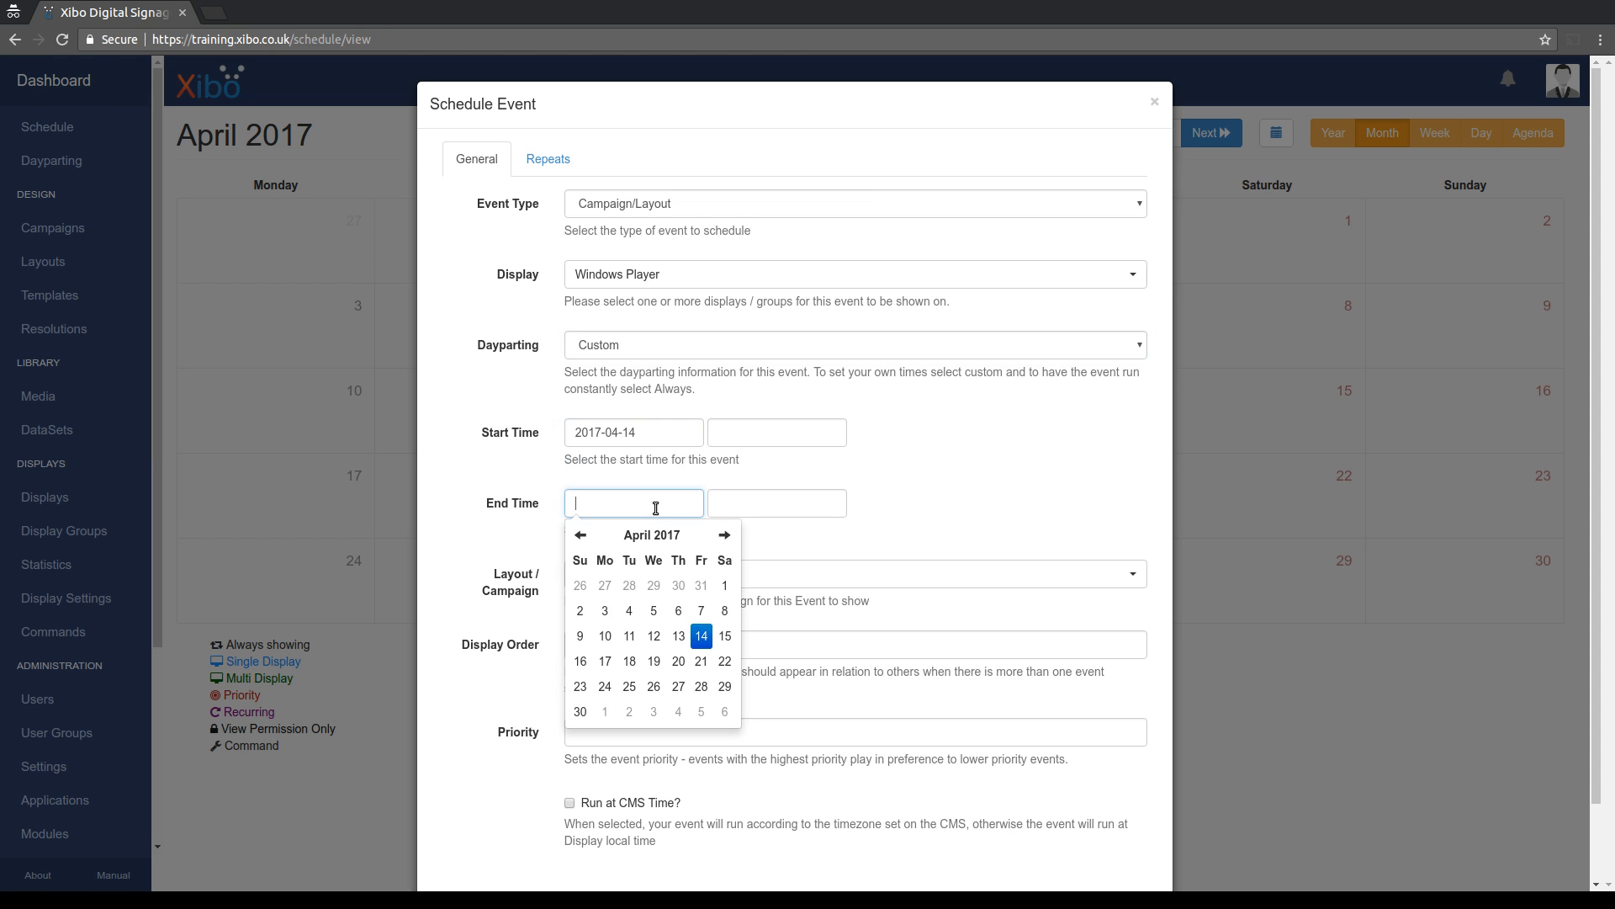
{"action": "left_click", "coordinate": [700, 636]}
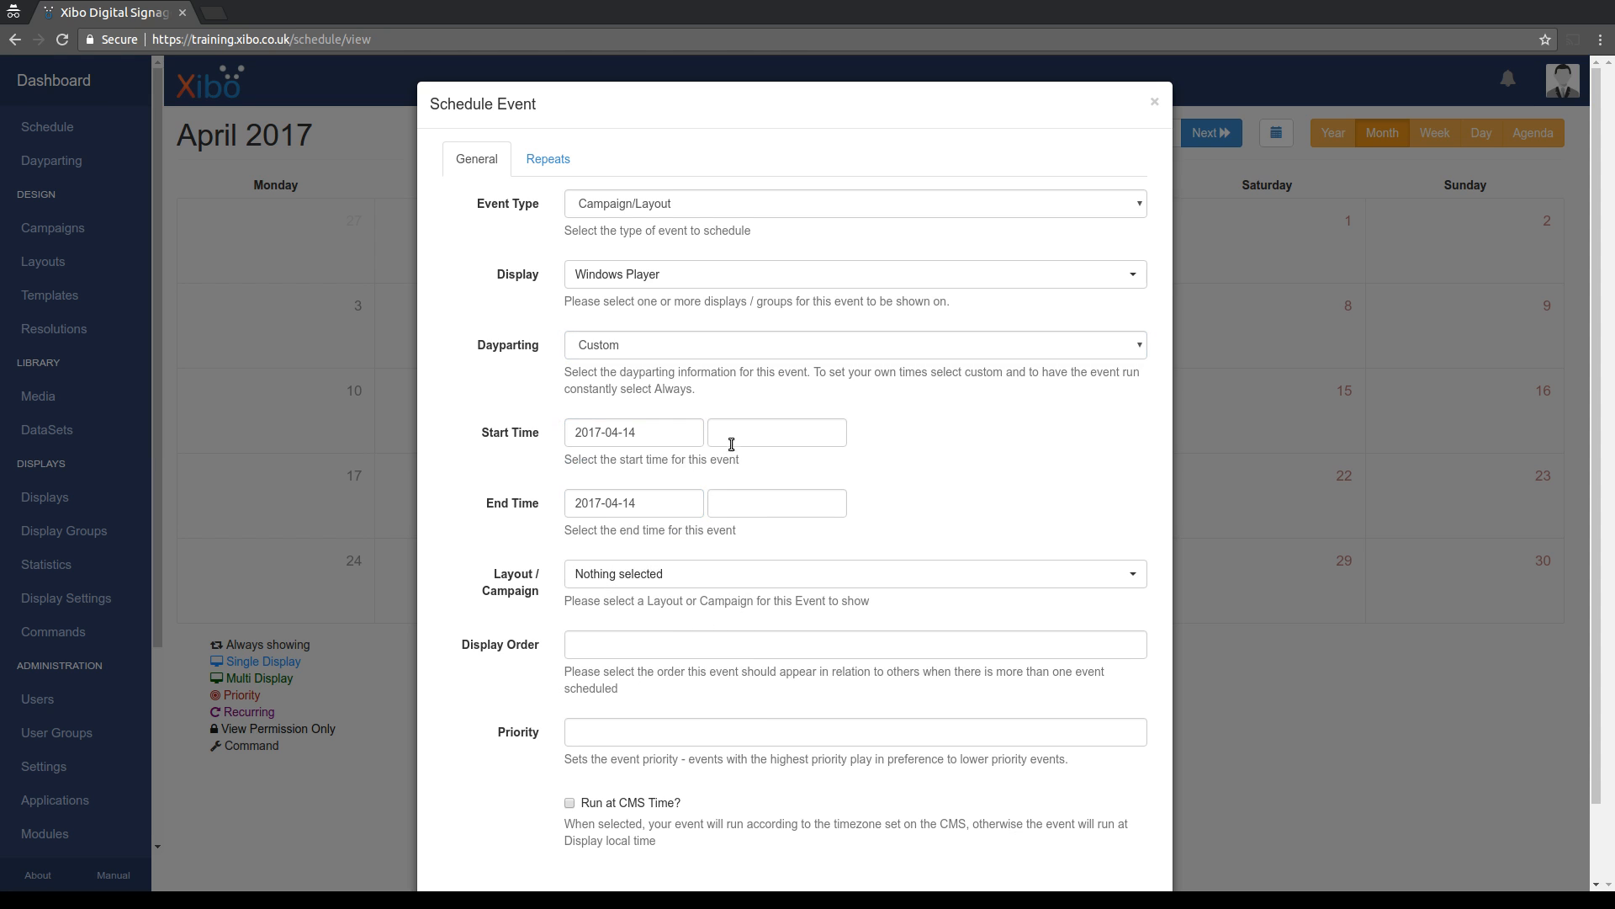
{"action": "left_click", "coordinate": [776, 432]}
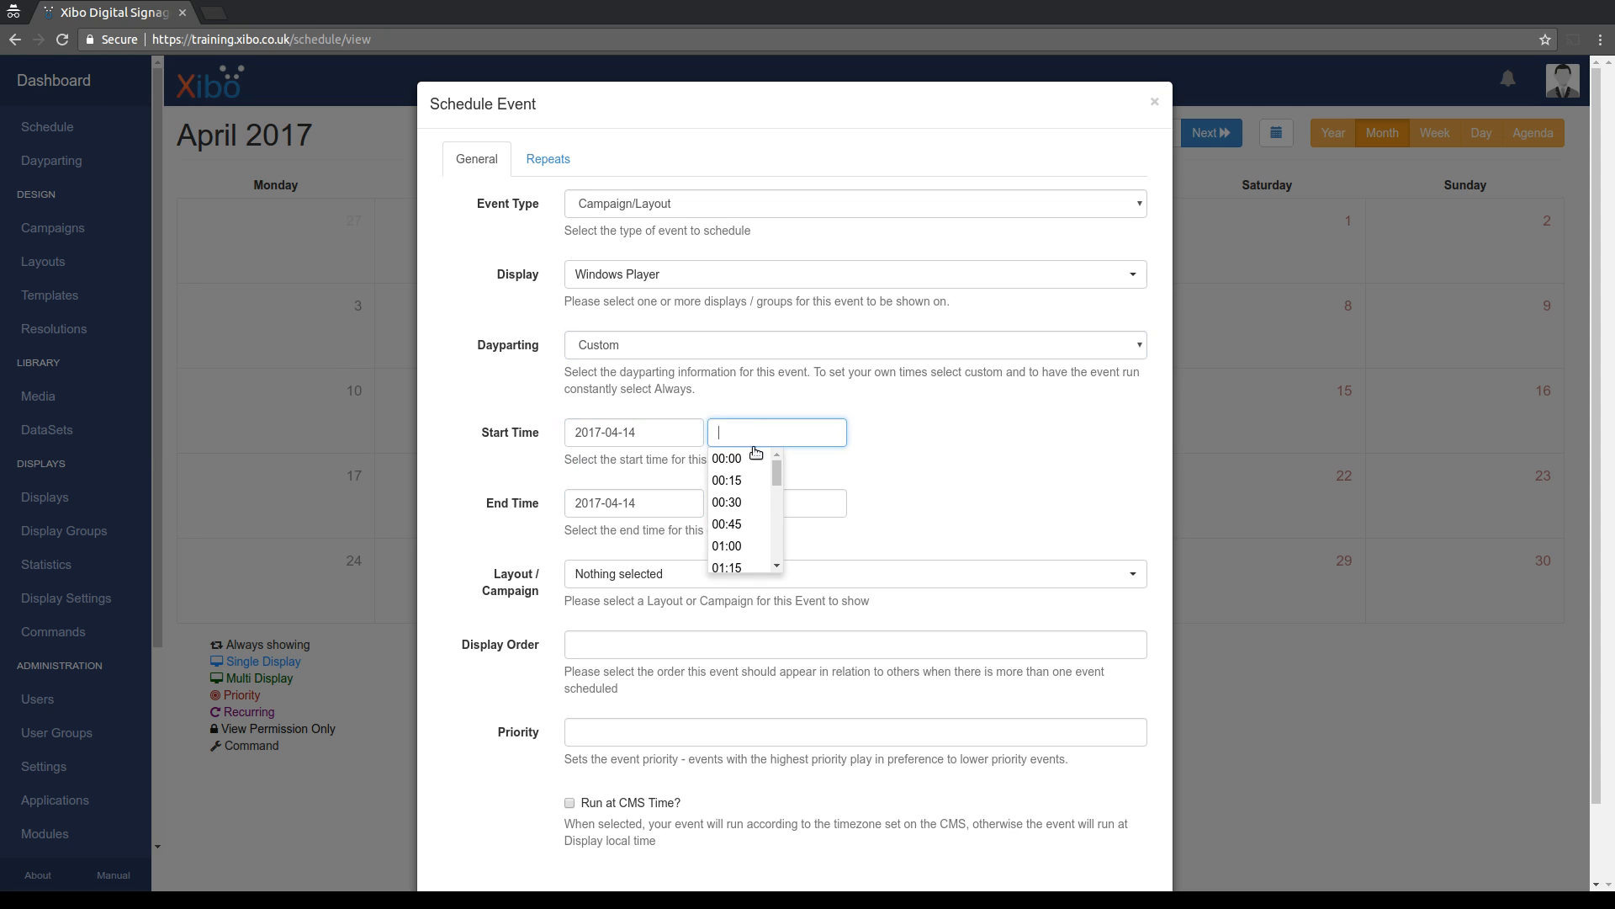
{"action": "scroll", "scroll_direction": "down", "scroll_amount": 3}
{"action": "type", "text": "19:00"}
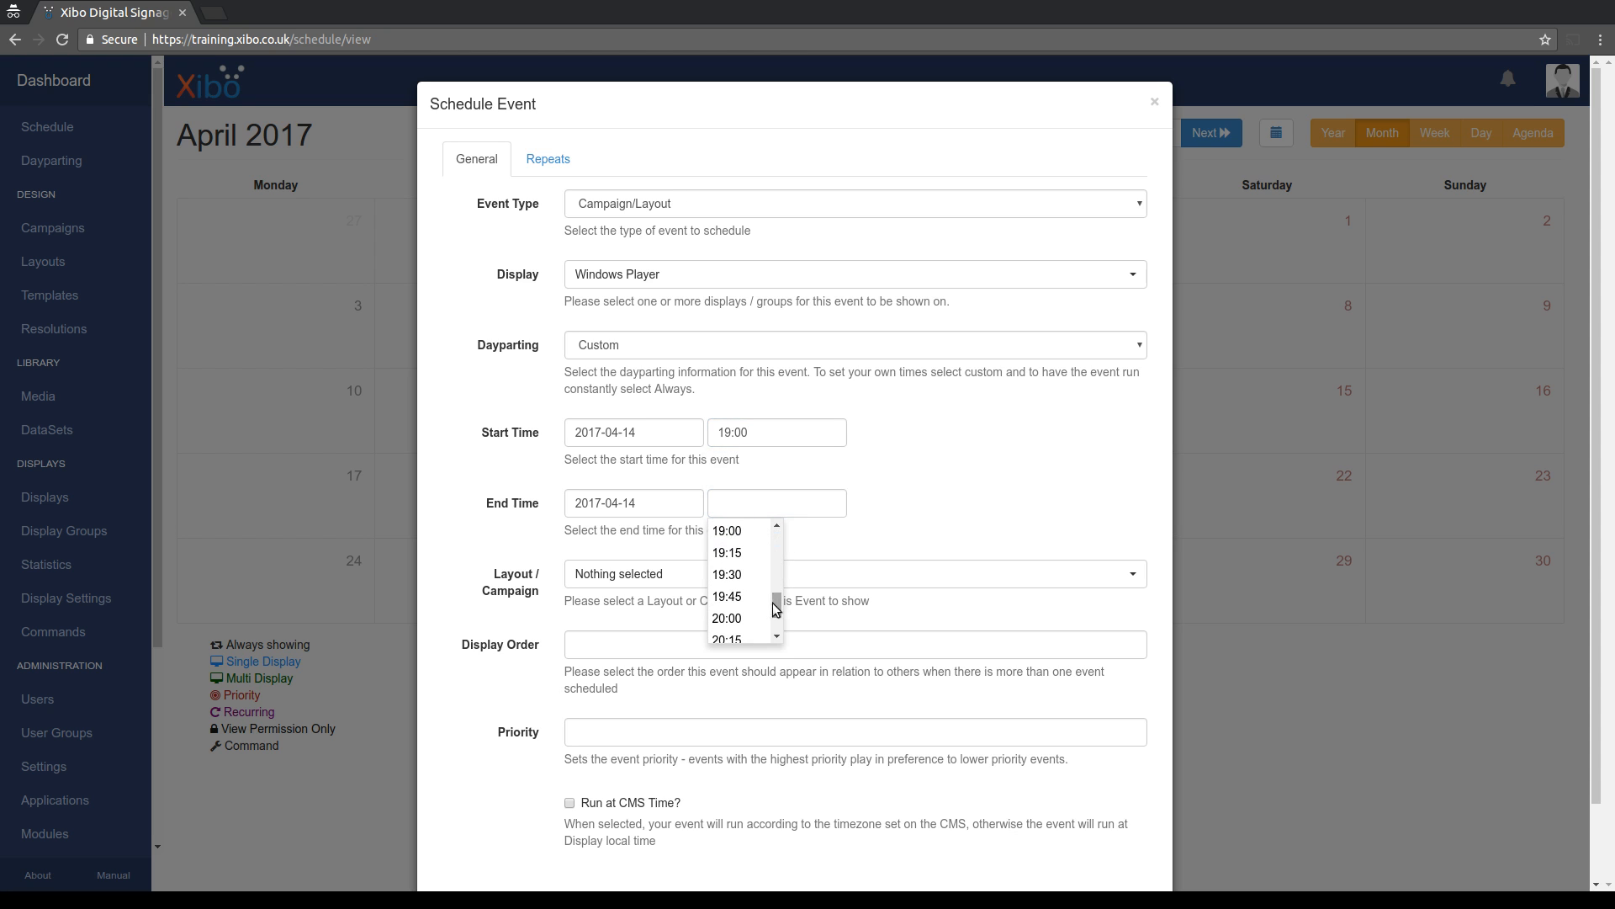
{"action": "left_click", "coordinate": [853, 574]}
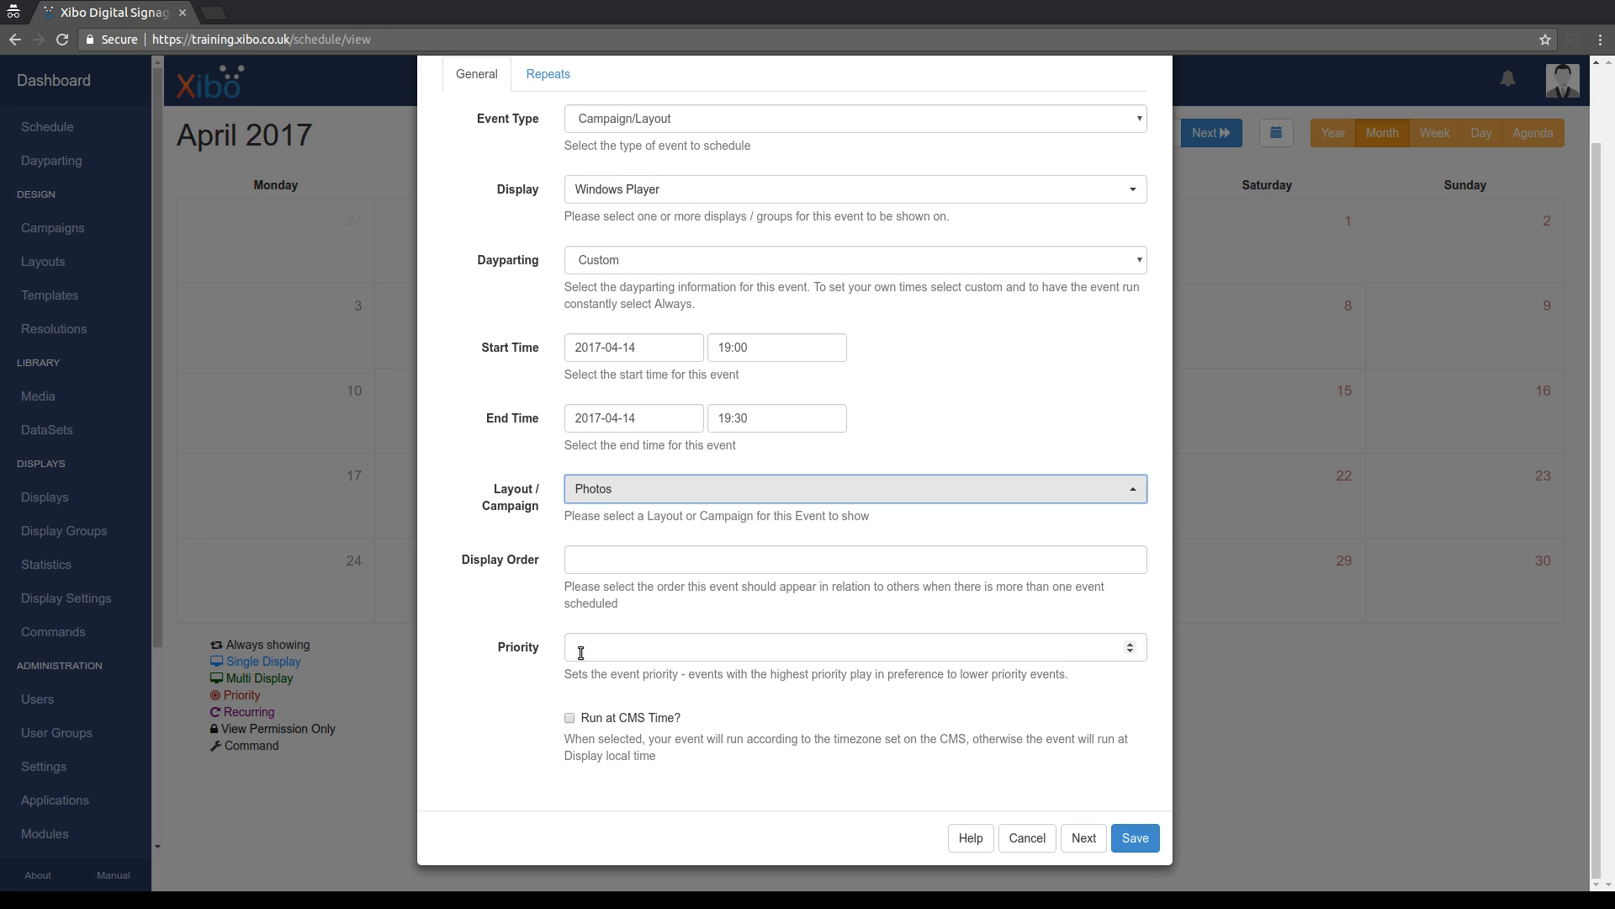
Enter priority 1 for the Photos event.
{"action": "left_click", "coordinate": [853, 646]}
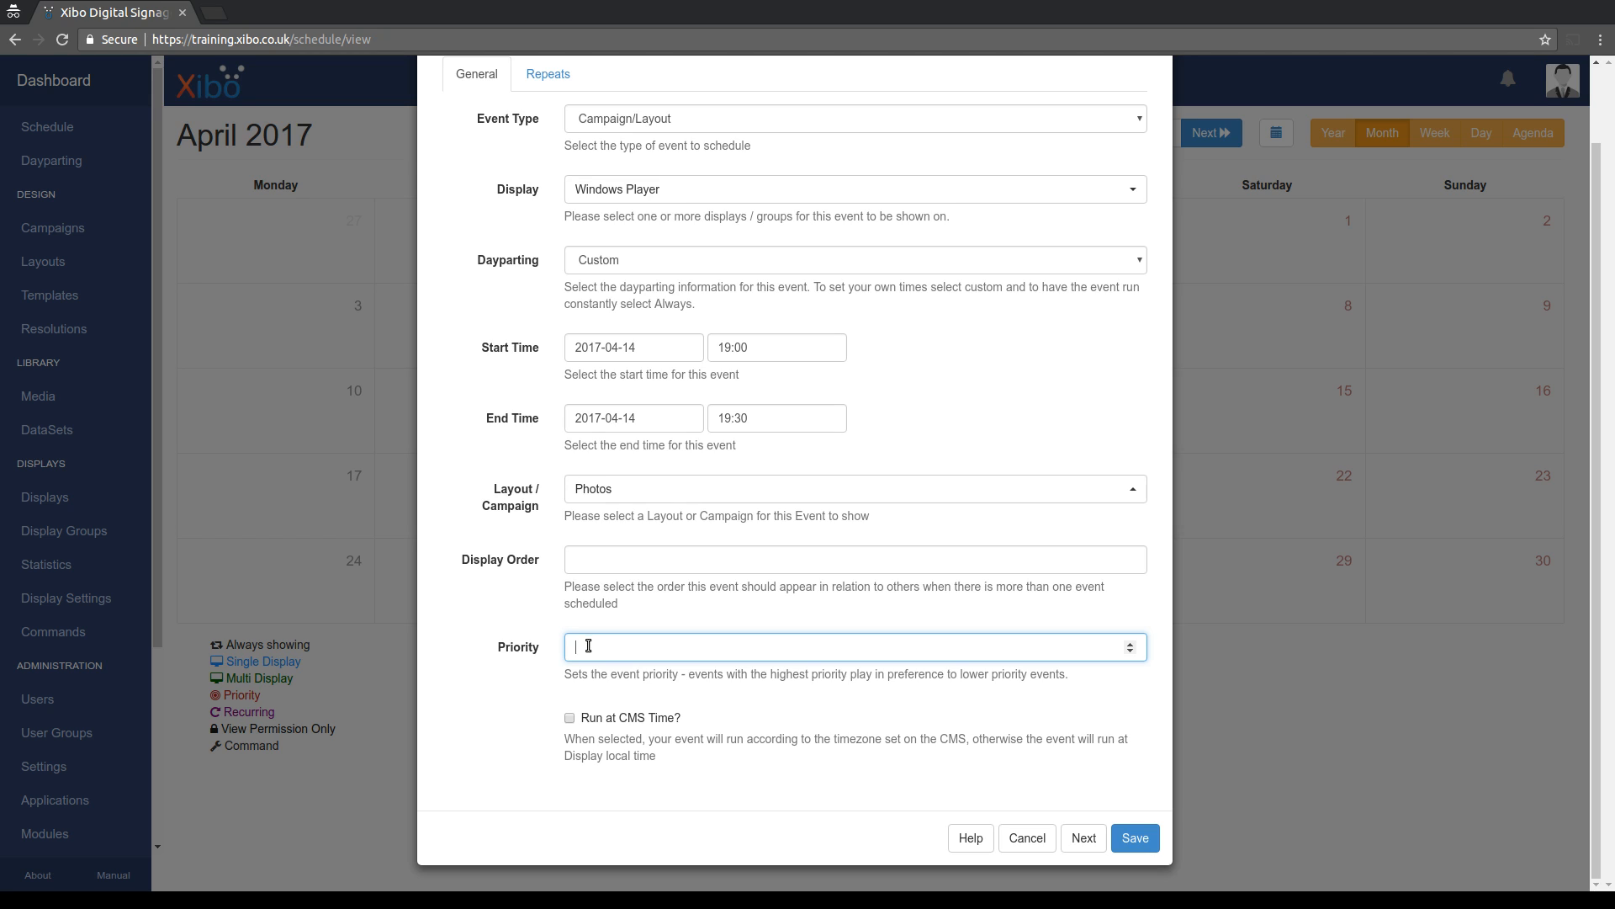
{"action": "mouse_move", "coordinate": [589, 647]}
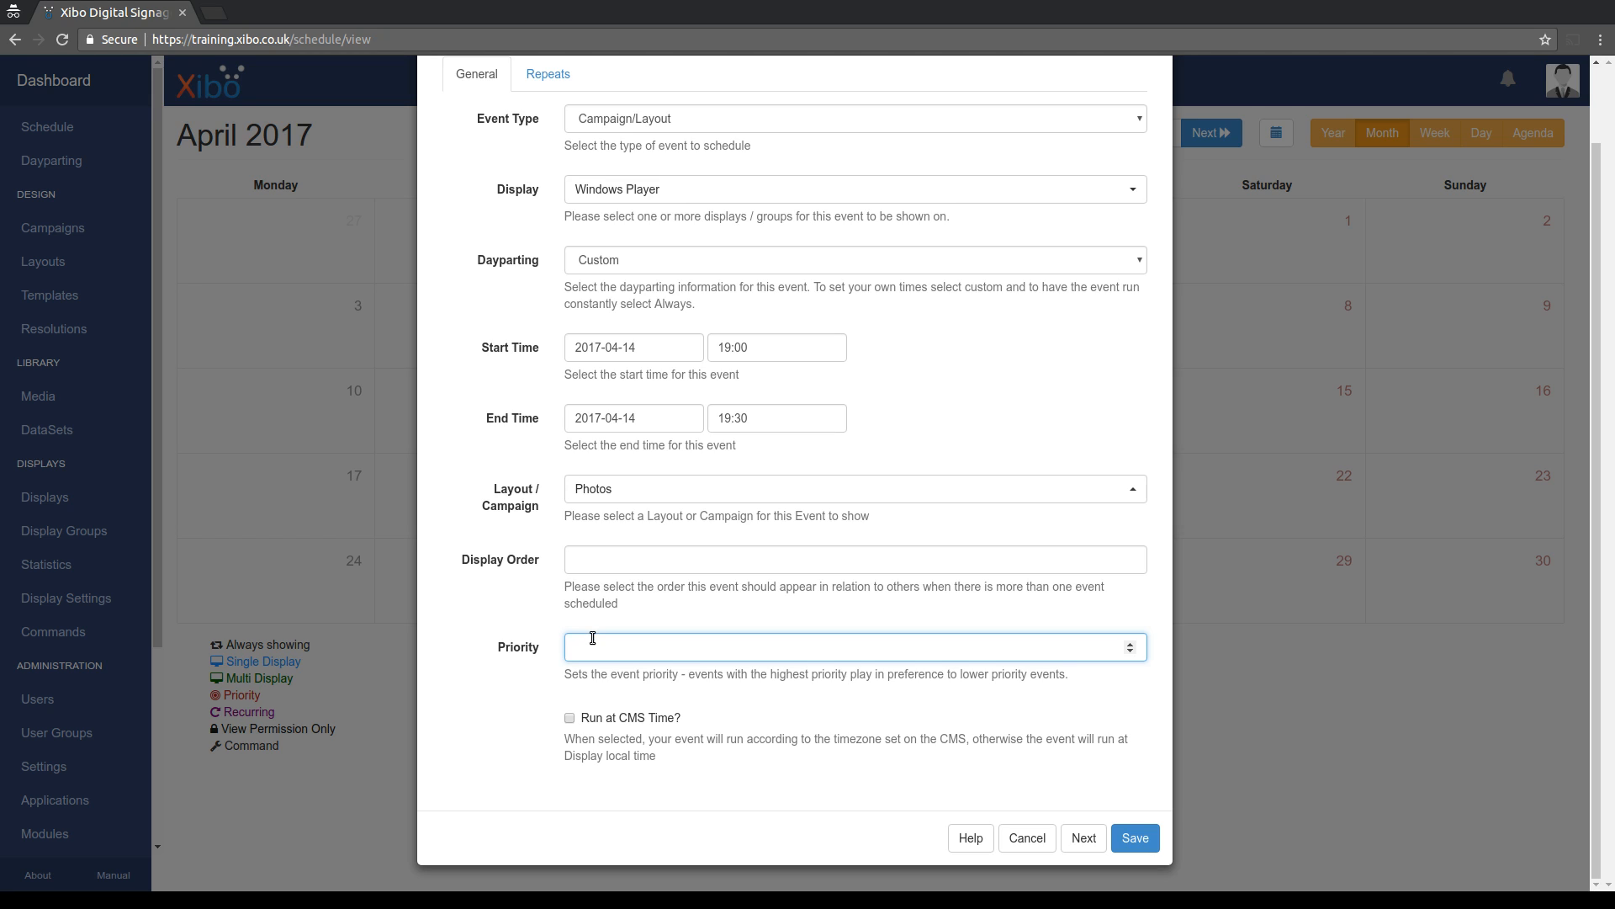
{"action": "left_click", "coordinate": [853, 646]}
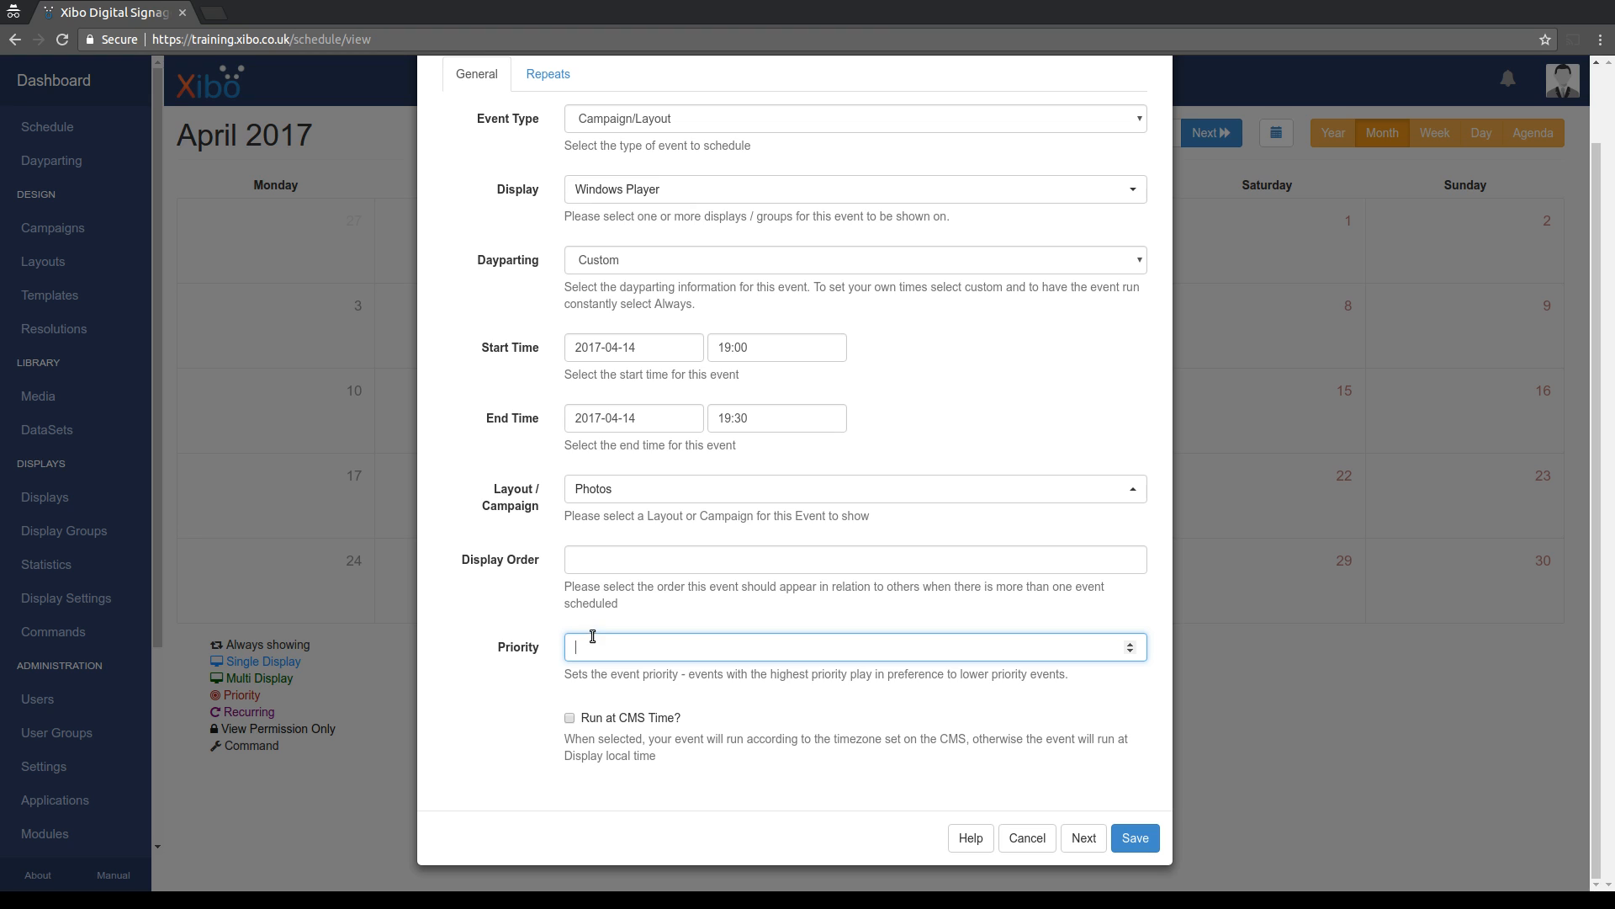
{"action": "type", "text": "1"}
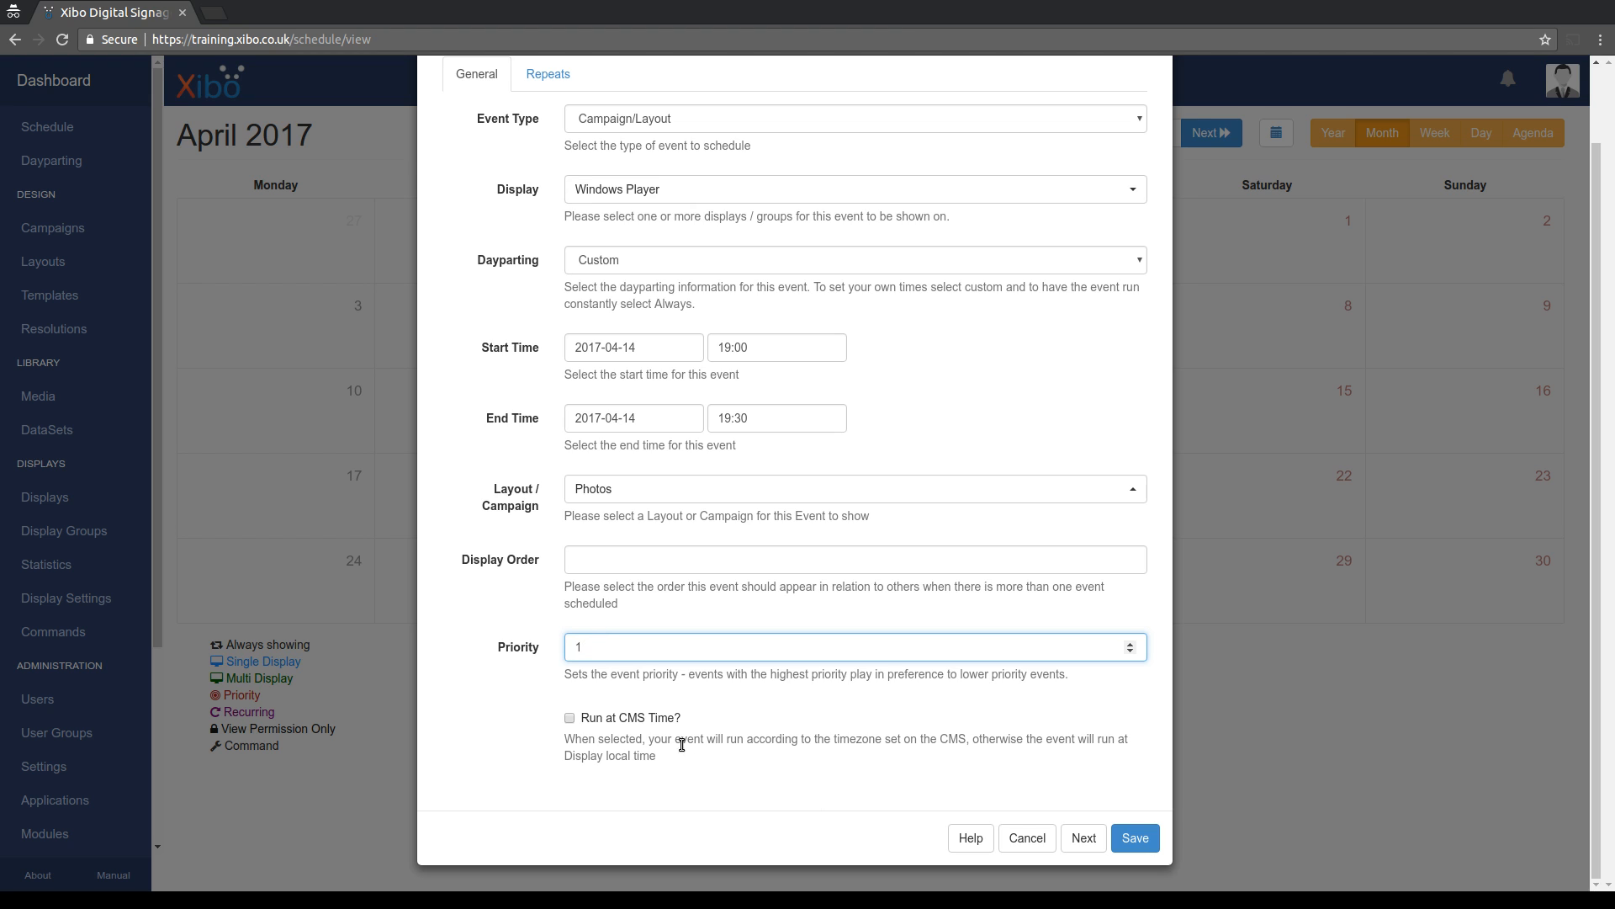
{"action": "mouse_move", "coordinate": [599, 761]}
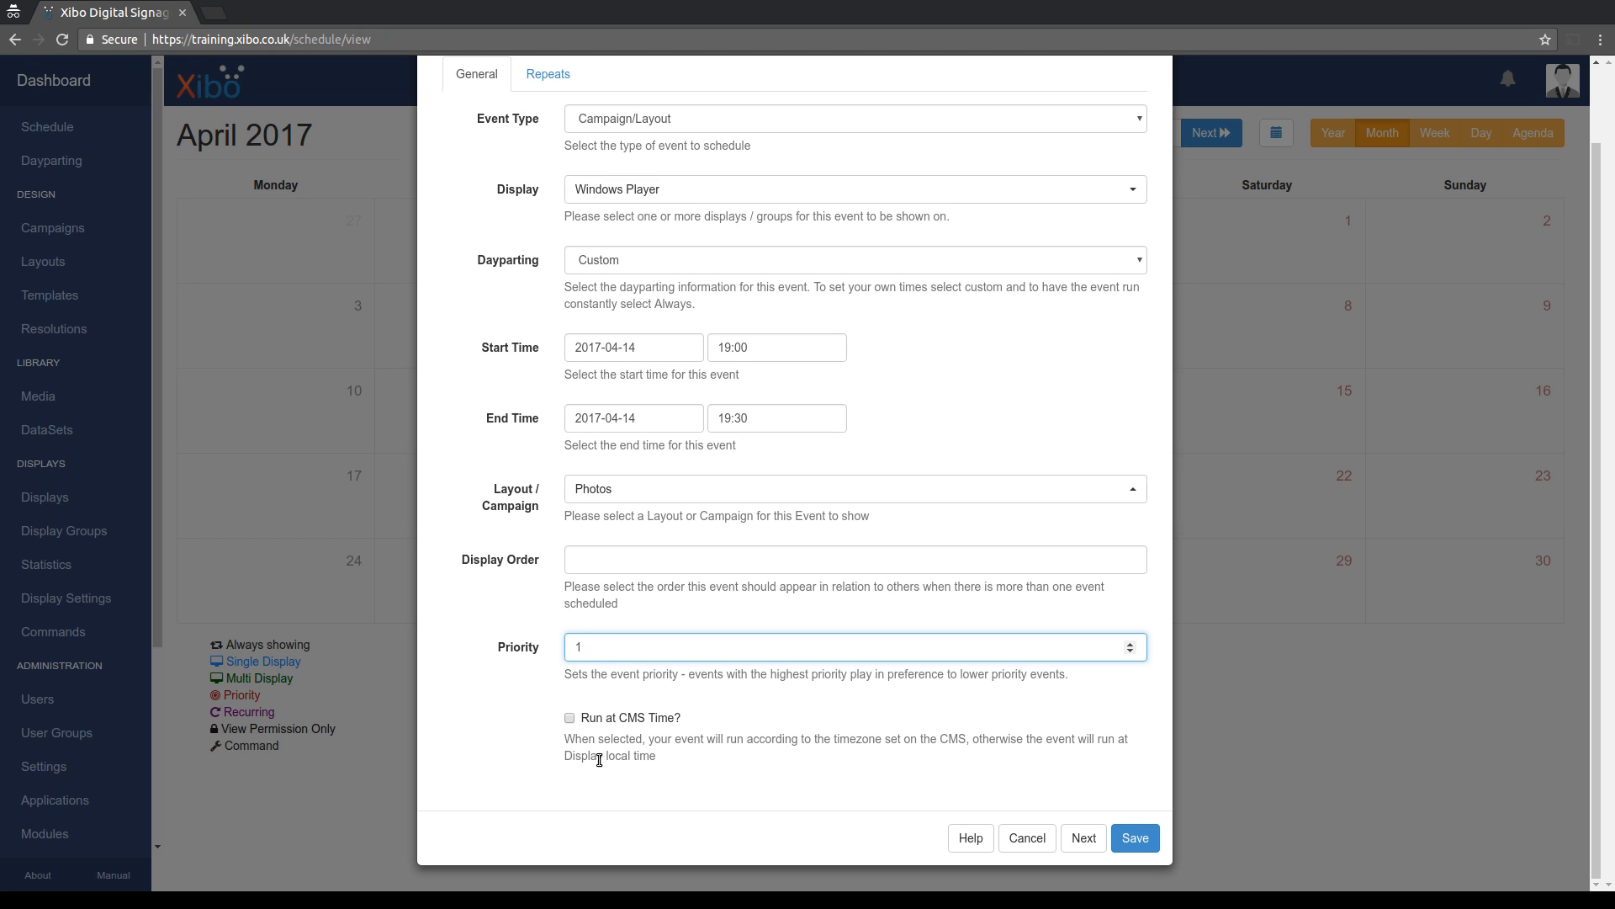
{"action": "left_click", "coordinate": [853, 647]}
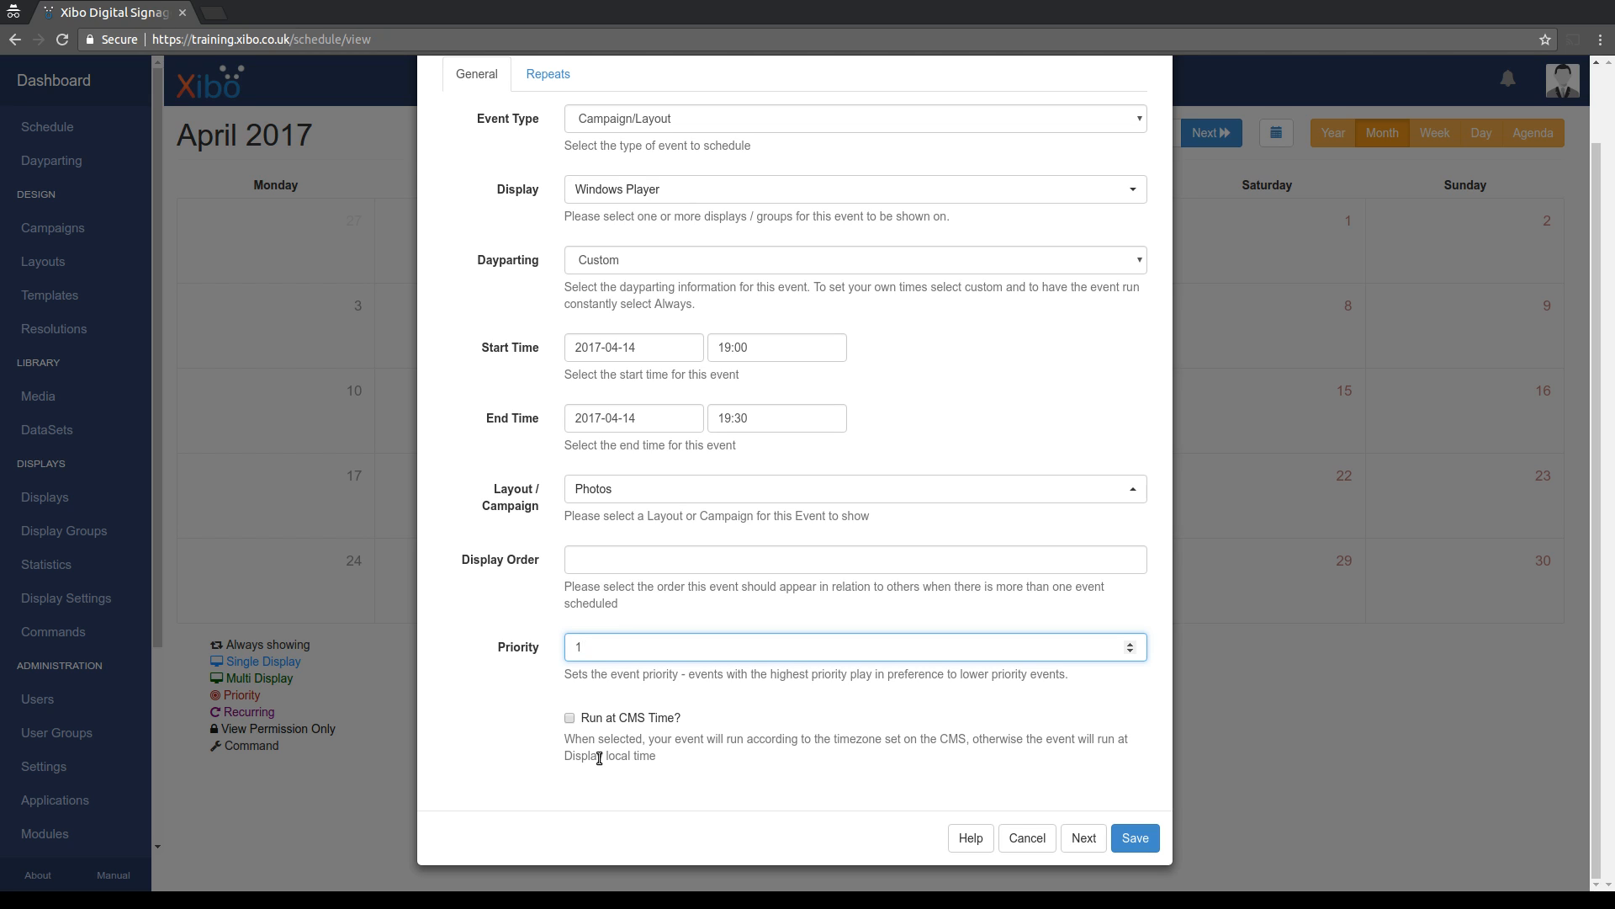
{"action": "left_click", "coordinate": [853, 647]}
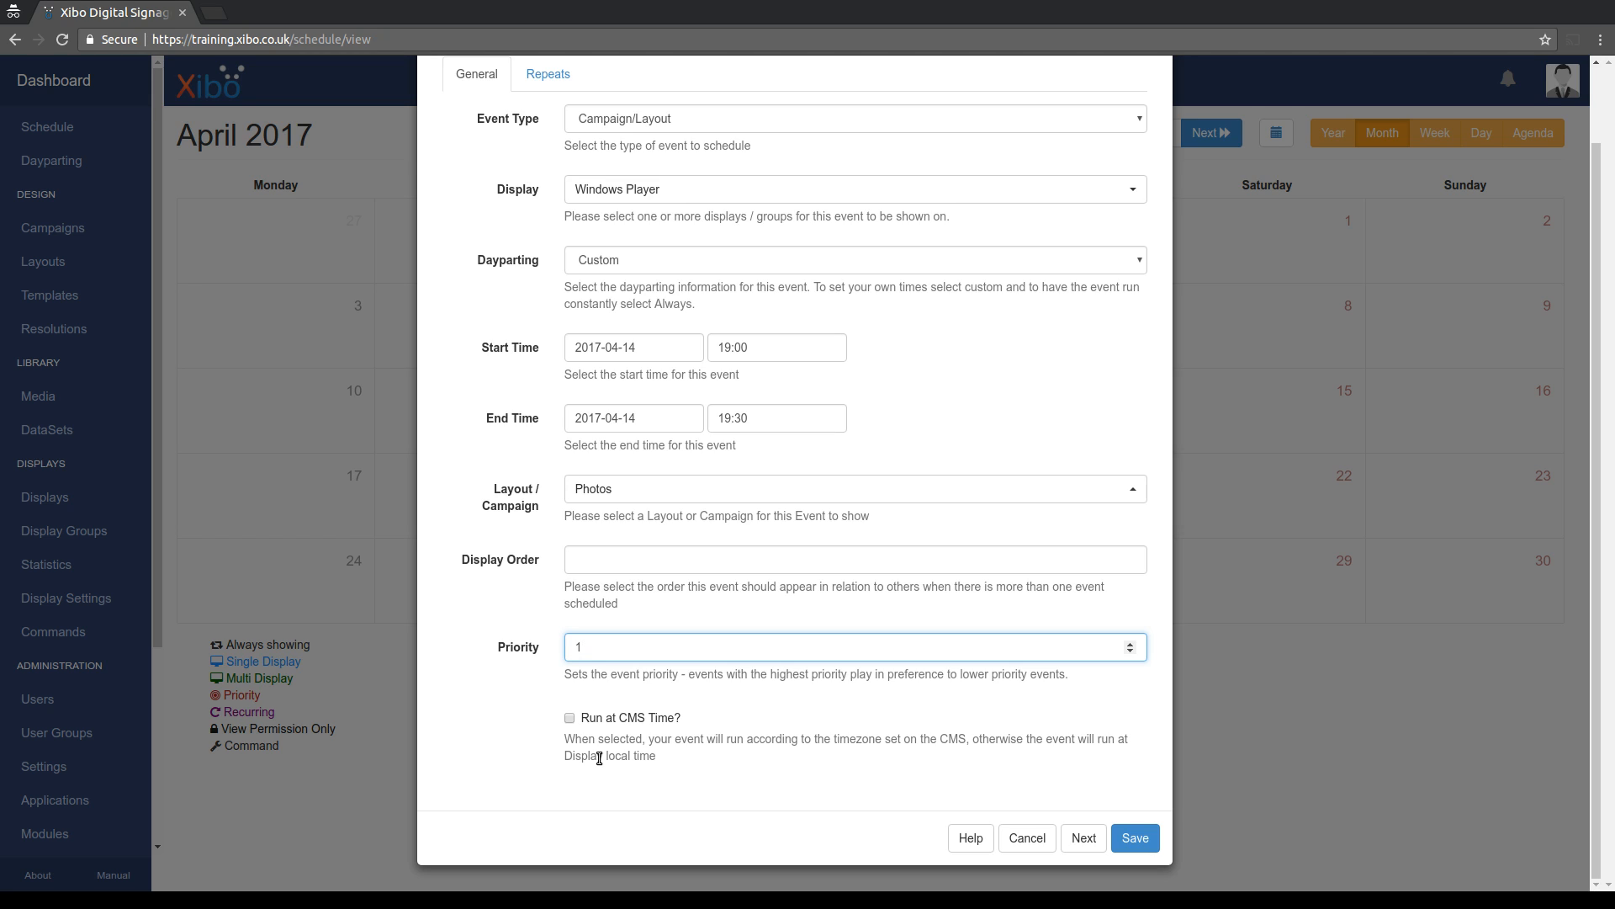
{"action": "left_click", "coordinate": [824, 646]}
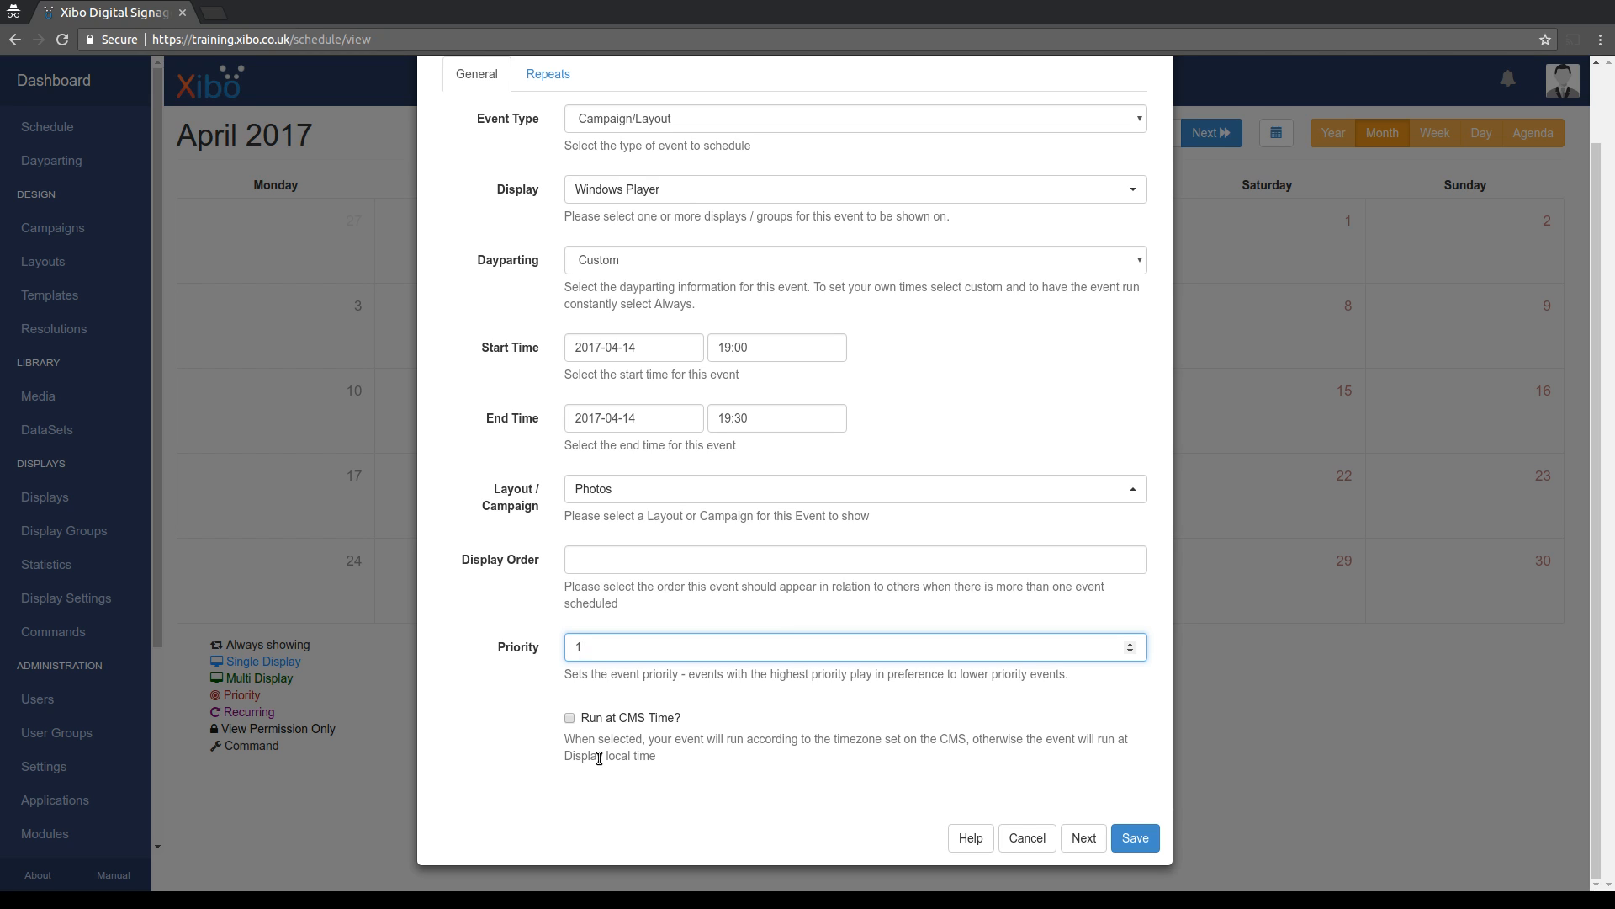
{"action": "left_click", "coordinate": [853, 646]}
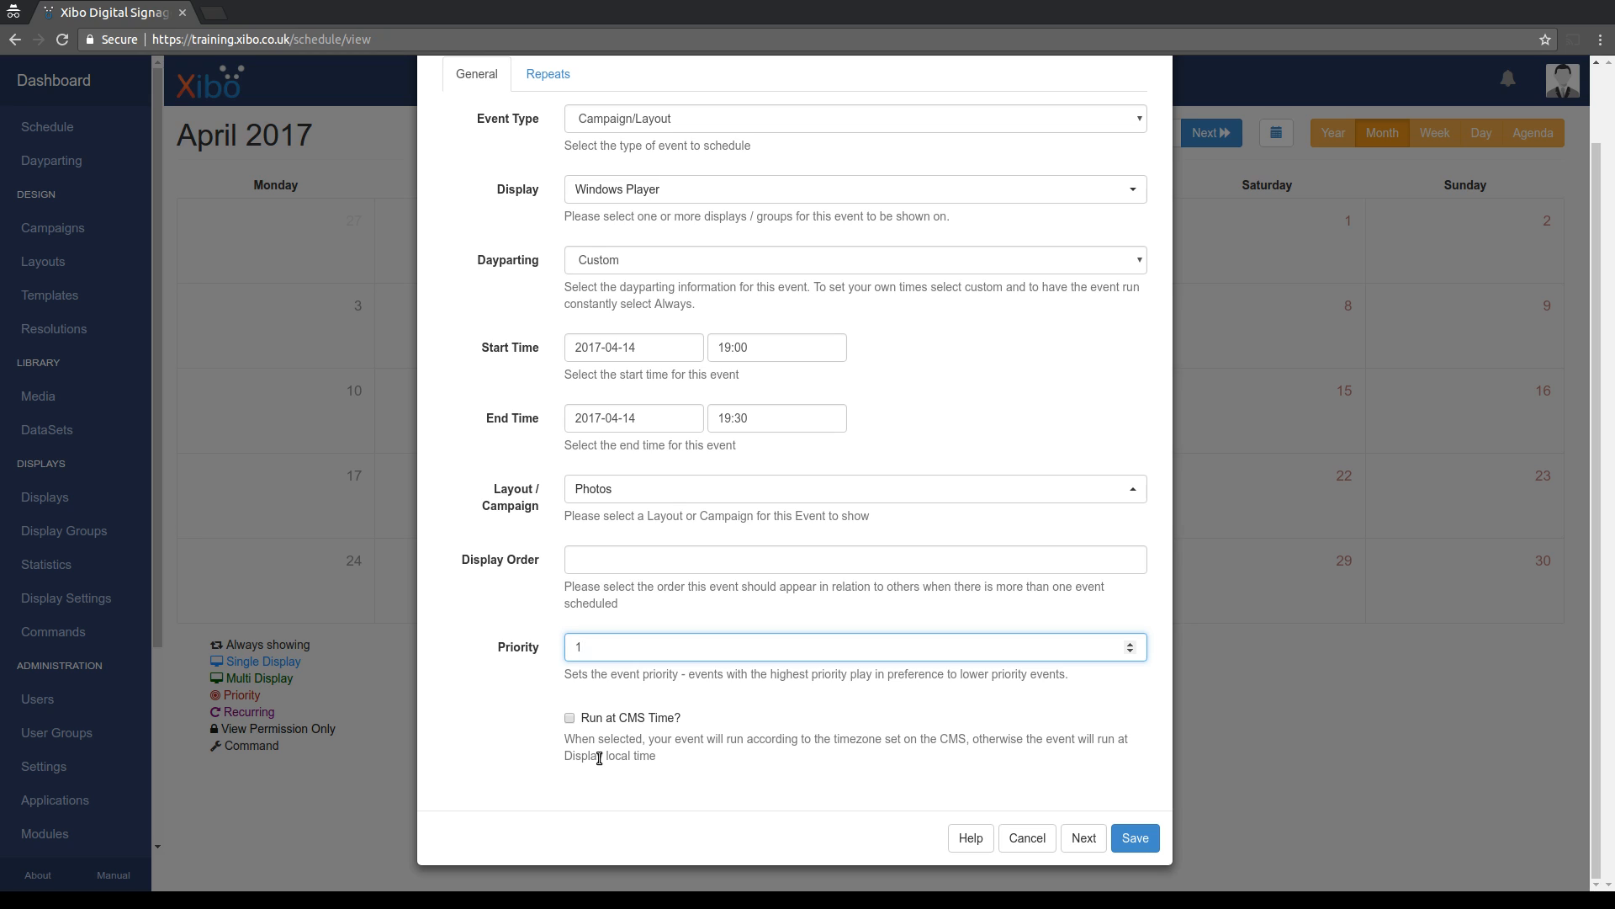
{"action": "left_click", "coordinate": [853, 646]}
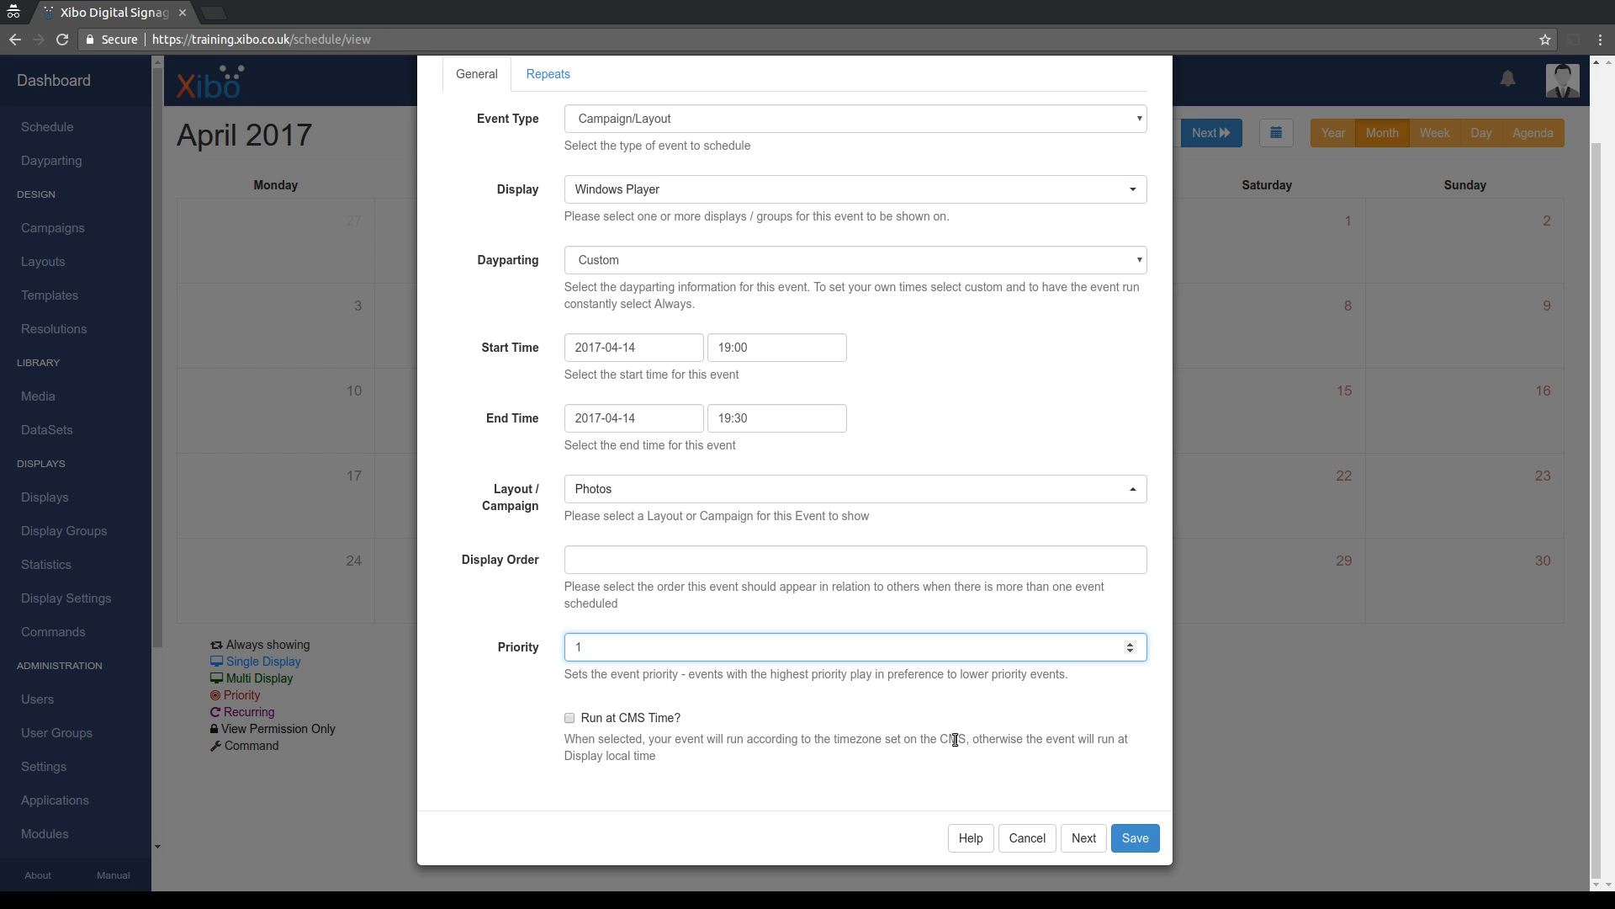
Save the 19:00–19:30 Photos event with priority 1.
{"action": "left_click", "coordinate": [1132, 838]}
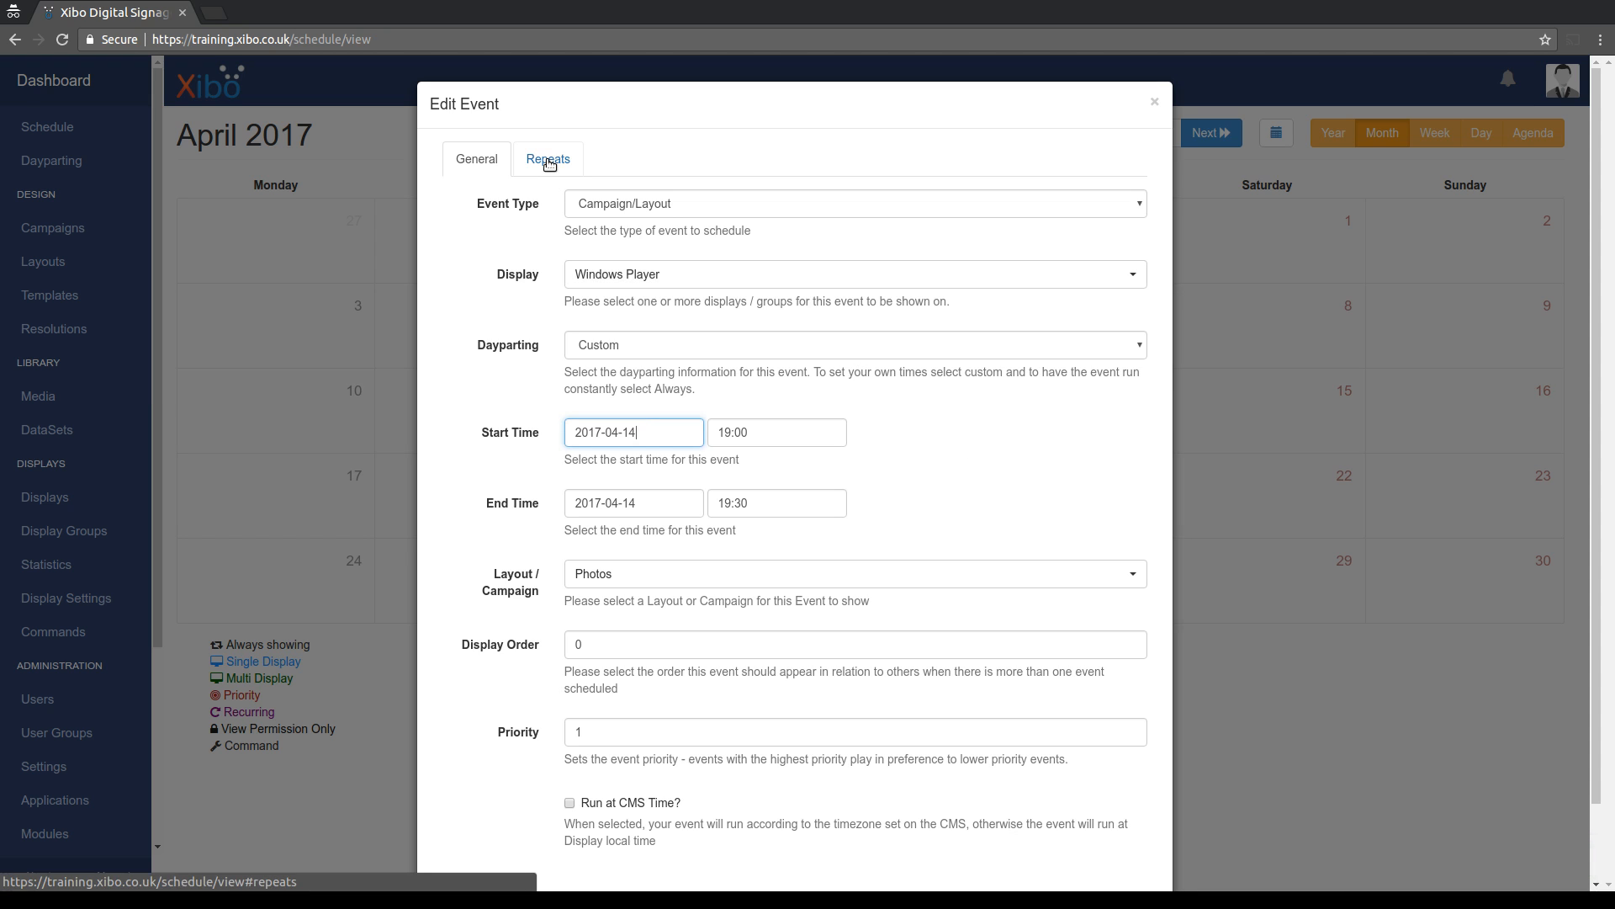
Set the event to repeat Daily every 1 day, save it, and reopen it from the 14th.
{"action": "left_click", "coordinate": [547, 158]}
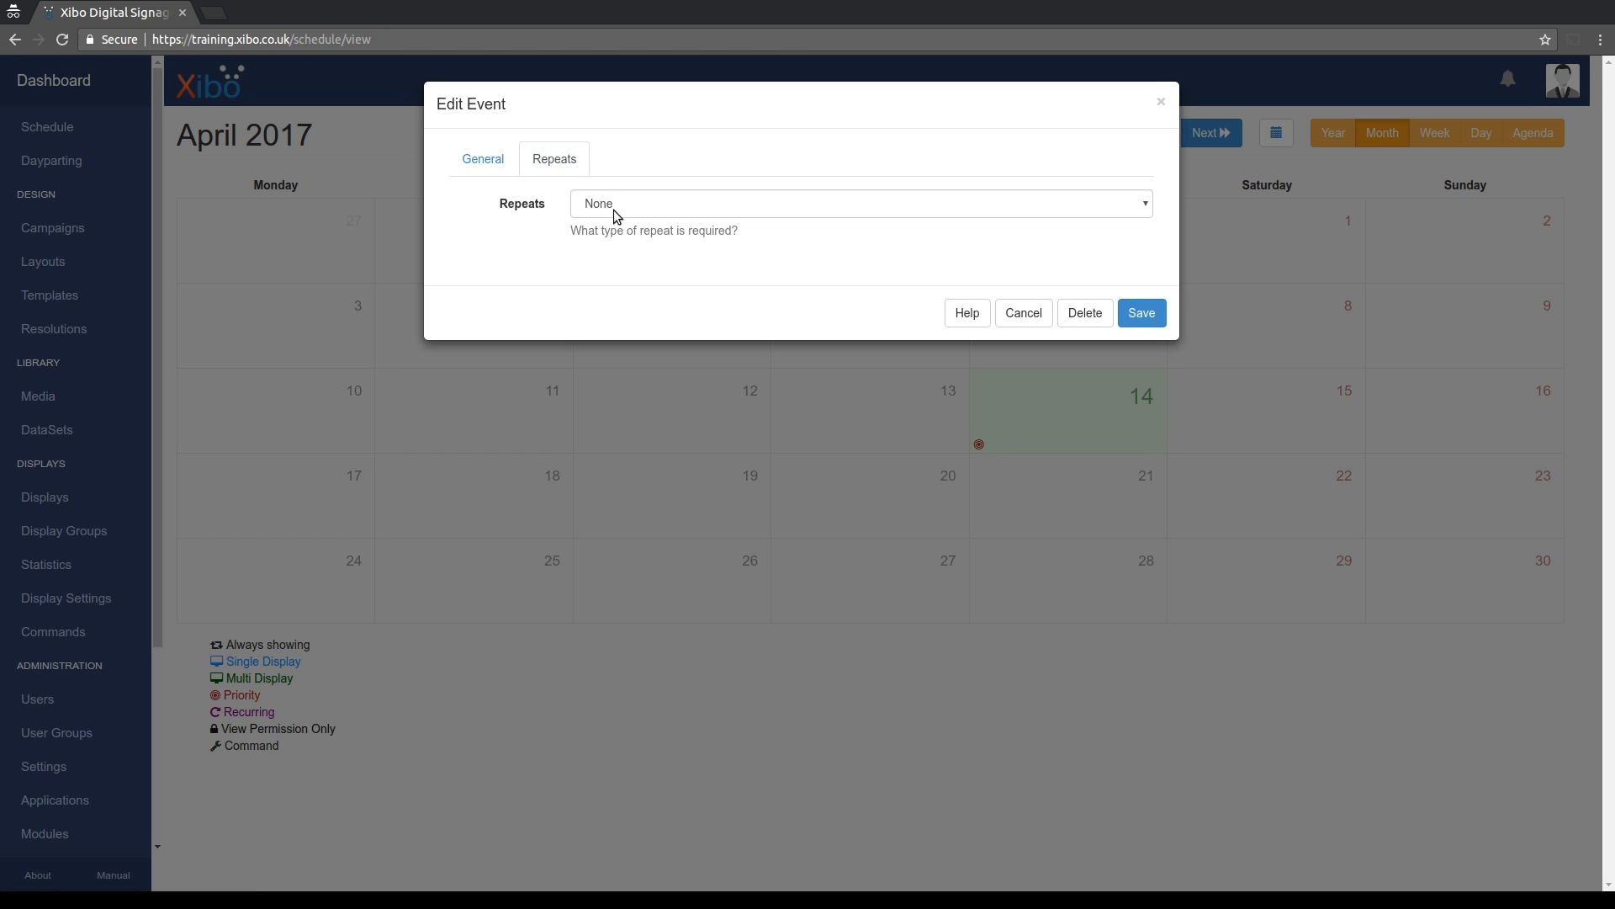
{"action": "left_click", "coordinate": [860, 204]}
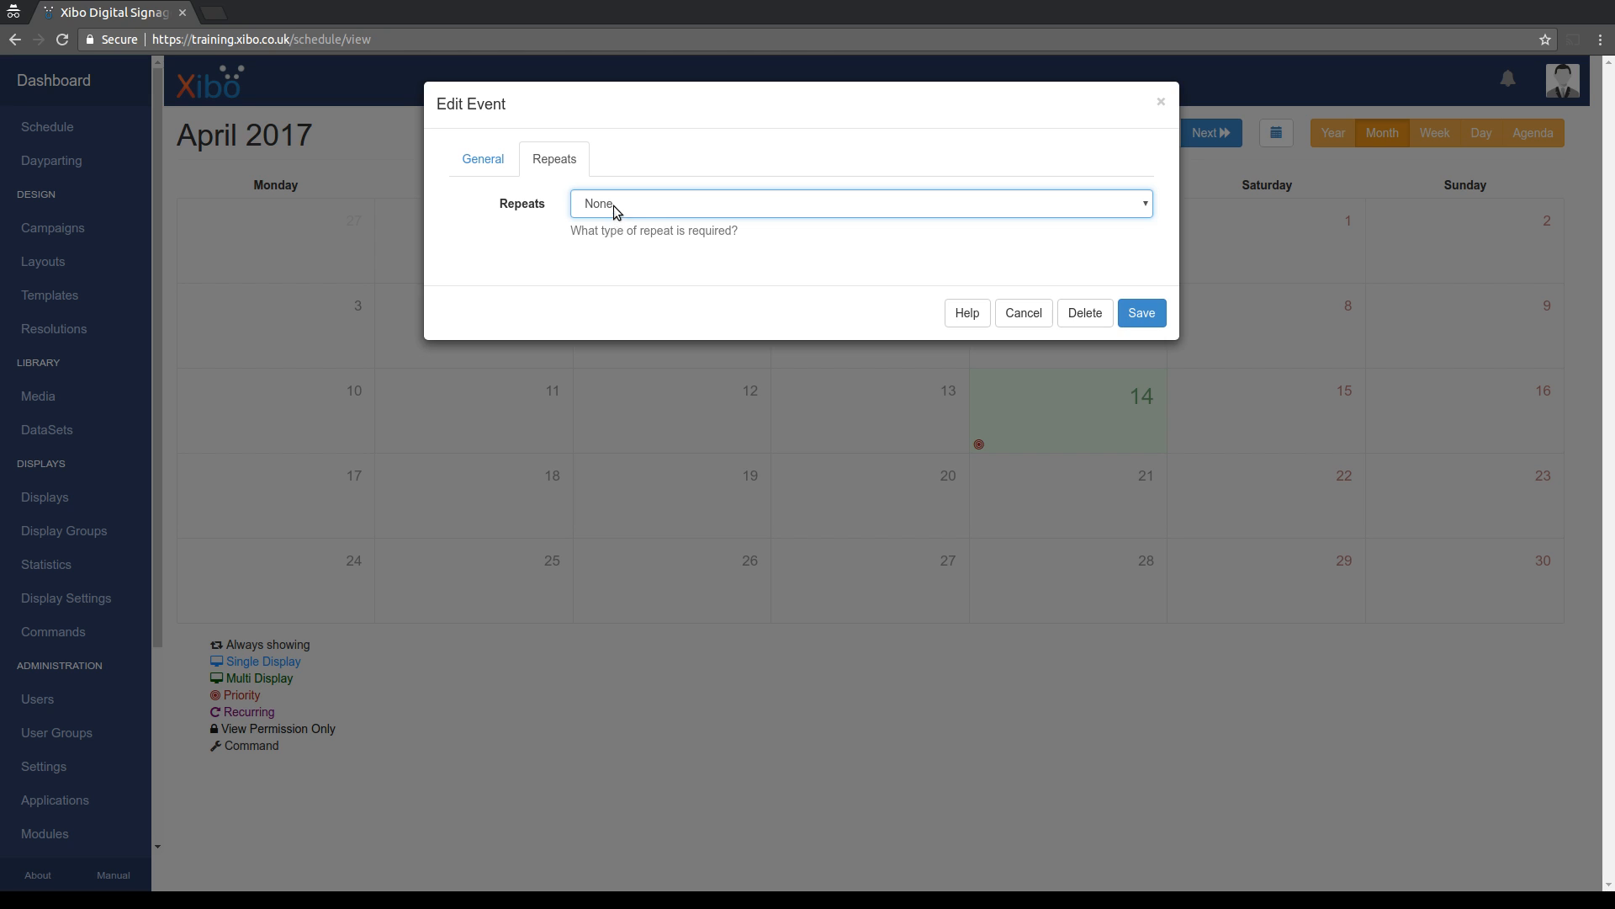
{"action": "left_click", "coordinate": [860, 204]}
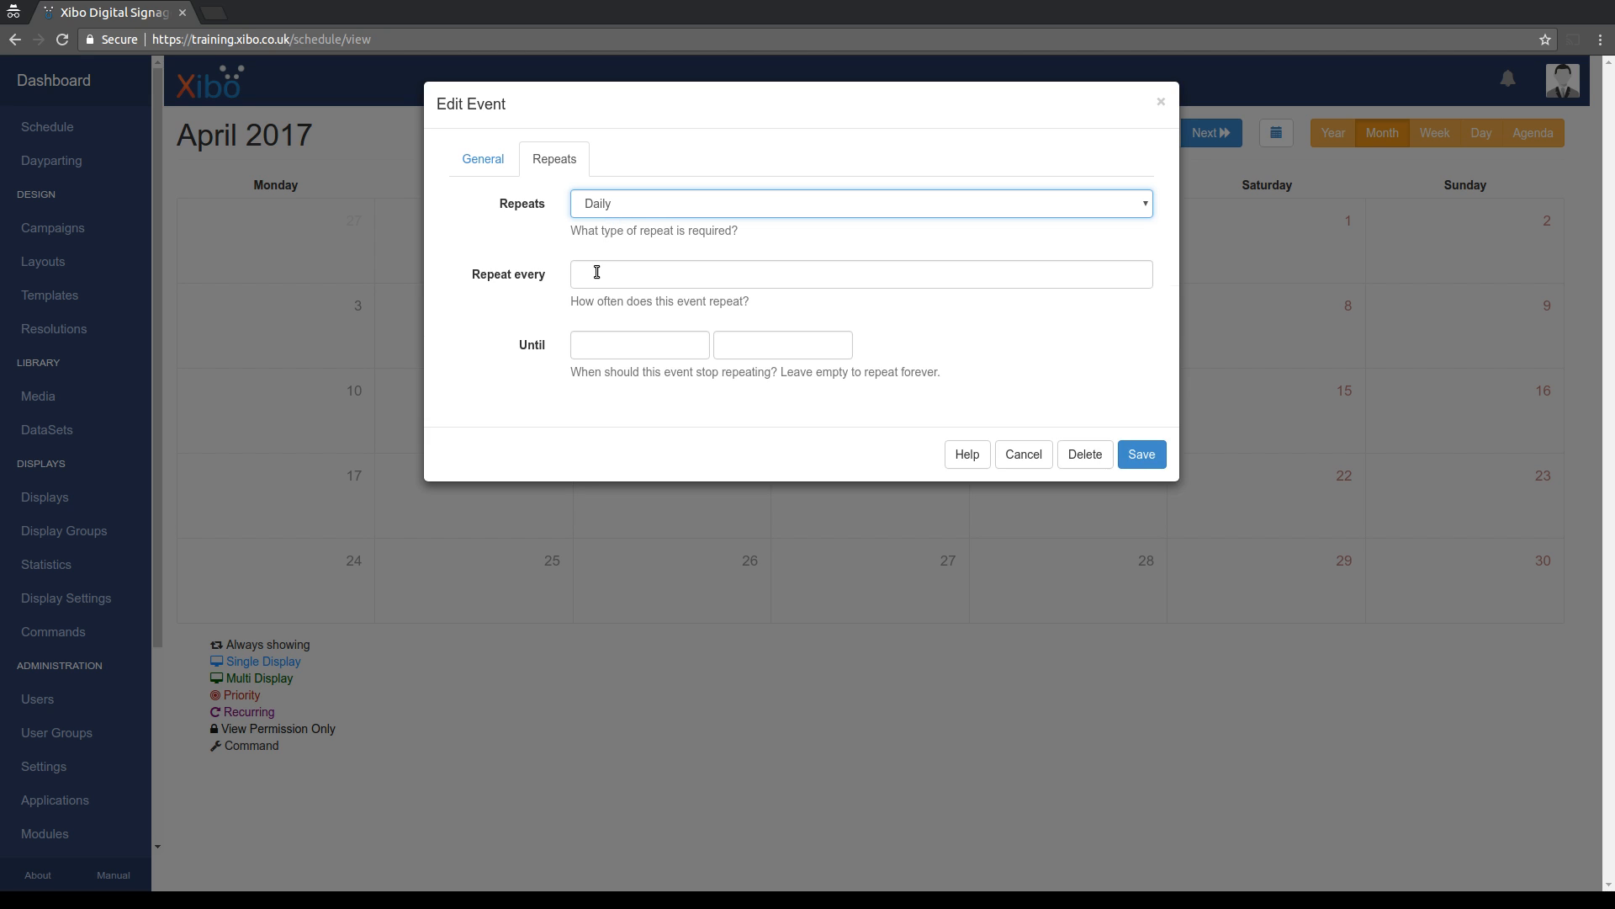
{"action": "left_click", "coordinate": [861, 274]}
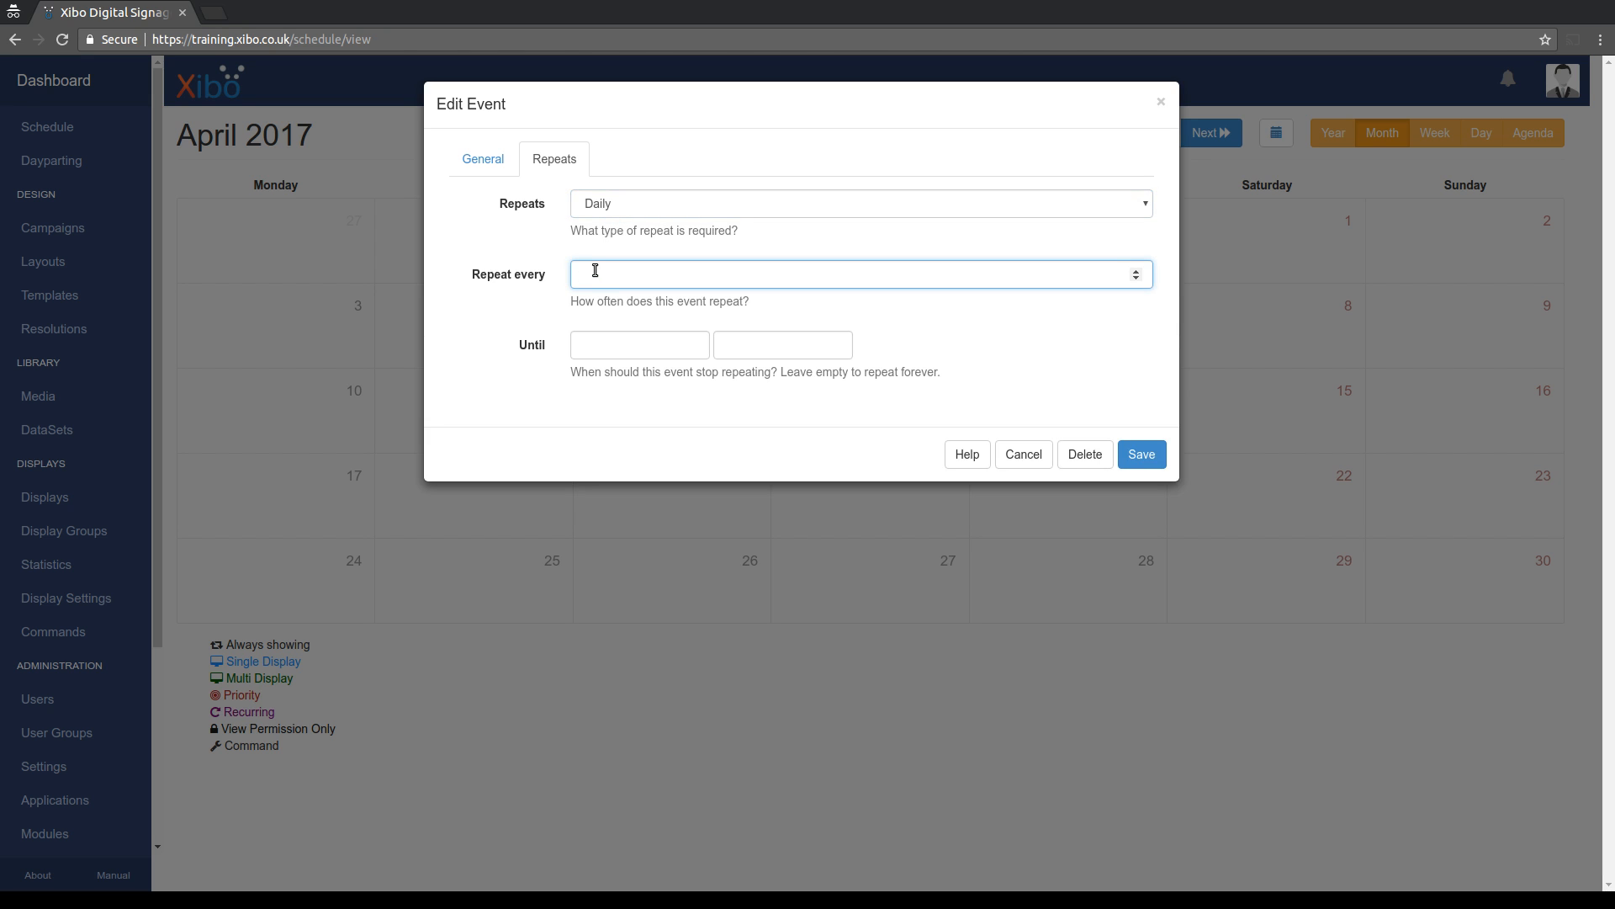
{"action": "type", "text": "1"}
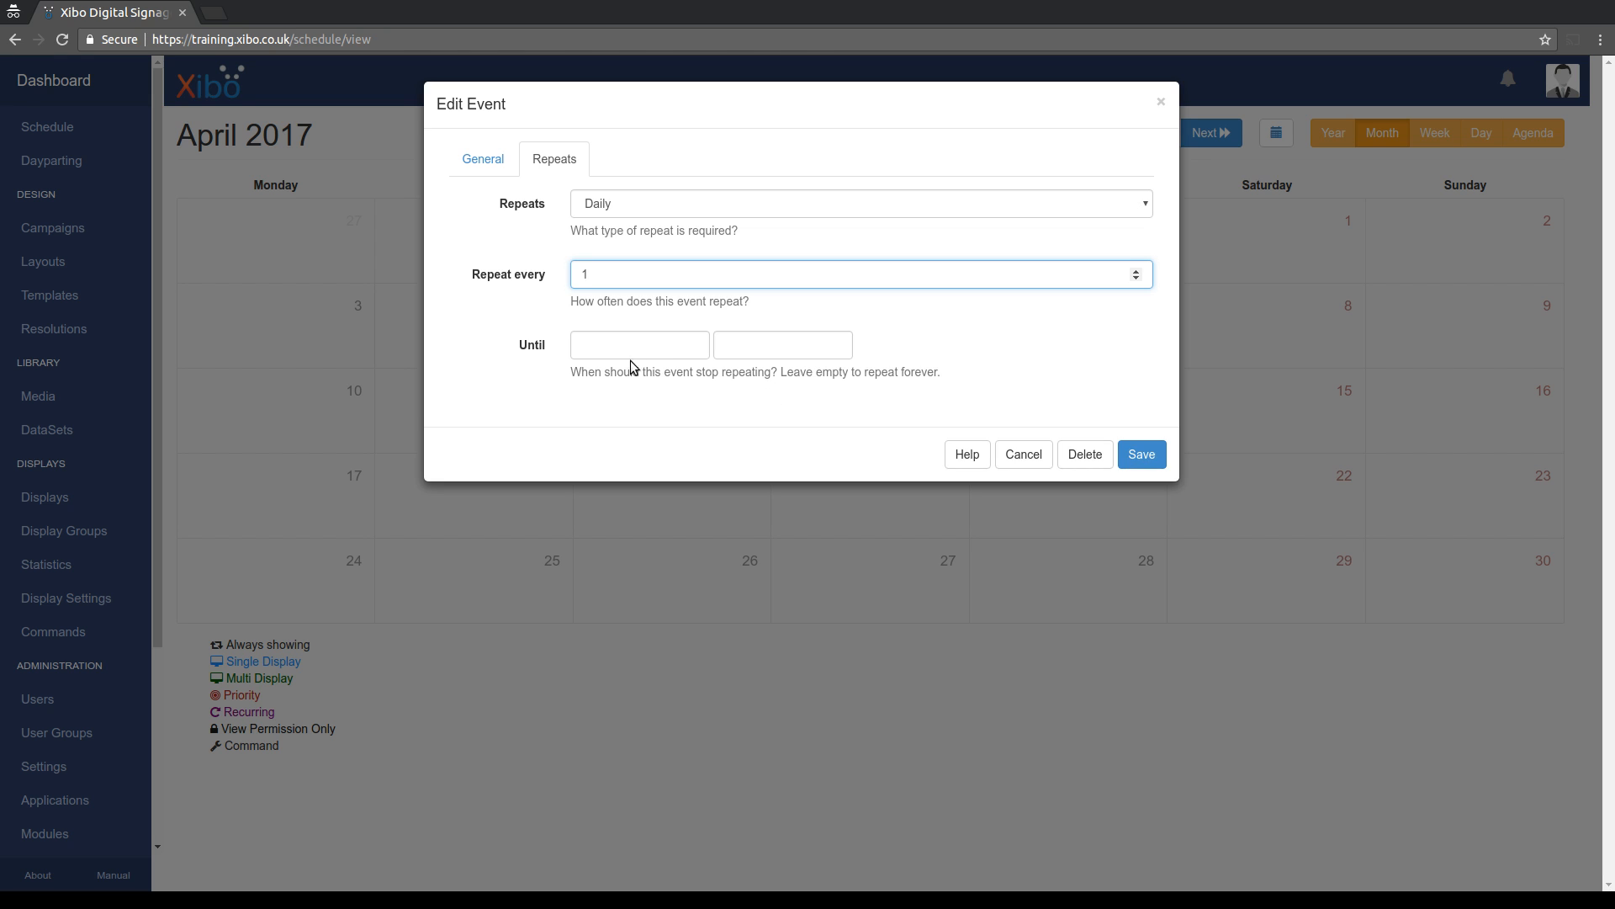
{"action": "mouse_move", "coordinate": [627, 369]}
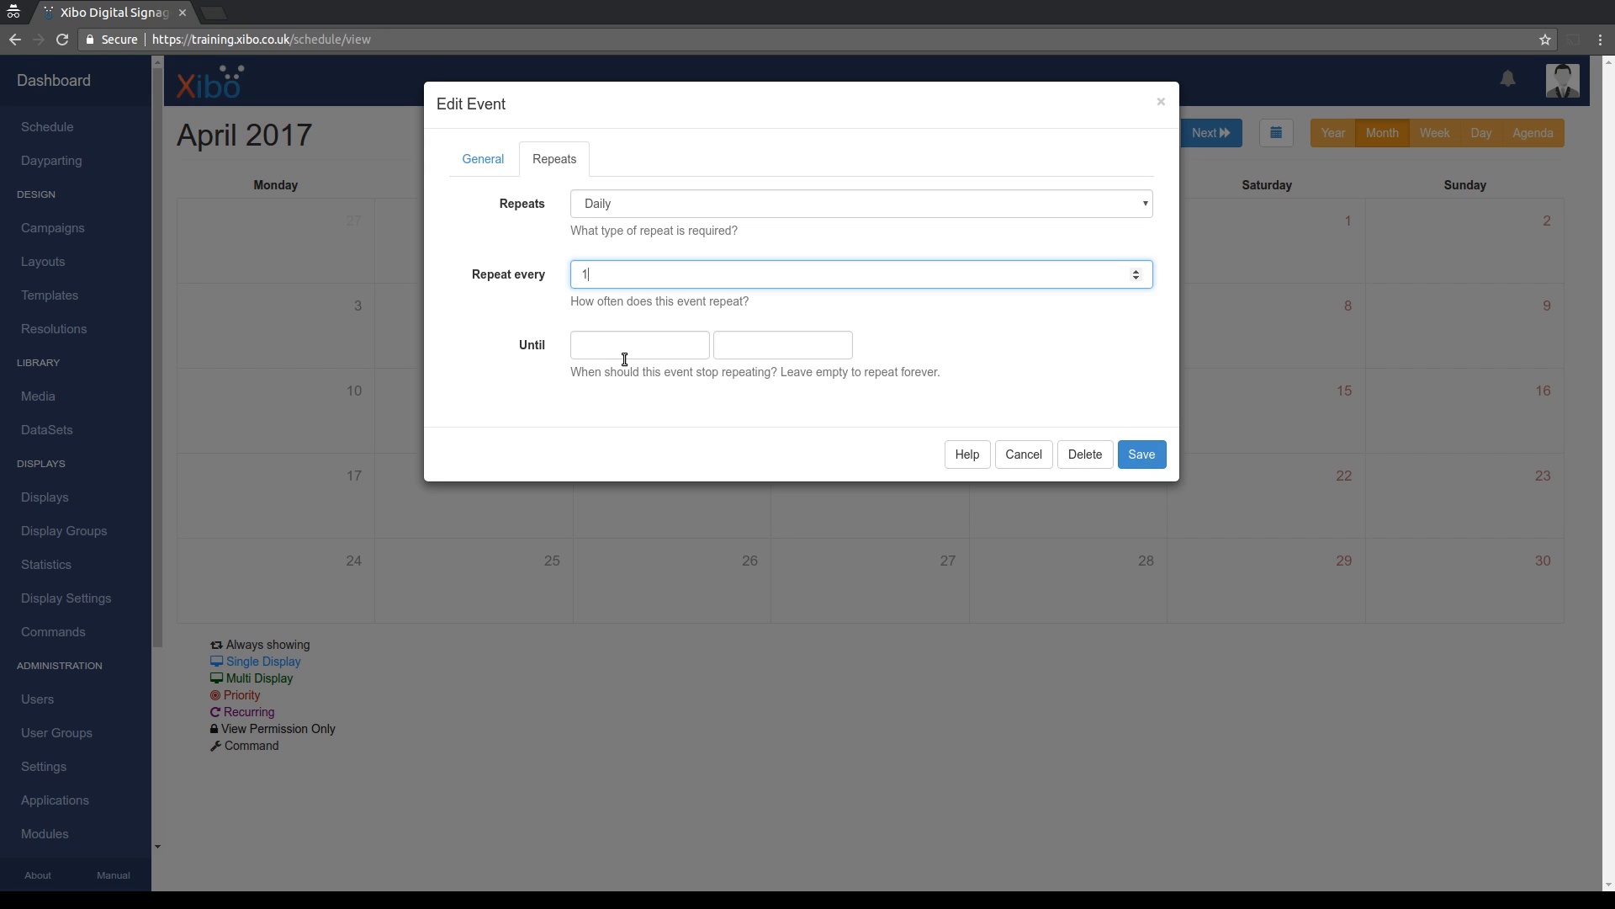
{"action": "mouse_move", "coordinate": [583, 392]}
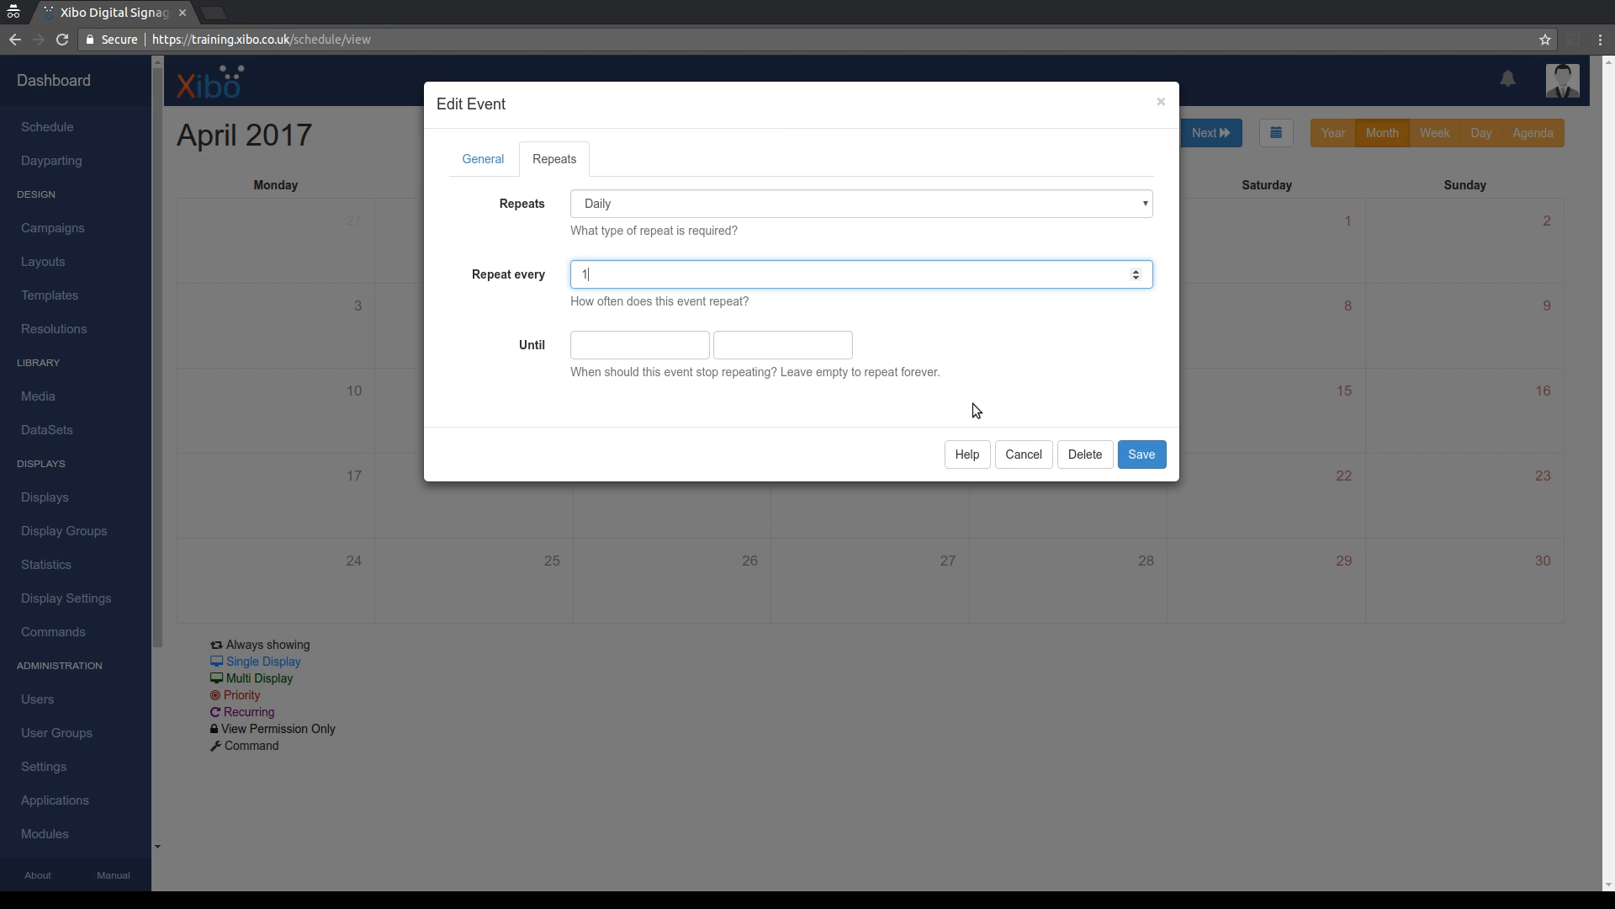
{"action": "left_click", "coordinate": [1140, 454]}
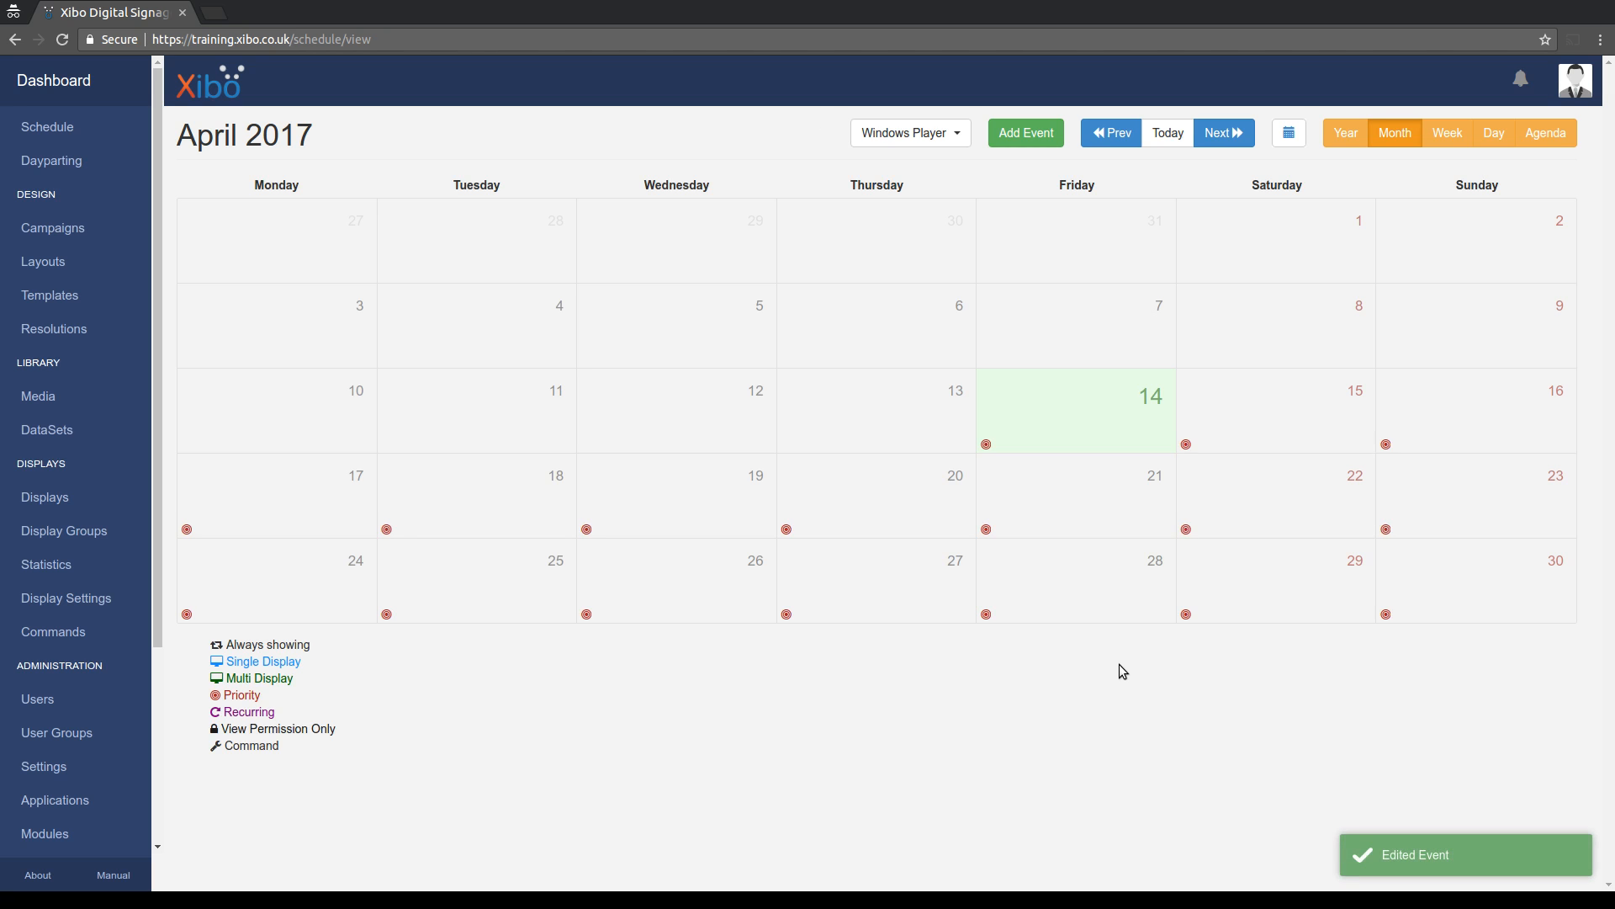
{"action": "mouse_move", "coordinate": [986, 444]}
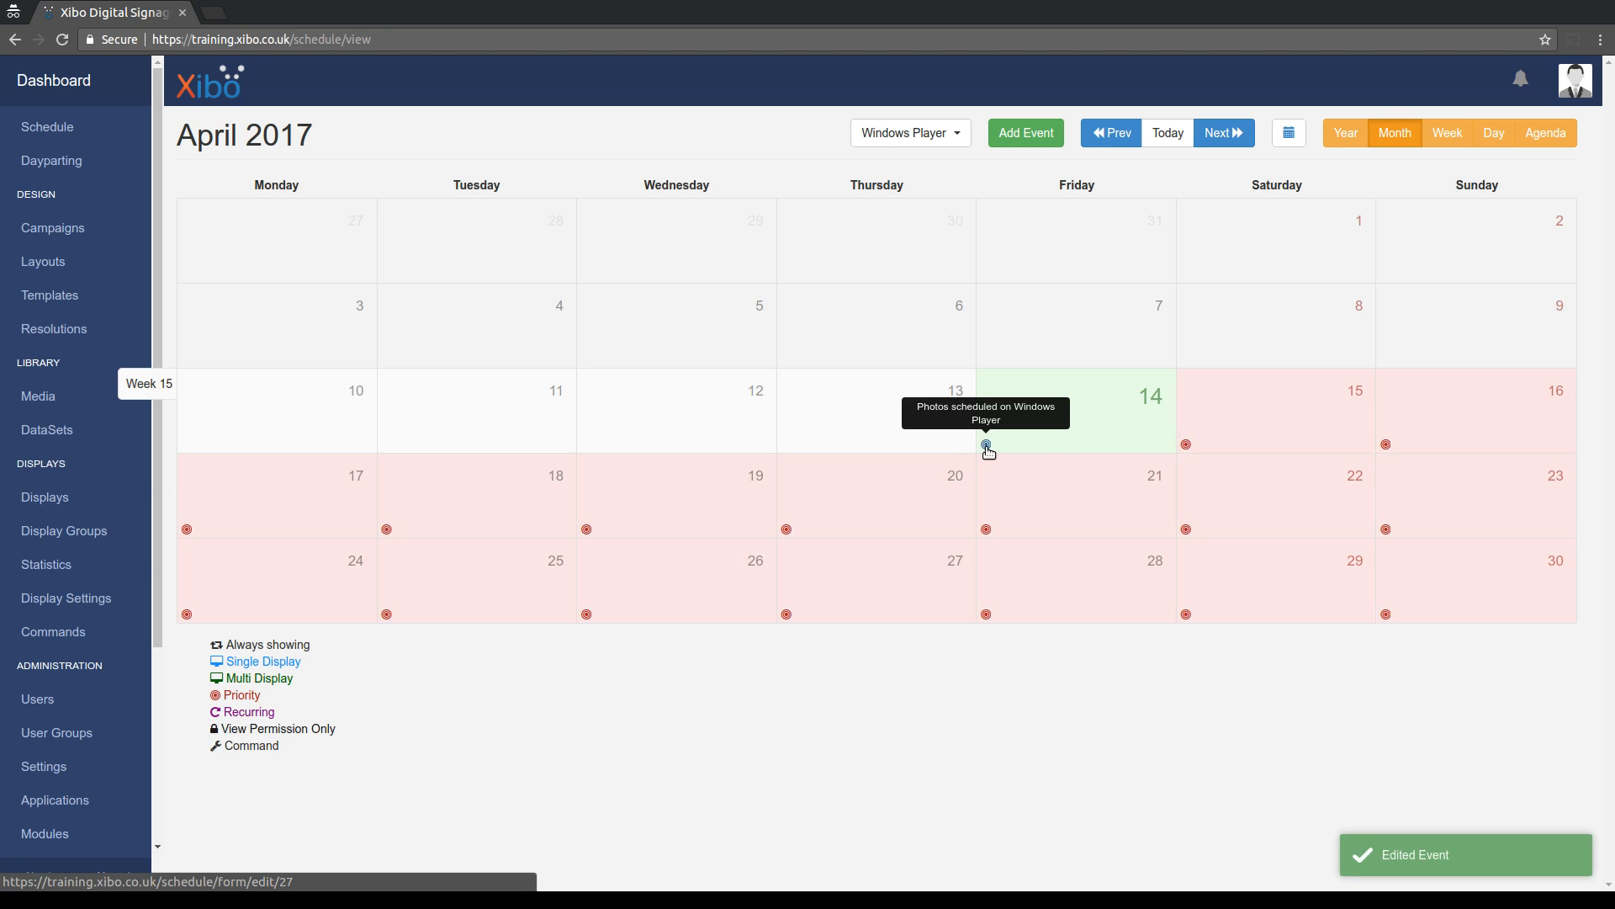
{"action": "left_click", "coordinate": [986, 447]}
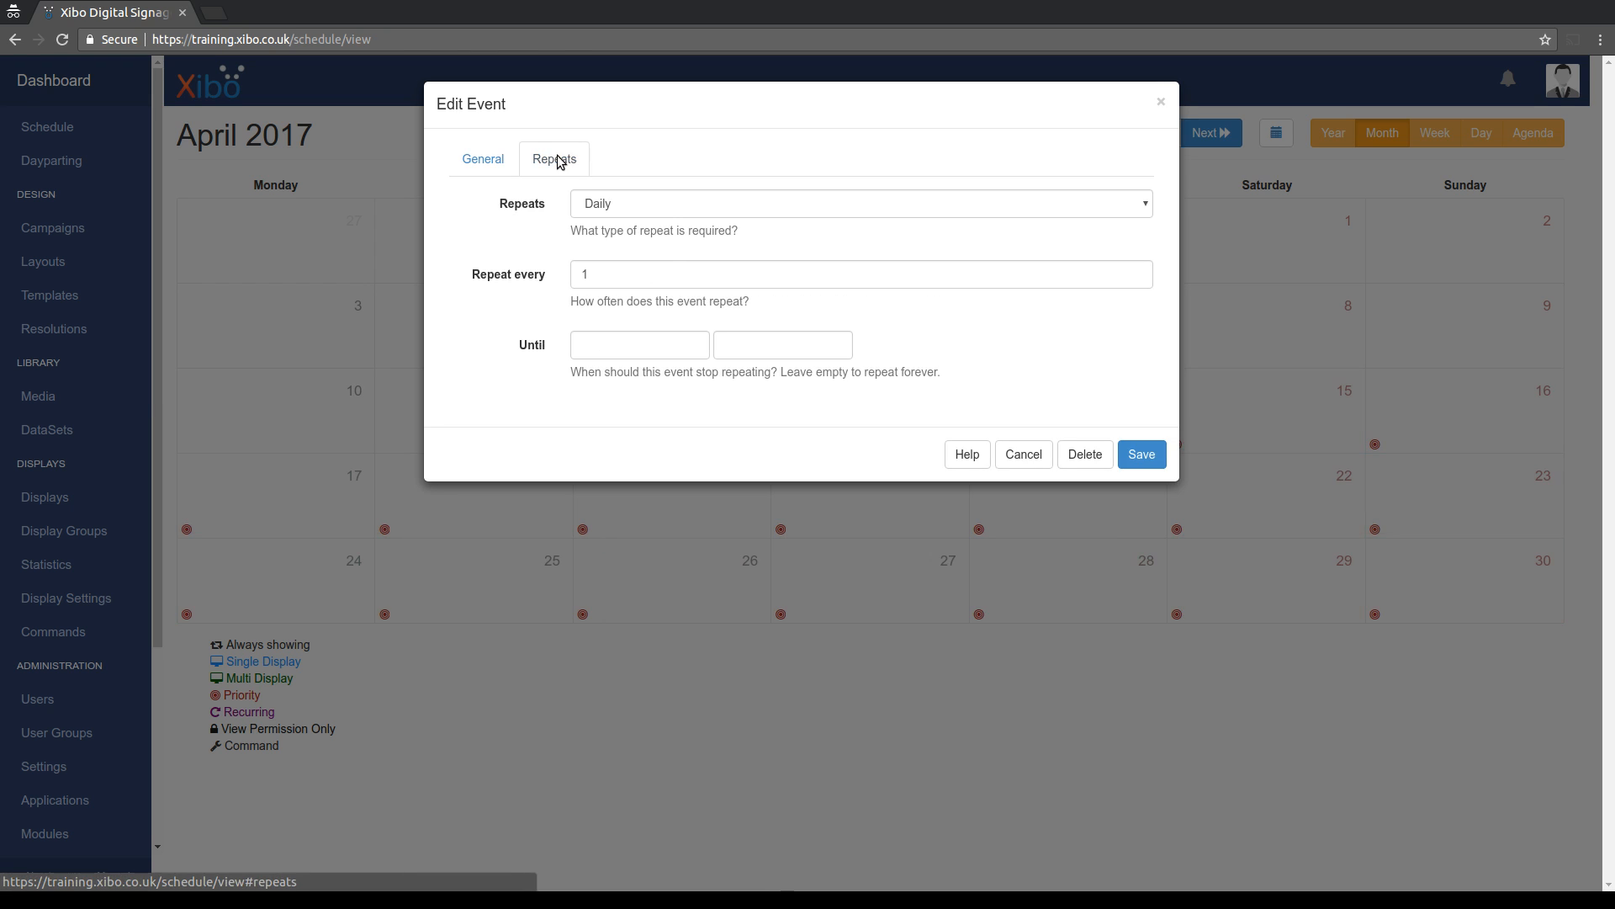
Save the event repeating every 3 days and reopen it from 14 April.
{"action": "left_click", "coordinate": [860, 274]}
{"action": "type", "text": "3"}
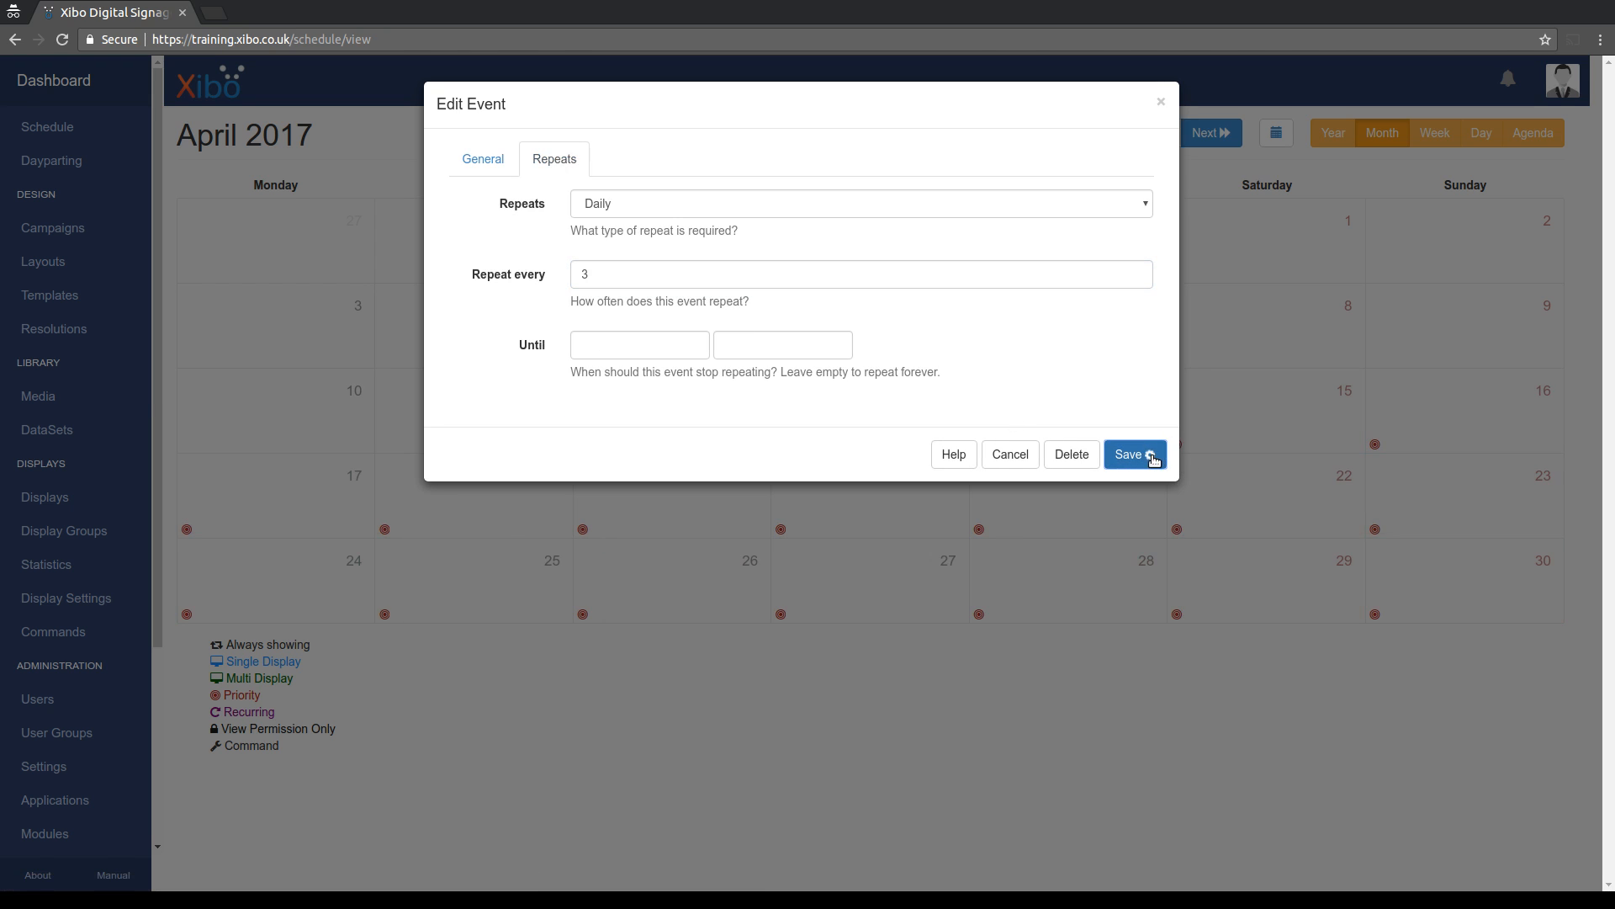
{"action": "left_click", "coordinate": [1133, 454]}
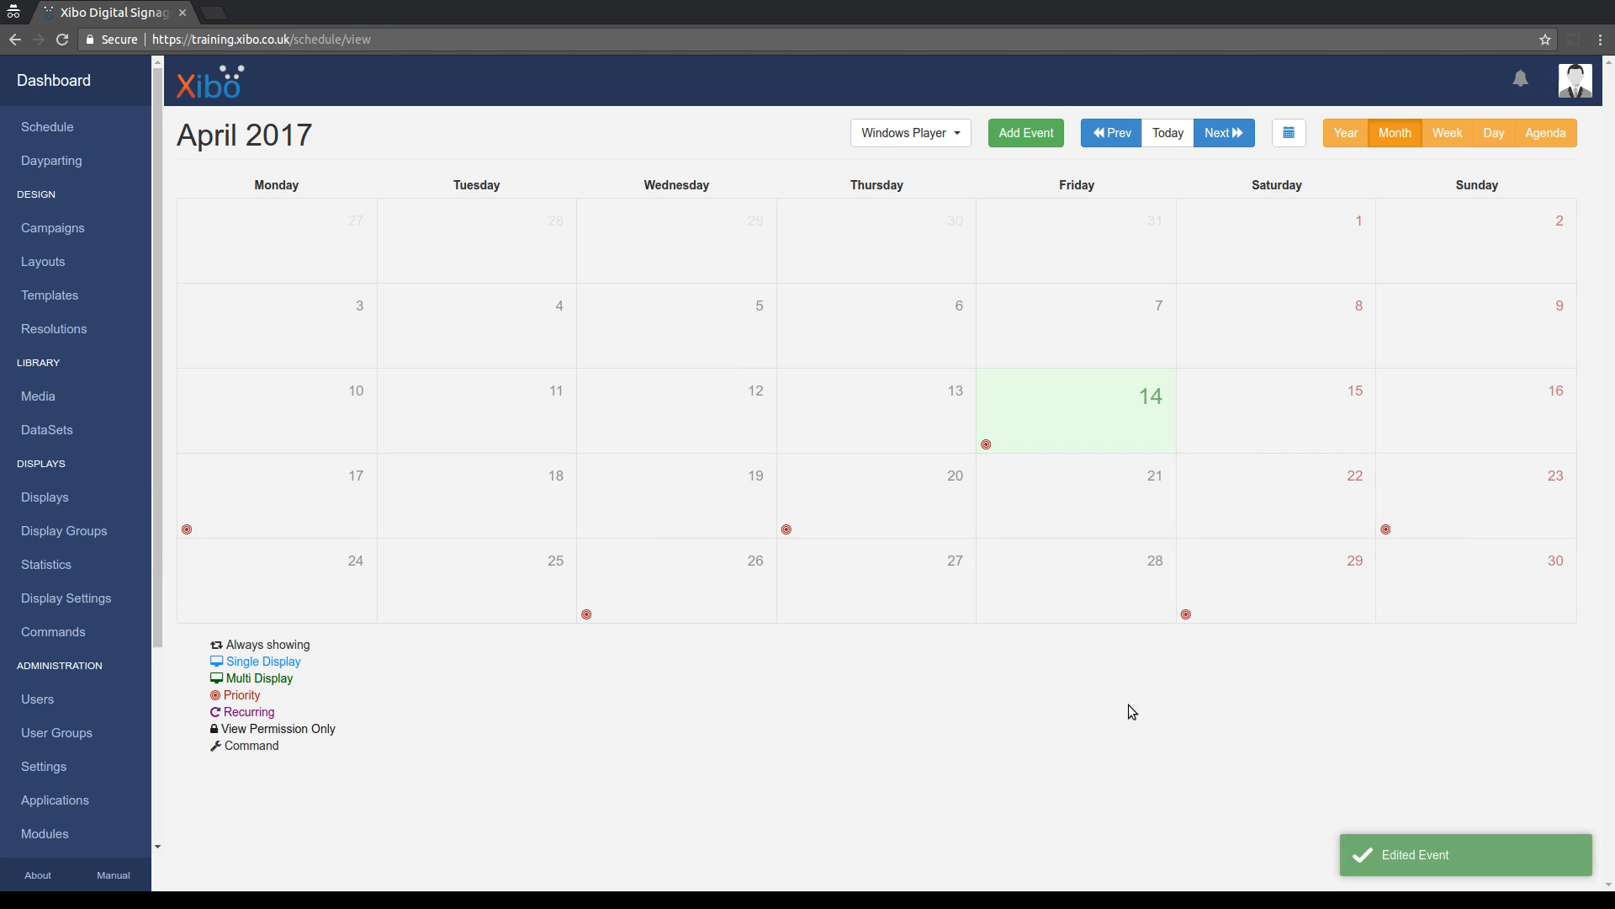
{"action": "mouse_move", "coordinate": [1116, 696]}
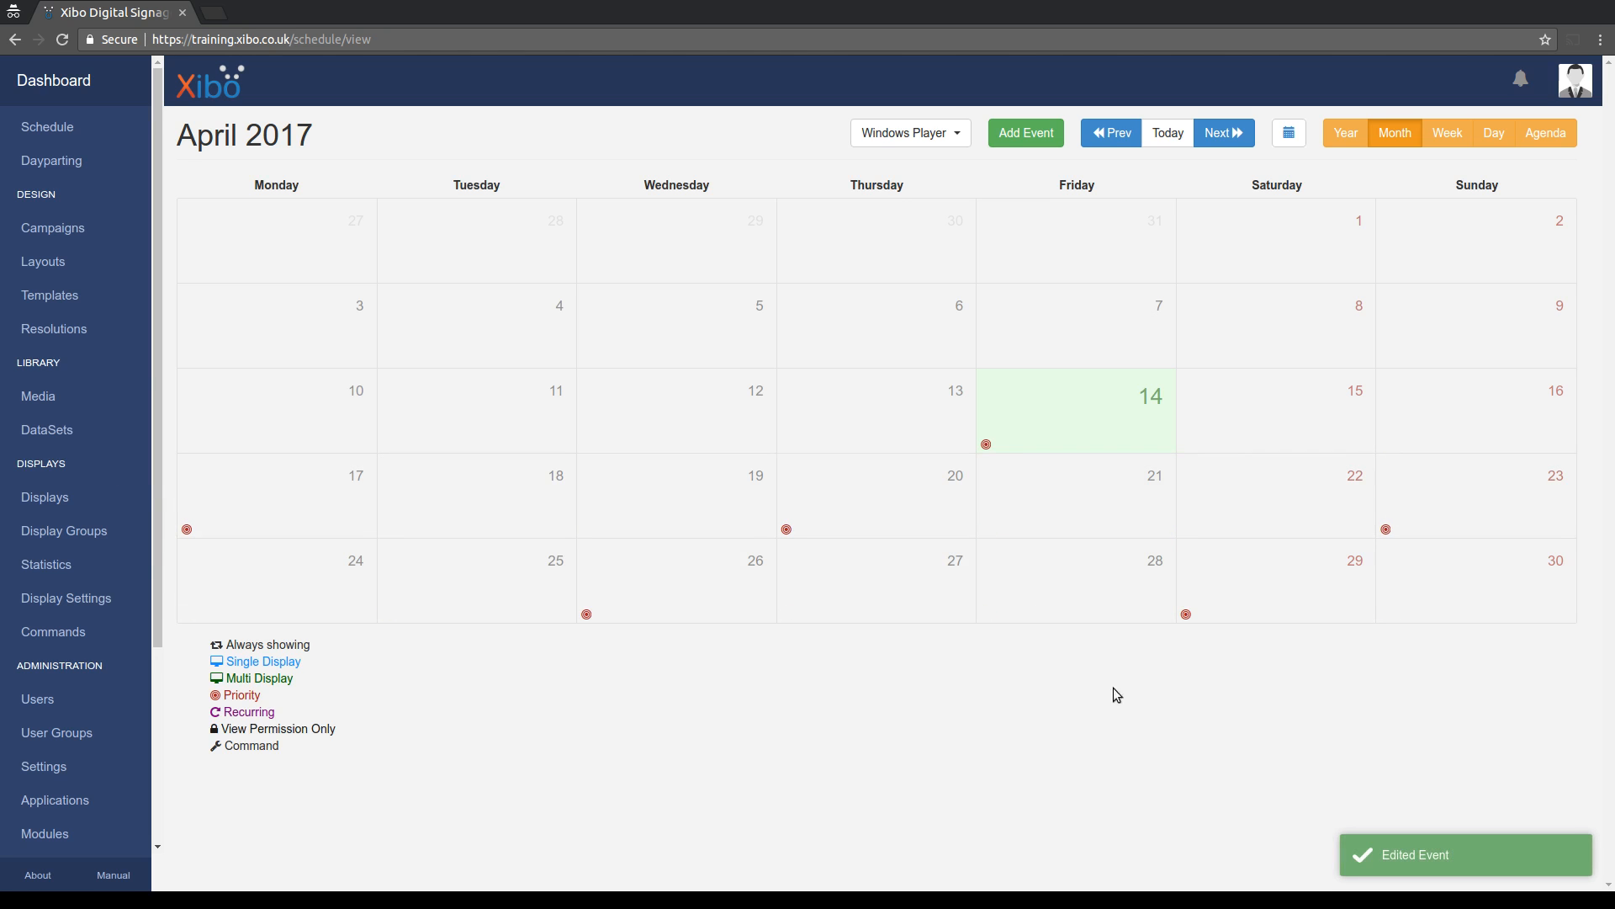
{"action": "left_click", "coordinate": [986, 442]}
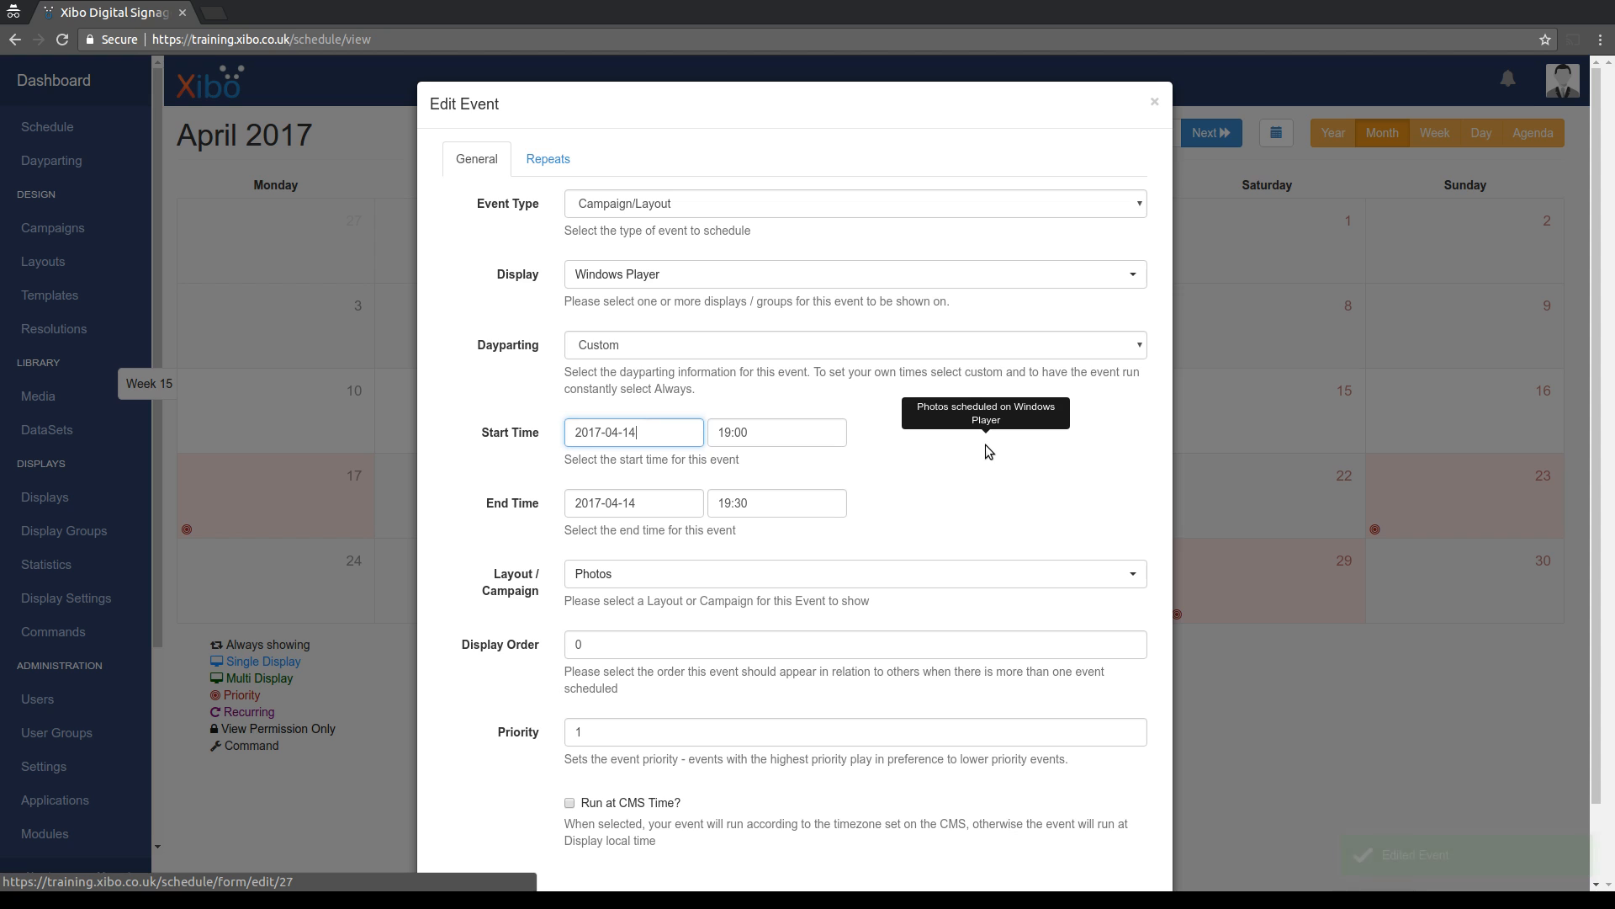
Save the event repeating Weekly on Monday, Tuesday and Wednesday, then reopen it.
{"action": "left_click", "coordinate": [548, 159]}
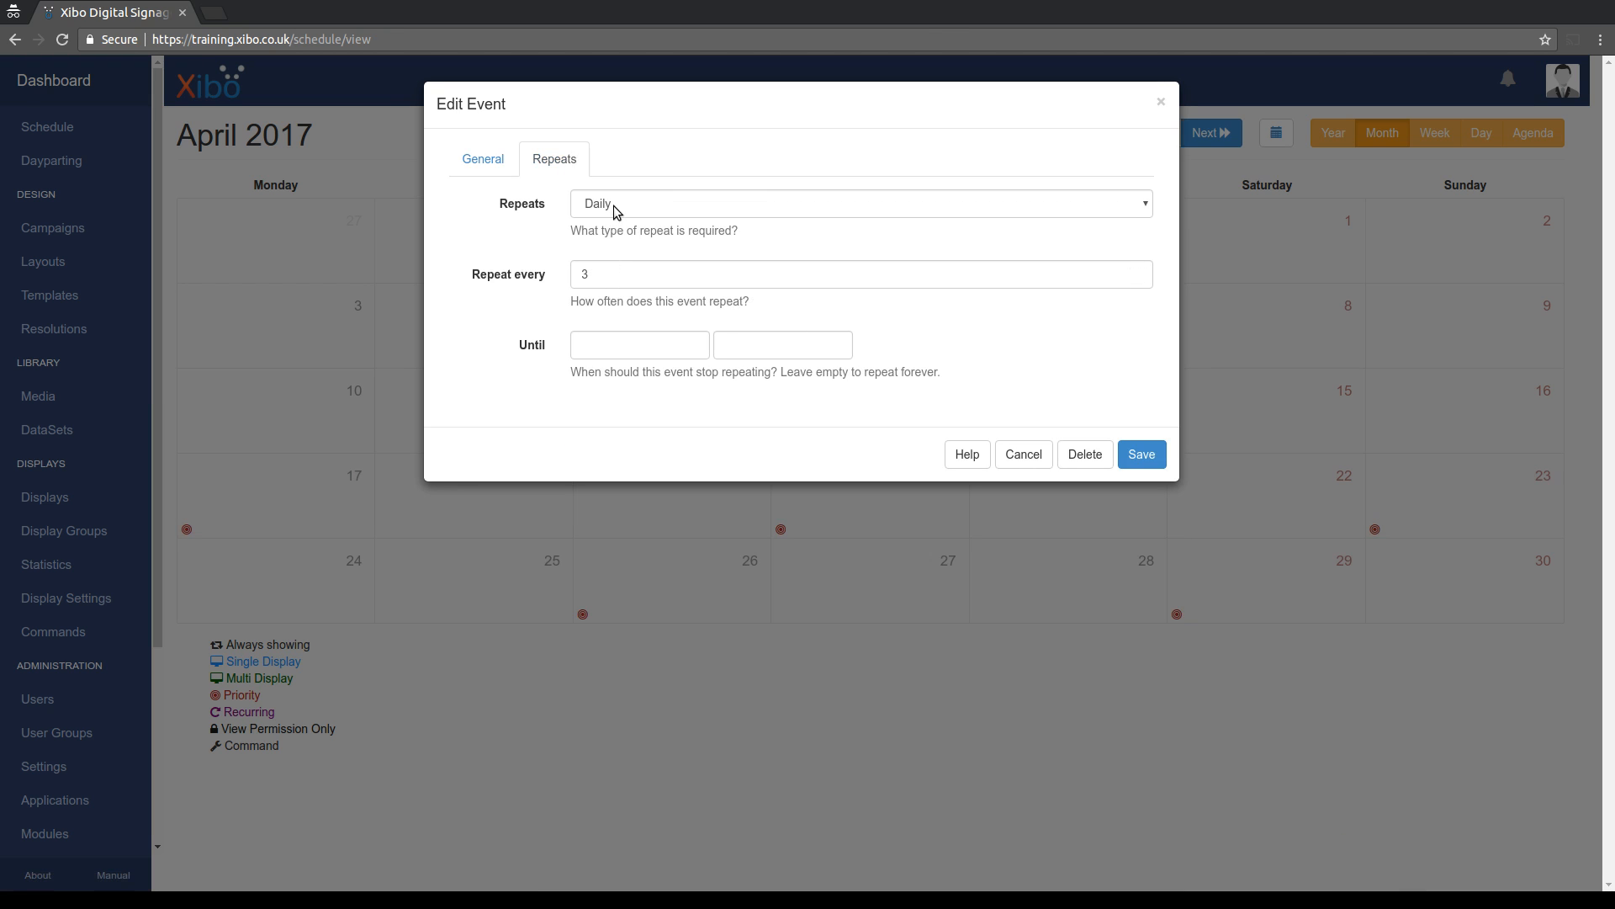
{"action": "left_click", "coordinate": [860, 204]}
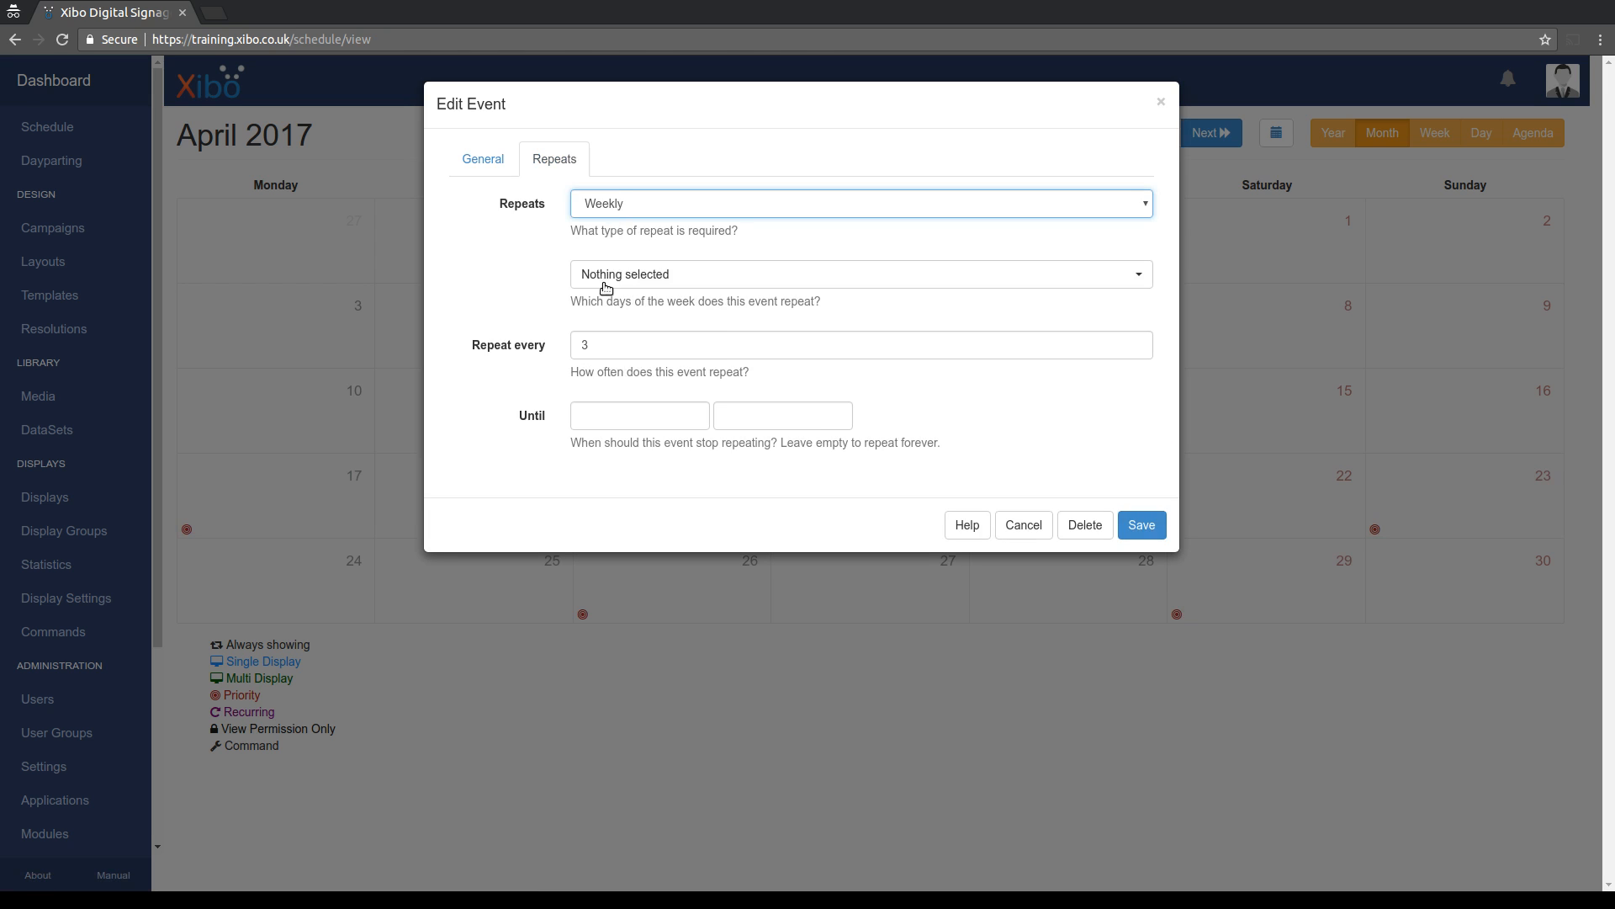
{"action": "left_click", "coordinate": [860, 274]}
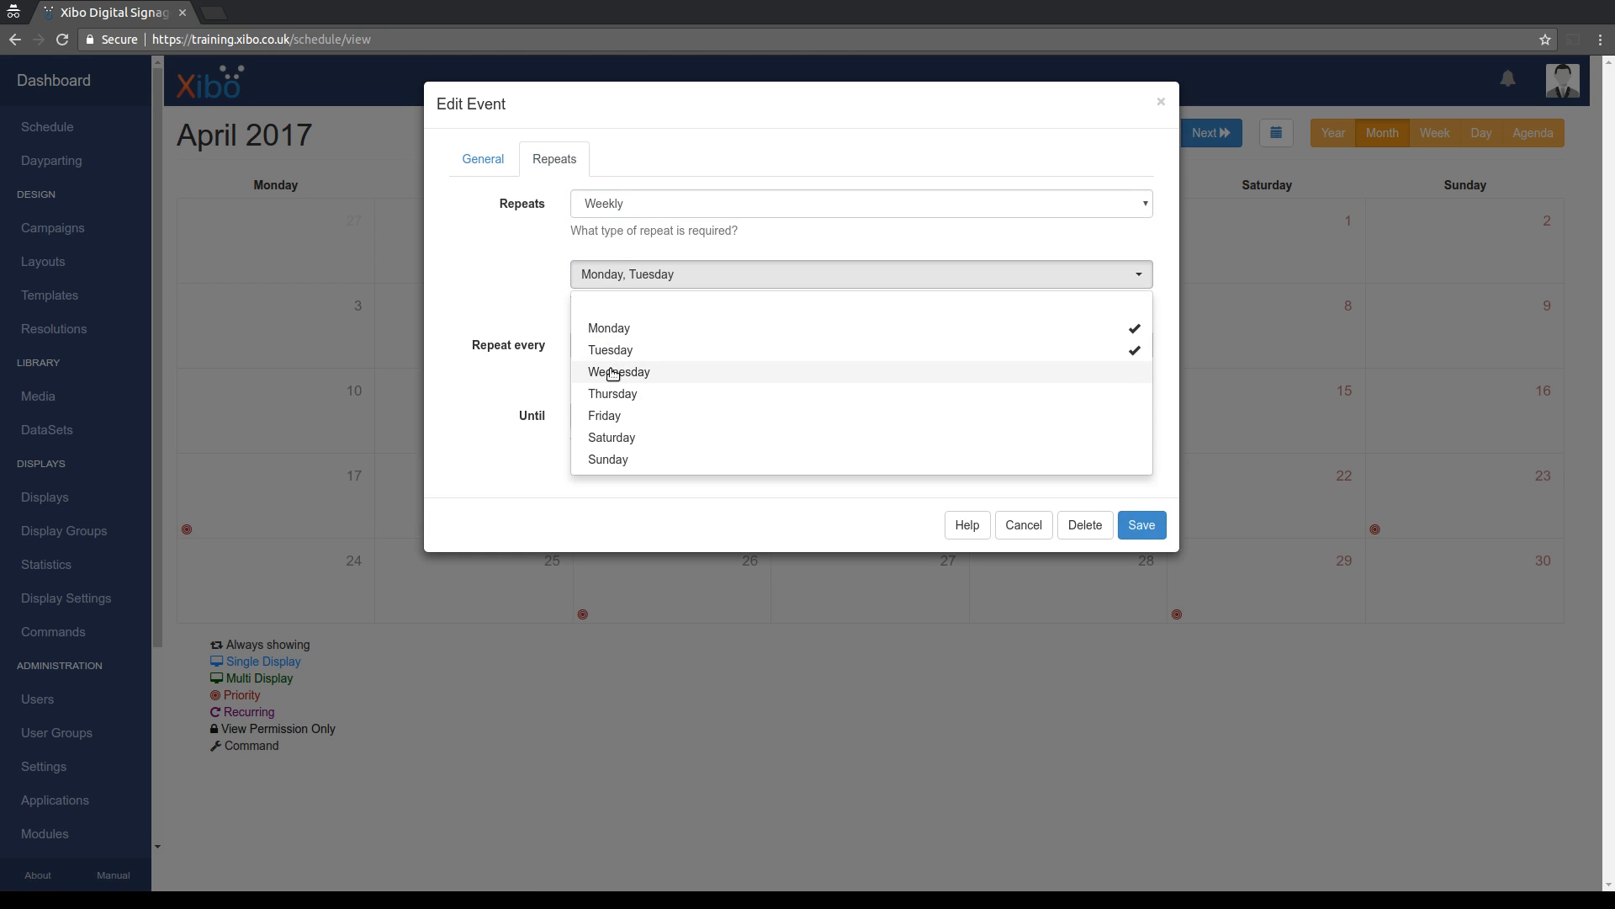
{"action": "left_click", "coordinate": [617, 372]}
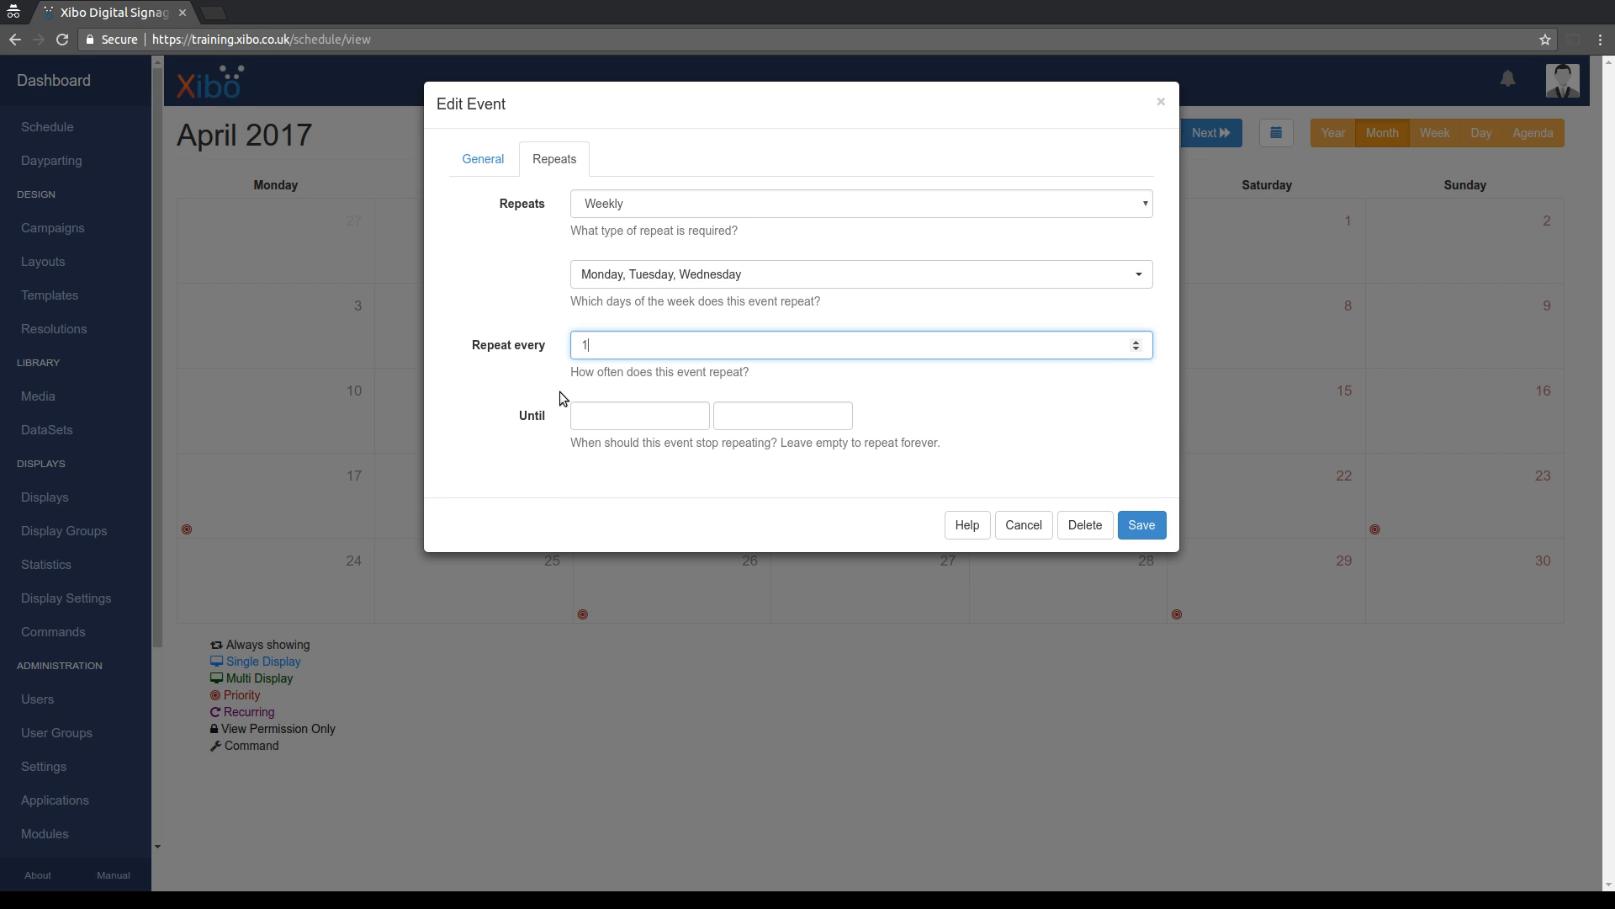
{"action": "left_click", "coordinate": [1141, 524]}
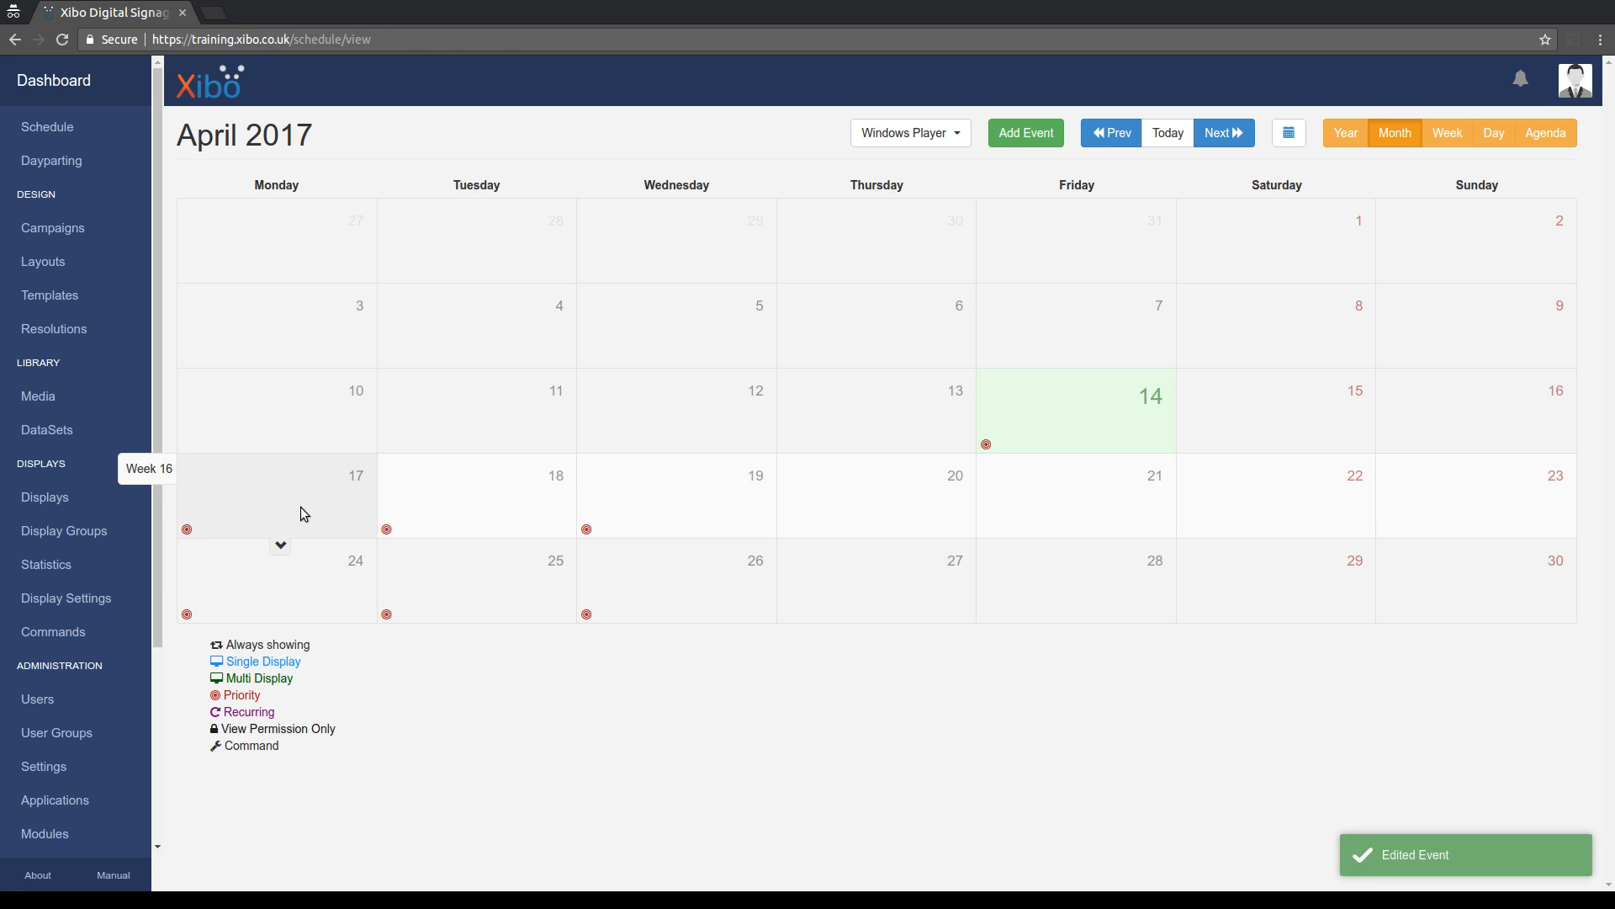
{"action": "mouse_move", "coordinate": [619, 599]}
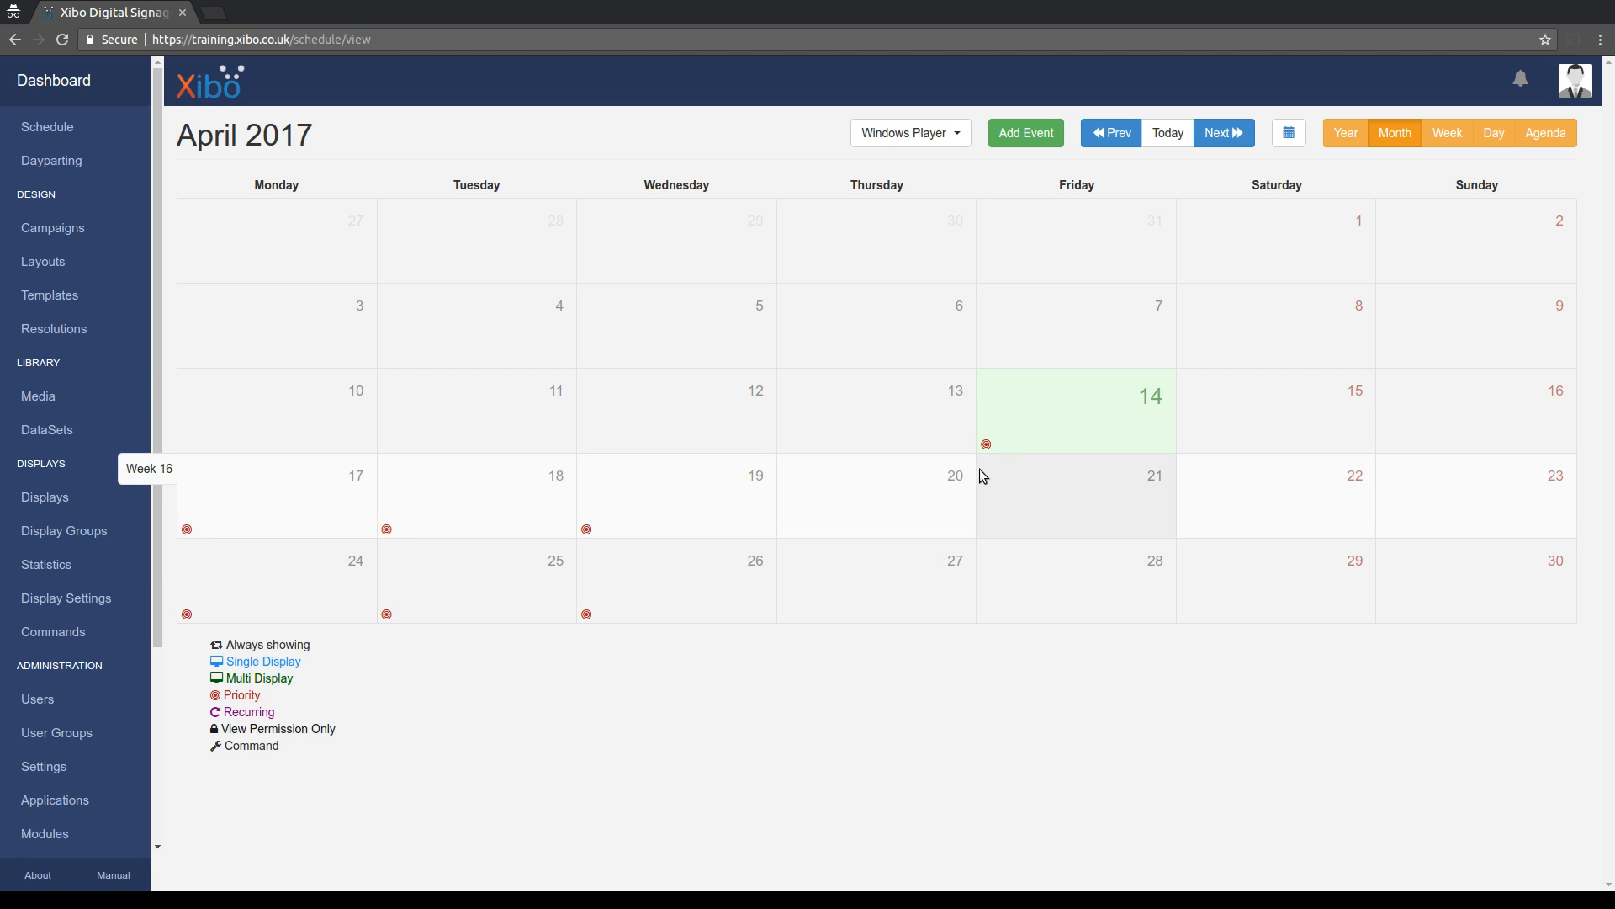
{"action": "mouse_move", "coordinate": [974, 447]}
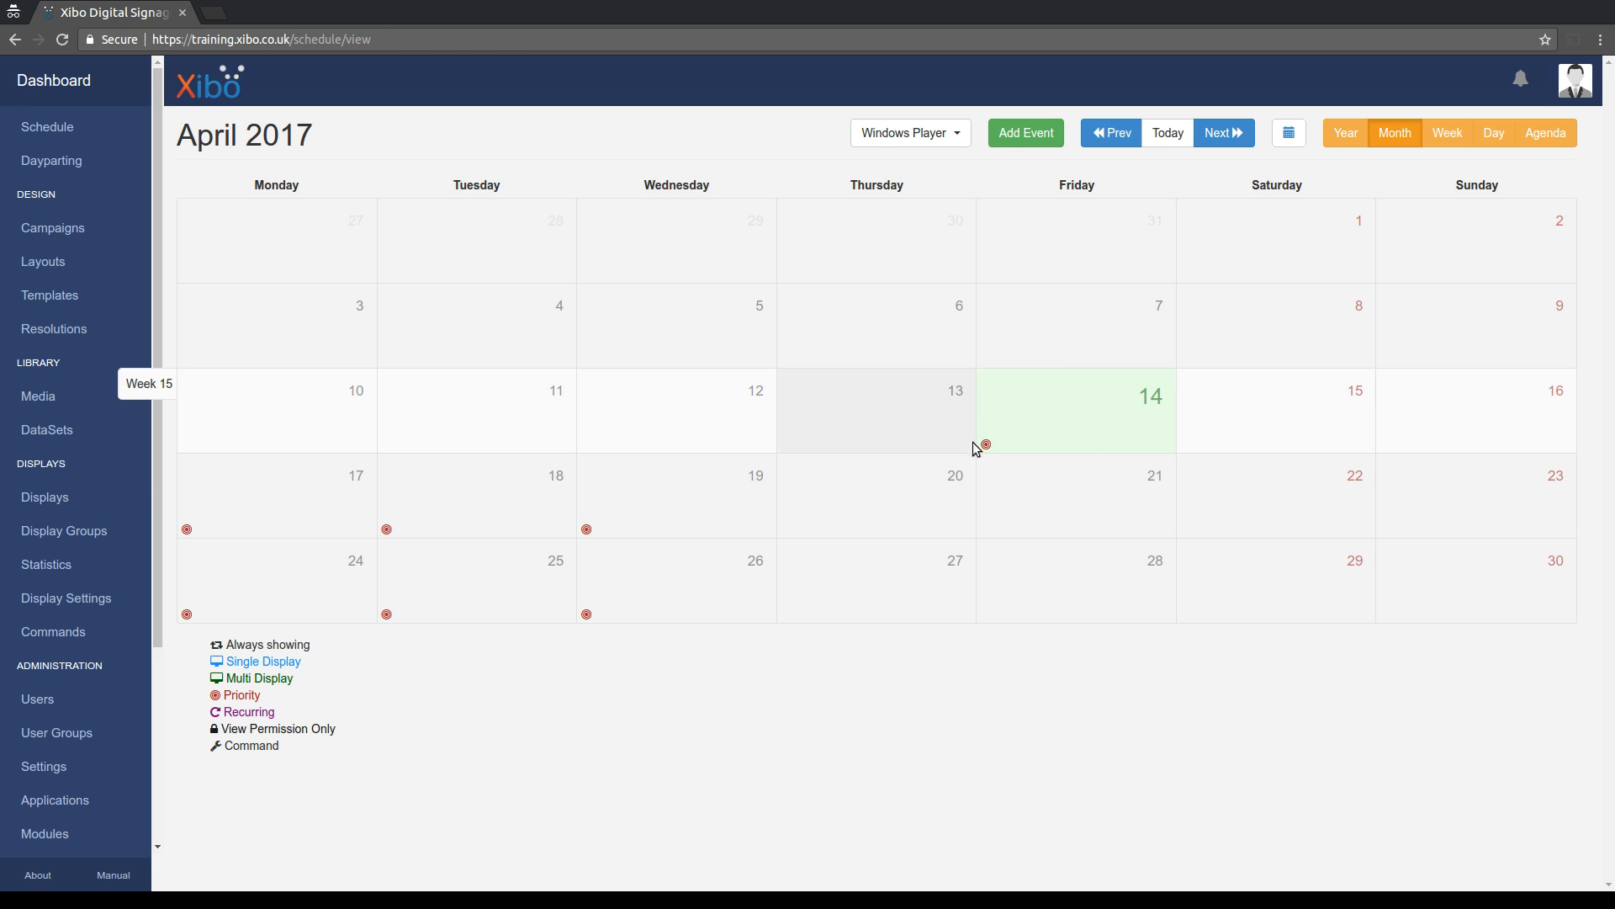
{"action": "mouse_move", "coordinate": [986, 445]}
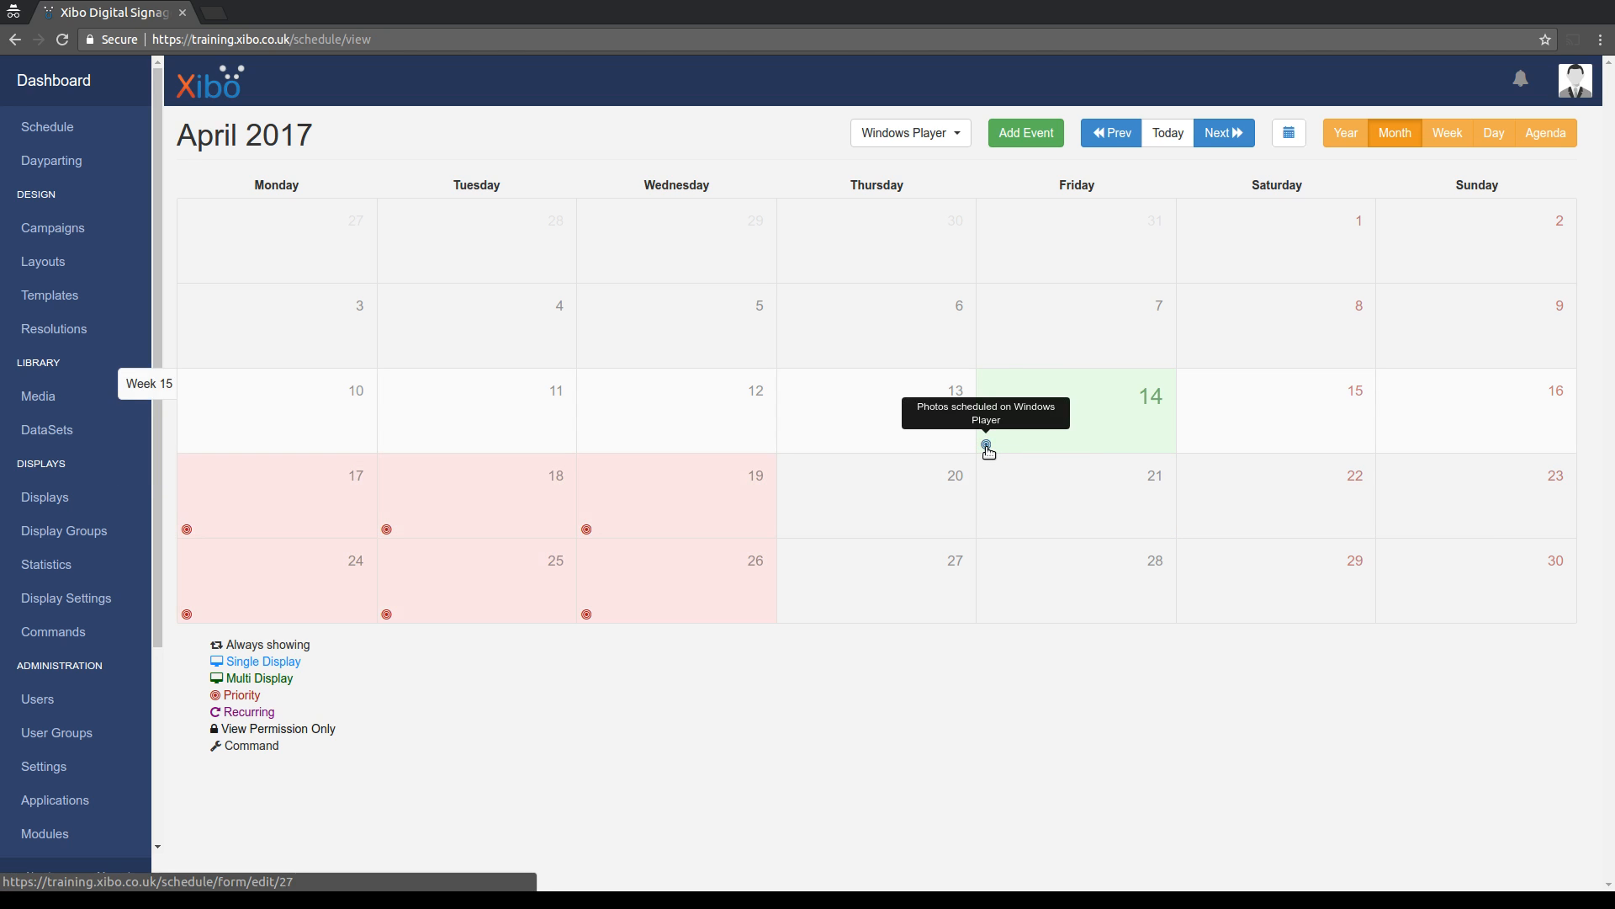
{"action": "left_click", "coordinate": [986, 423]}
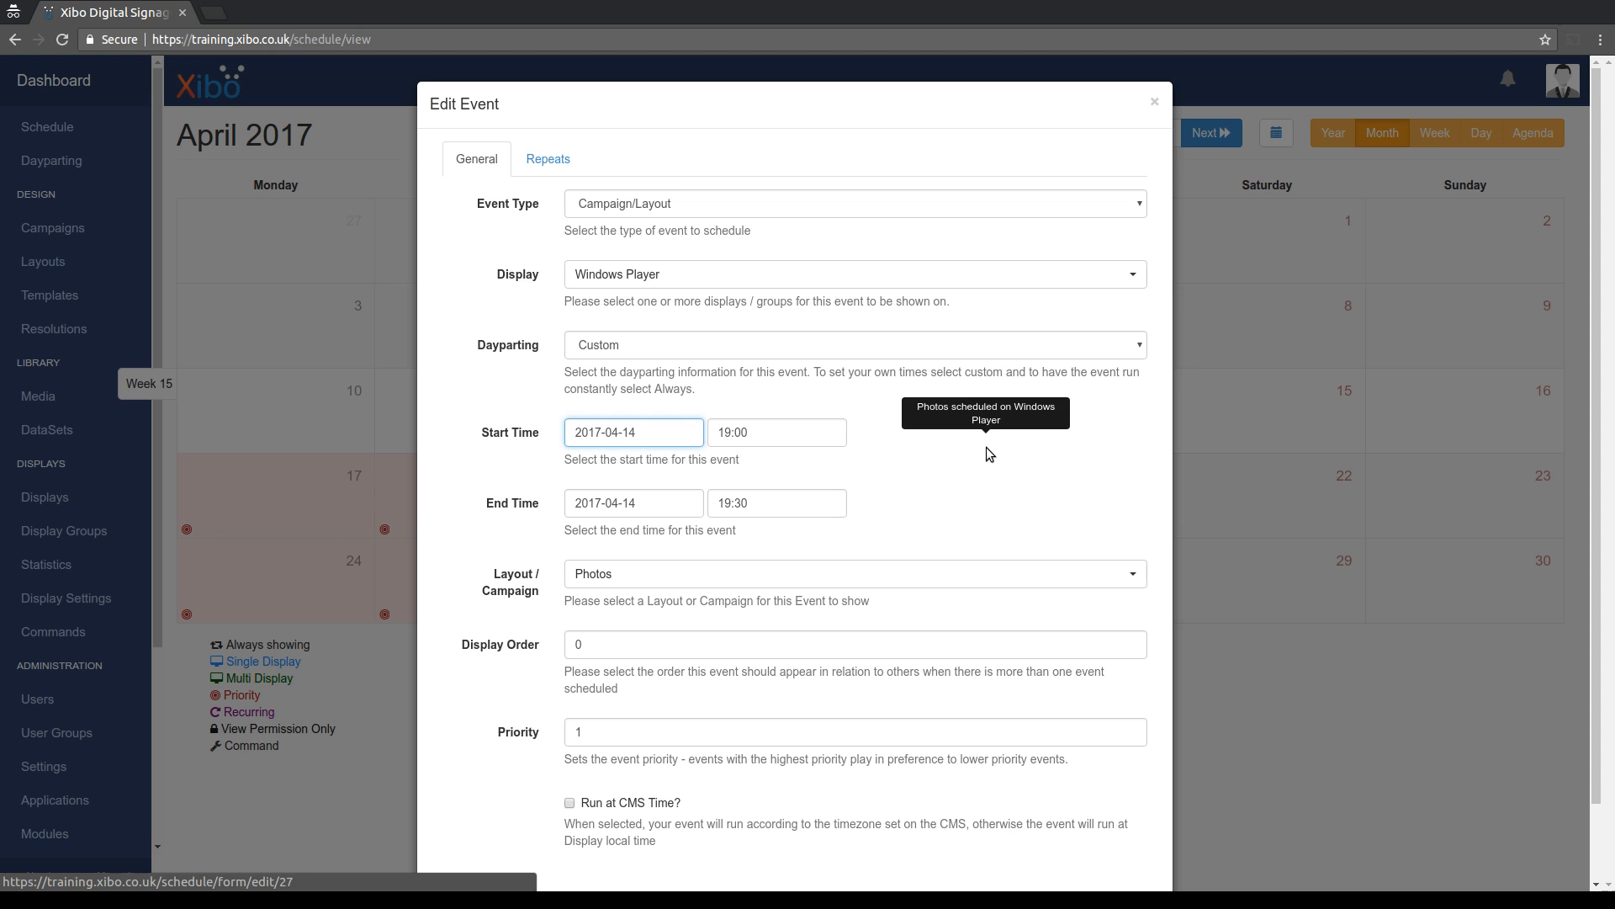
{"action": "mouse_move", "coordinate": [659, 412]}
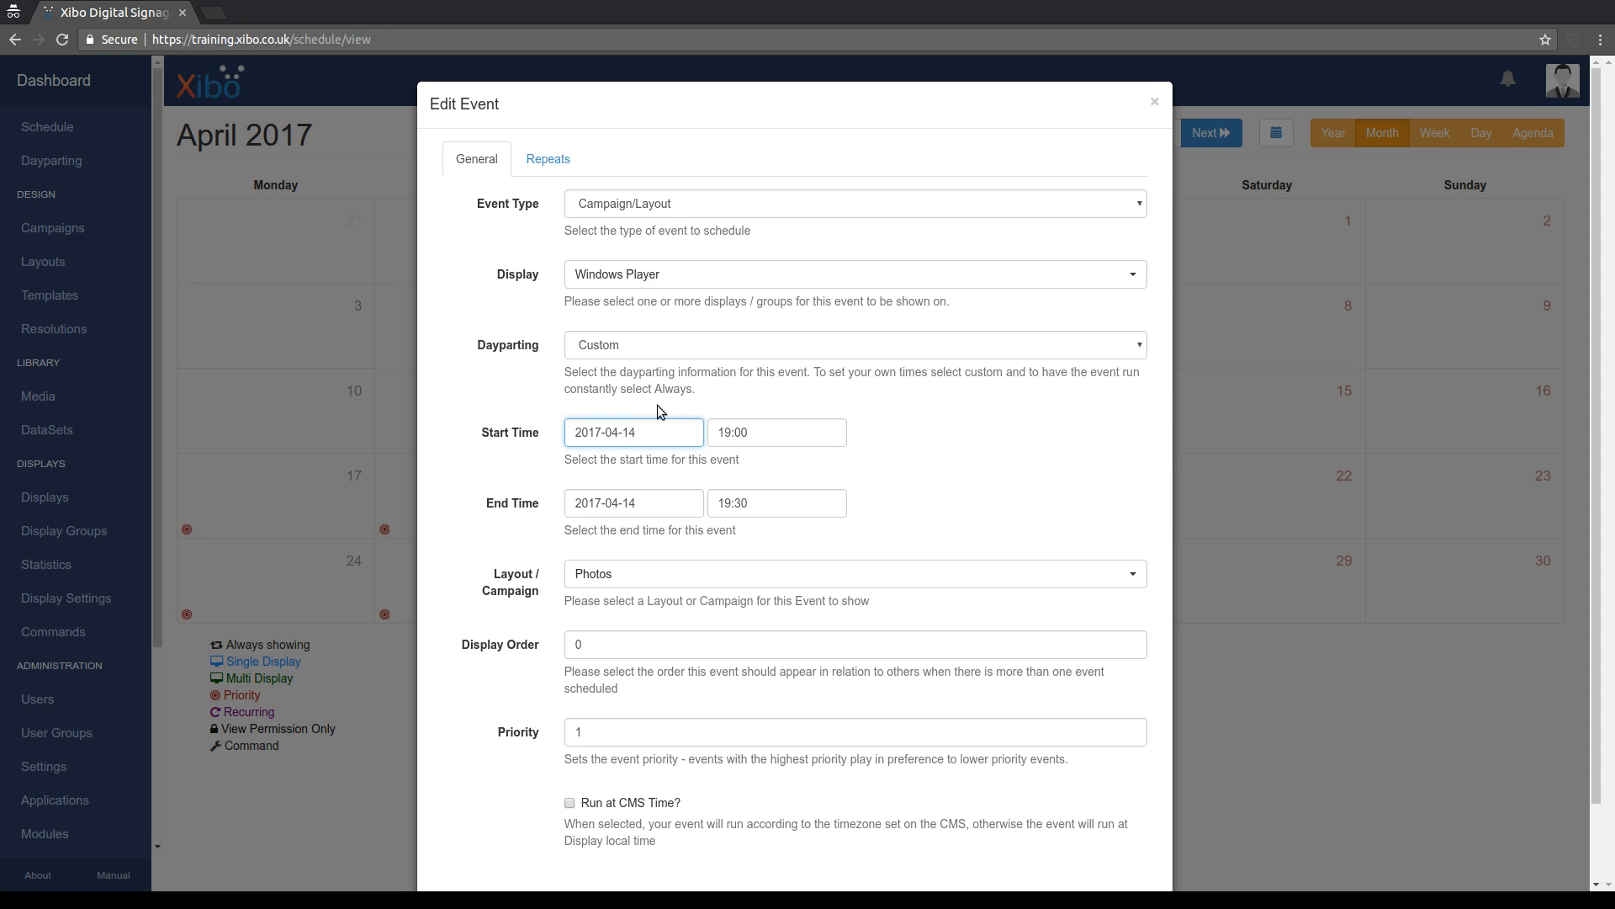
{"action": "mouse_move", "coordinate": [549, 159]}
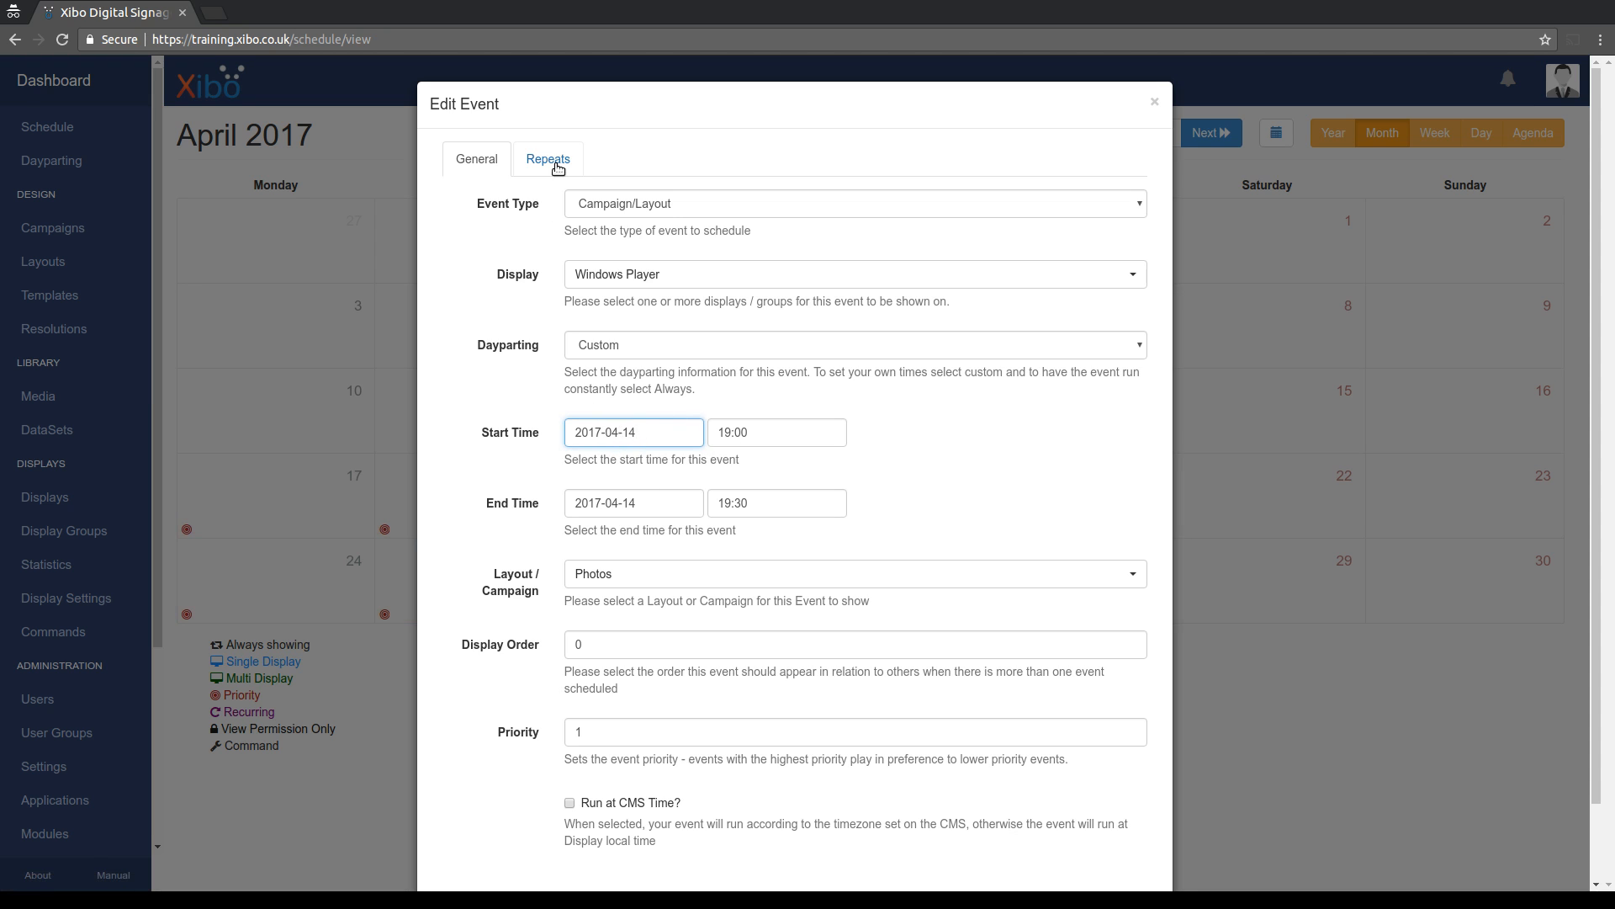
Save the weekly Monday–Wednesday repetition as every 2 weeks.
{"action": "left_click", "coordinate": [549, 158]}
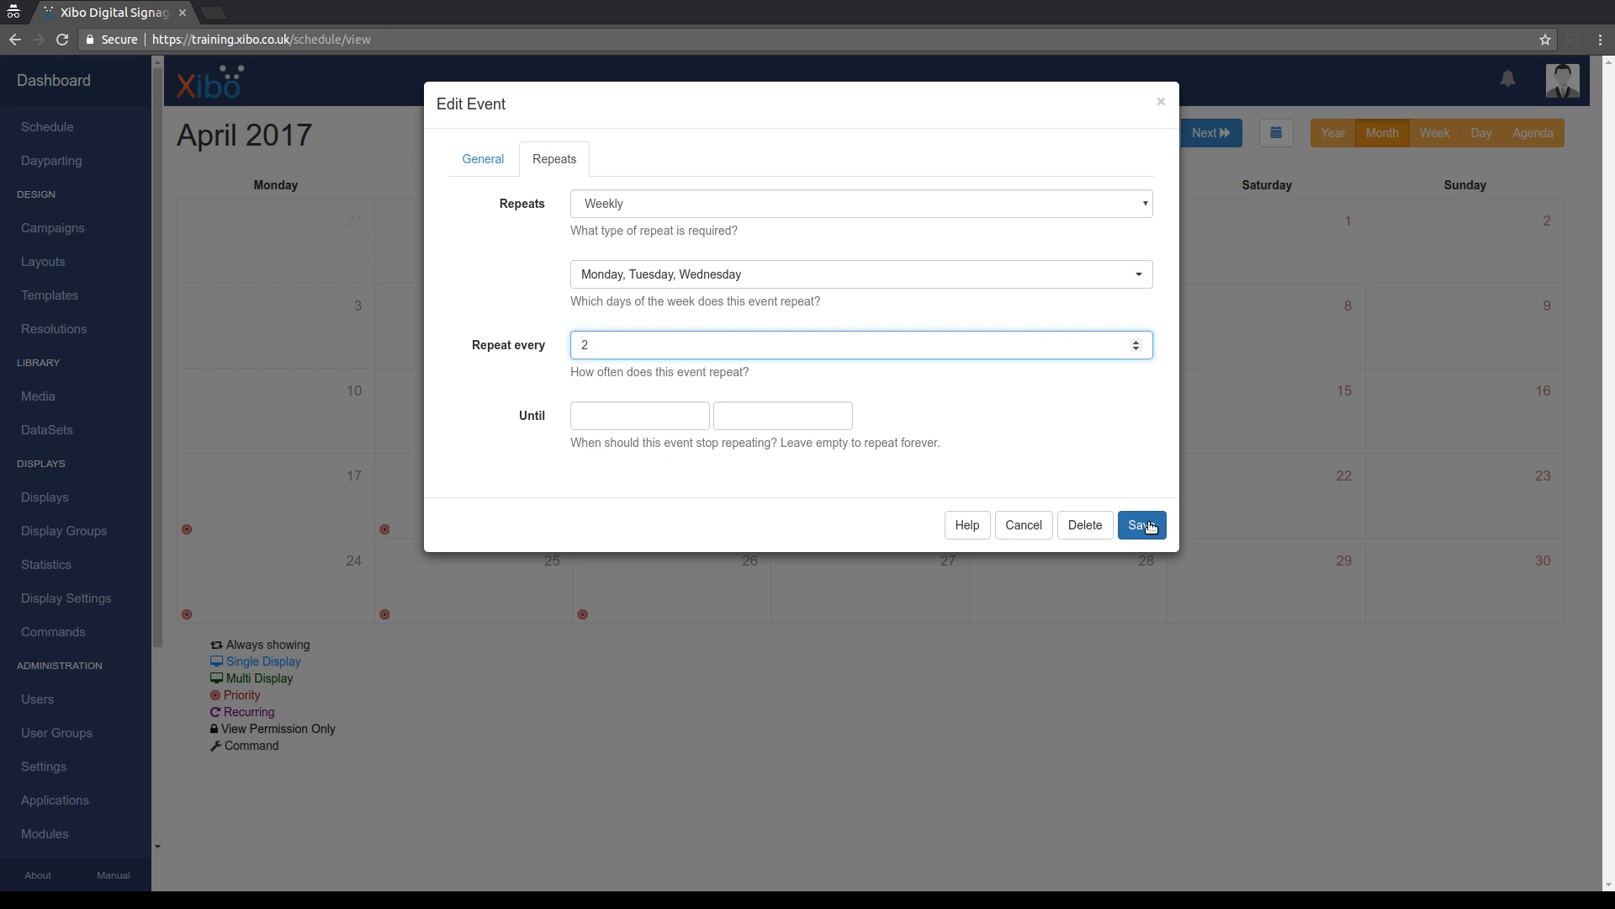
{"action": "left_click", "coordinate": [1141, 525]}
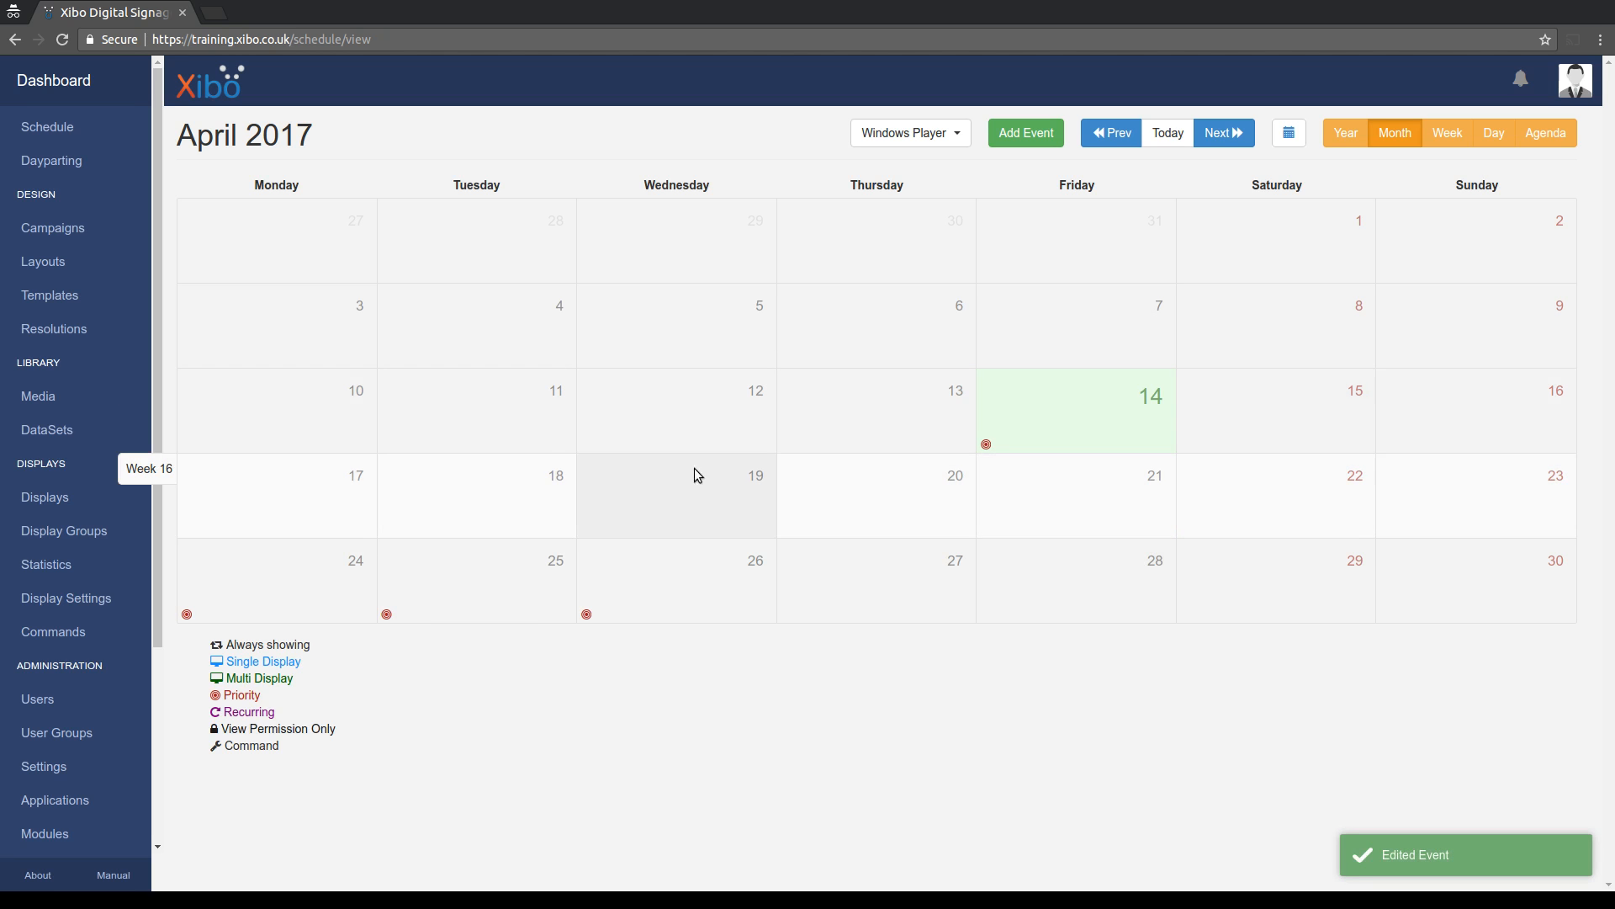
{"action": "mouse_move", "coordinate": [755, 471]}
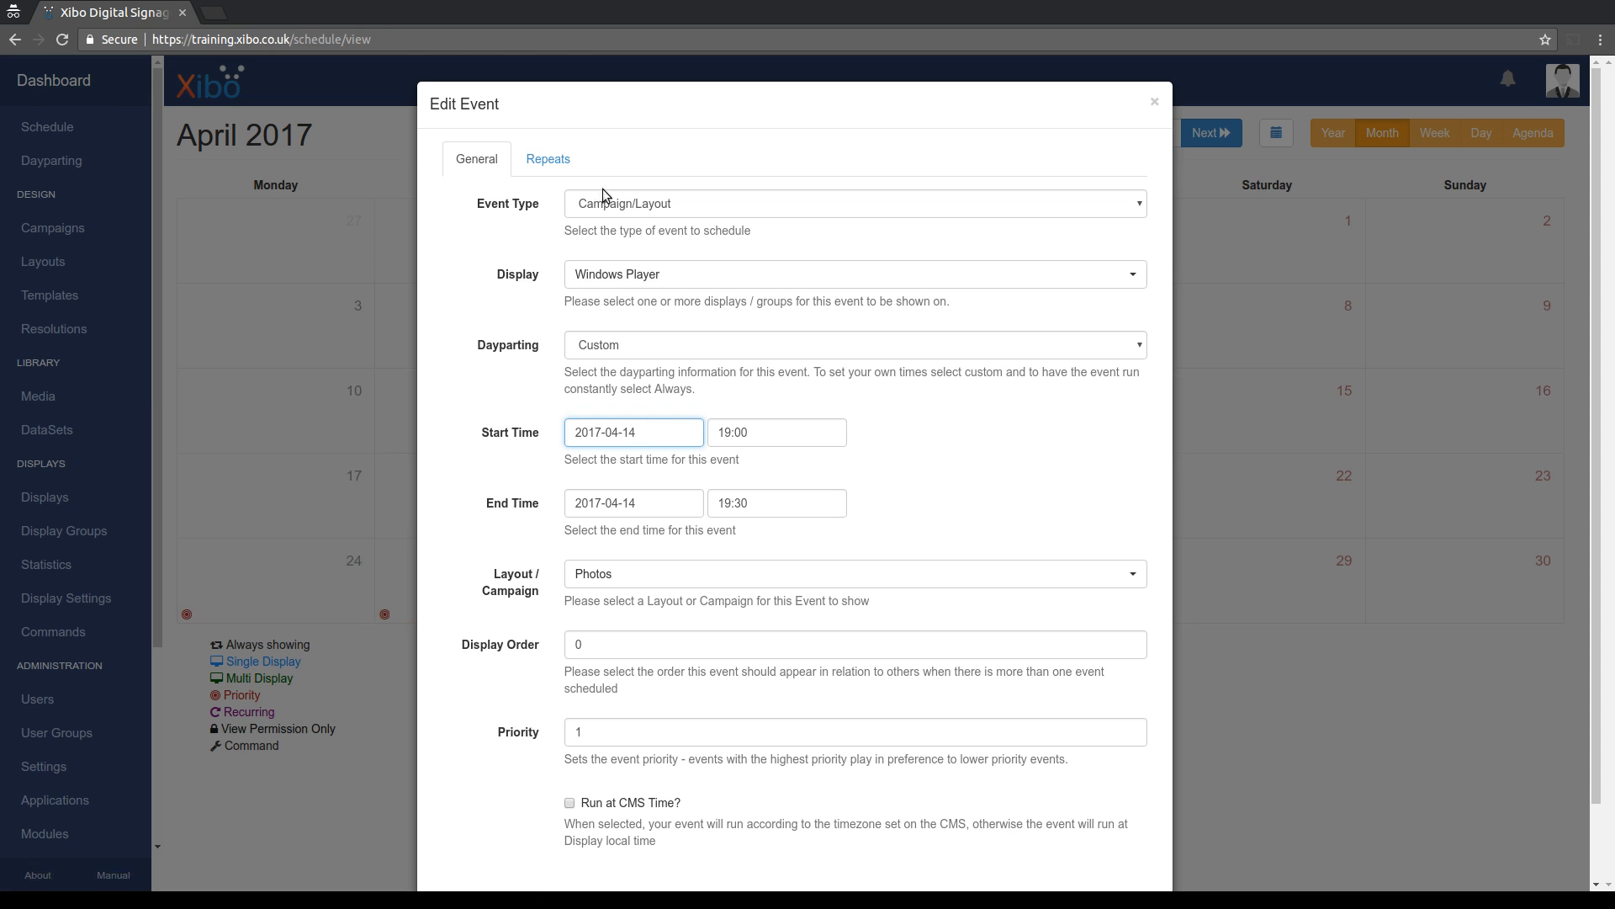
Set the Photos event's Repeats to None and save, leaving only the 14 April occurrence.
{"action": "left_click", "coordinate": [548, 158]}
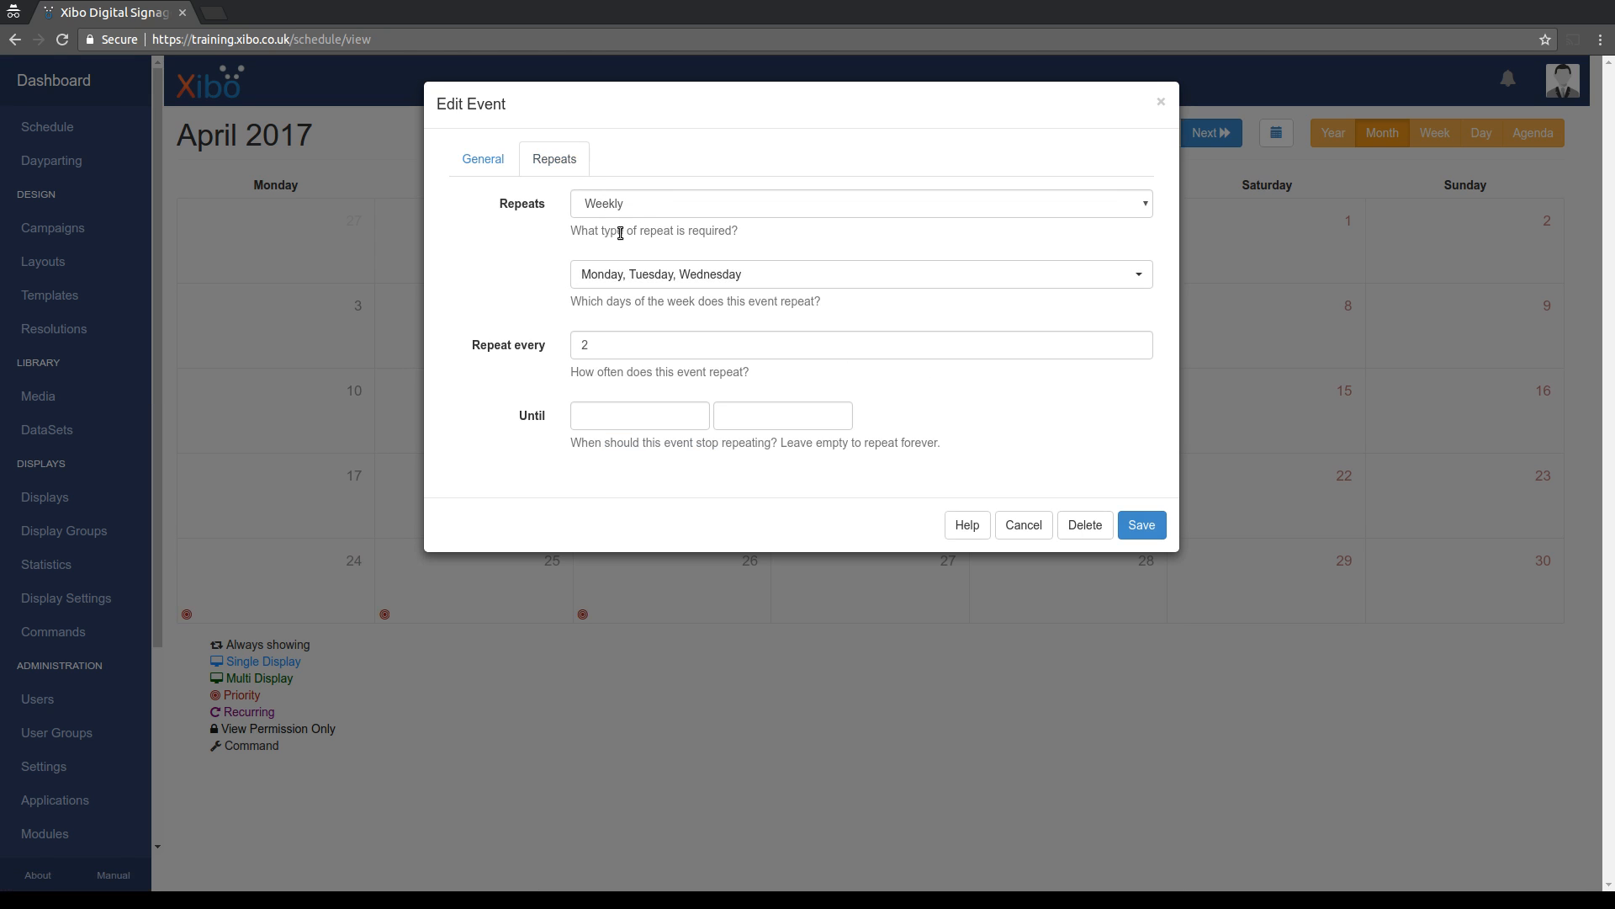
{"action": "left_click", "coordinate": [860, 204]}
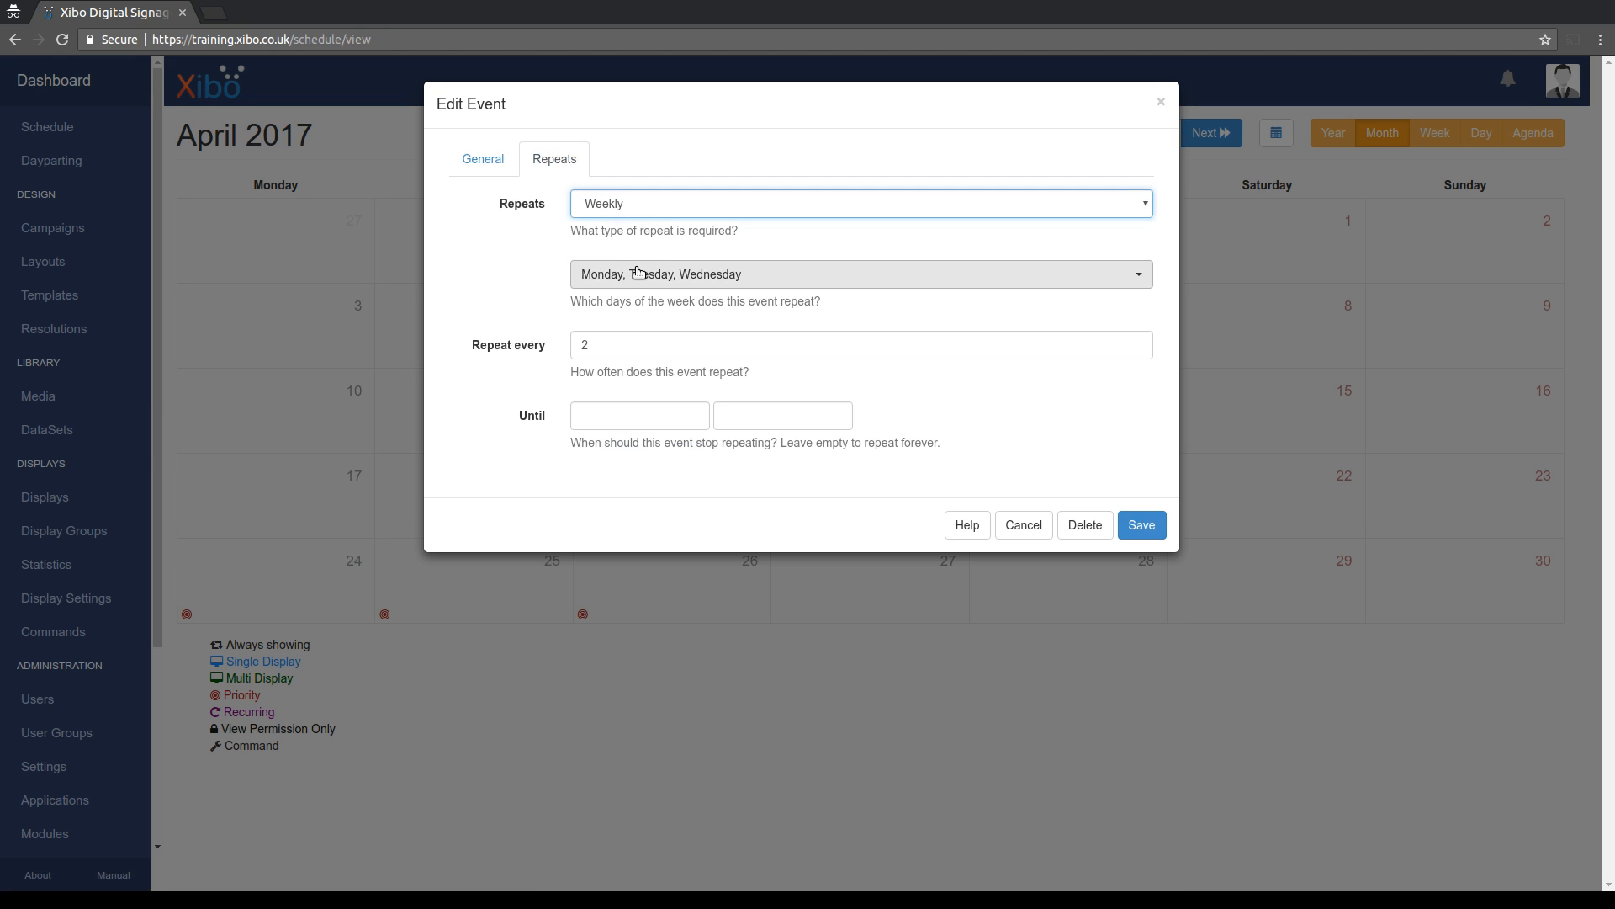
{"action": "left_click", "coordinate": [862, 274]}
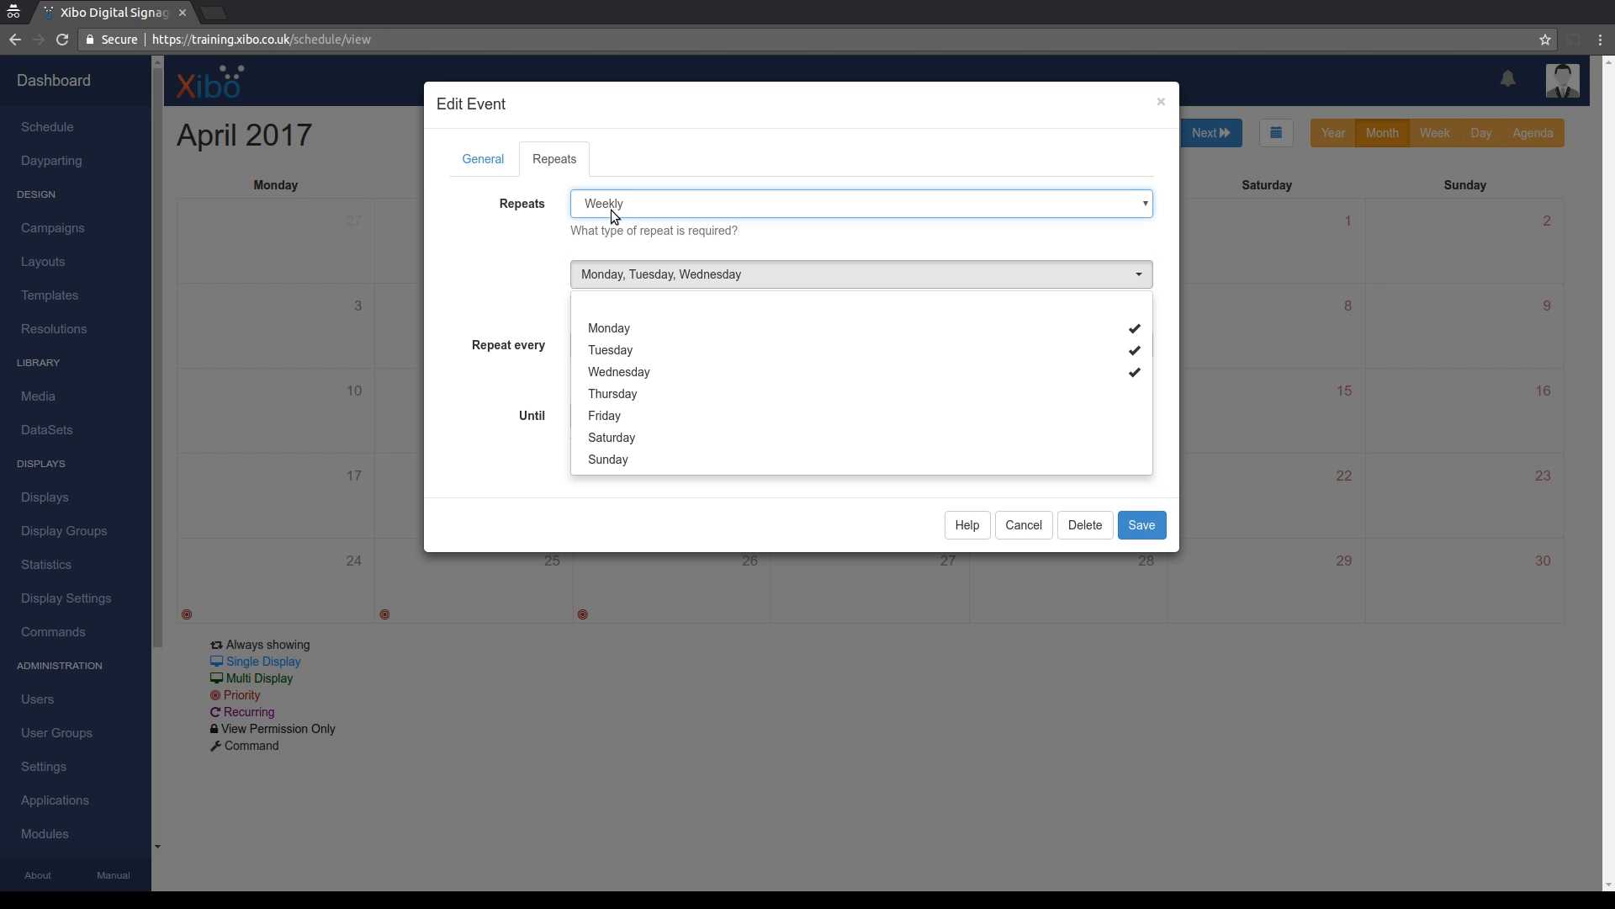
{"action": "left_click", "coordinate": [859, 203]}
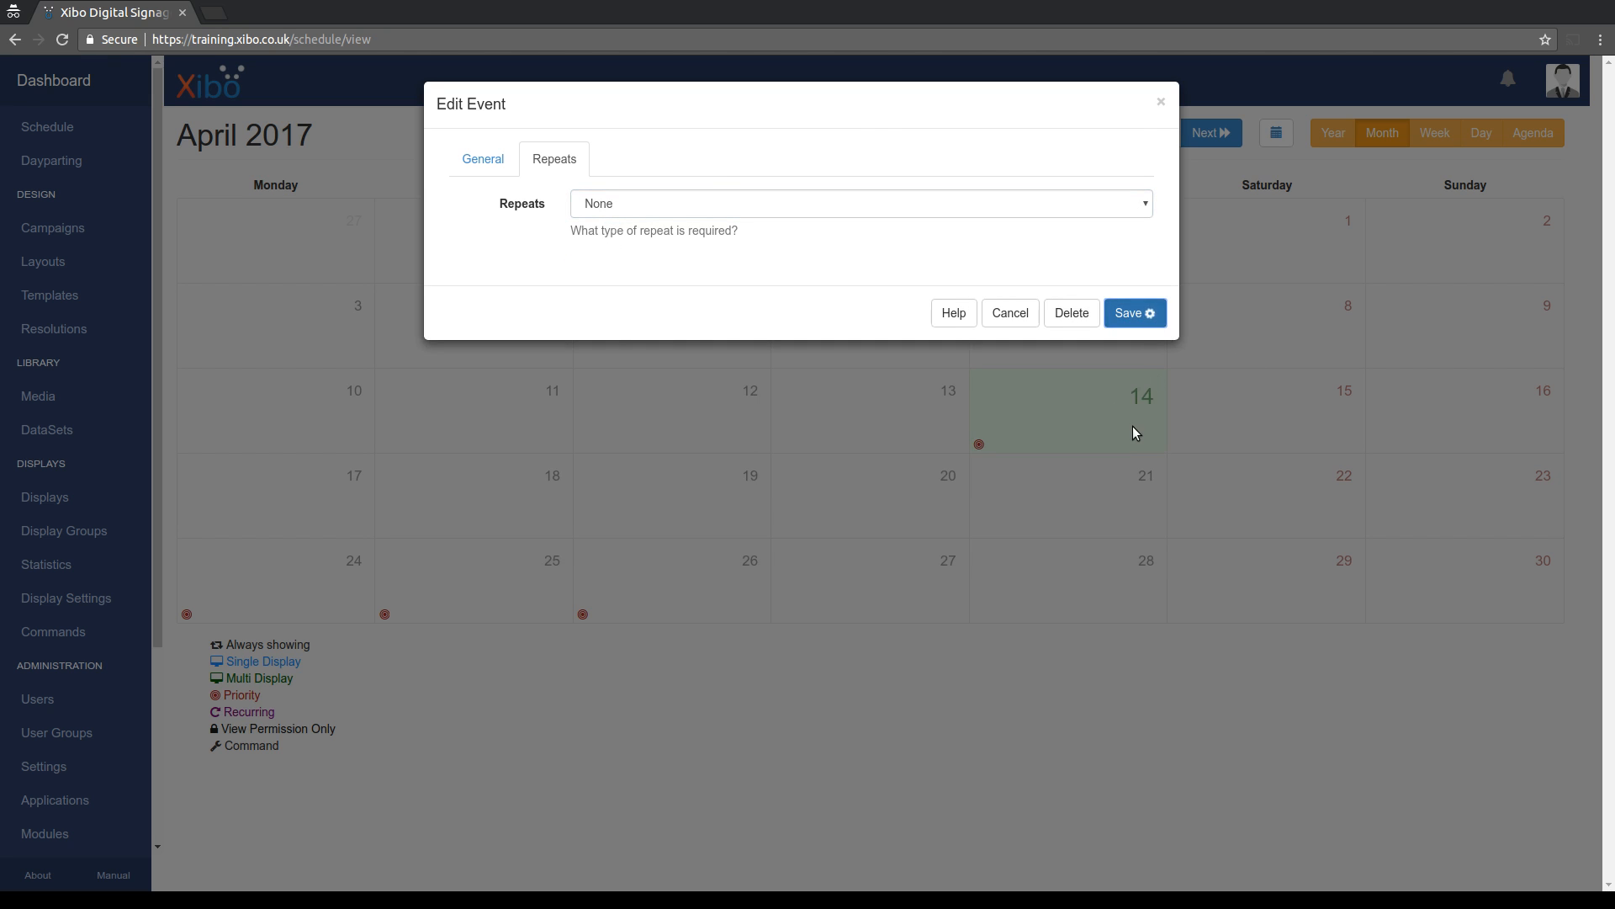
{"action": "left_click", "coordinate": [1133, 313]}
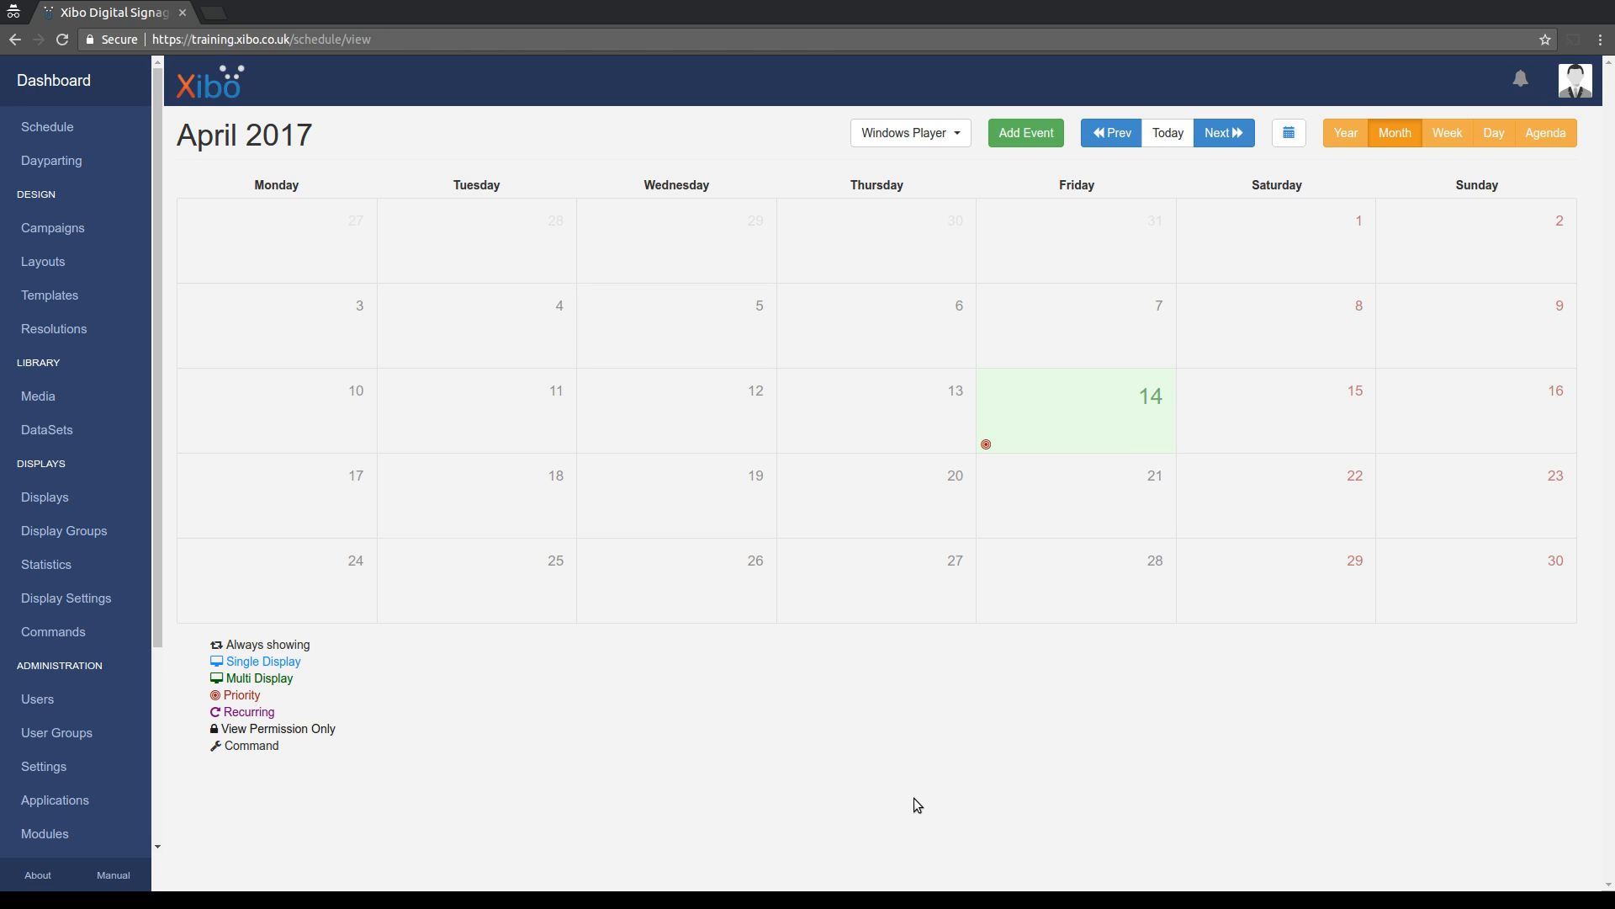
Show the Display Groups list: Company, Corporate Sales Team and Sales Department.
{"action": "left_click", "coordinate": [64, 530]}
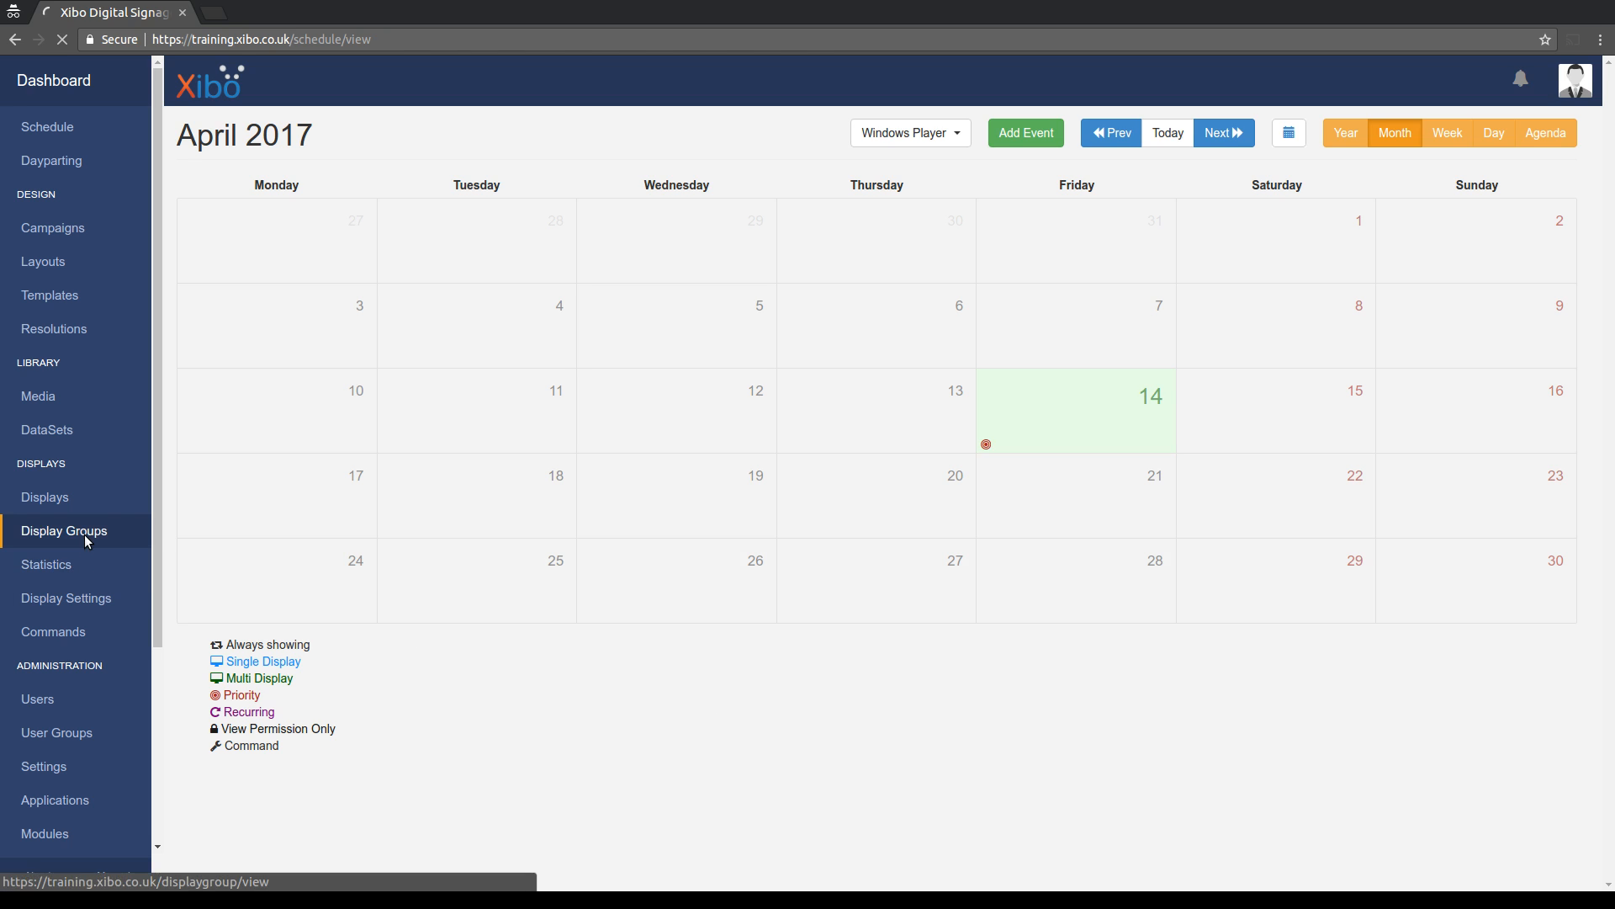
{"action": "left_click", "coordinate": [64, 530]}
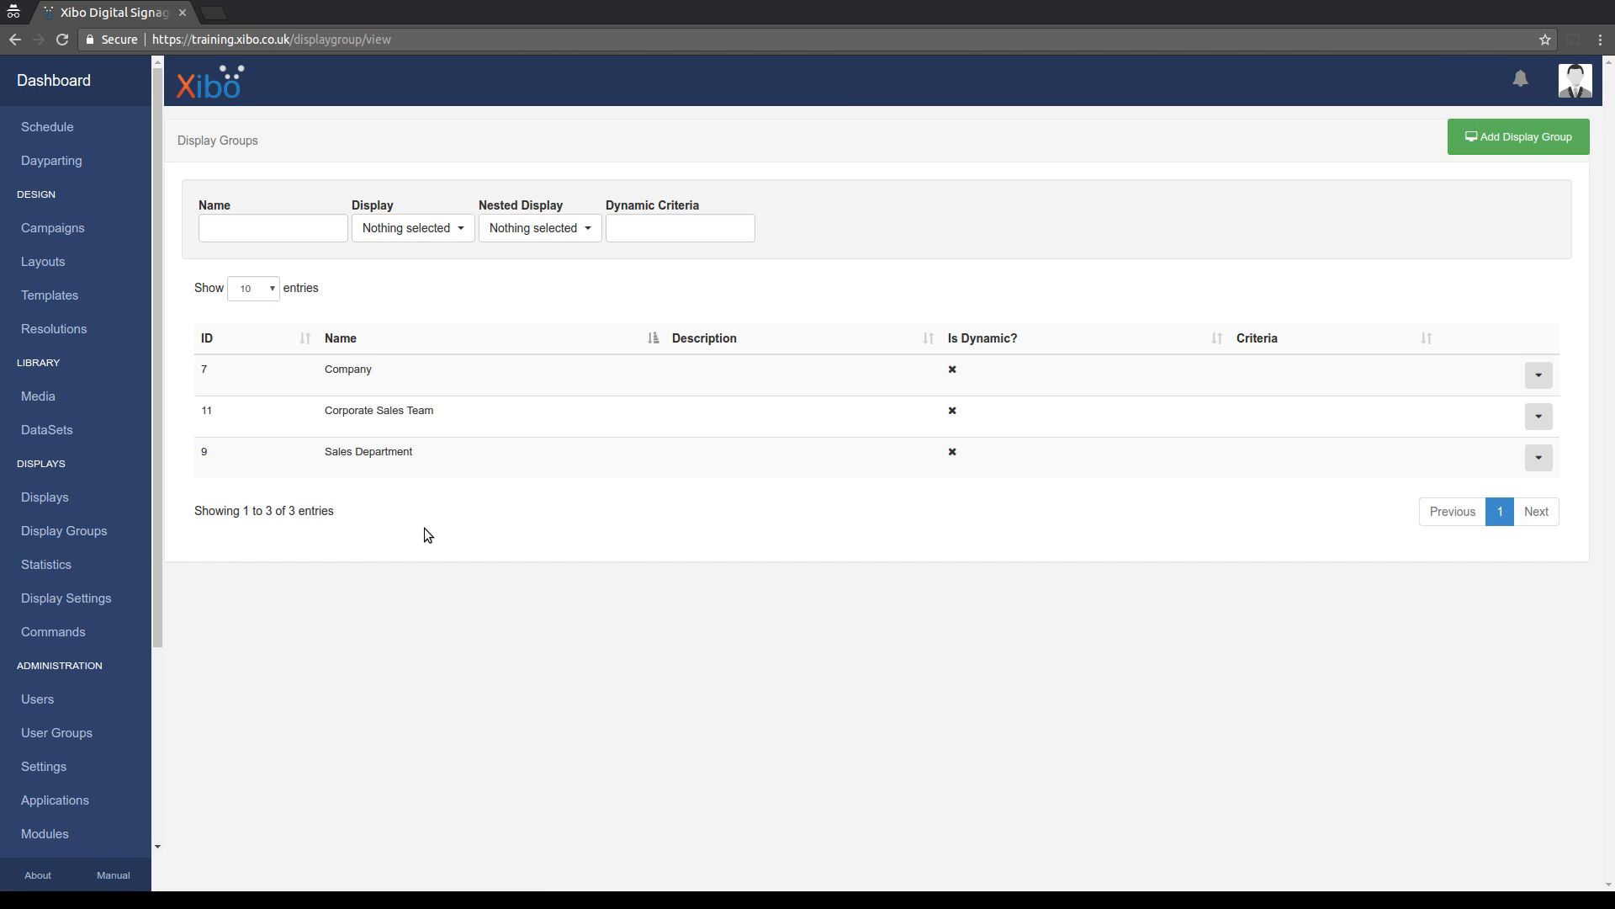
{"action": "mouse_move", "coordinate": [298, 400]}
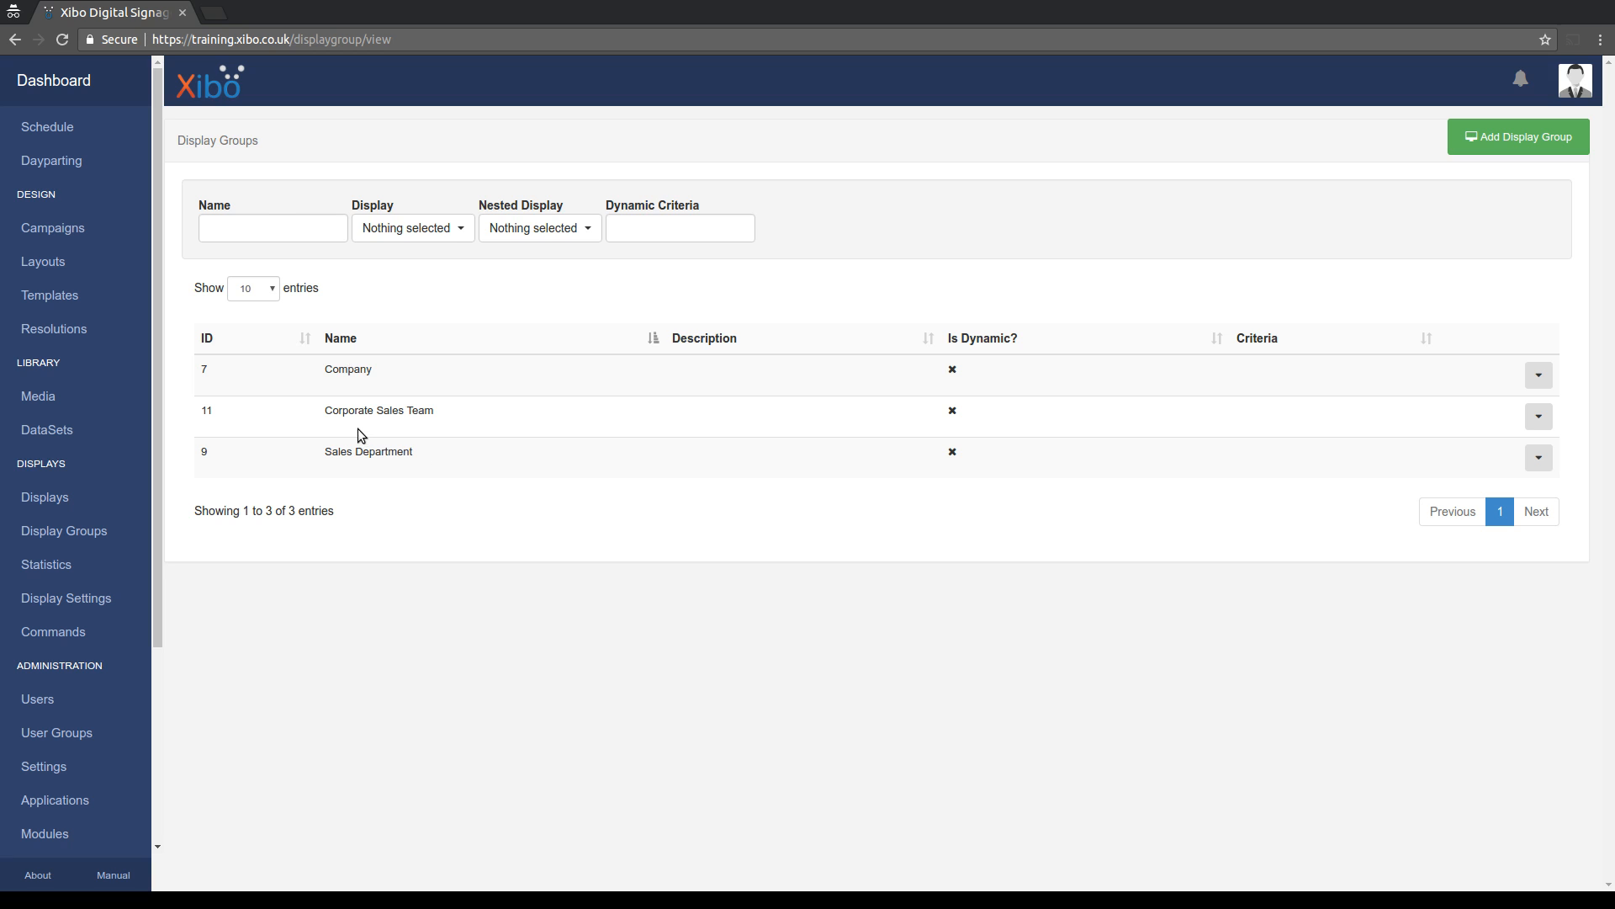
{"action": "mouse_move", "coordinate": [434, 466]}
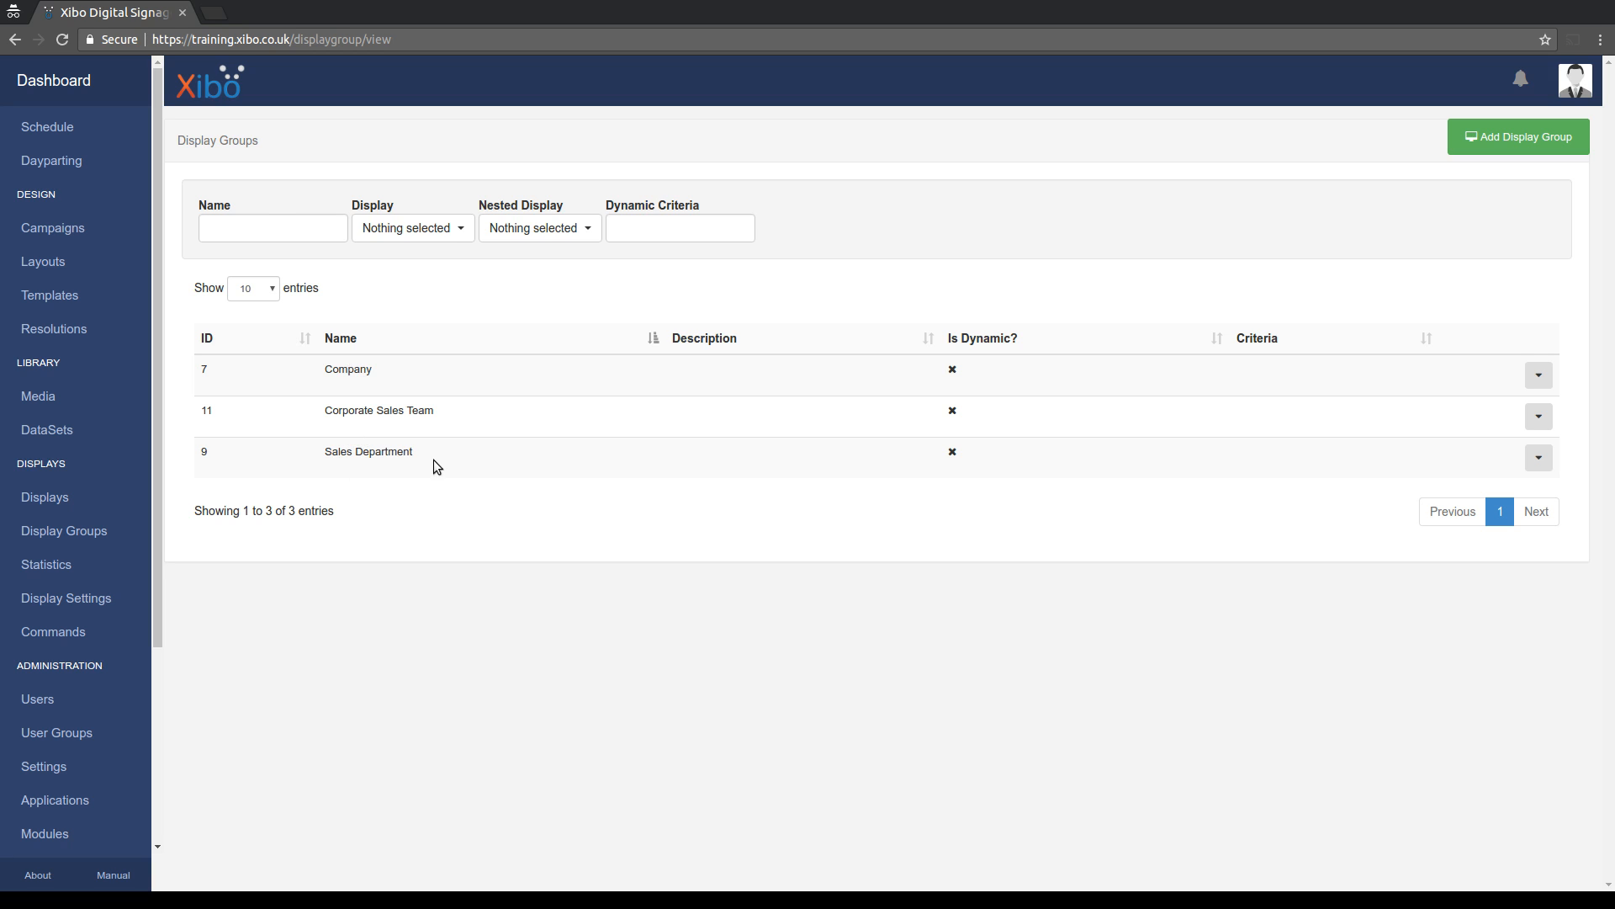
{"action": "mouse_move", "coordinate": [340, 424]}
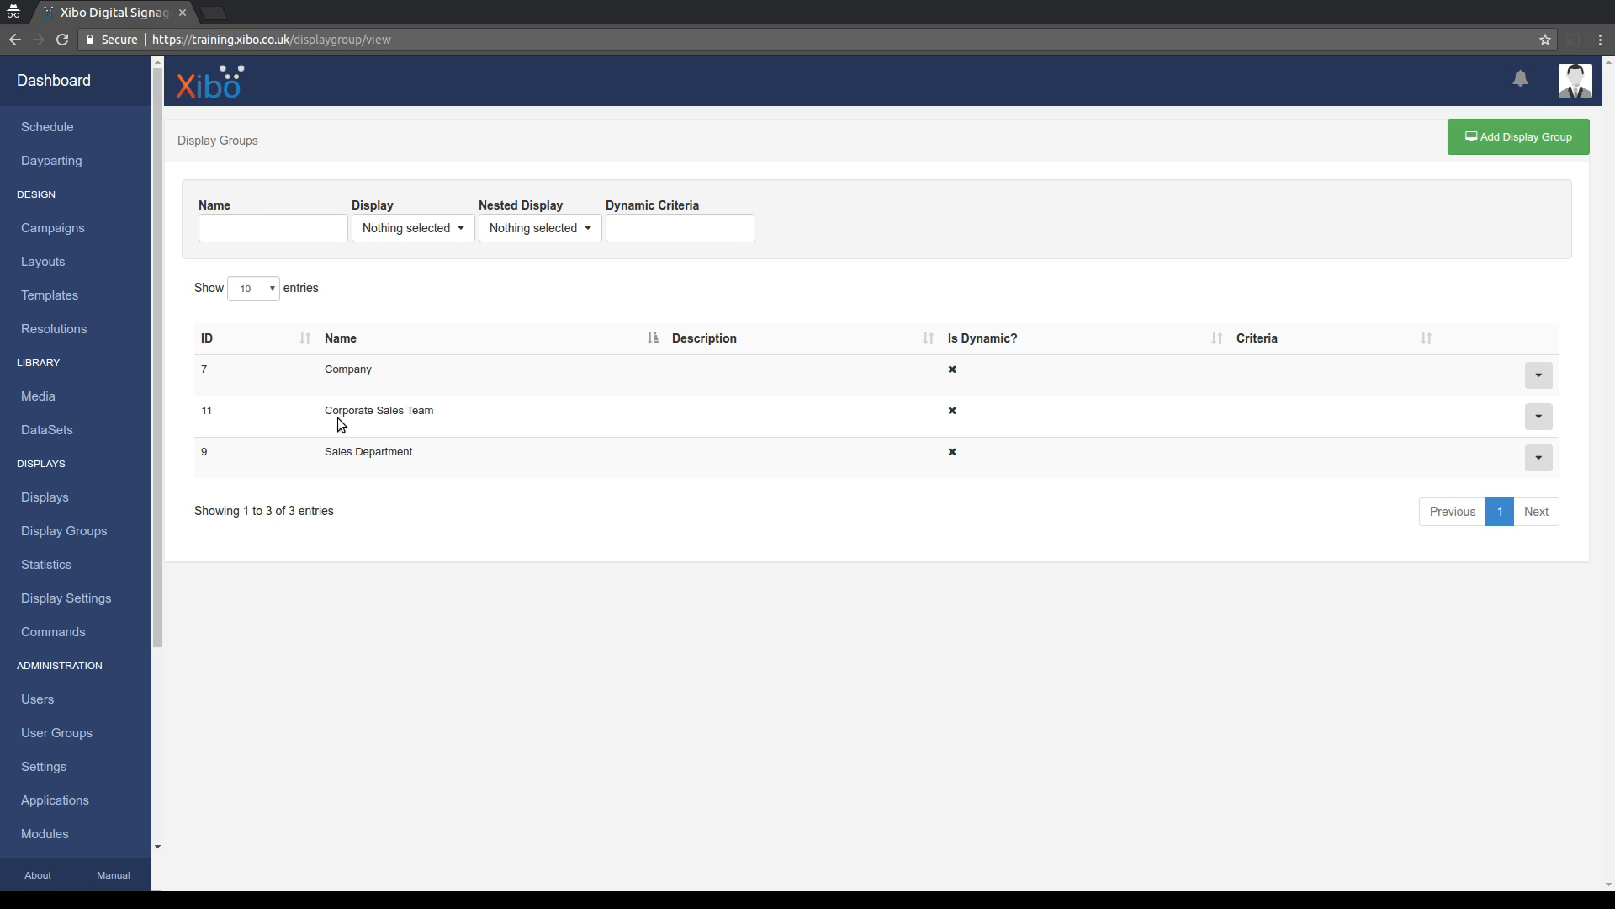
{"action": "mouse_move", "coordinate": [467, 431]}
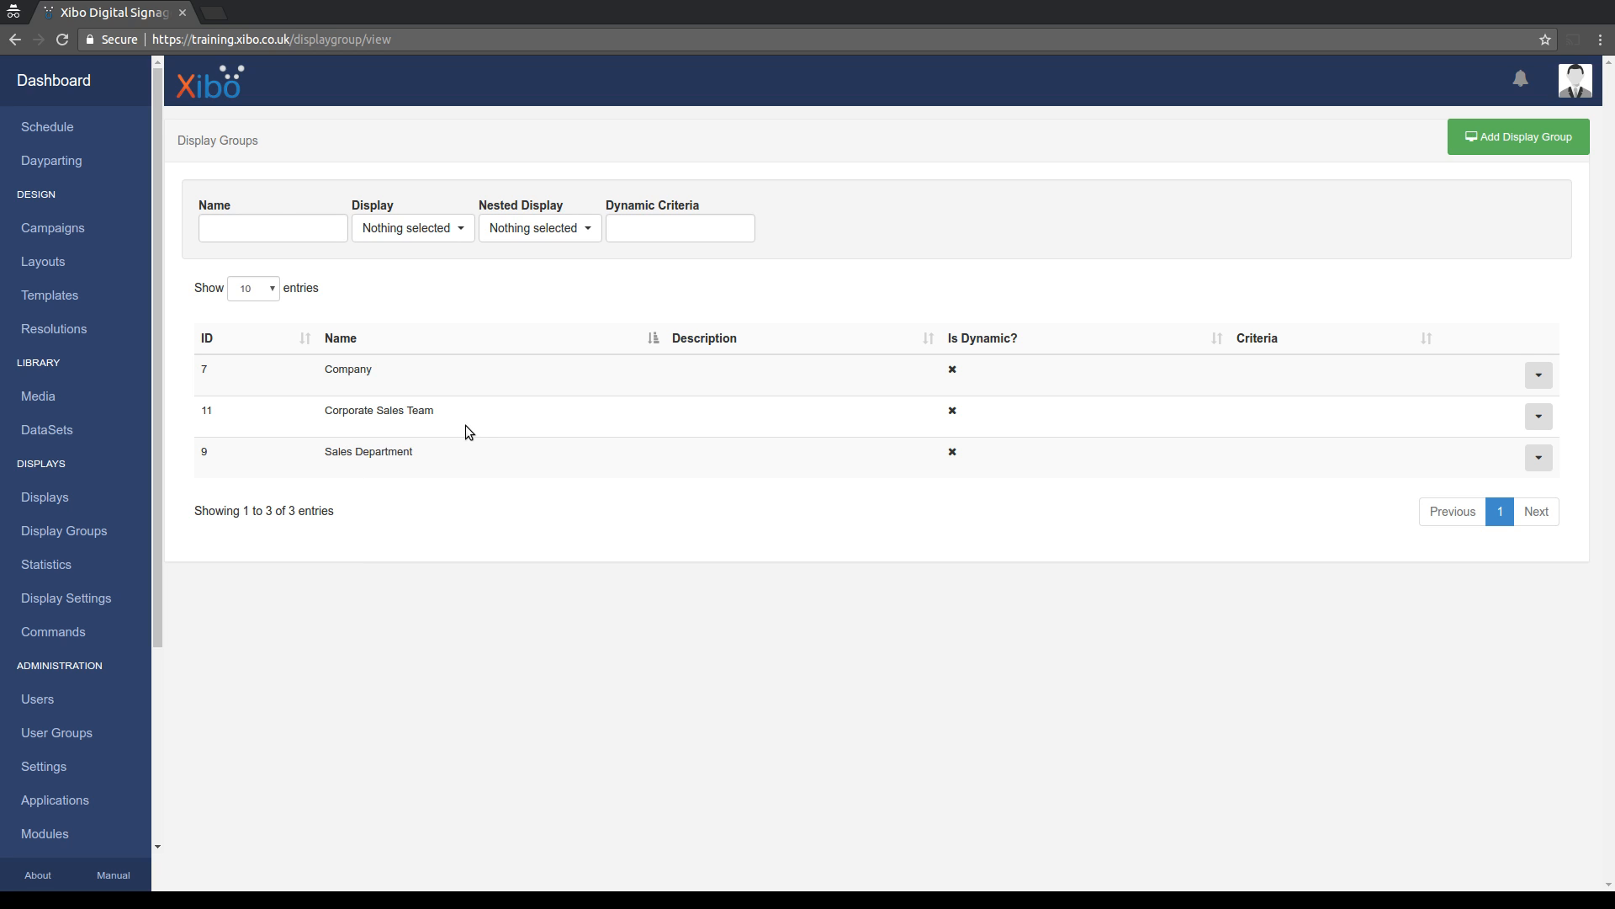
{"action": "mouse_move", "coordinate": [1508, 450]}
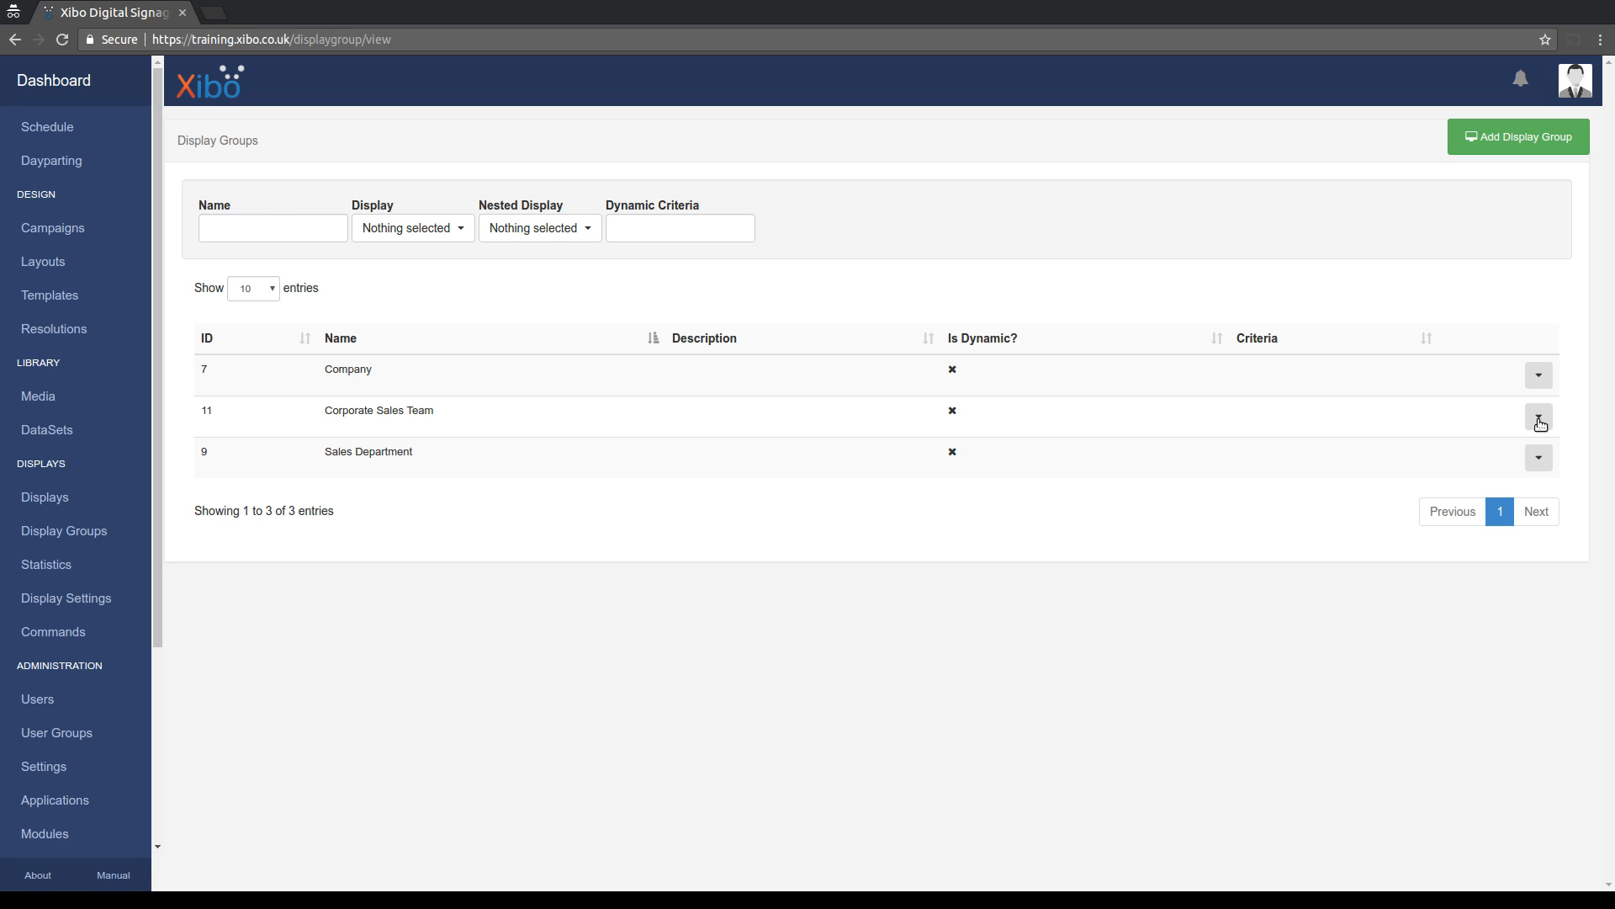
{"action": "mouse_move", "coordinate": [1427, 451]}
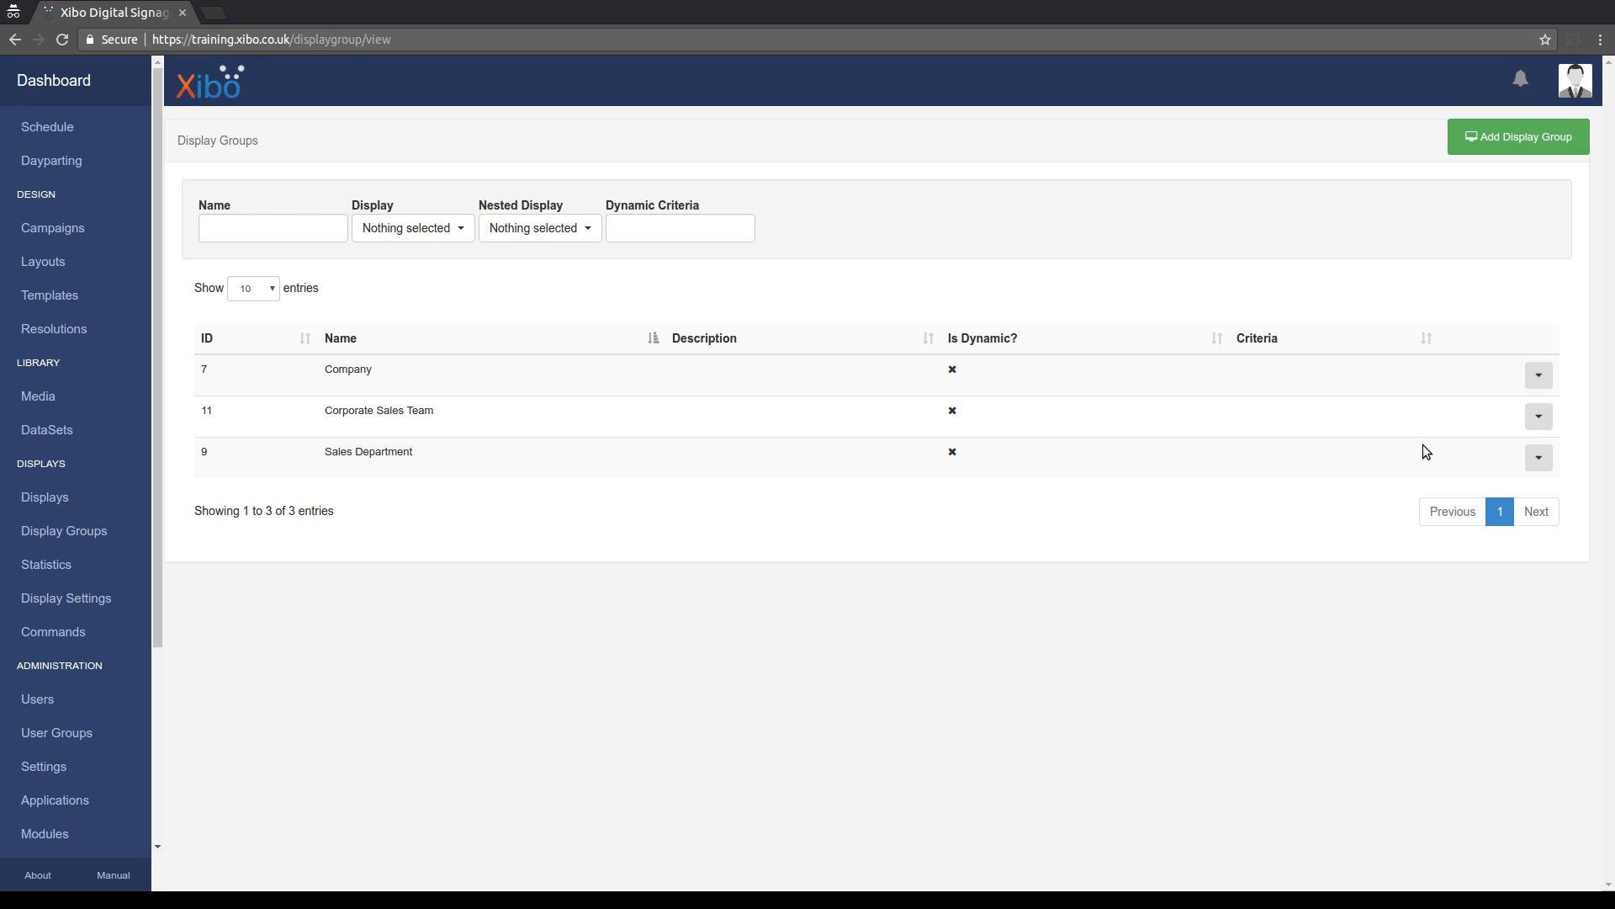
{"action": "mouse_move", "coordinate": [1523, 414]}
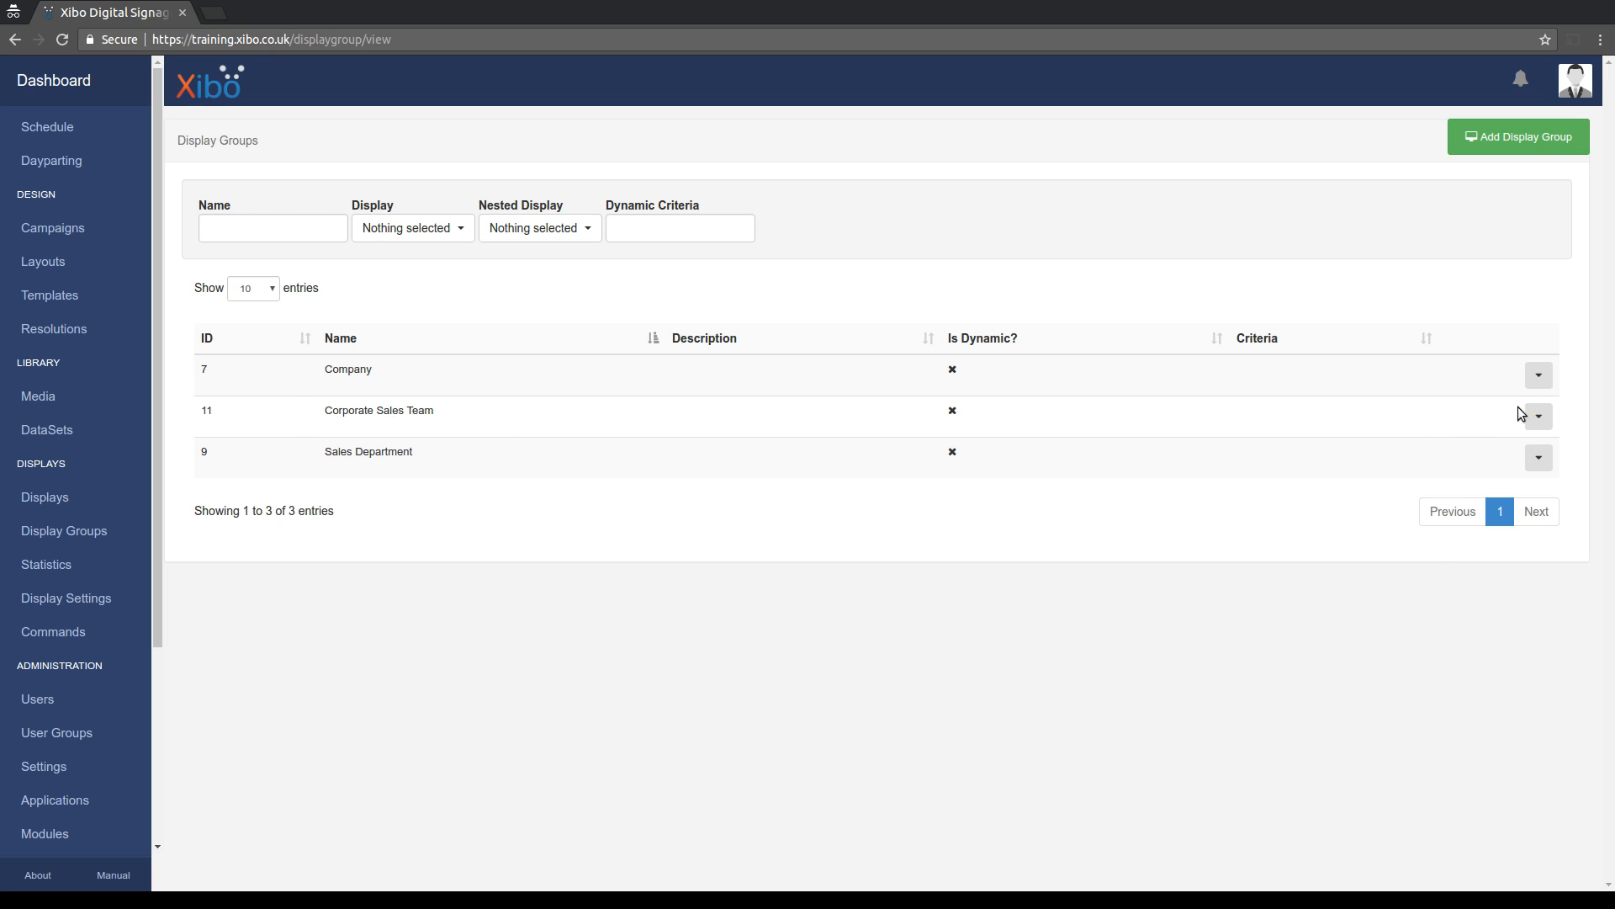
Add Windows Player as a member of the Corporate Sales Team display group and save.
{"action": "left_click", "coordinate": [1538, 416]}
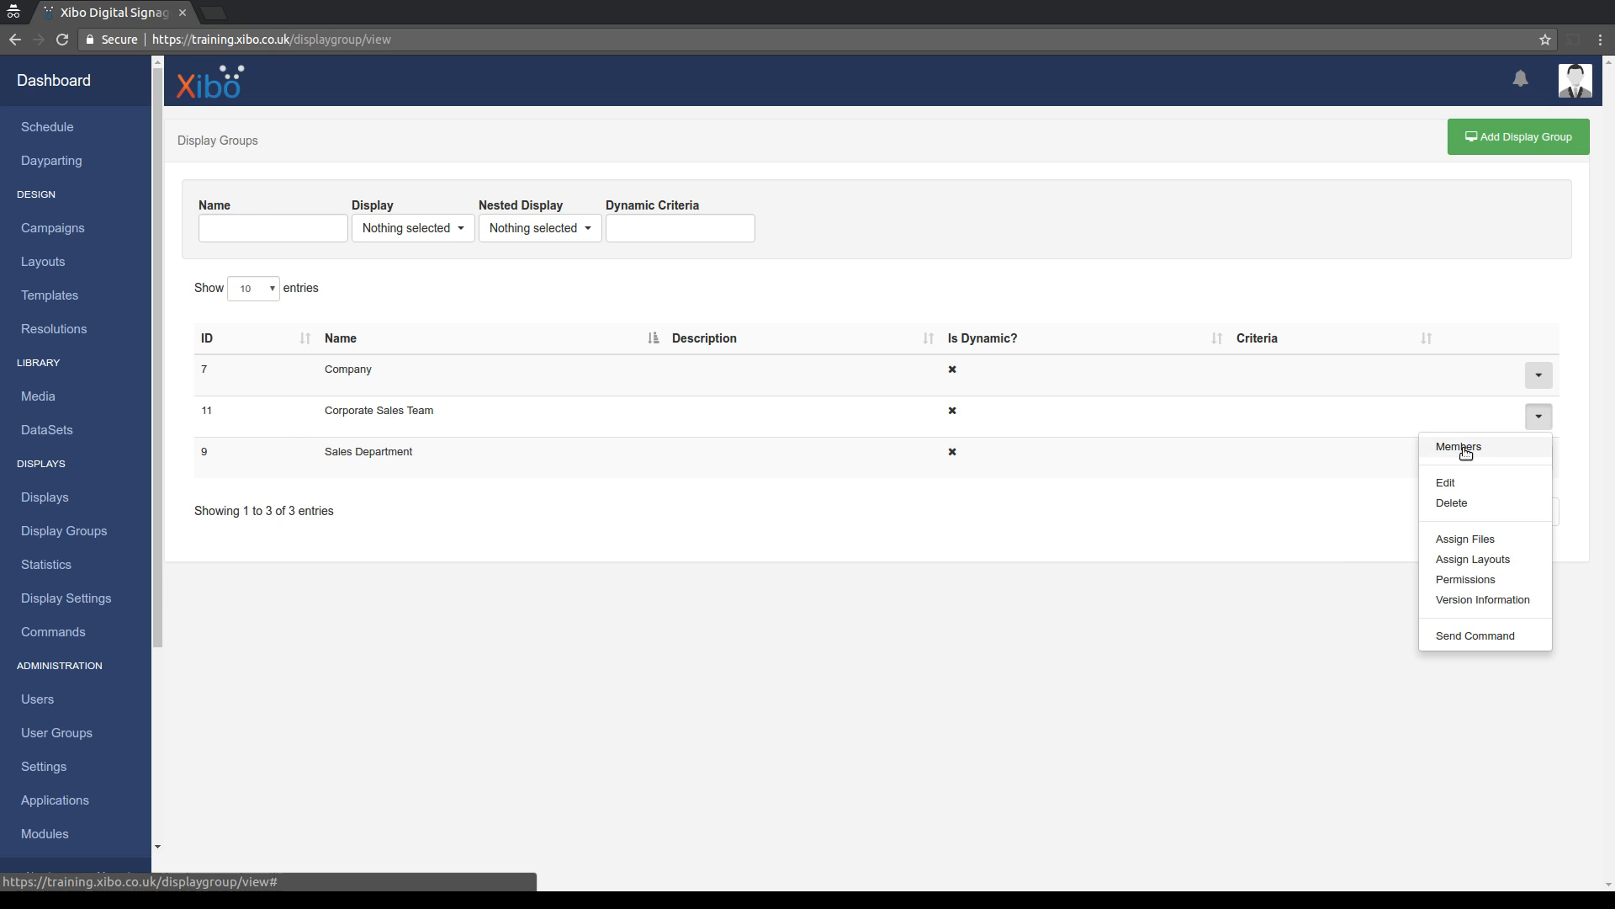
{"action": "left_click", "coordinate": [1457, 446]}
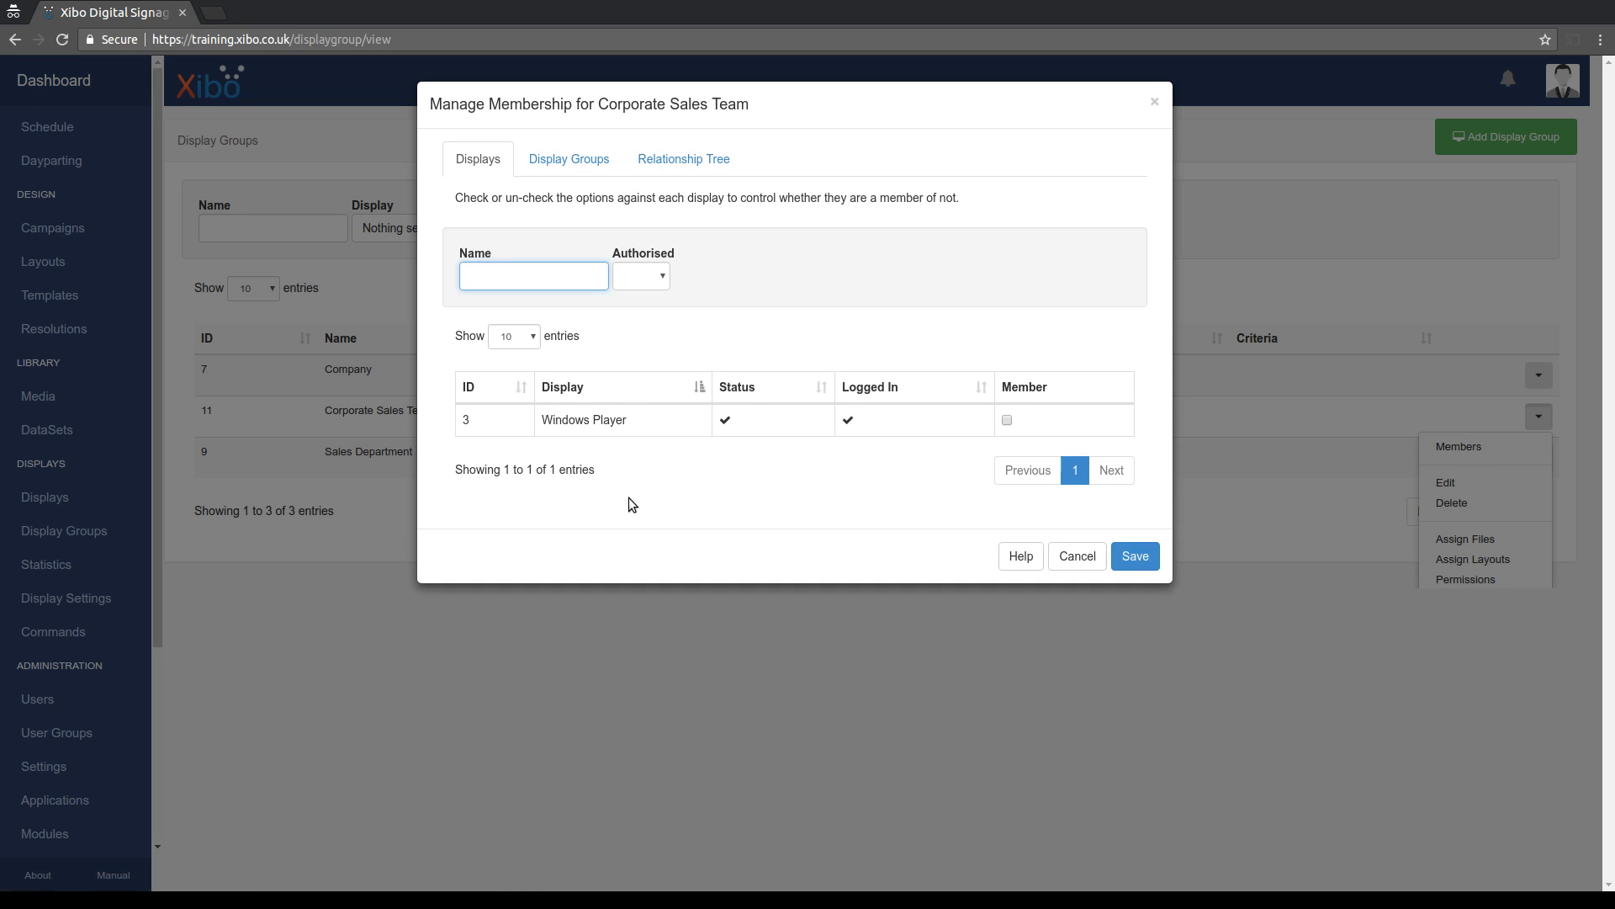
{"action": "left_click", "coordinate": [683, 158]}
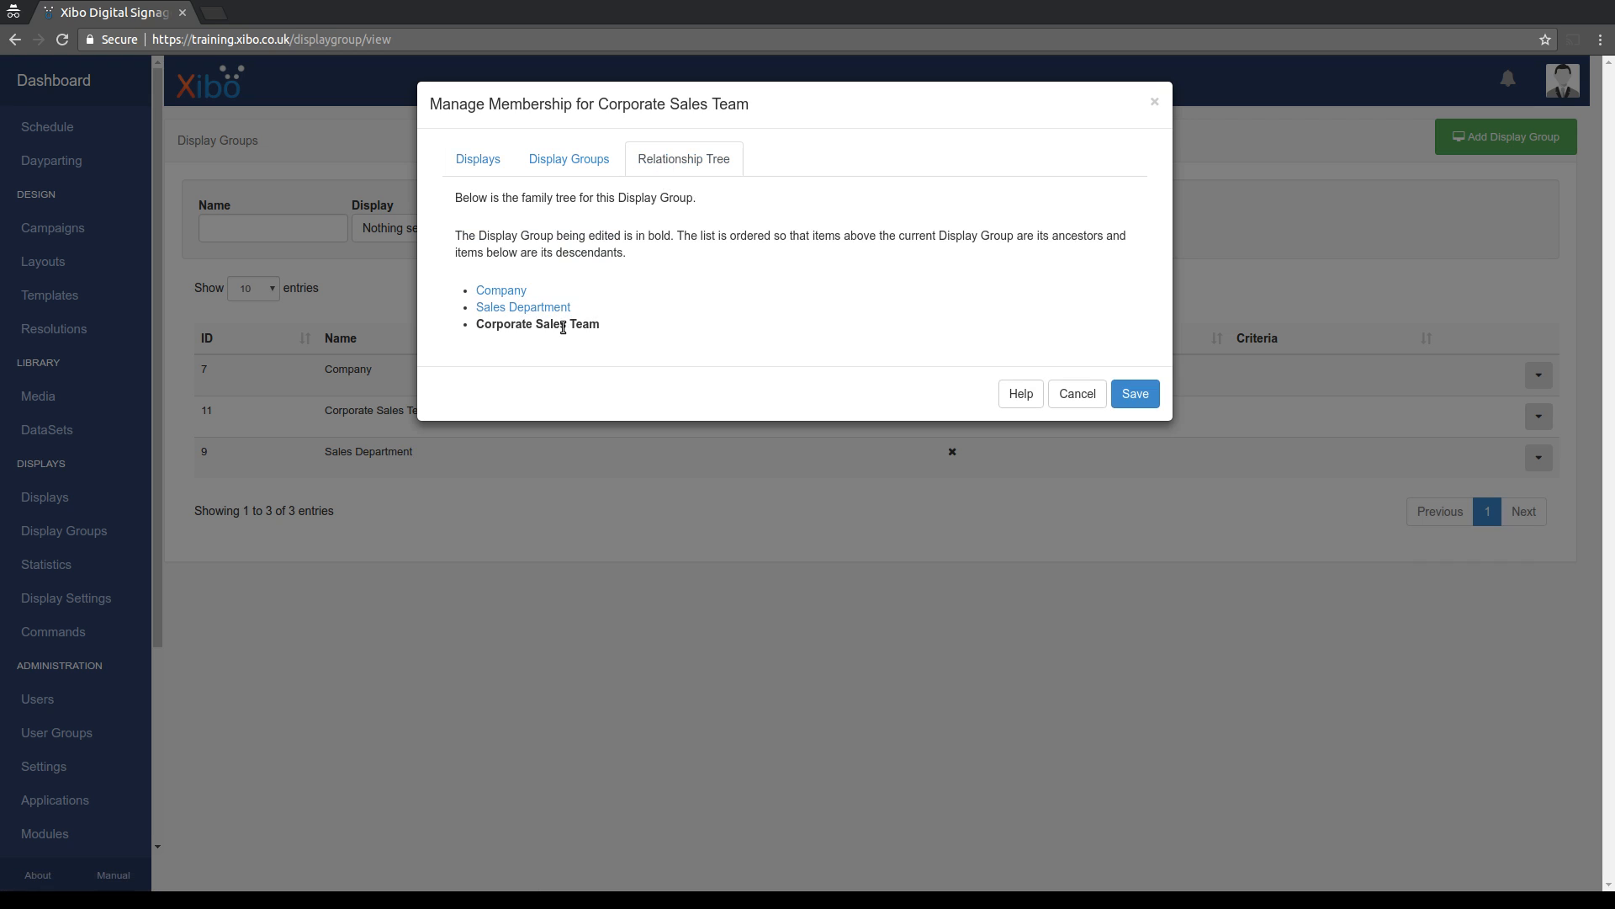
{"action": "left_click", "coordinate": [477, 158]}
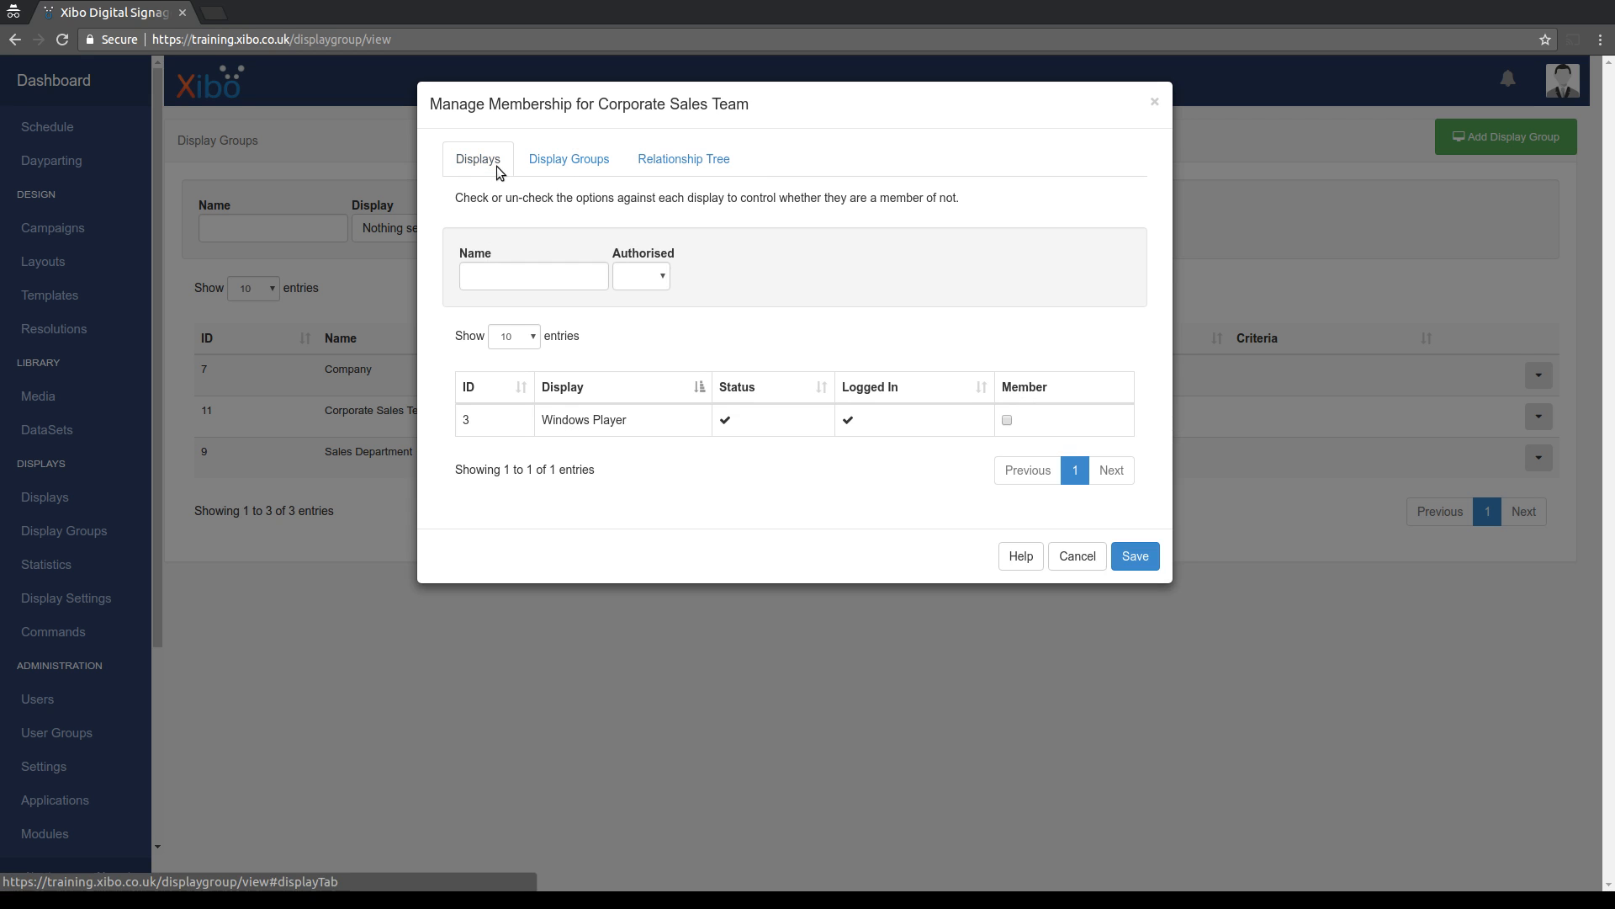
{"action": "left_click", "coordinate": [1006, 421]}
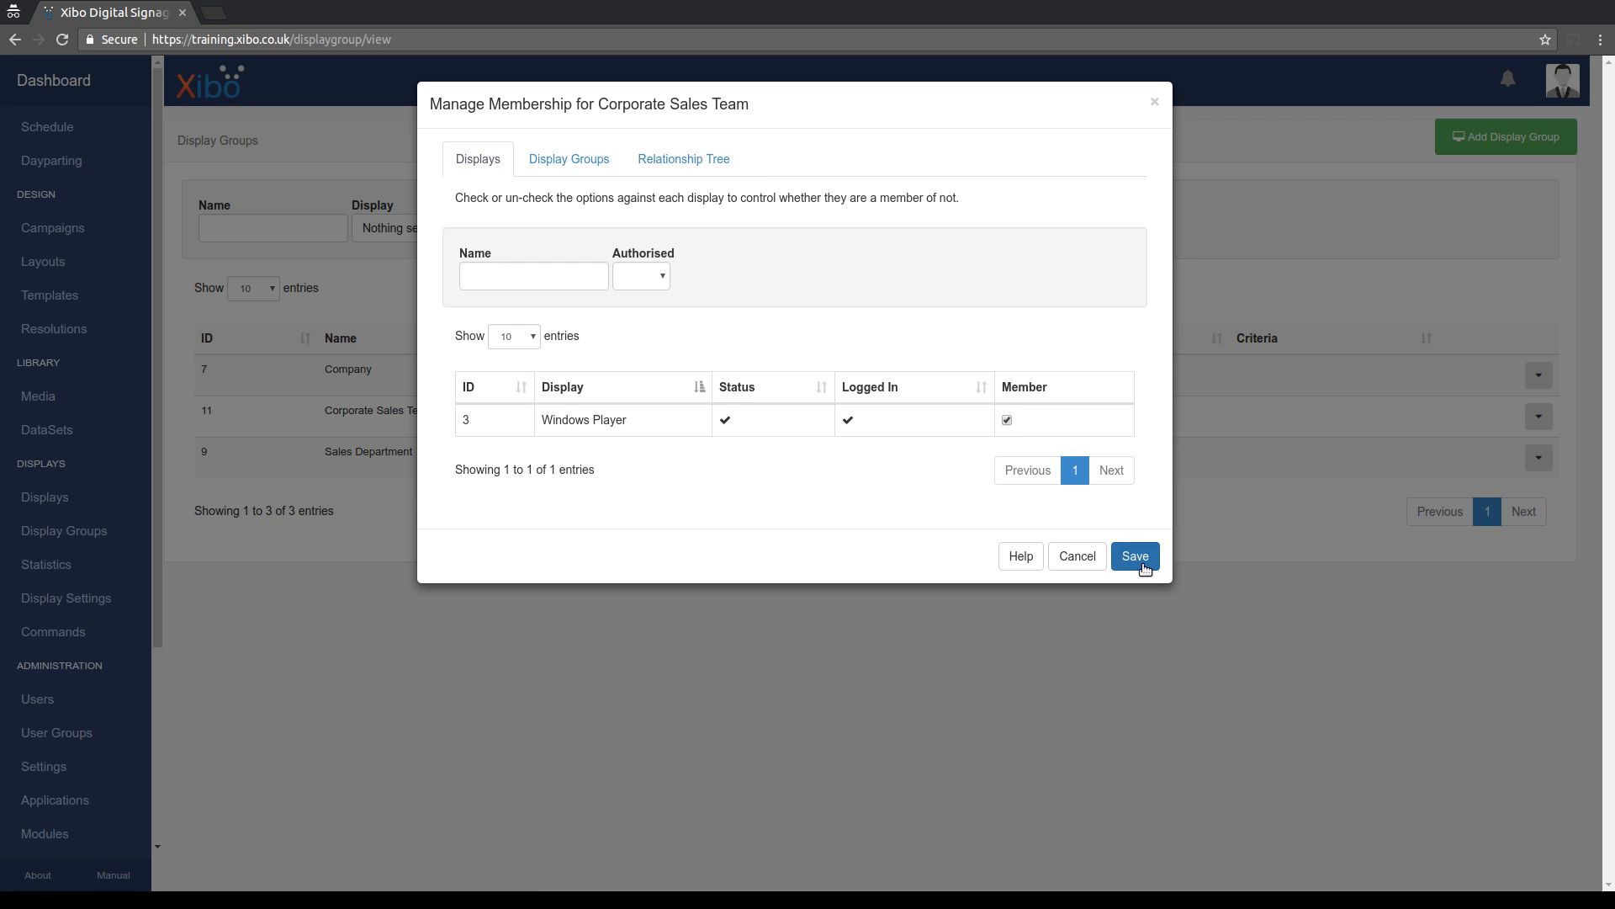
{"action": "left_click", "coordinate": [1134, 557]}
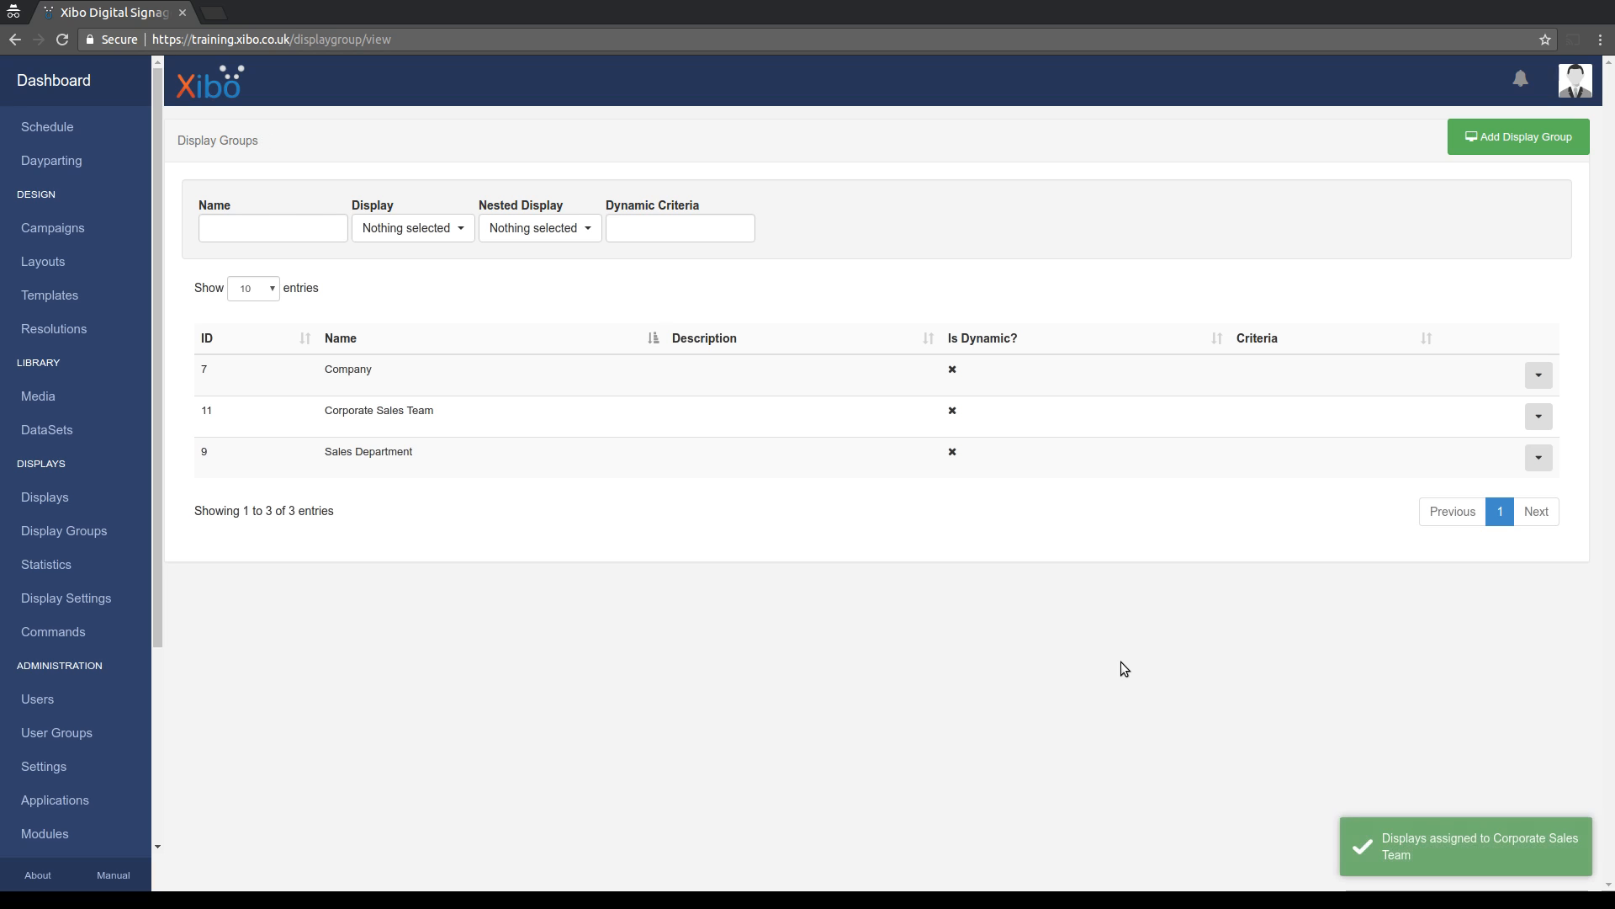
{"action": "mouse_move", "coordinate": [47, 126]}
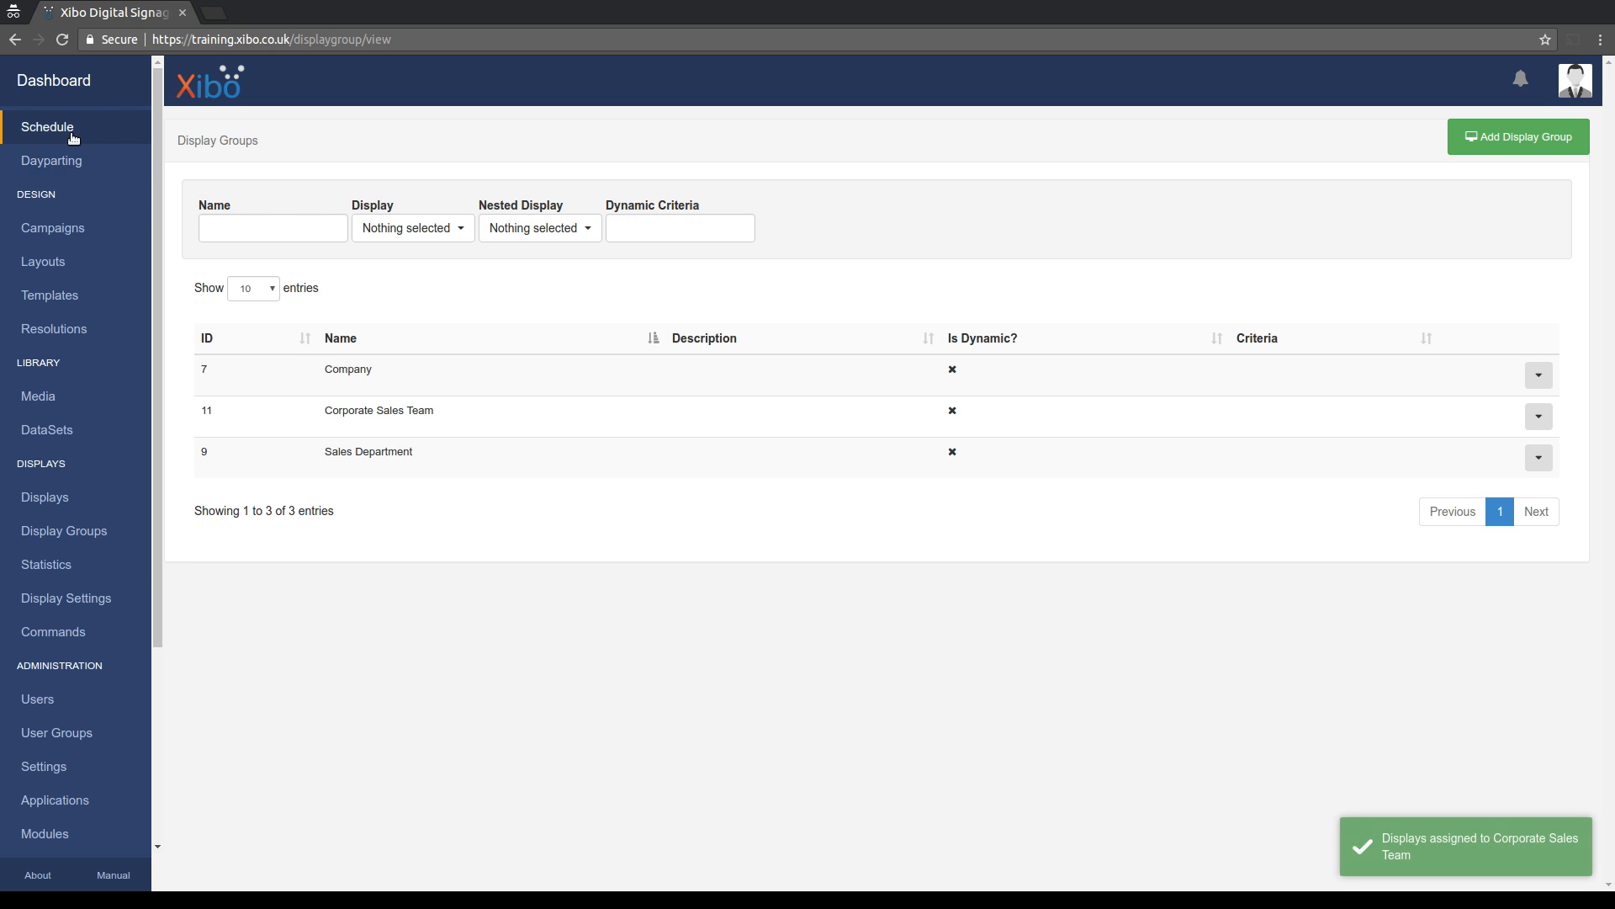
Return to the Schedule and switch it to the Agenda view.
{"action": "left_click", "coordinate": [48, 126]}
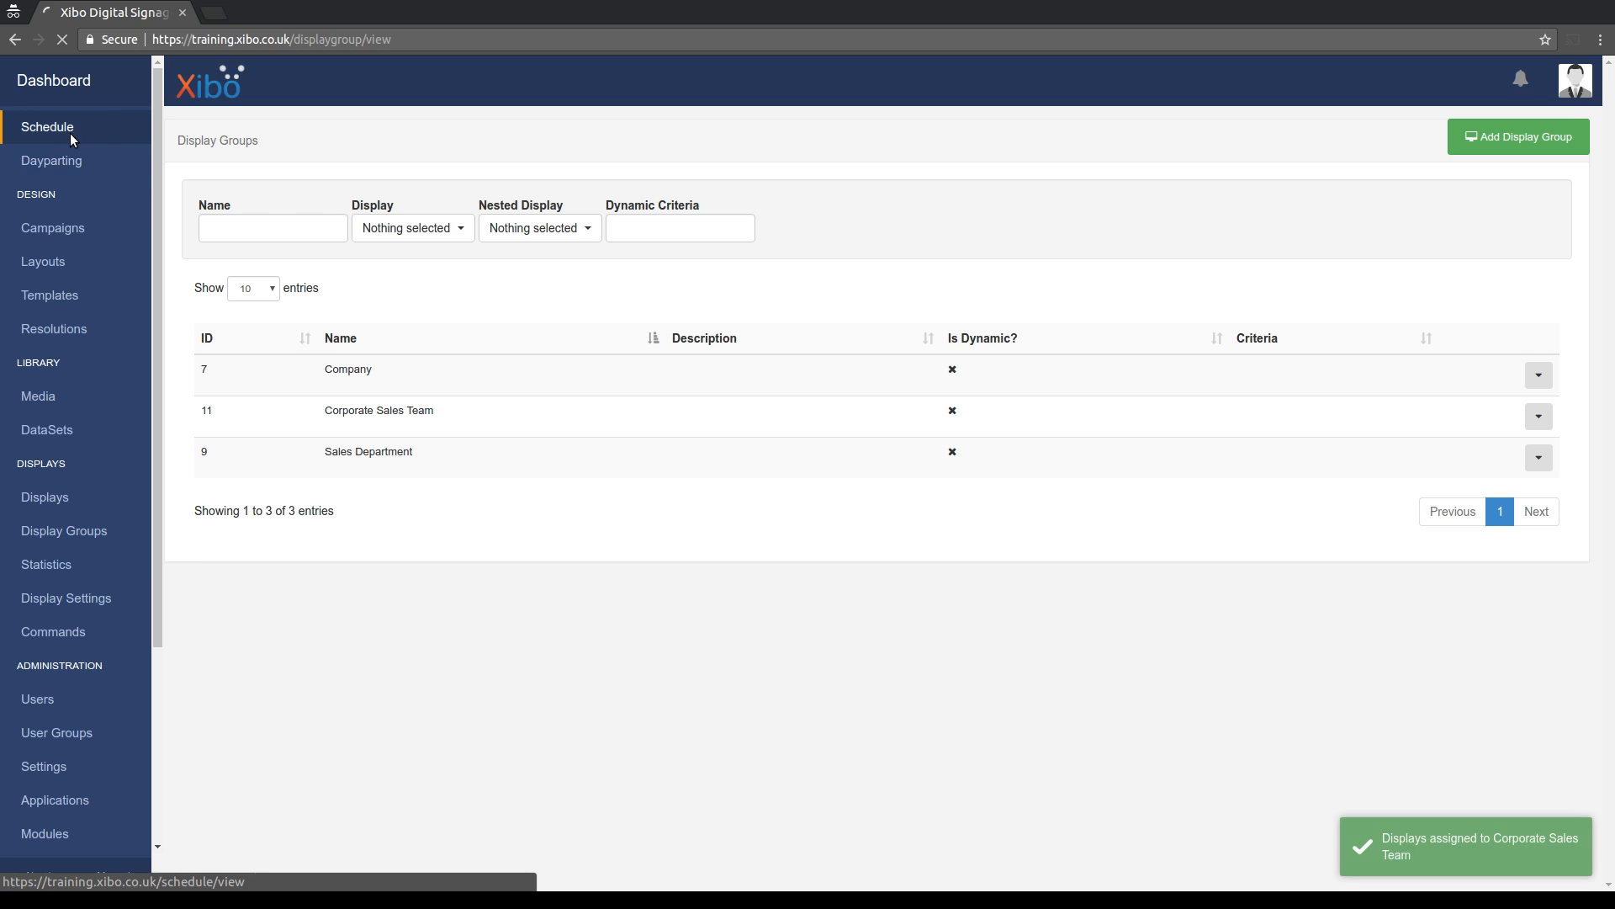
{"action": "left_click", "coordinate": [47, 126]}
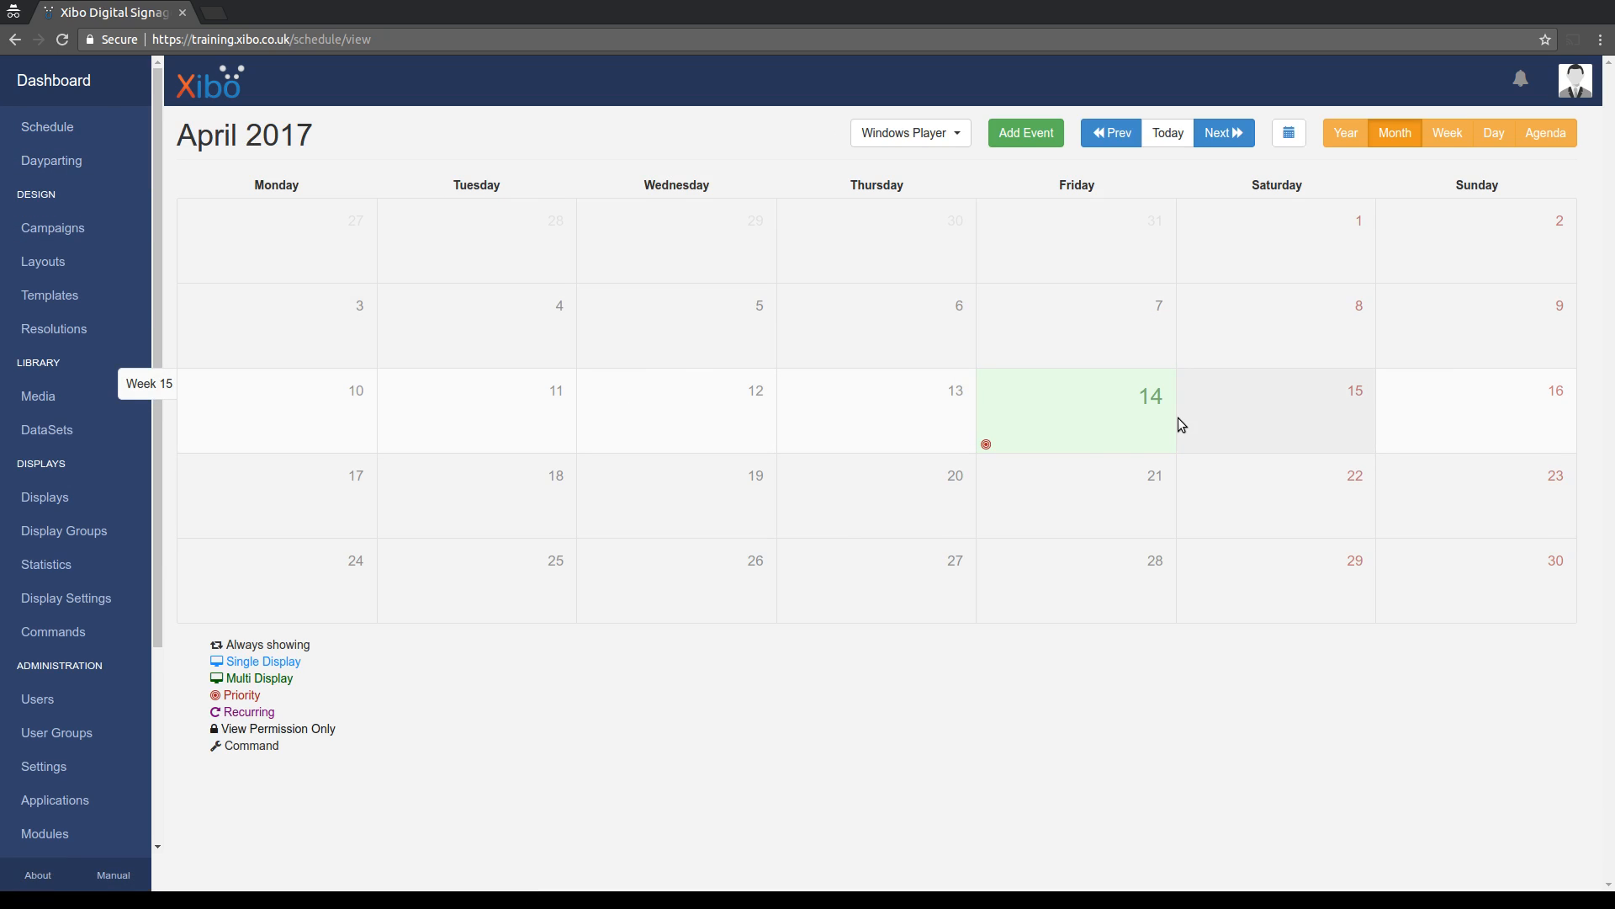
{"action": "mouse_move", "coordinate": [1553, 160]}
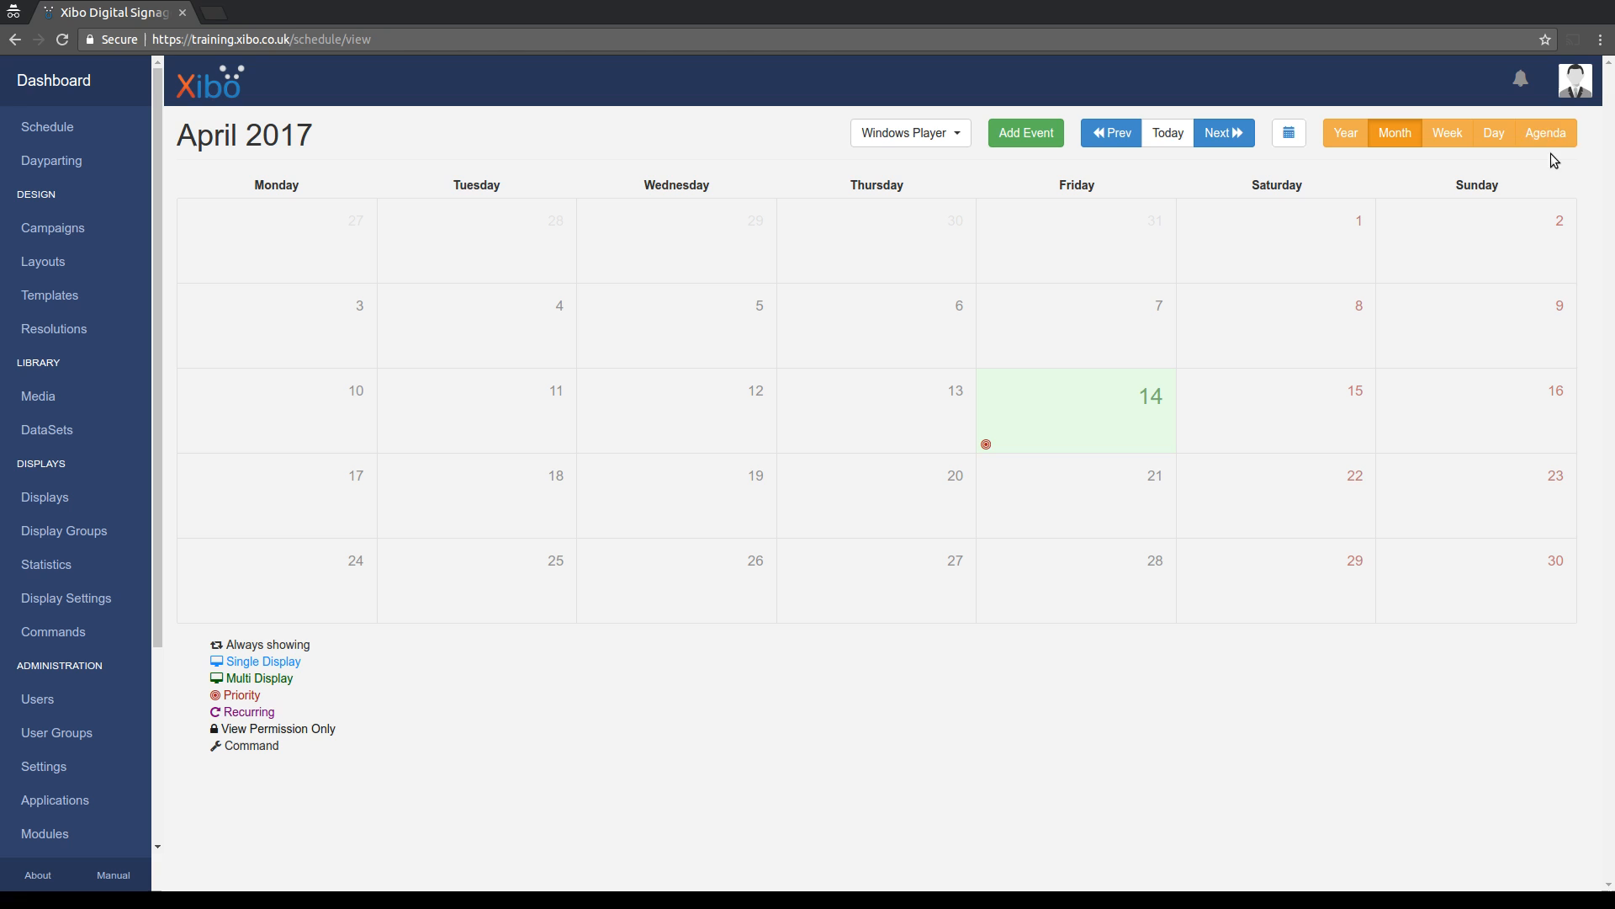
{"action": "left_click", "coordinate": [1545, 133]}
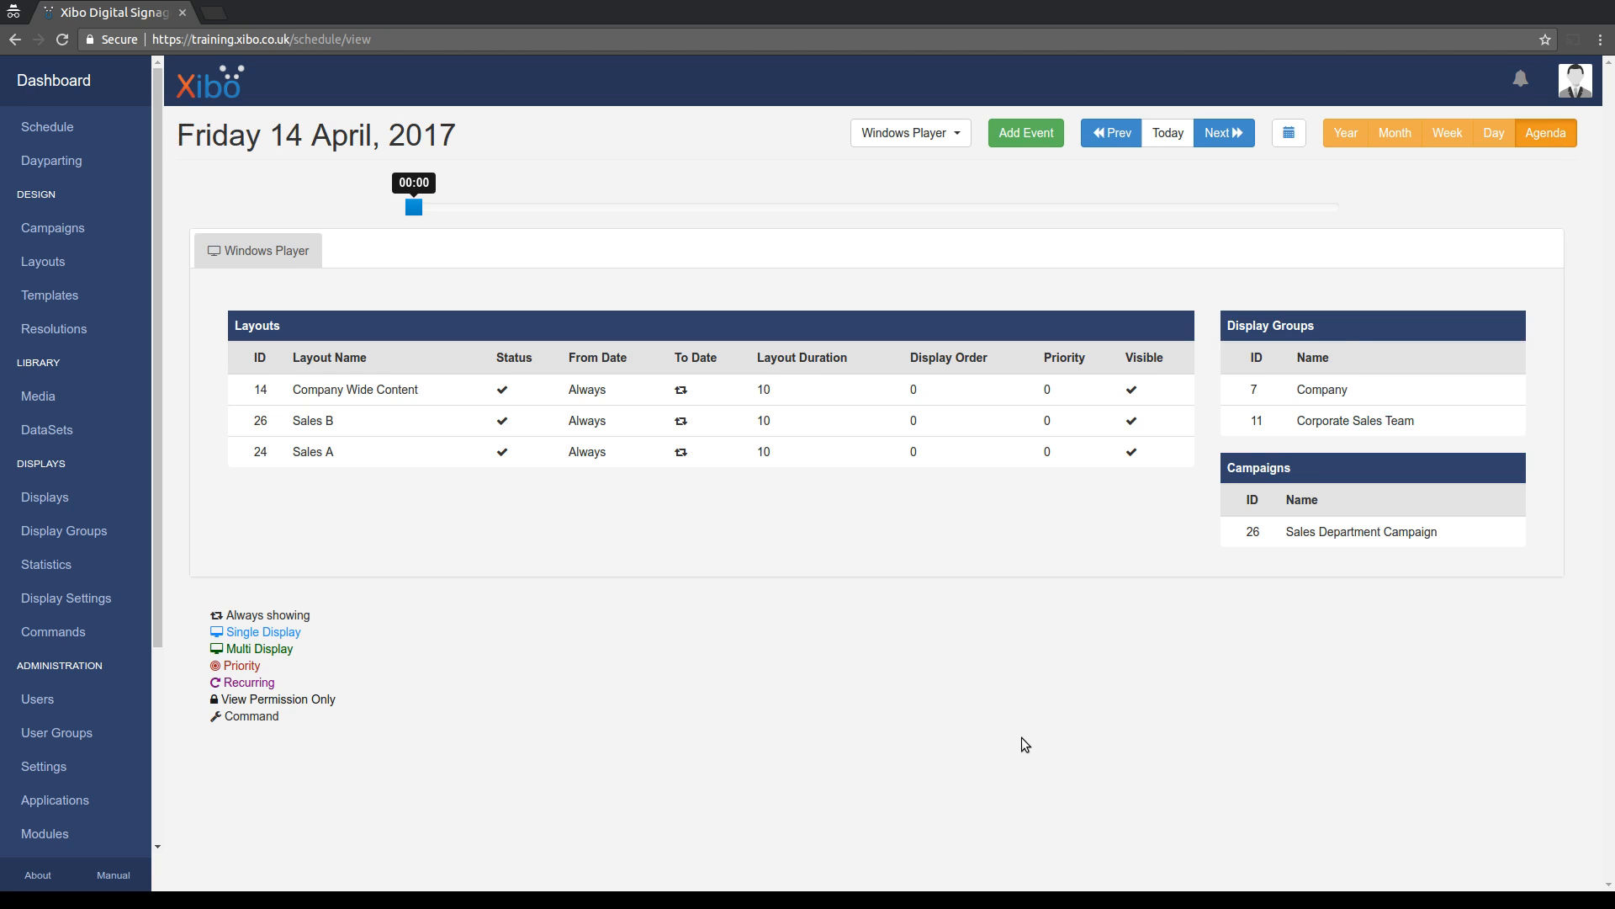
{"action": "mouse_move", "coordinate": [1028, 748]}
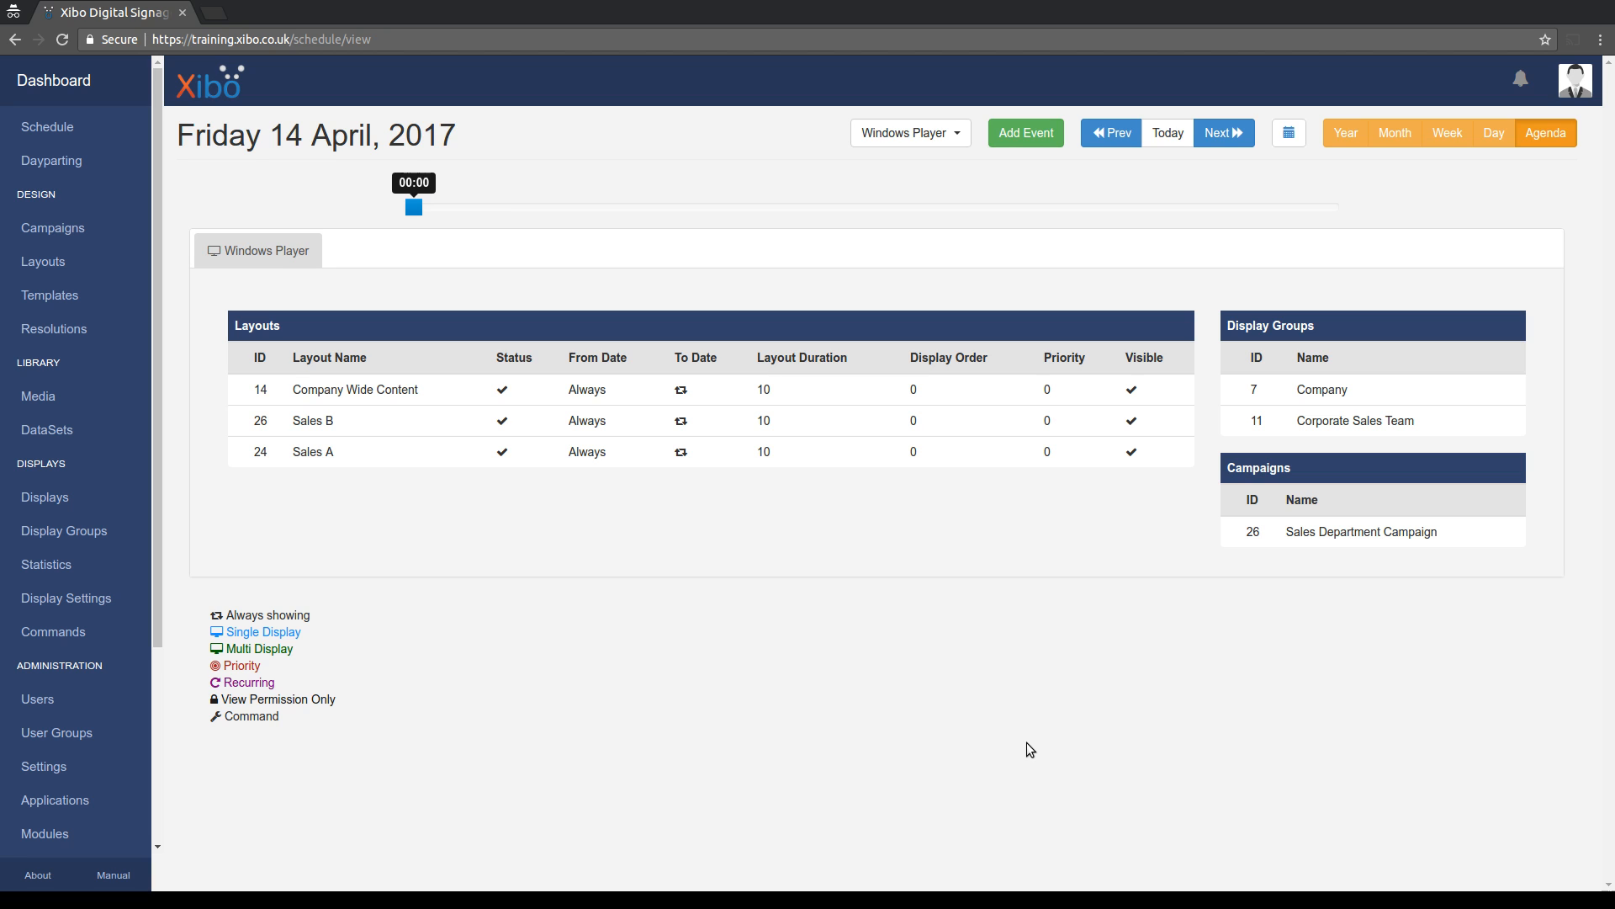
{"action": "mouse_move", "coordinate": [405, 340]}
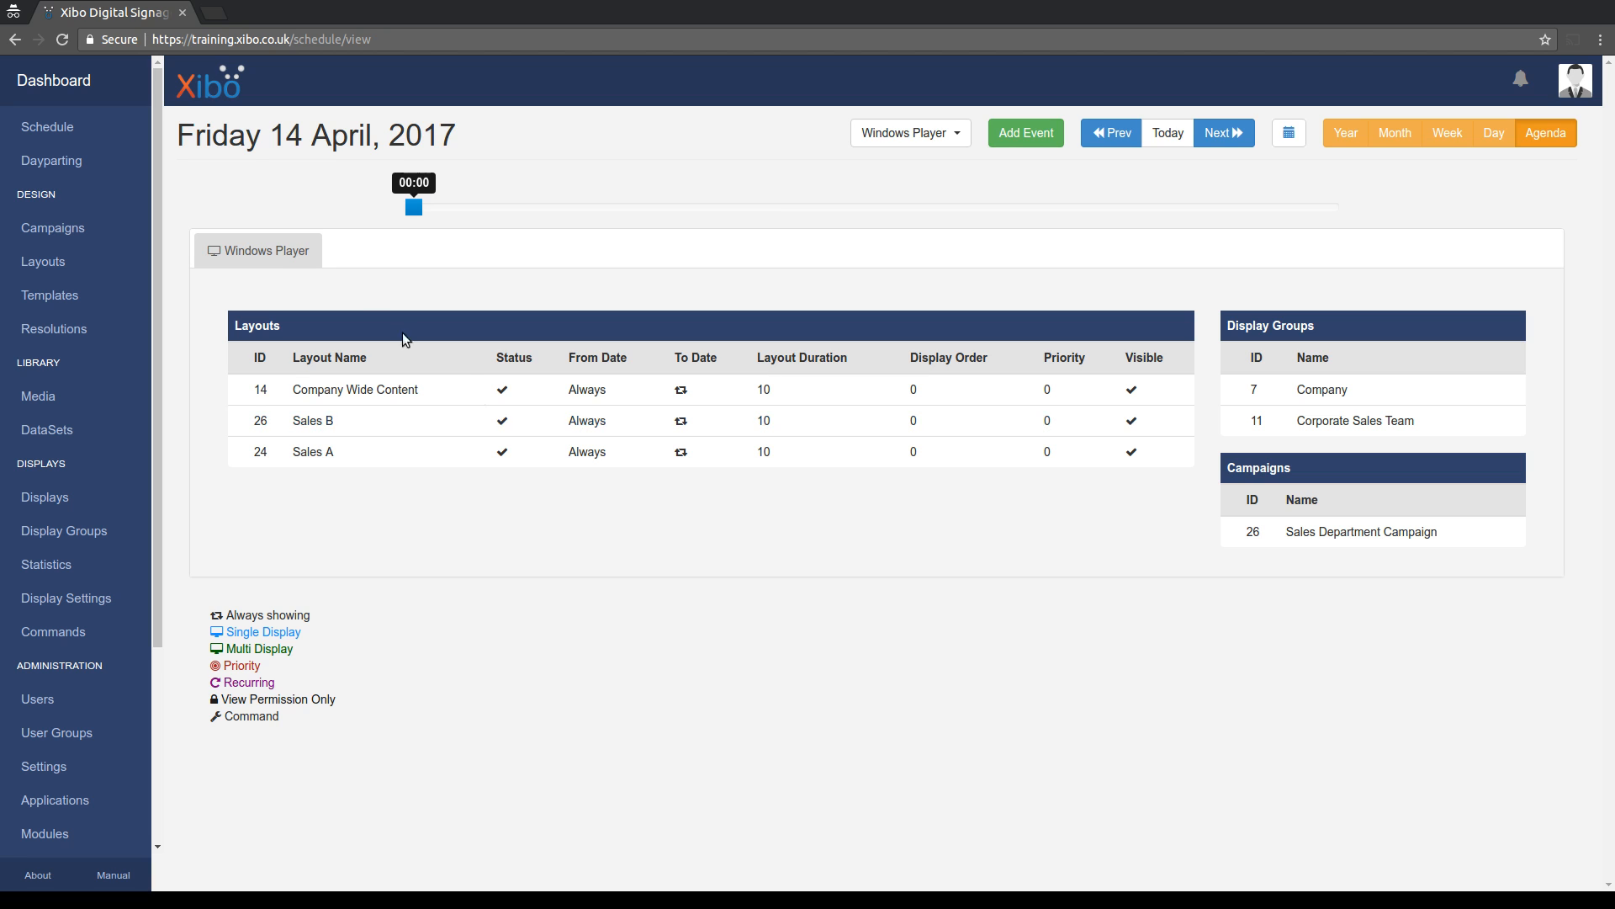
{"action": "mouse_move", "coordinate": [461, 158]}
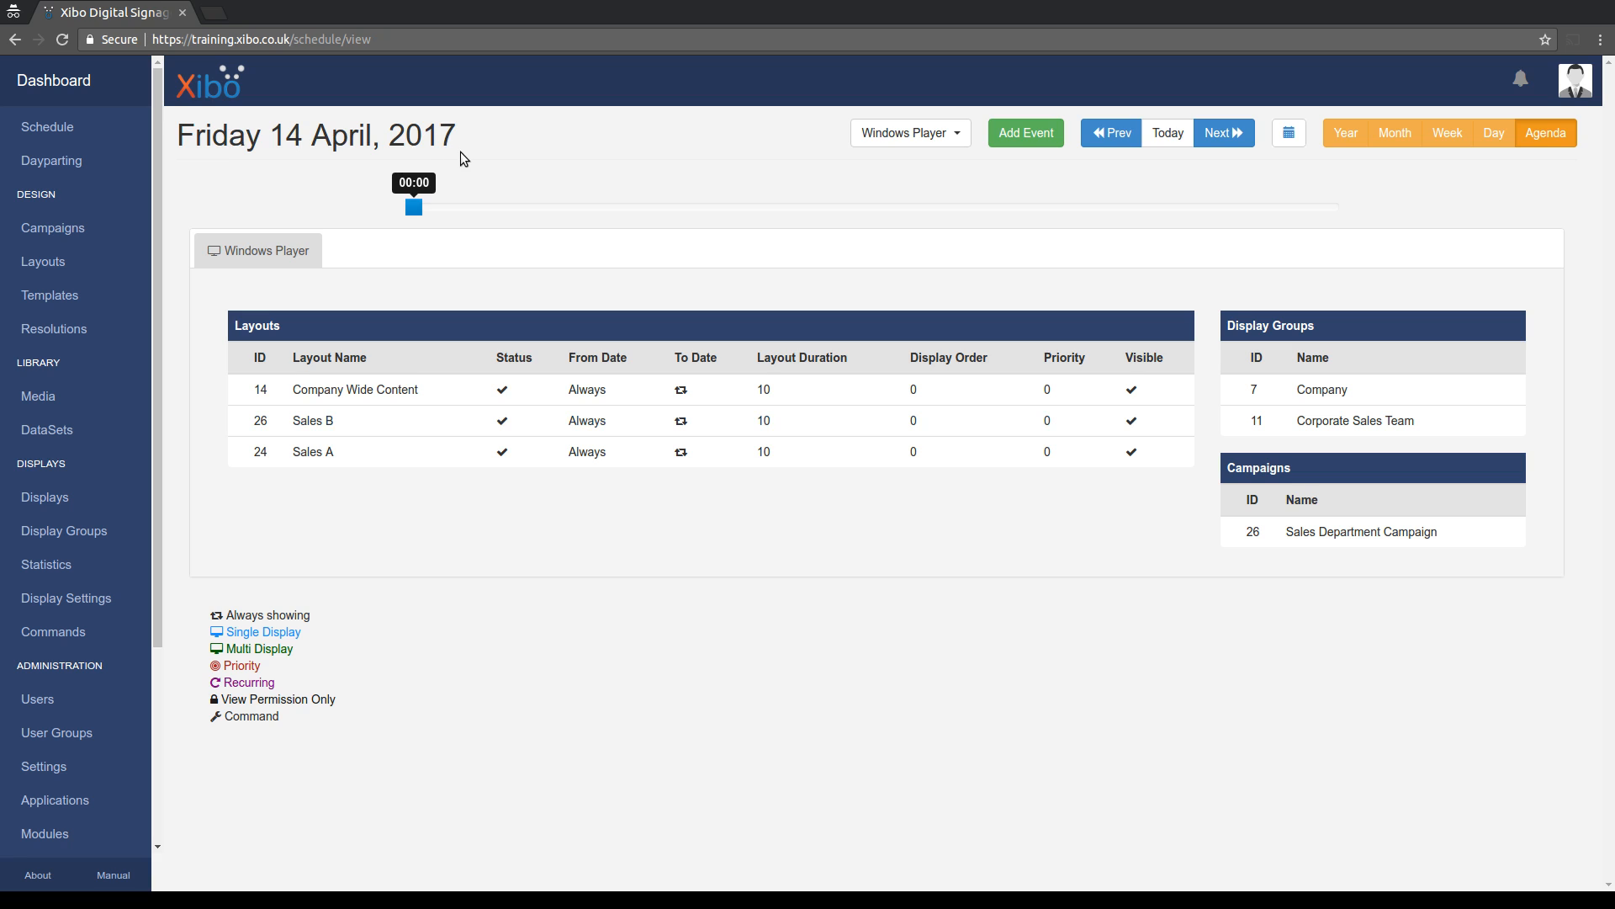
{"action": "mouse_move", "coordinate": [414, 217]}
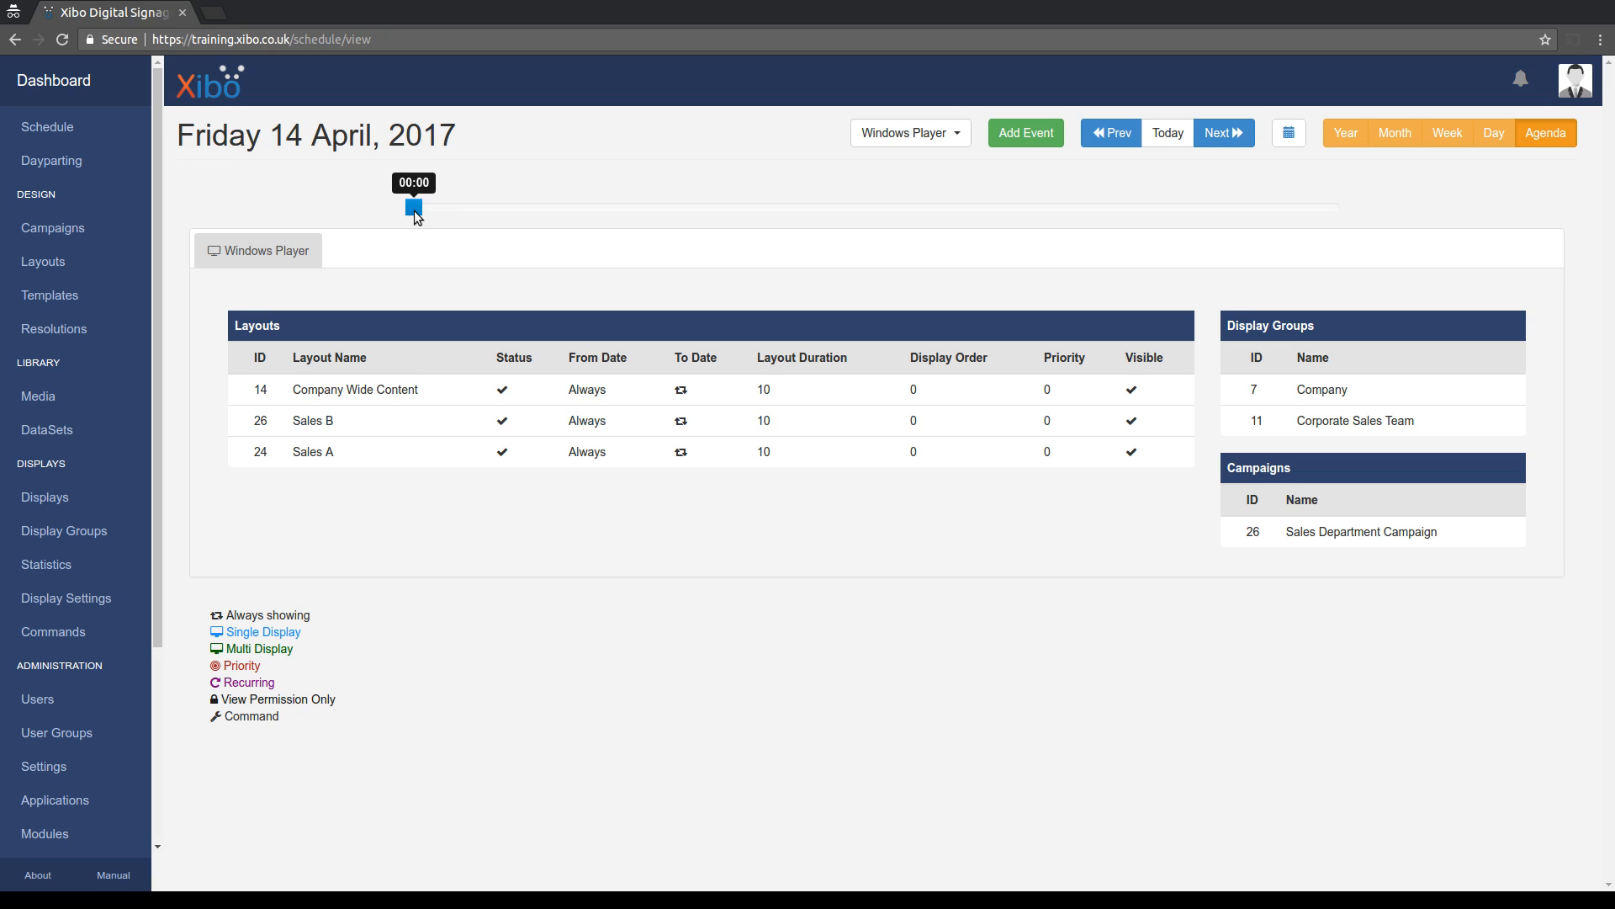
{"action": "left_click_drag", "start_coordinate": [414, 207], "coordinate": [461, 207]}
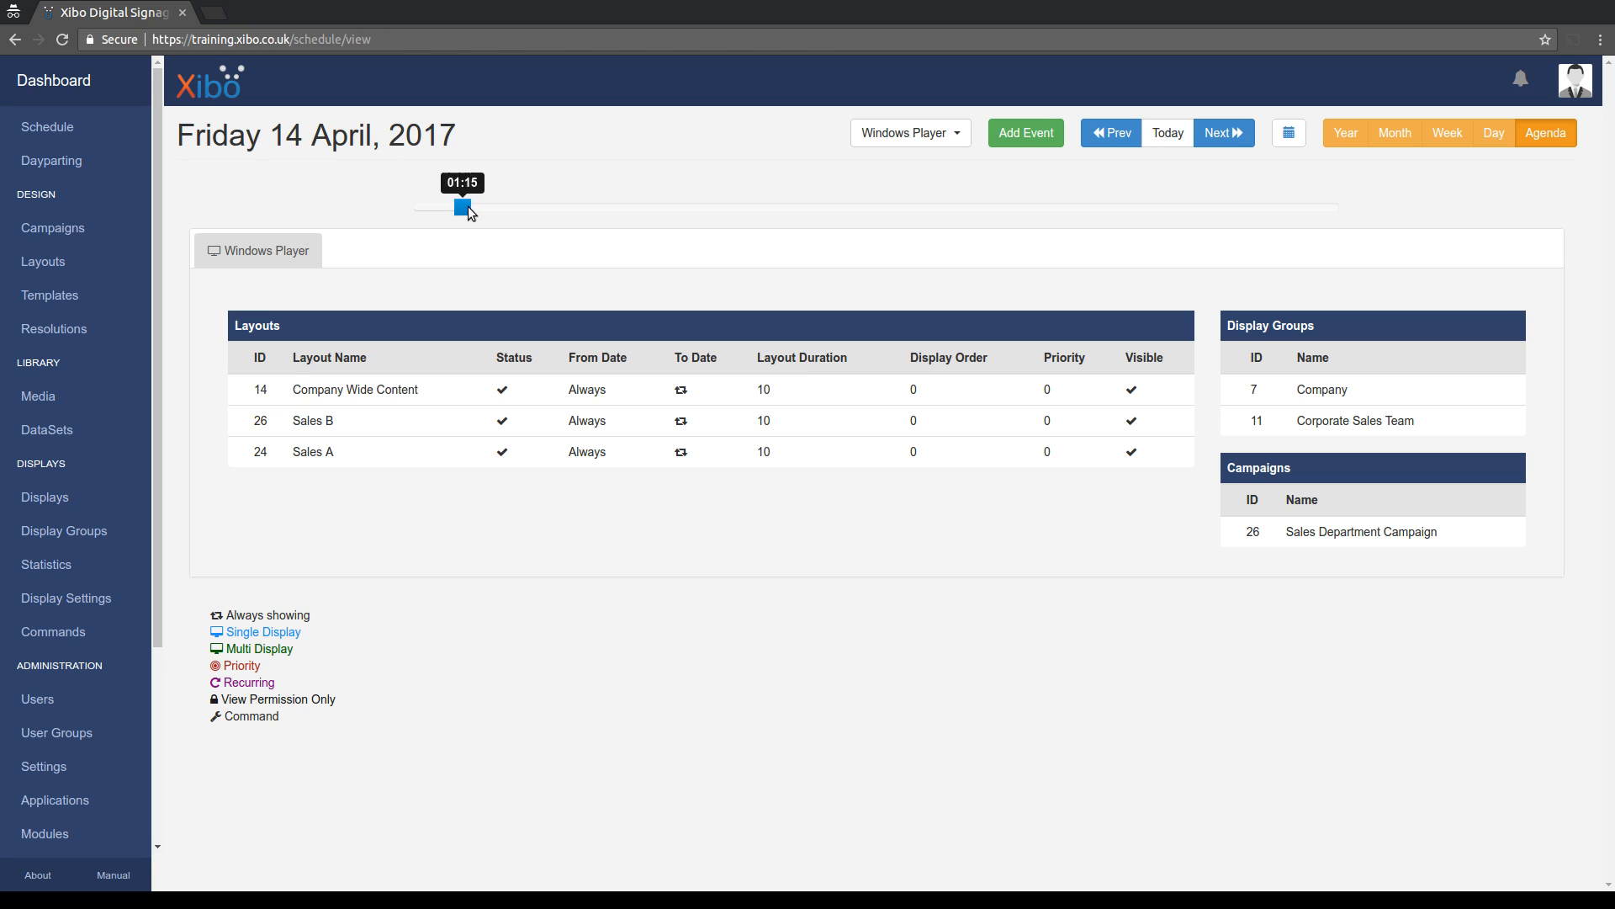
{"action": "left_click_drag", "start_coordinate": [461, 209], "coordinate": [732, 209]}
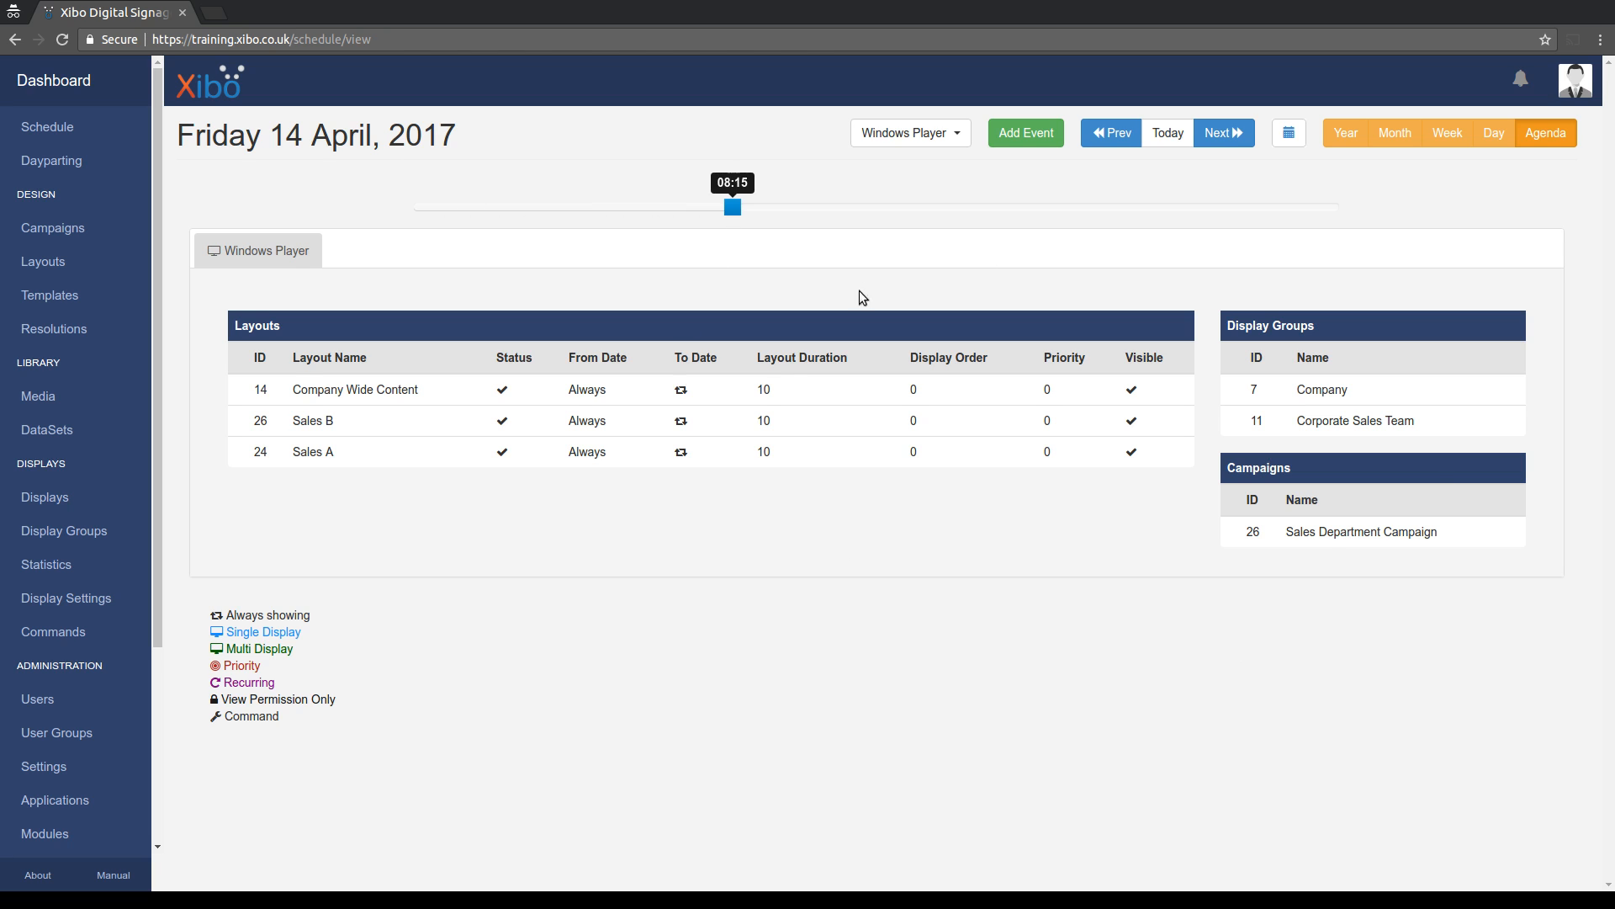
{"action": "left_click_drag", "start_coordinate": [733, 206], "coordinate": [411, 206]}
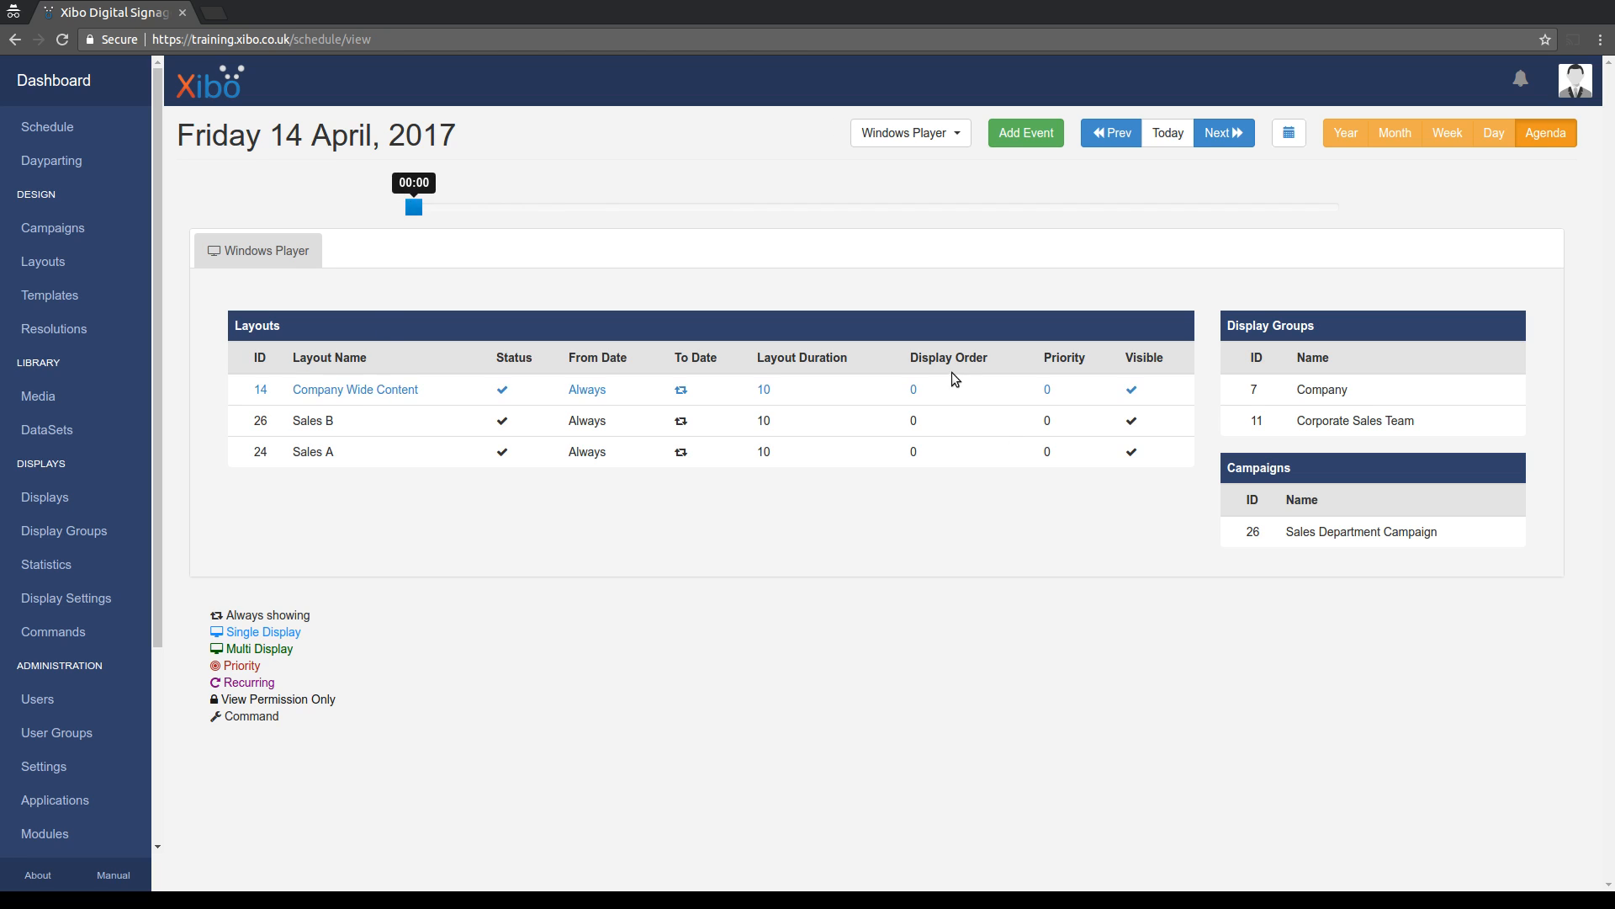
{"action": "mouse_move", "coordinate": [708, 379]}
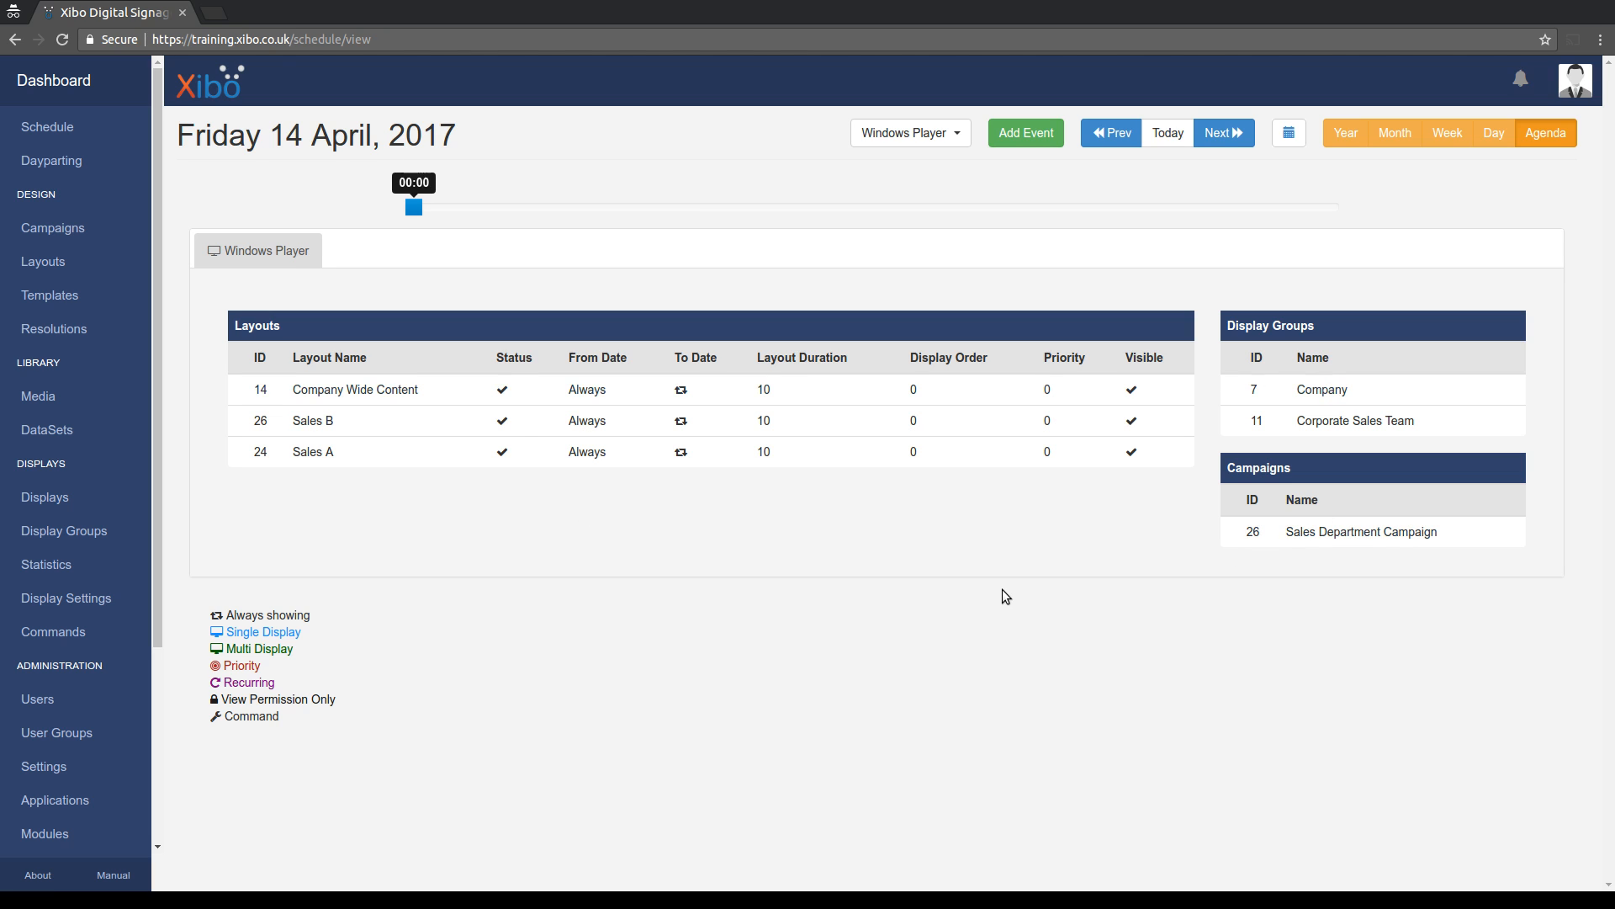
{"action": "mouse_move", "coordinate": [1000, 597]}
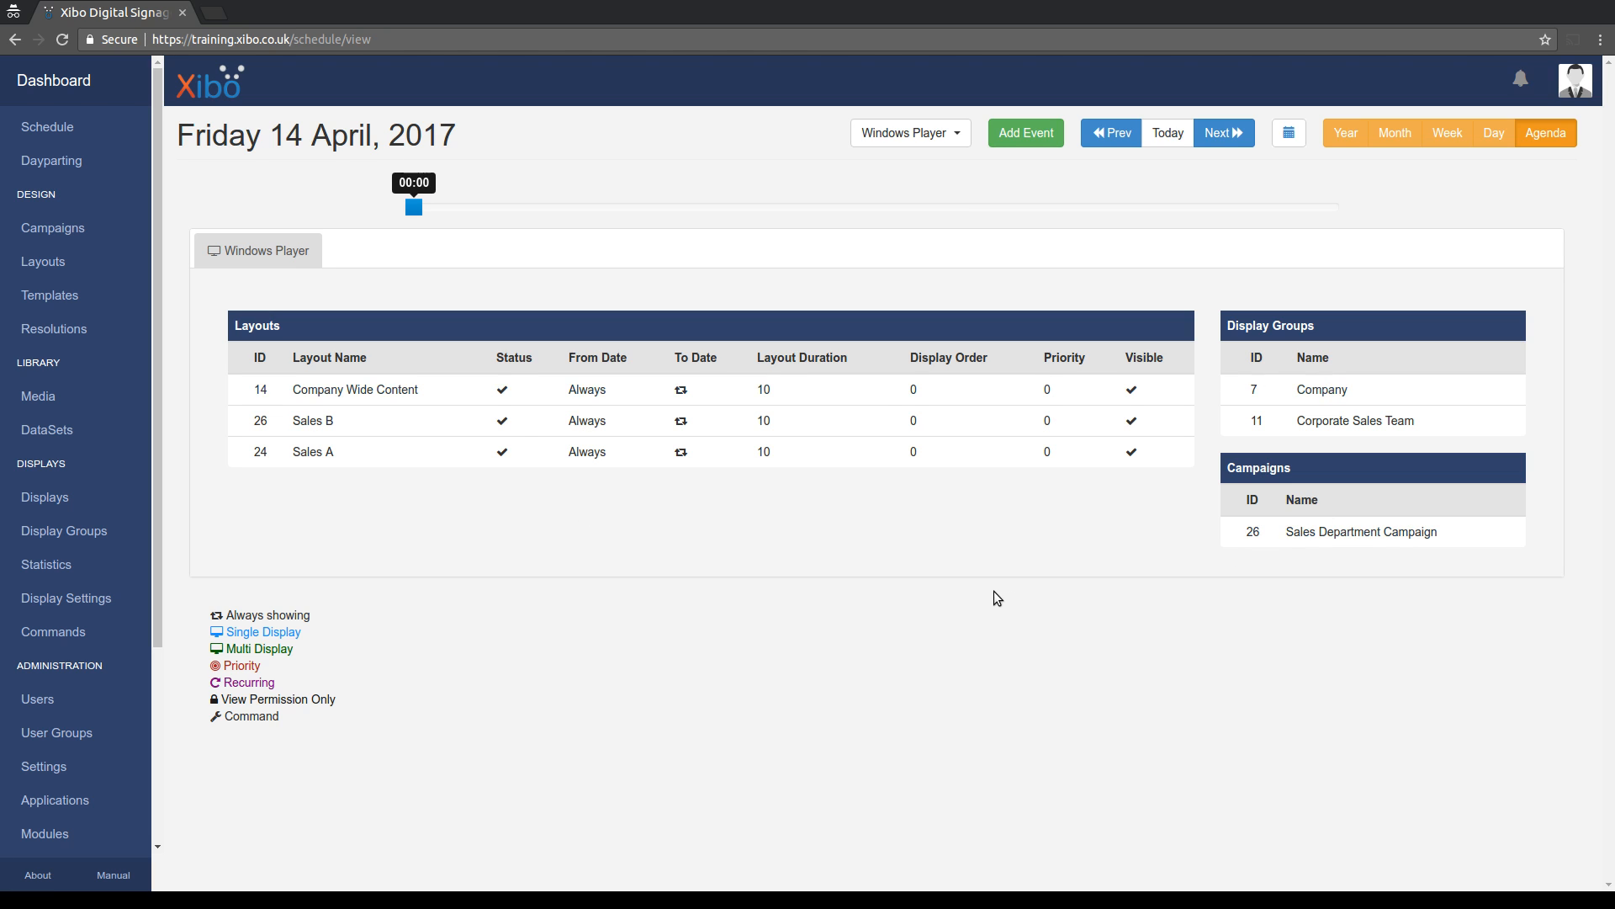
{"action": "mouse_move", "coordinate": [953, 554]}
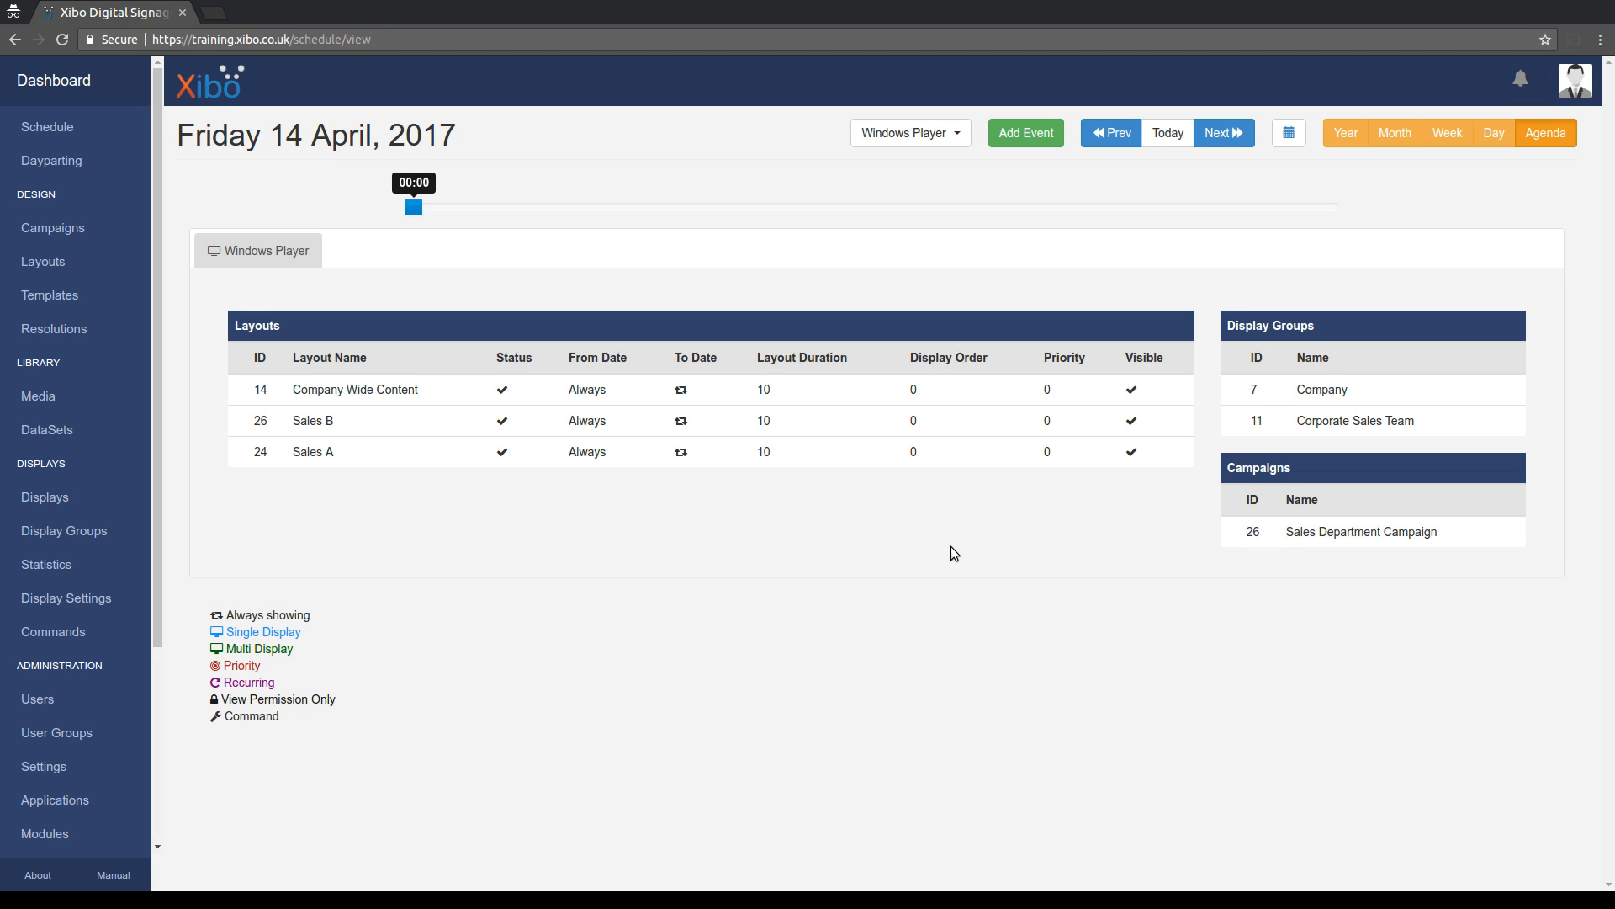
{"action": "mouse_move", "coordinate": [944, 552]}
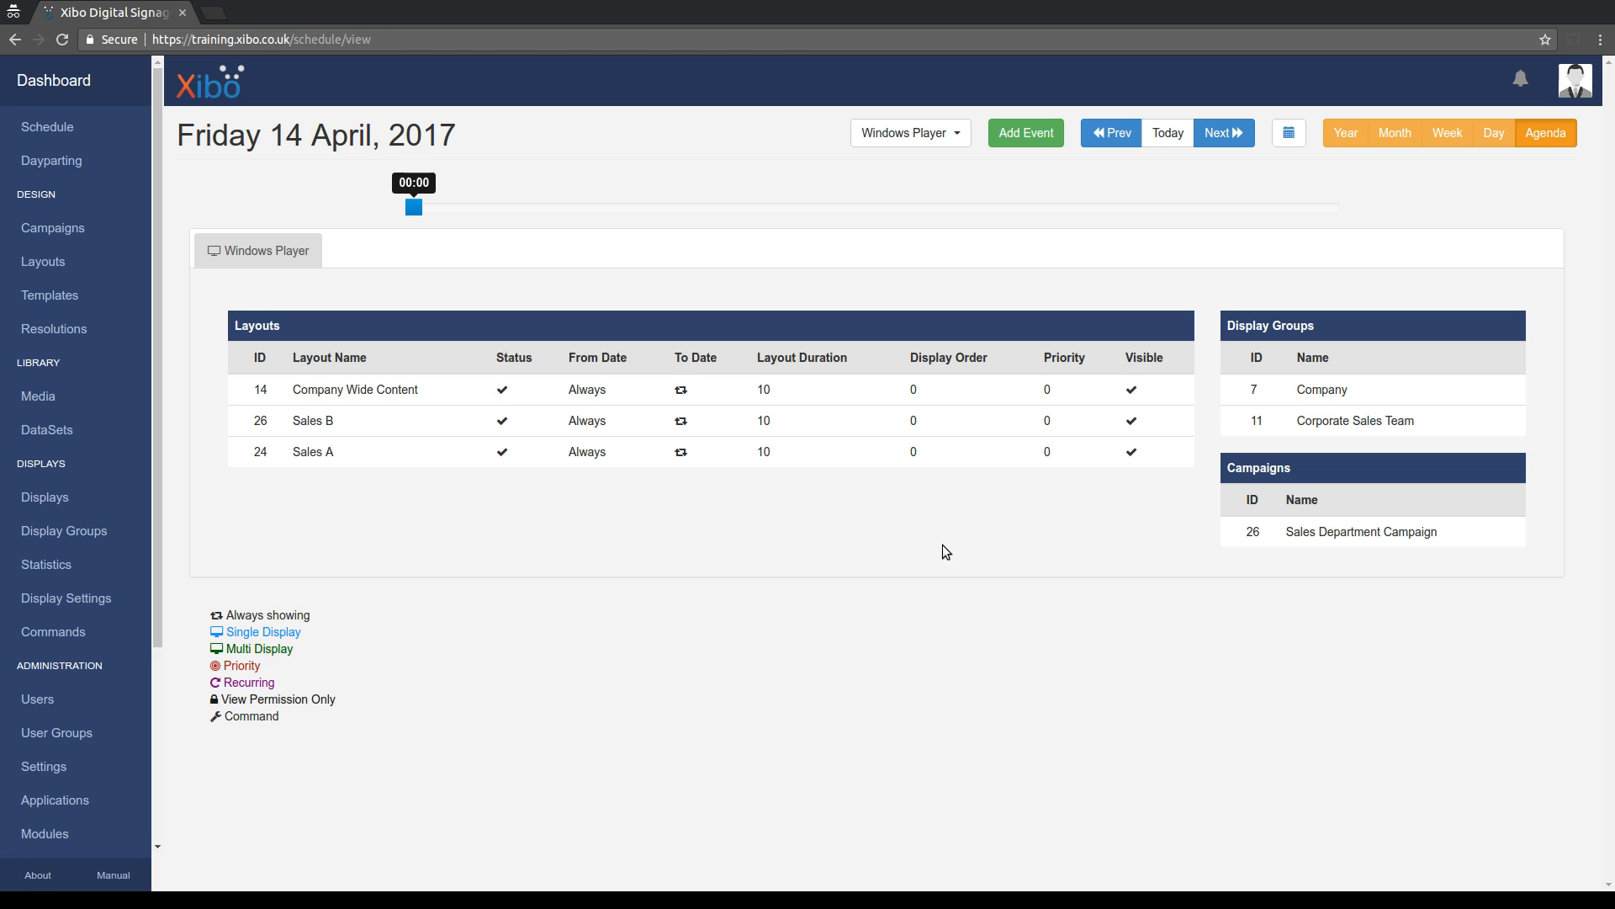
{"action": "mouse_move", "coordinate": [464, 451]}
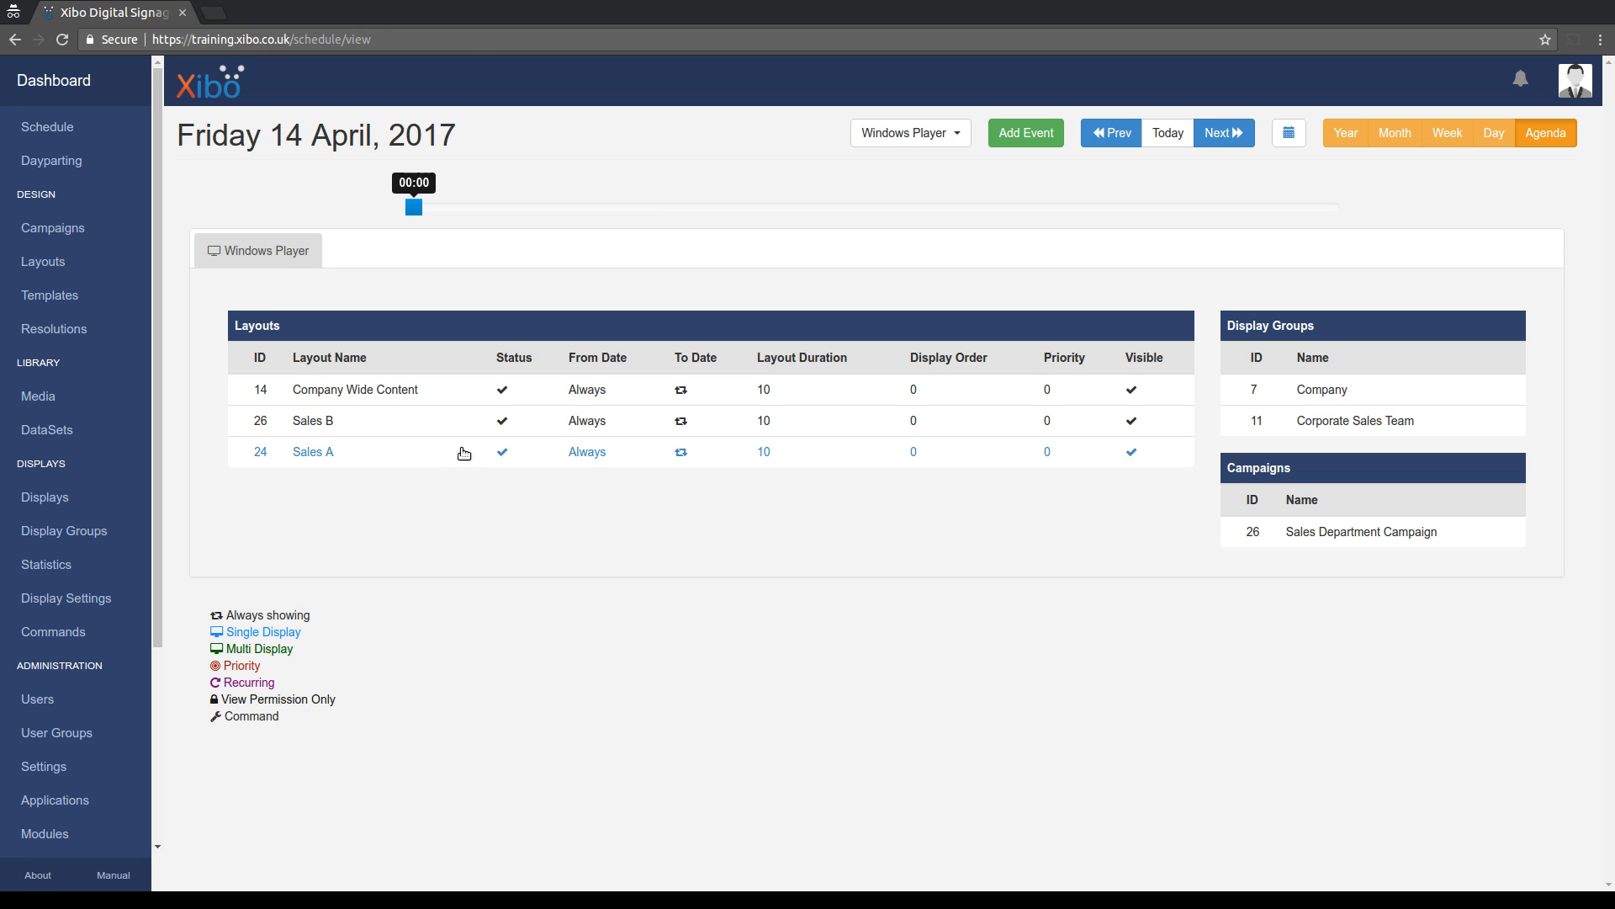
Trace how Sales A and Company Wide Content reach Windows Player through the display groups.
{"action": "left_click", "coordinate": [313, 451]}
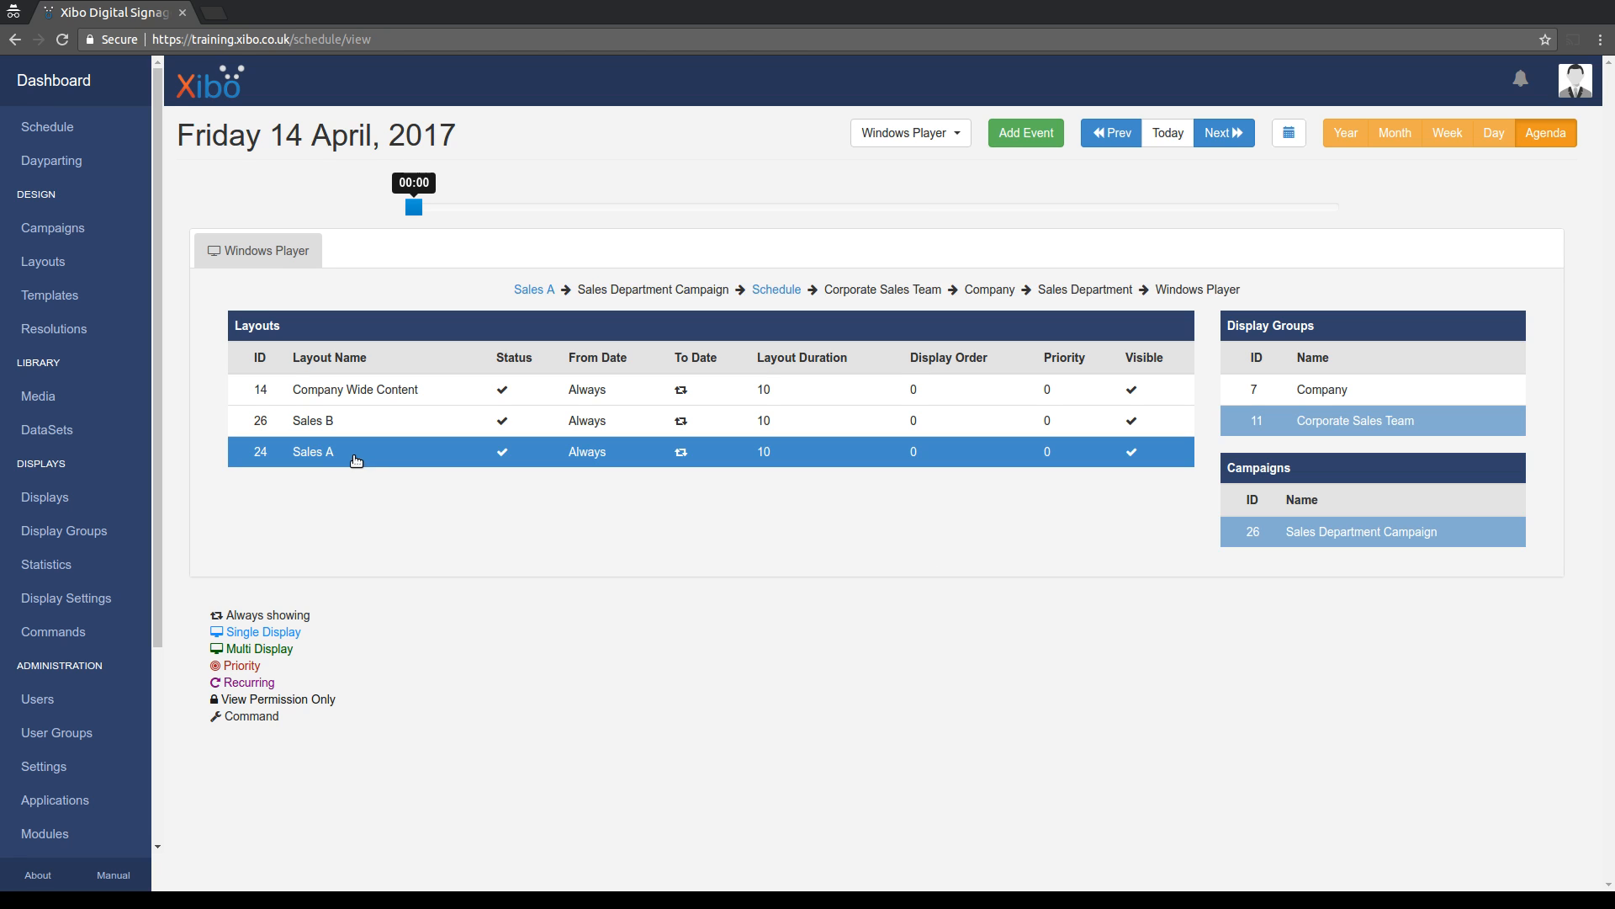
{"action": "mouse_move", "coordinate": [1291, 686]}
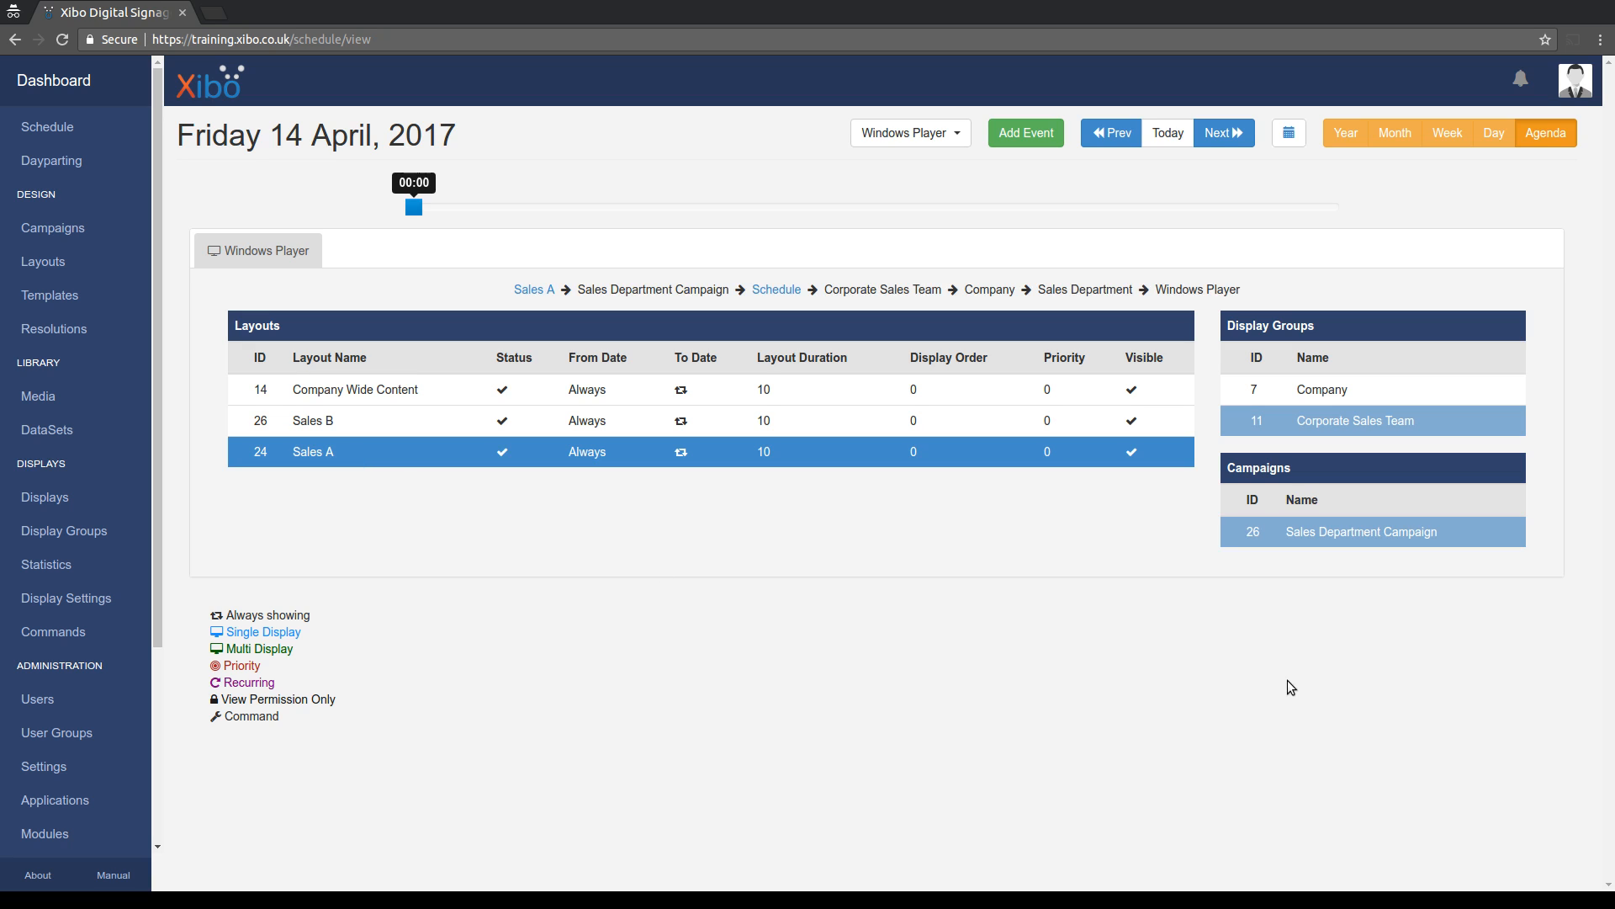
{"action": "mouse_move", "coordinate": [1274, 586]}
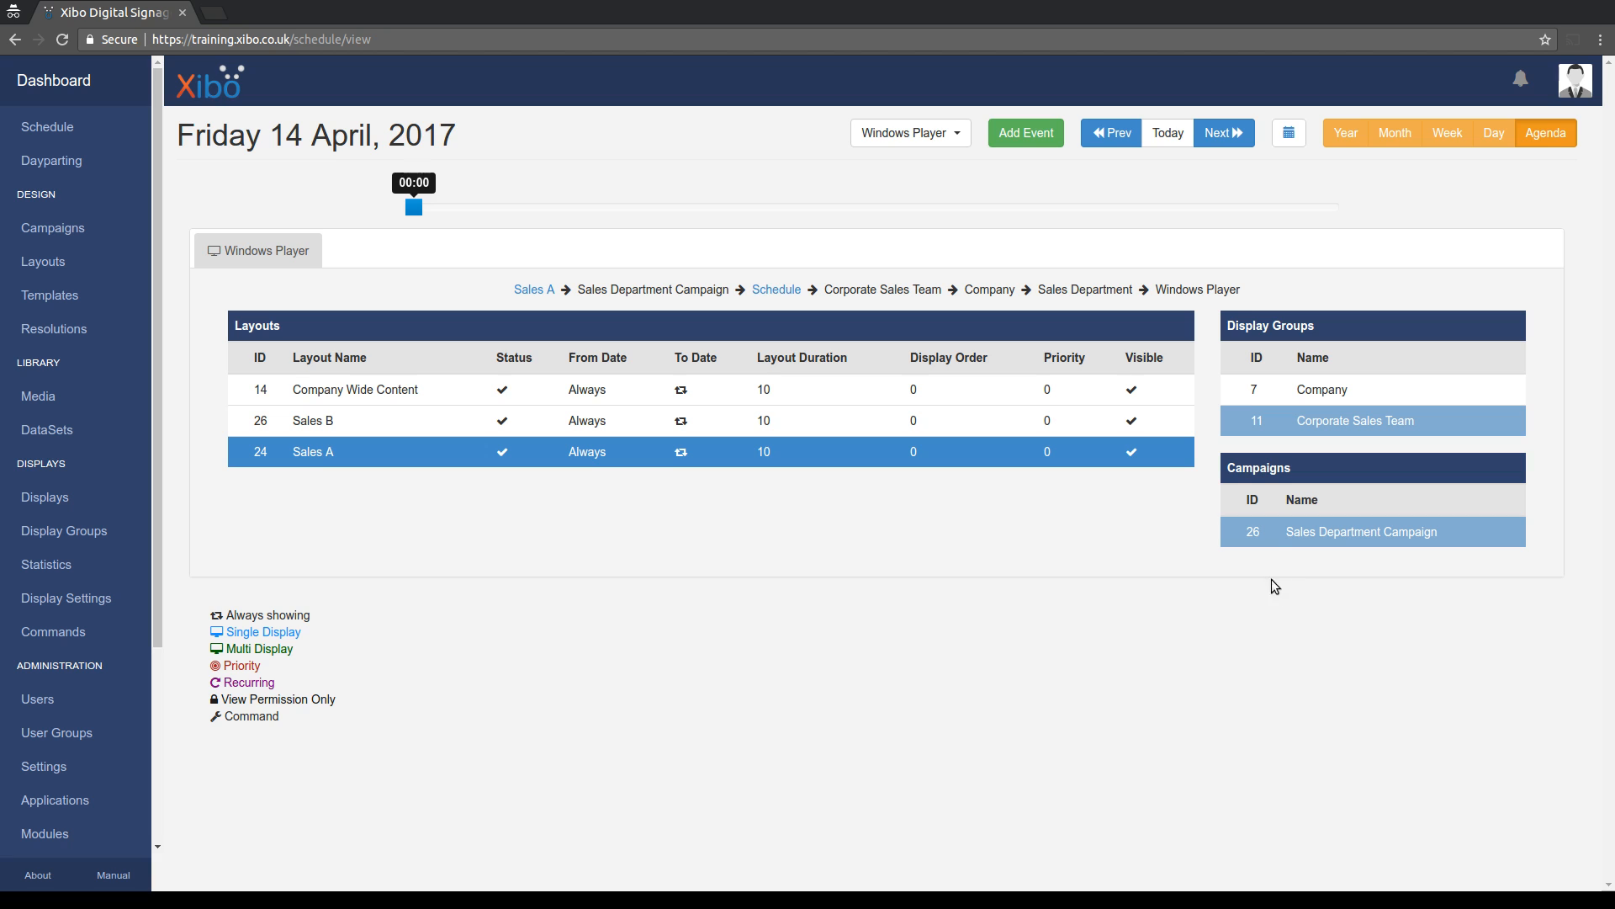
{"action": "mouse_move", "coordinate": [1442, 547]}
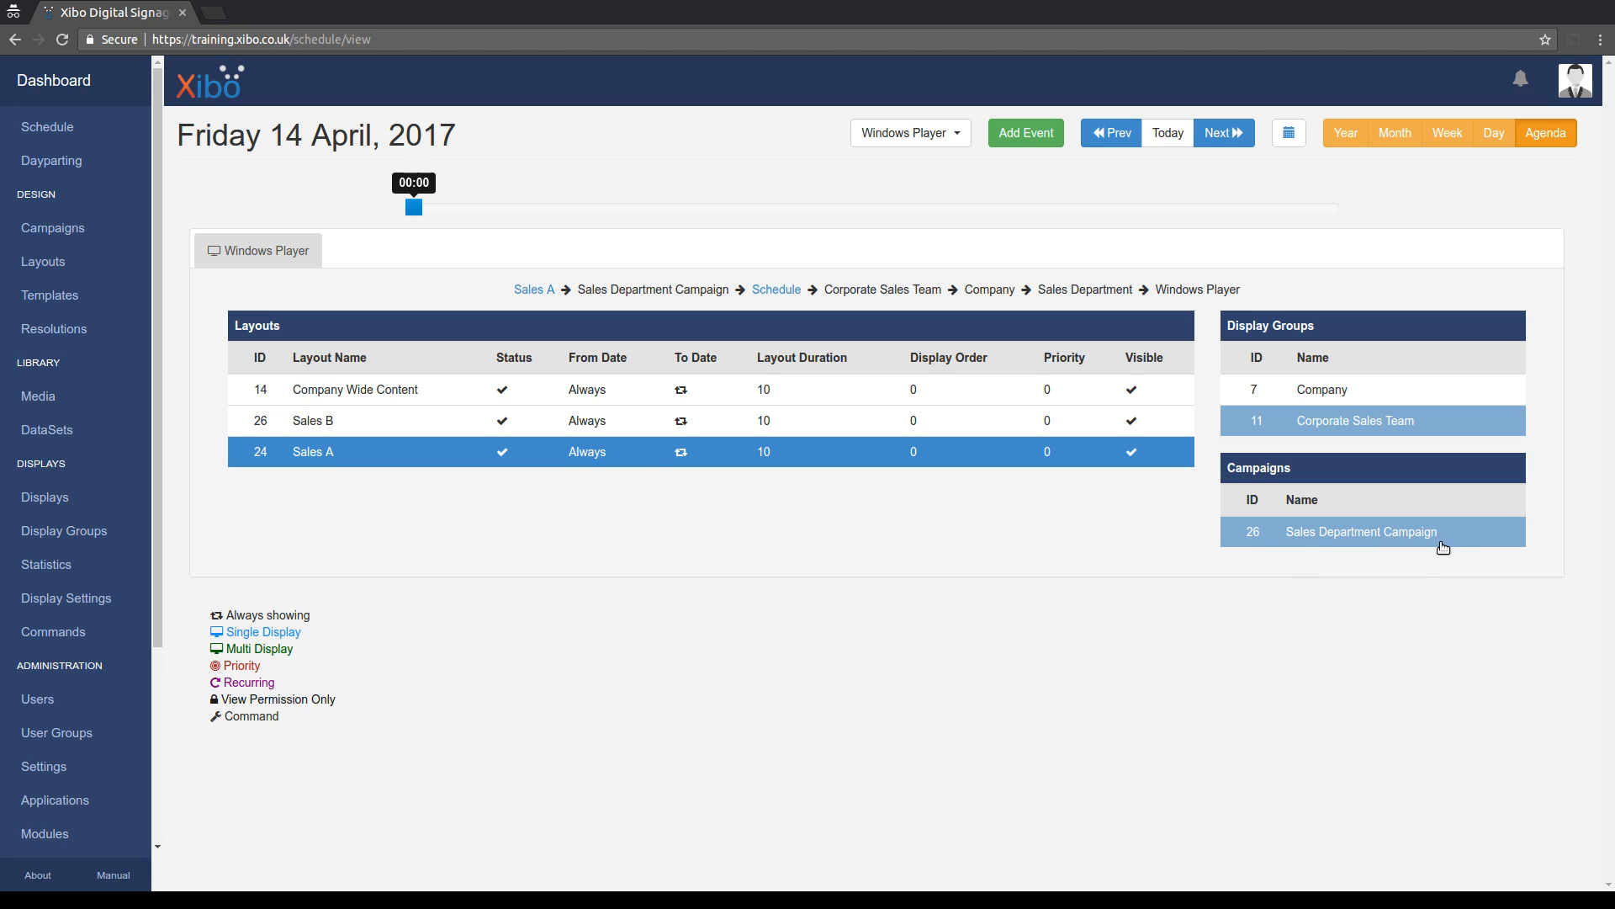
{"action": "mouse_move", "coordinate": [380, 487]}
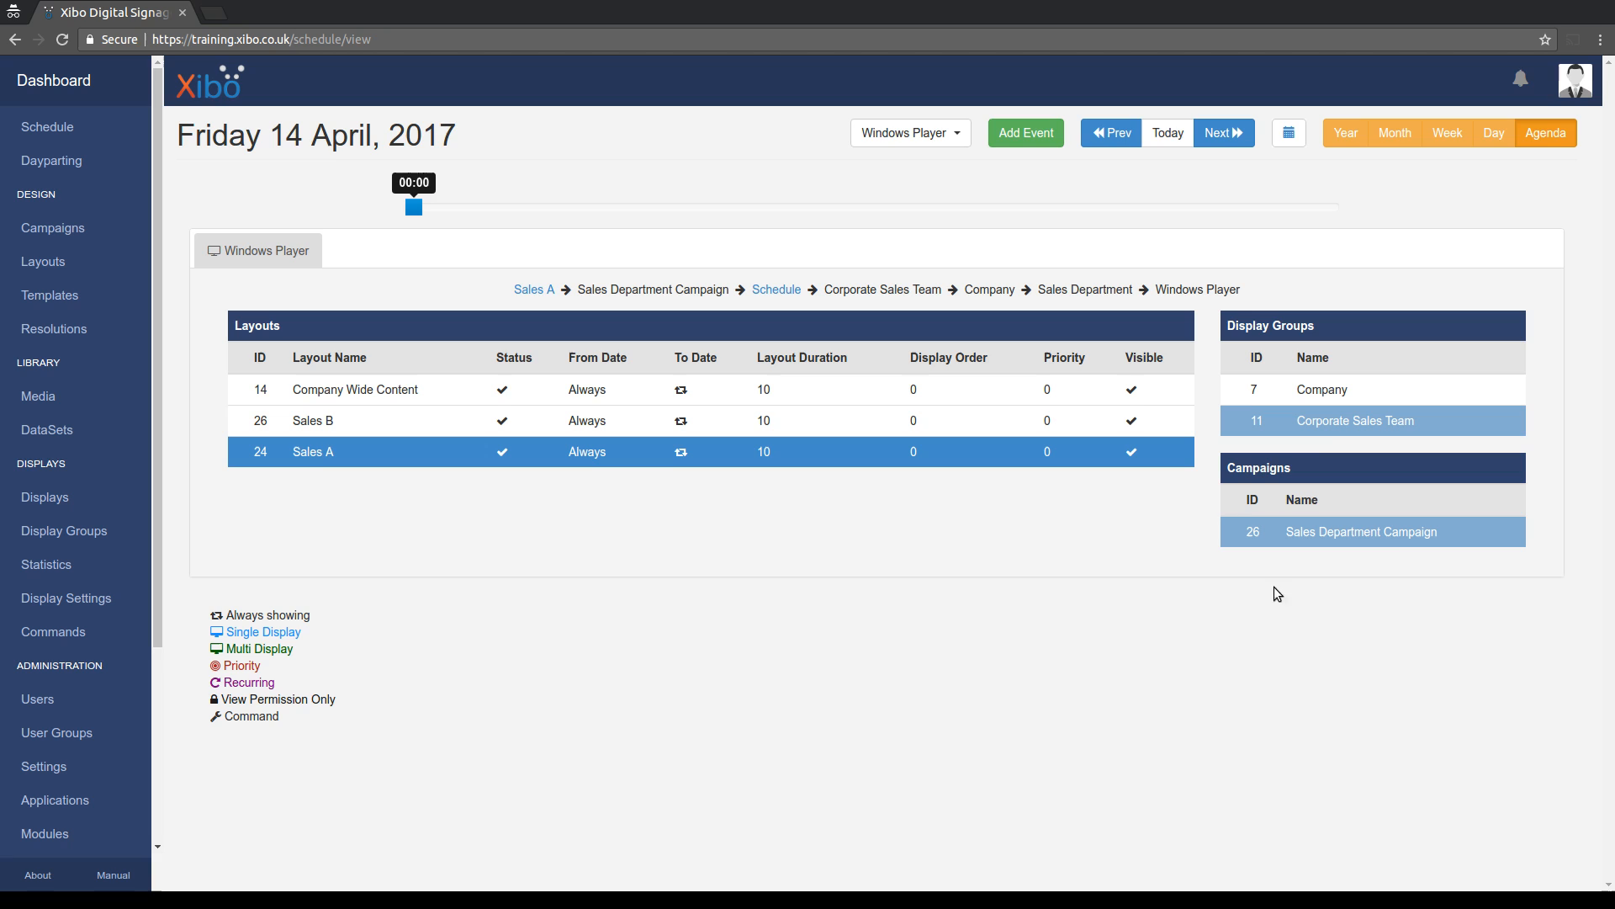
{"action": "mouse_move", "coordinate": [1345, 443]}
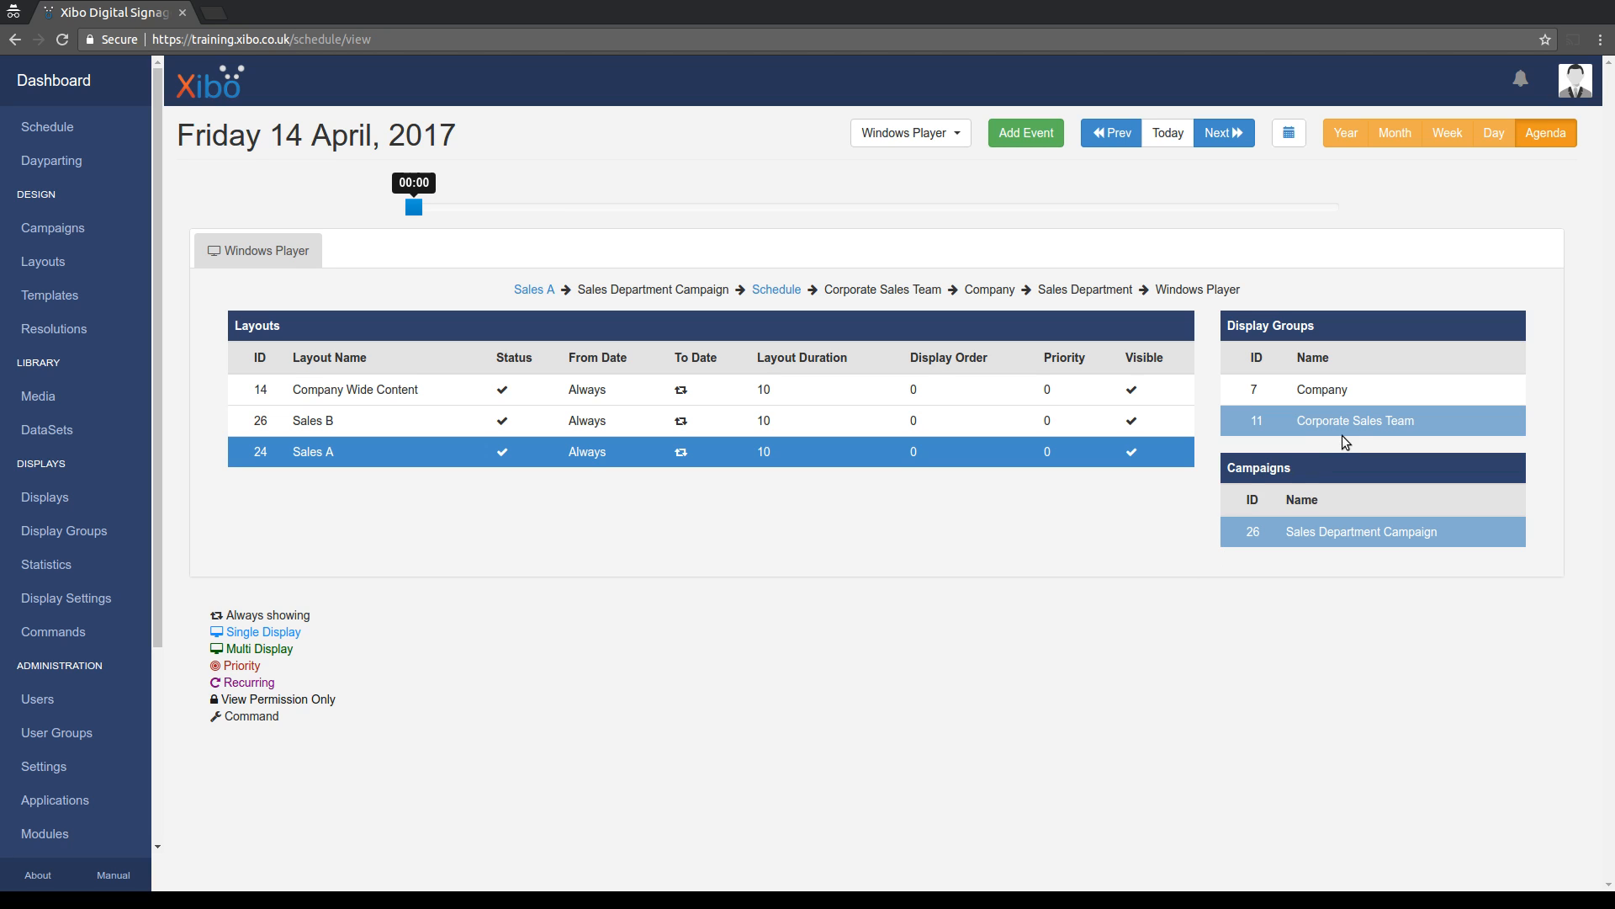
{"action": "mouse_move", "coordinate": [1430, 440]}
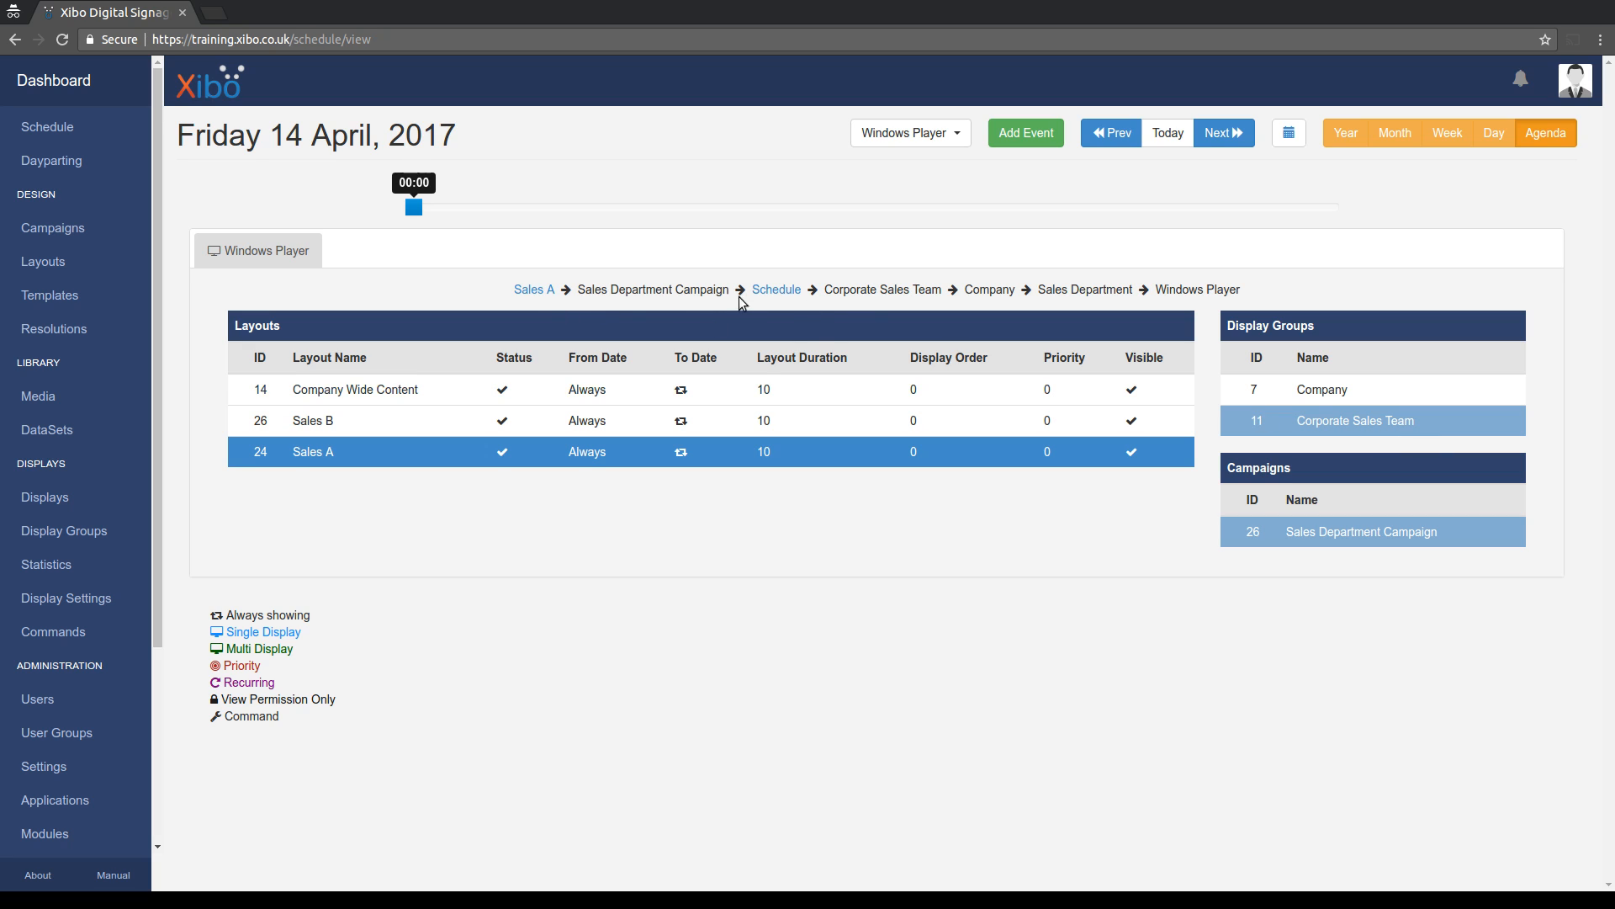
{"action": "mouse_move", "coordinate": [533, 290]}
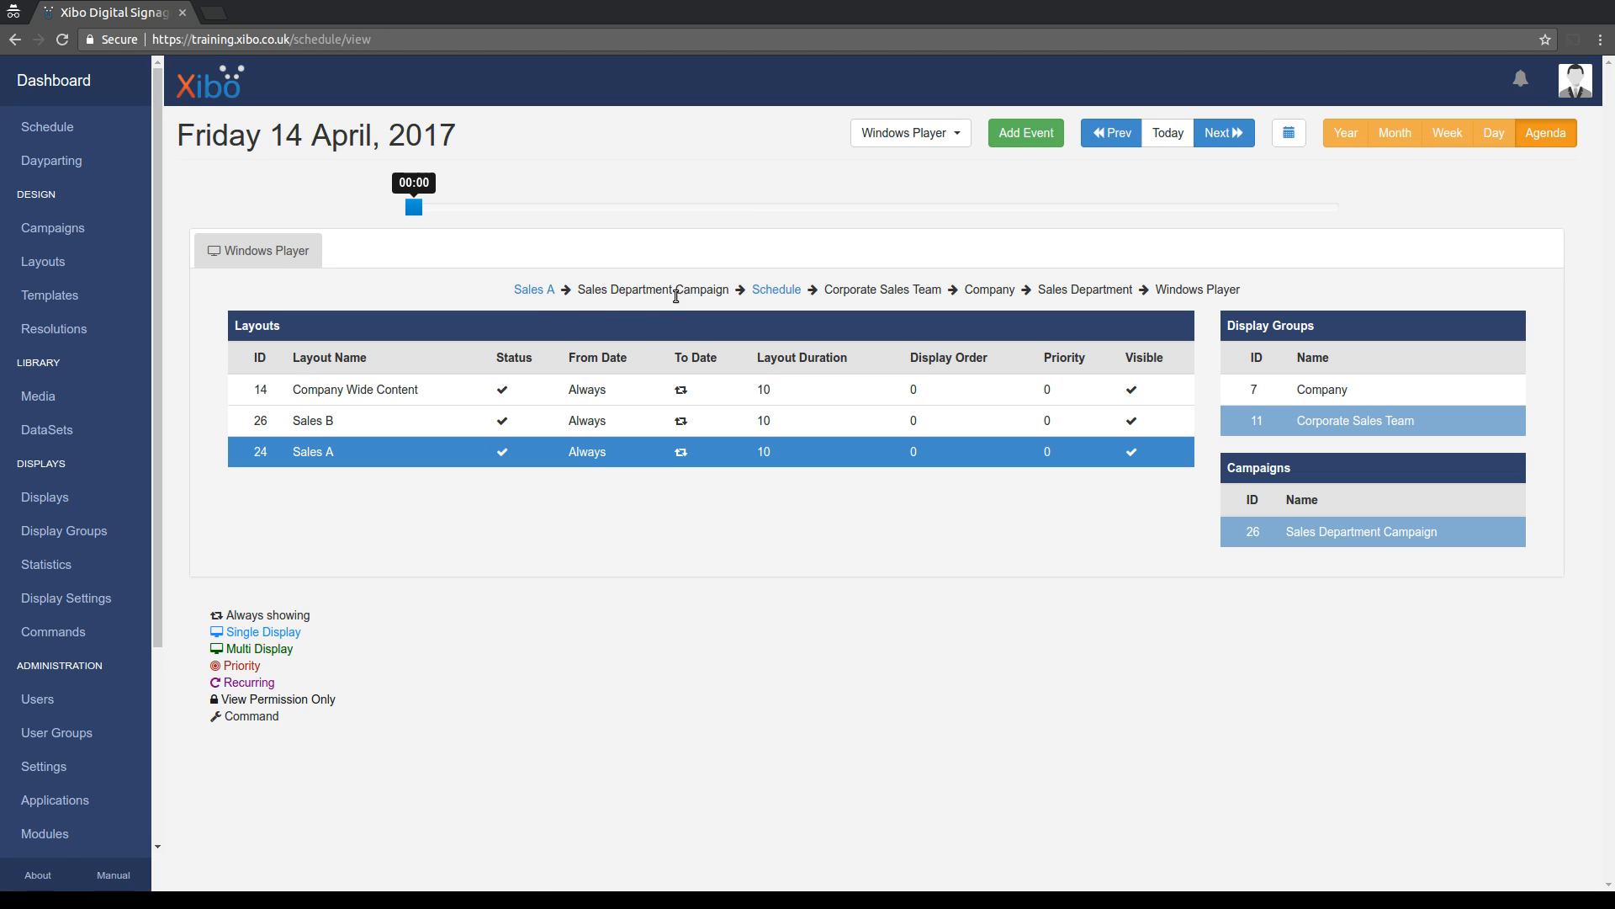
{"action": "mouse_move", "coordinate": [814, 306]}
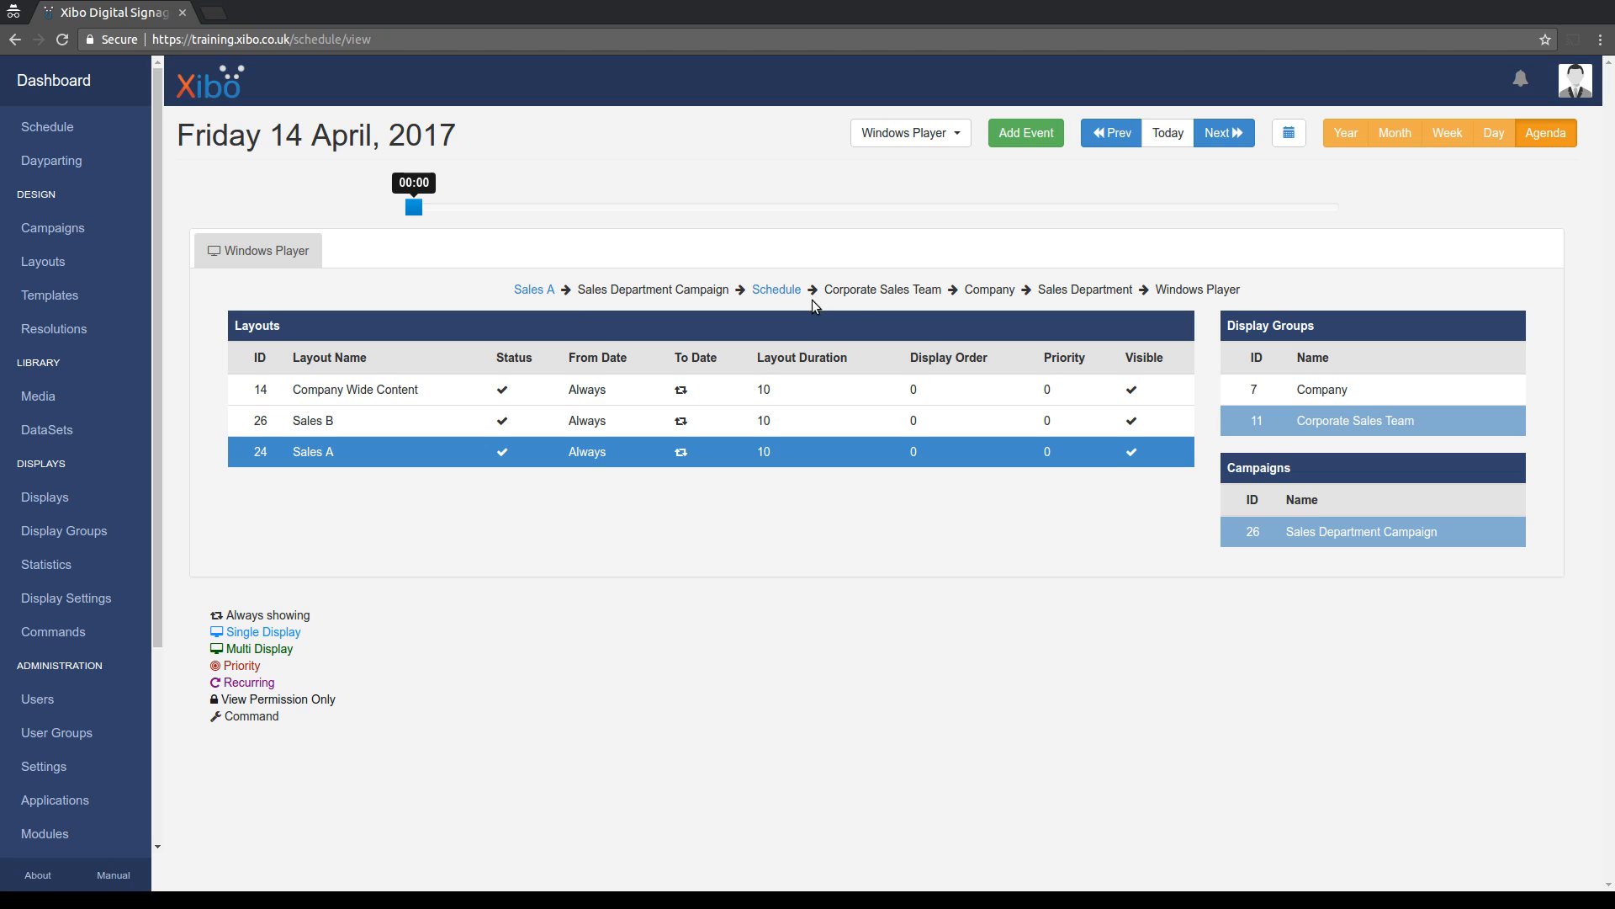
{"action": "mouse_move", "coordinate": [932, 301]}
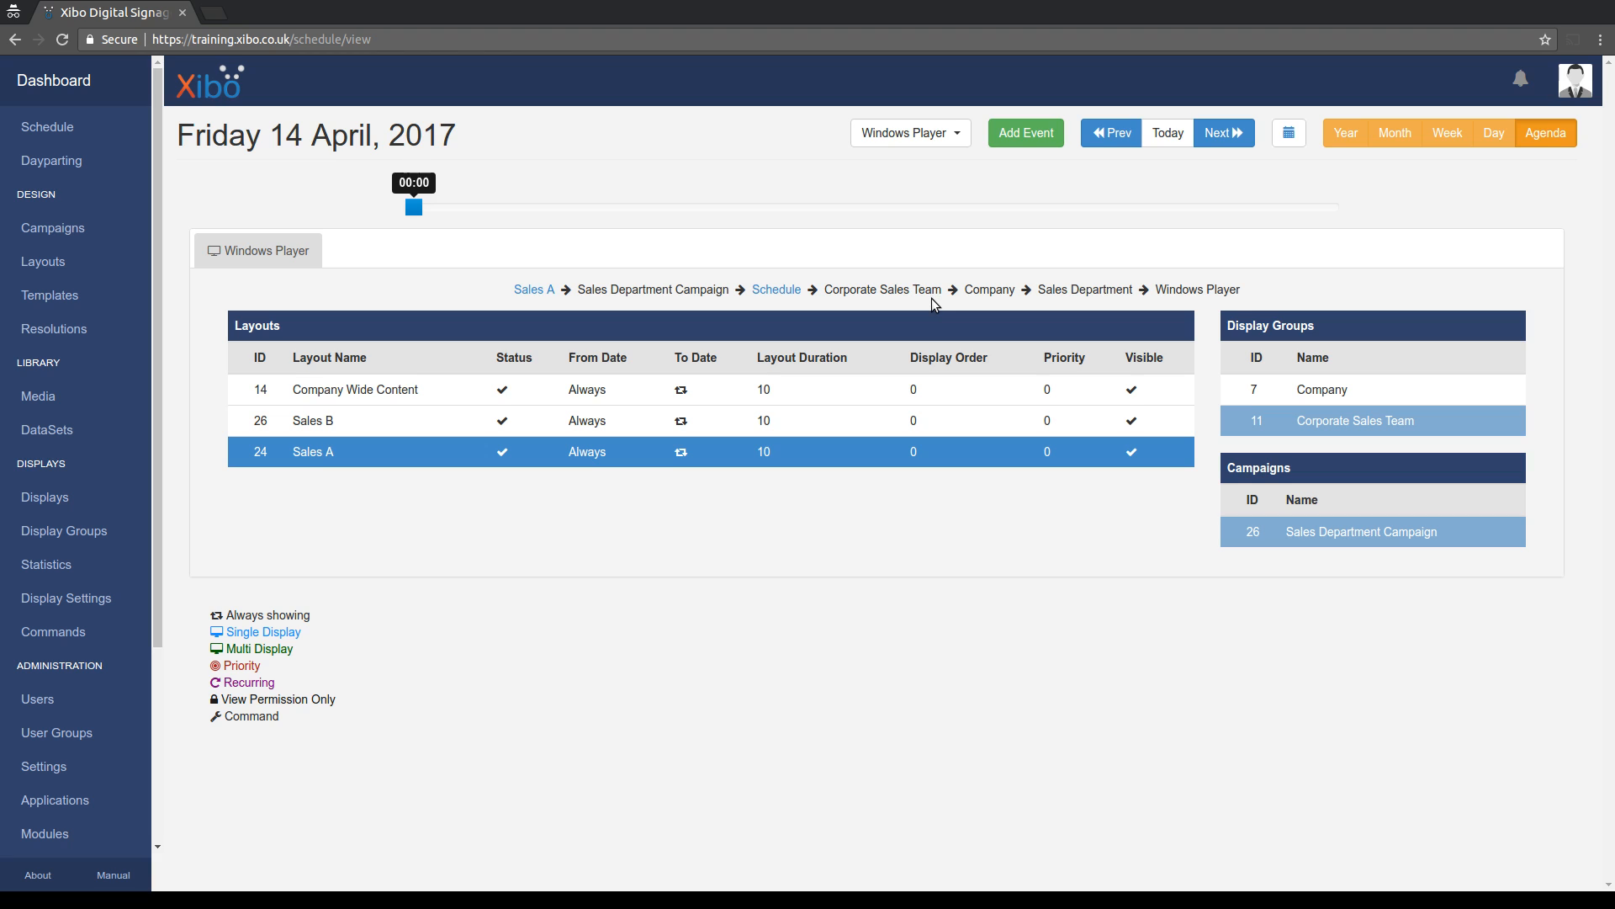
{"action": "mouse_move", "coordinate": [979, 305]}
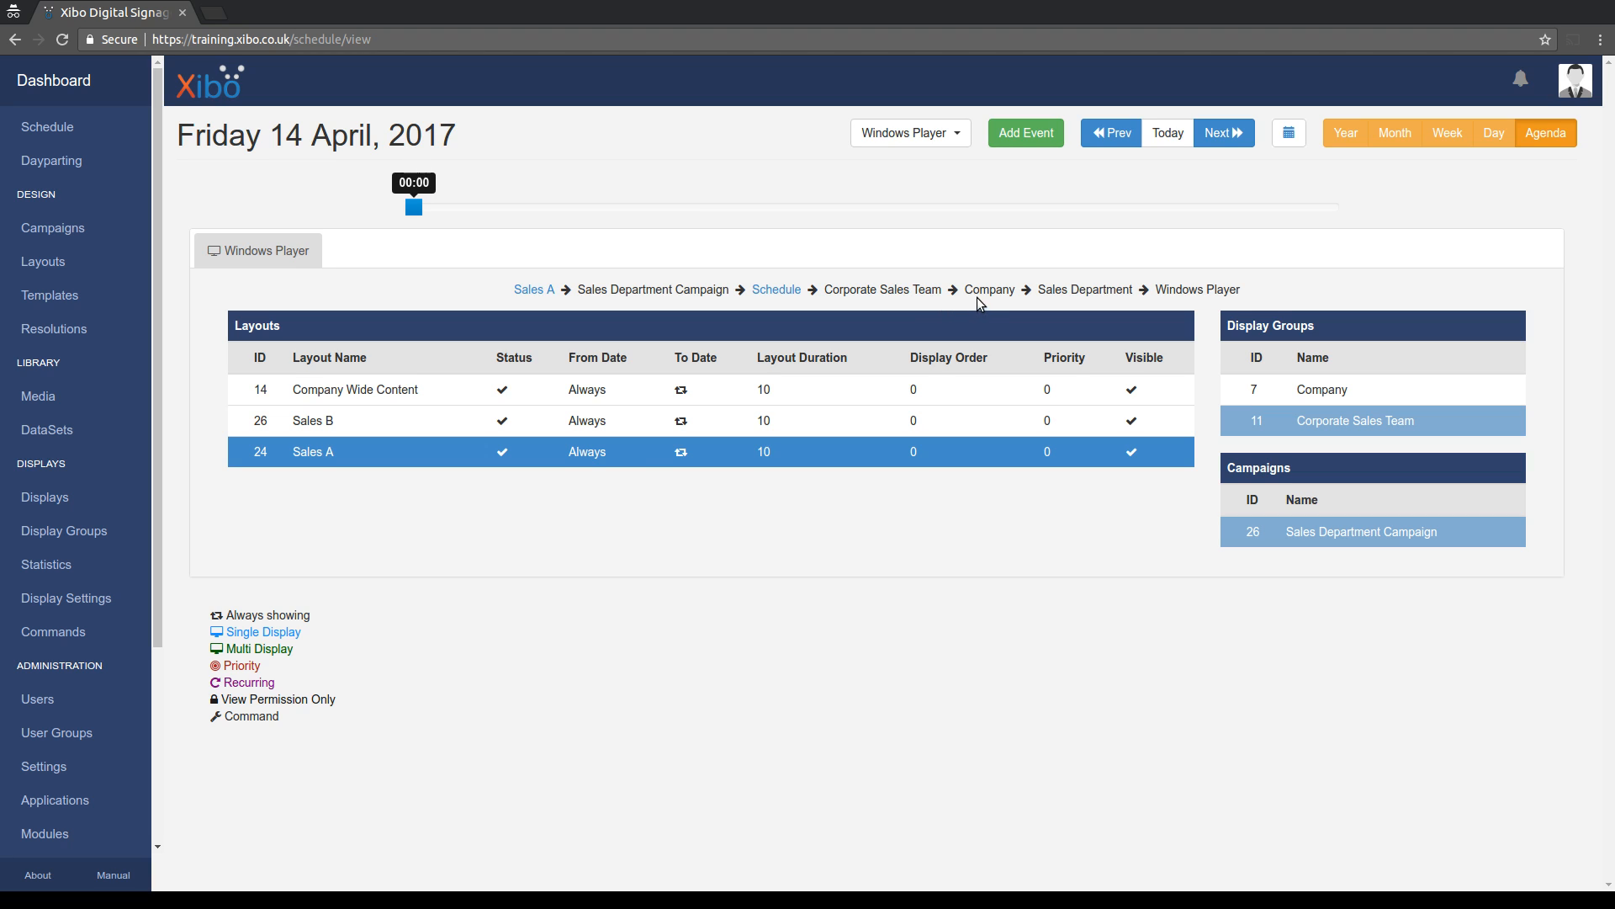
{"action": "mouse_move", "coordinate": [1020, 309]}
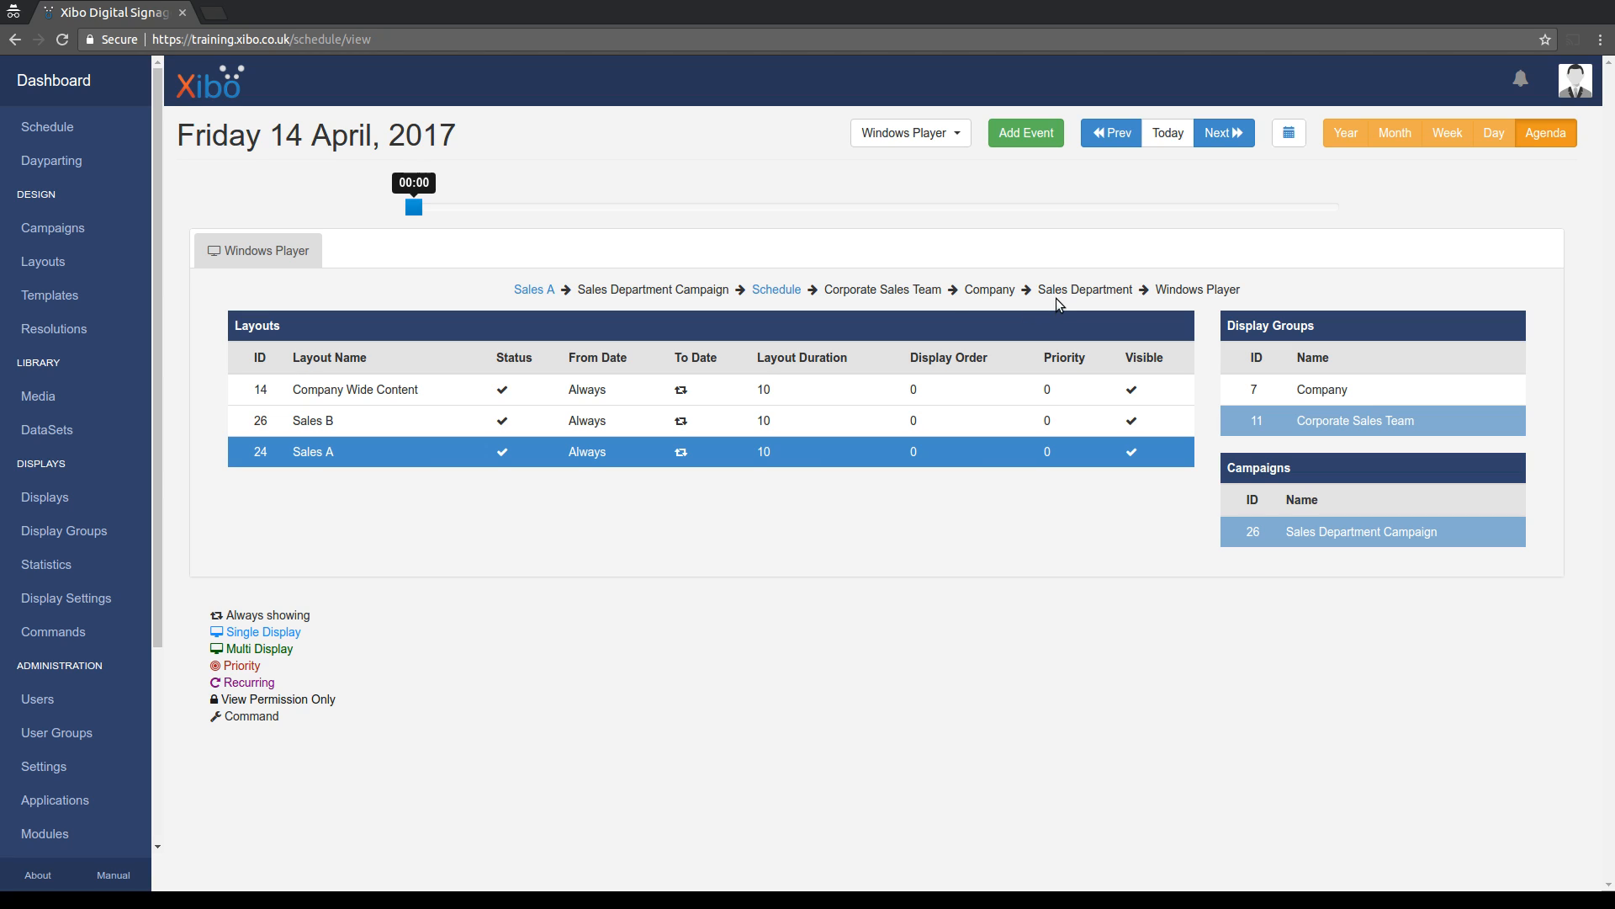
{"action": "mouse_move", "coordinate": [1160, 306]}
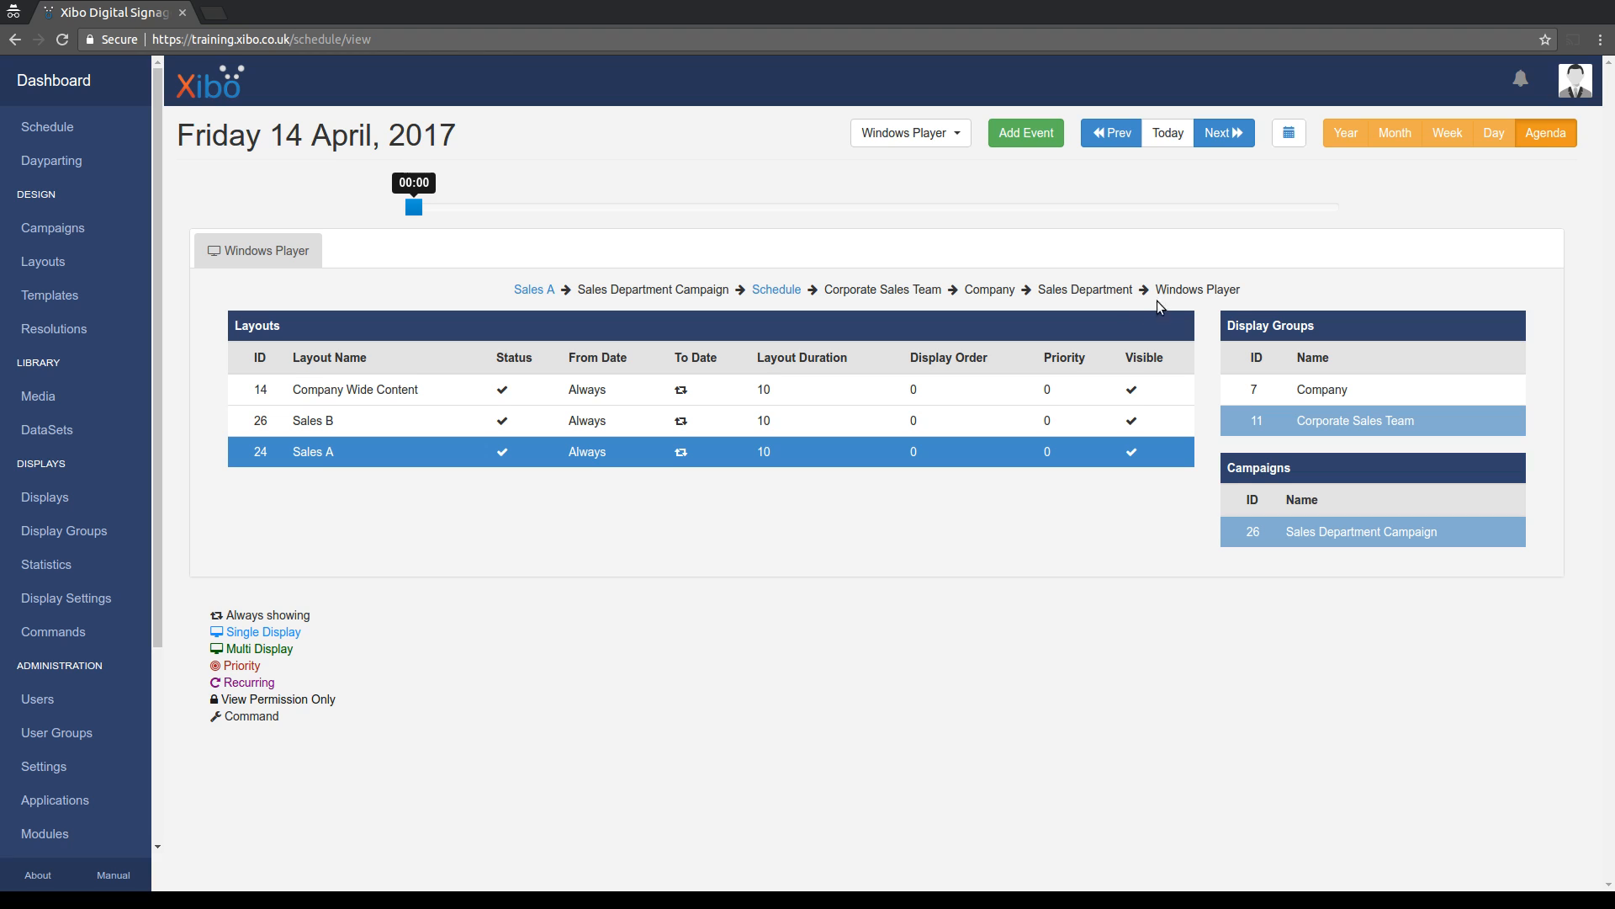
{"action": "mouse_move", "coordinate": [1226, 306]}
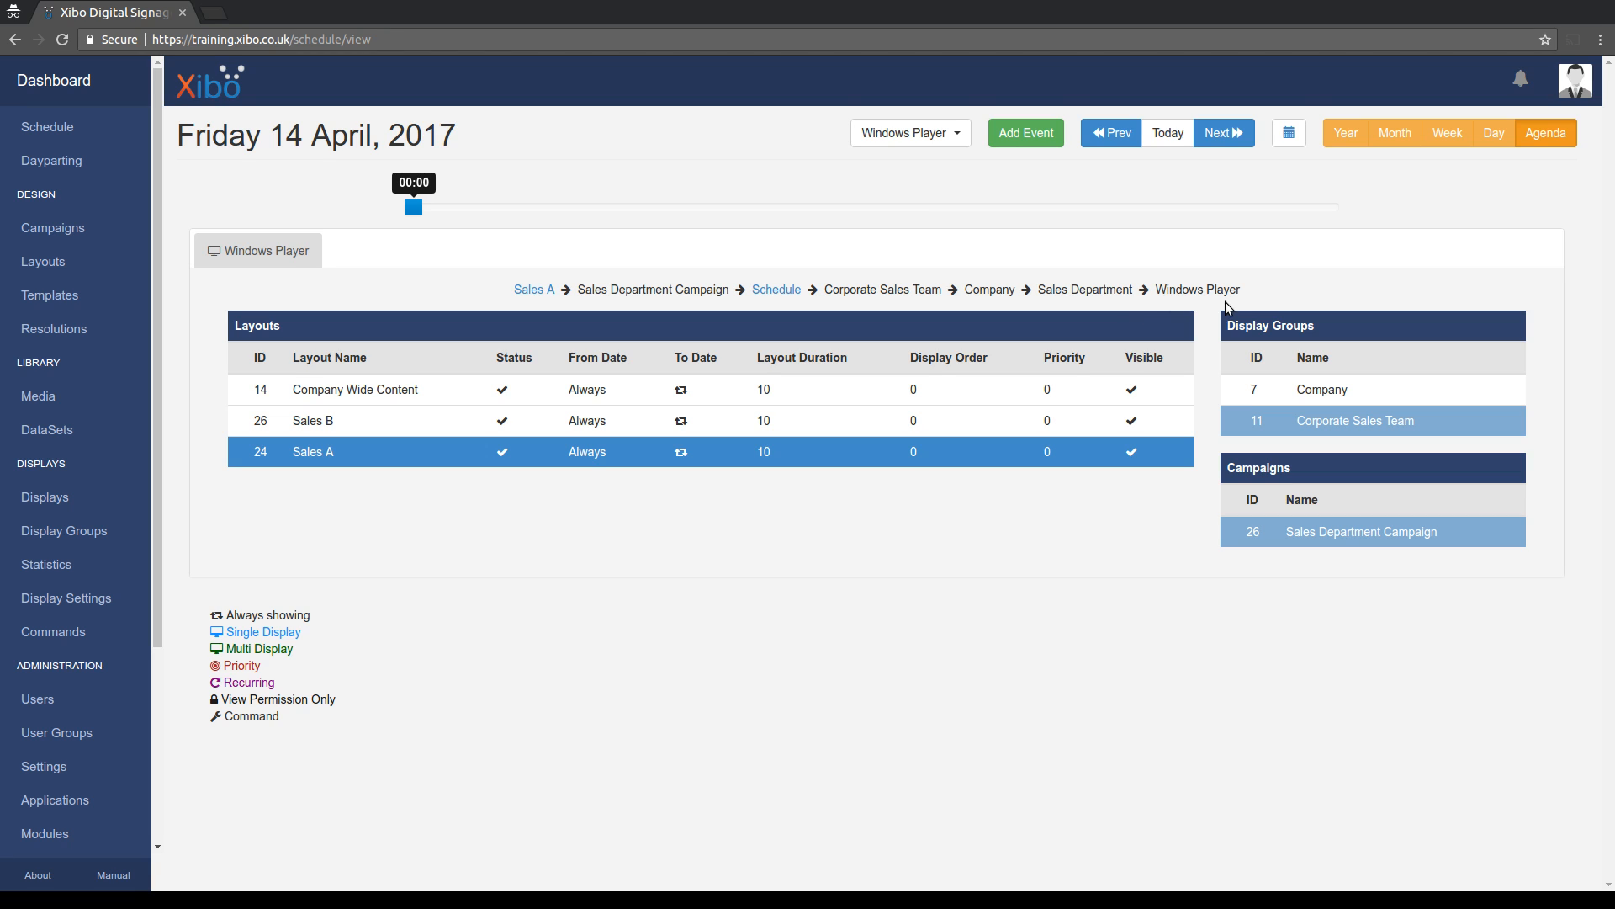
{"action": "left_click", "coordinate": [355, 389]}
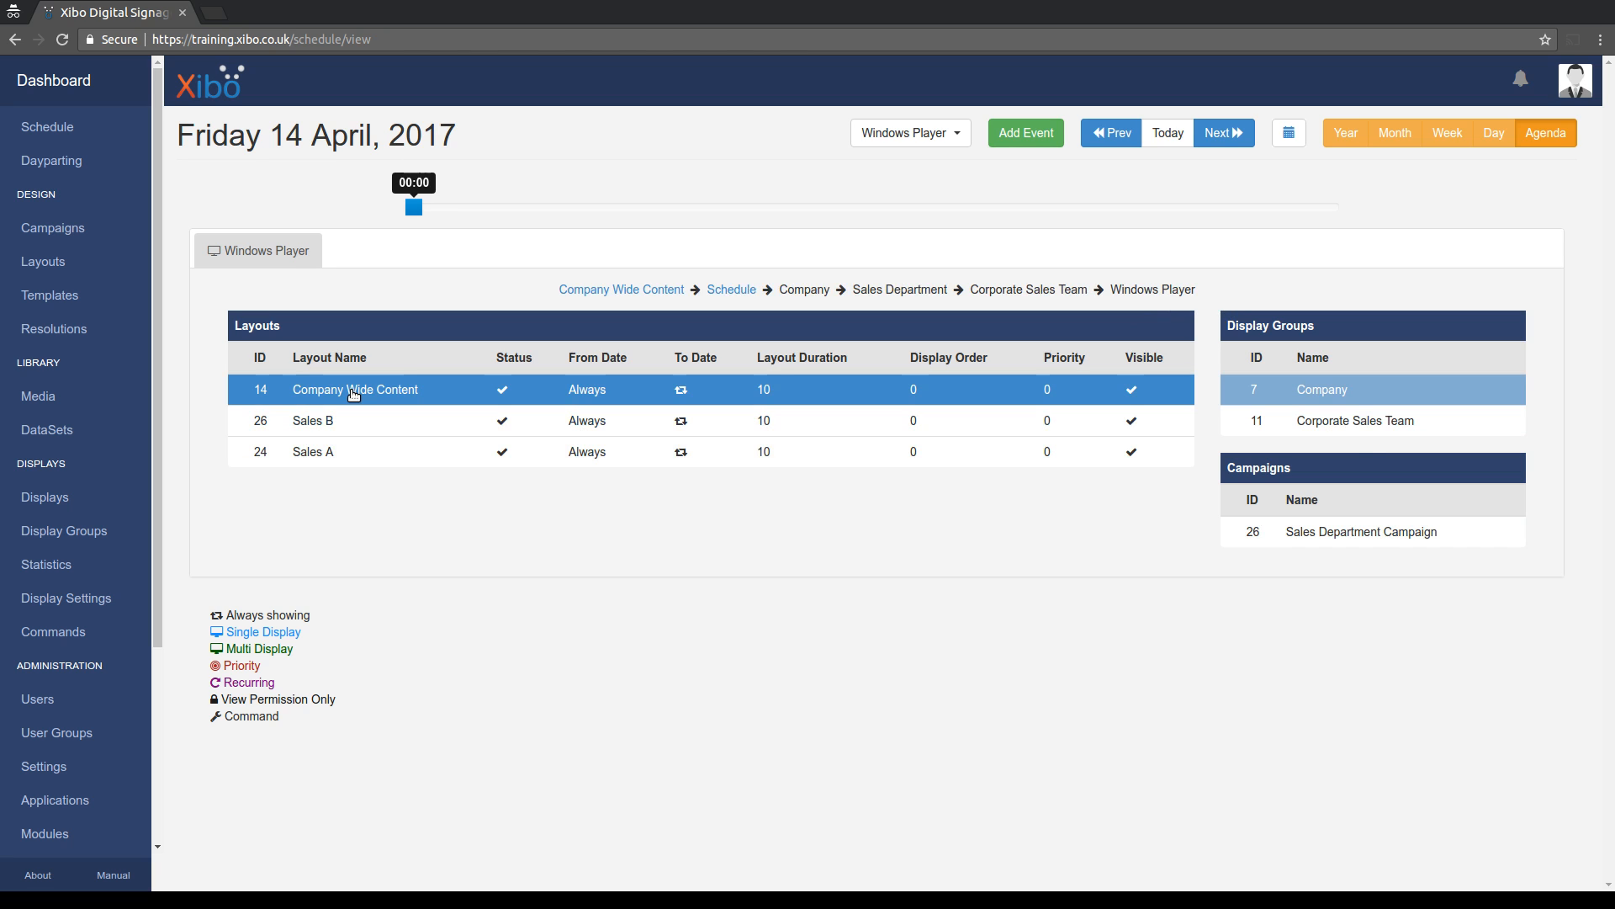
{"action": "left_click", "coordinate": [313, 451]}
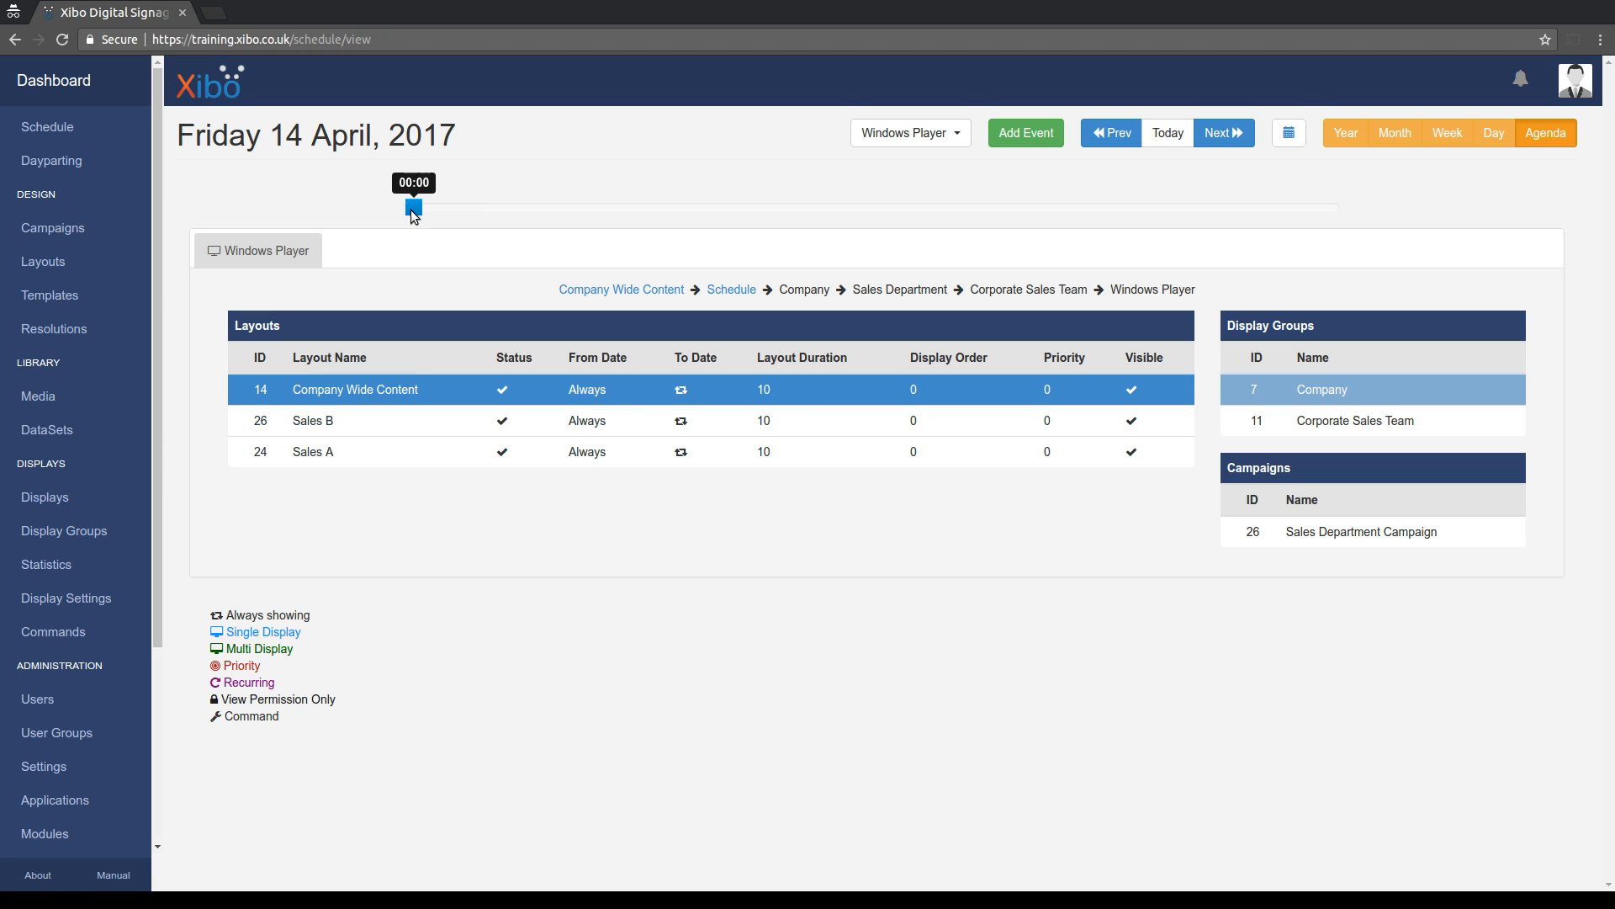
Move the agenda time slider to 19:15, where the priority Photos layout is the visible event.
{"action": "left_click_drag", "start_coordinate": [412, 207], "coordinate": [906, 206]}
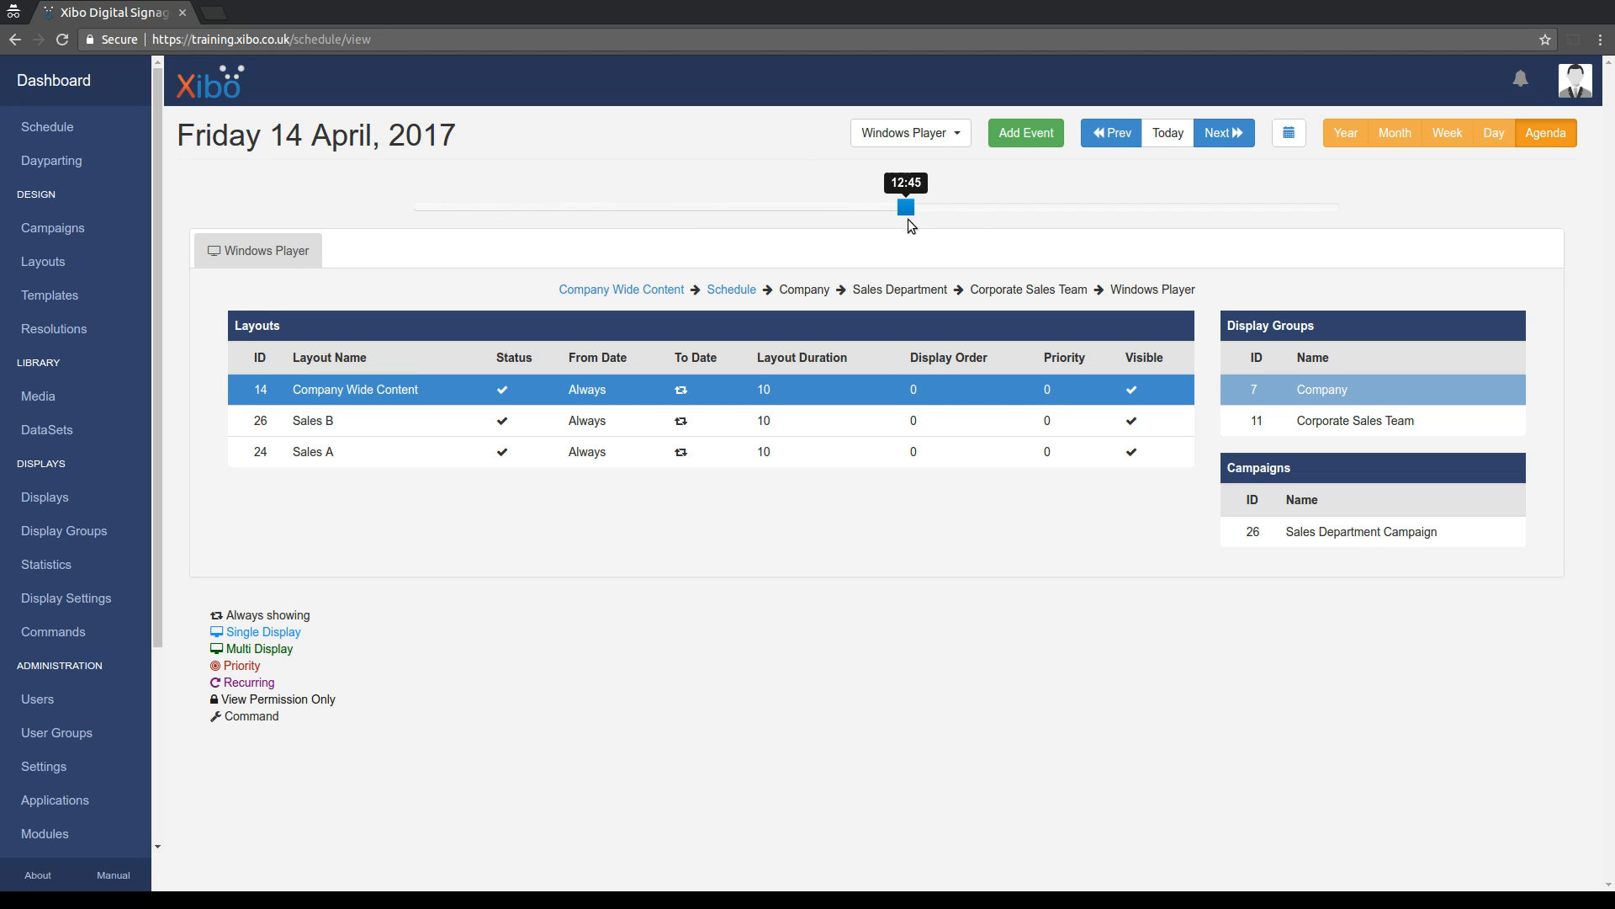
{"action": "left_click_drag", "start_coordinate": [905, 207], "coordinate": [1119, 207]}
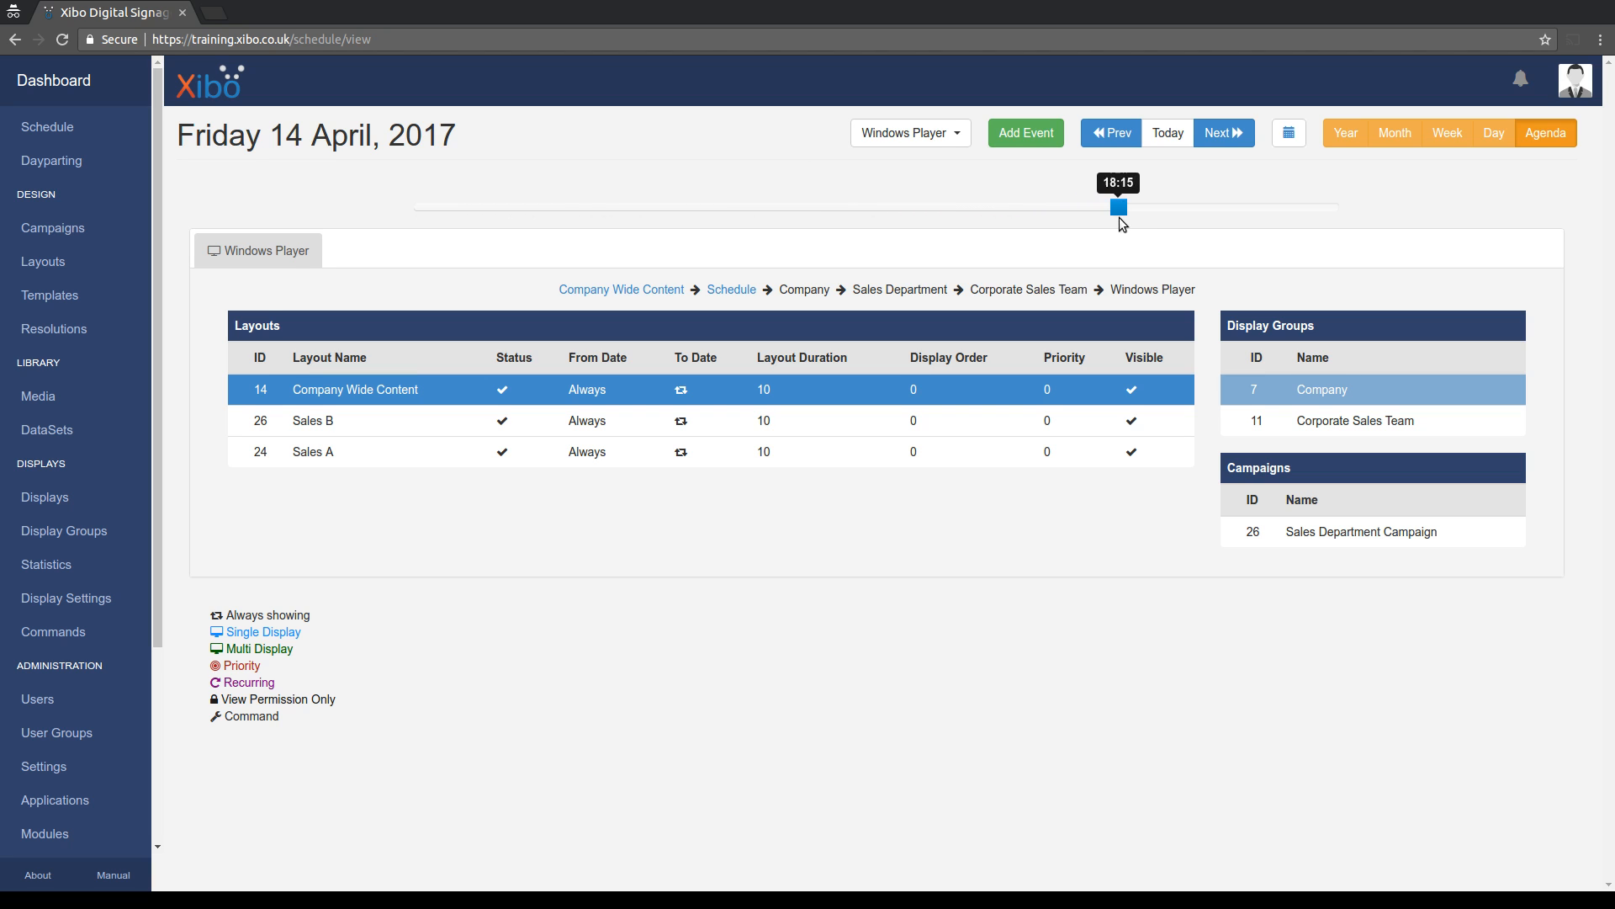
{"action": "left_click_drag", "start_coordinate": [1119, 207], "coordinate": [1159, 207]}
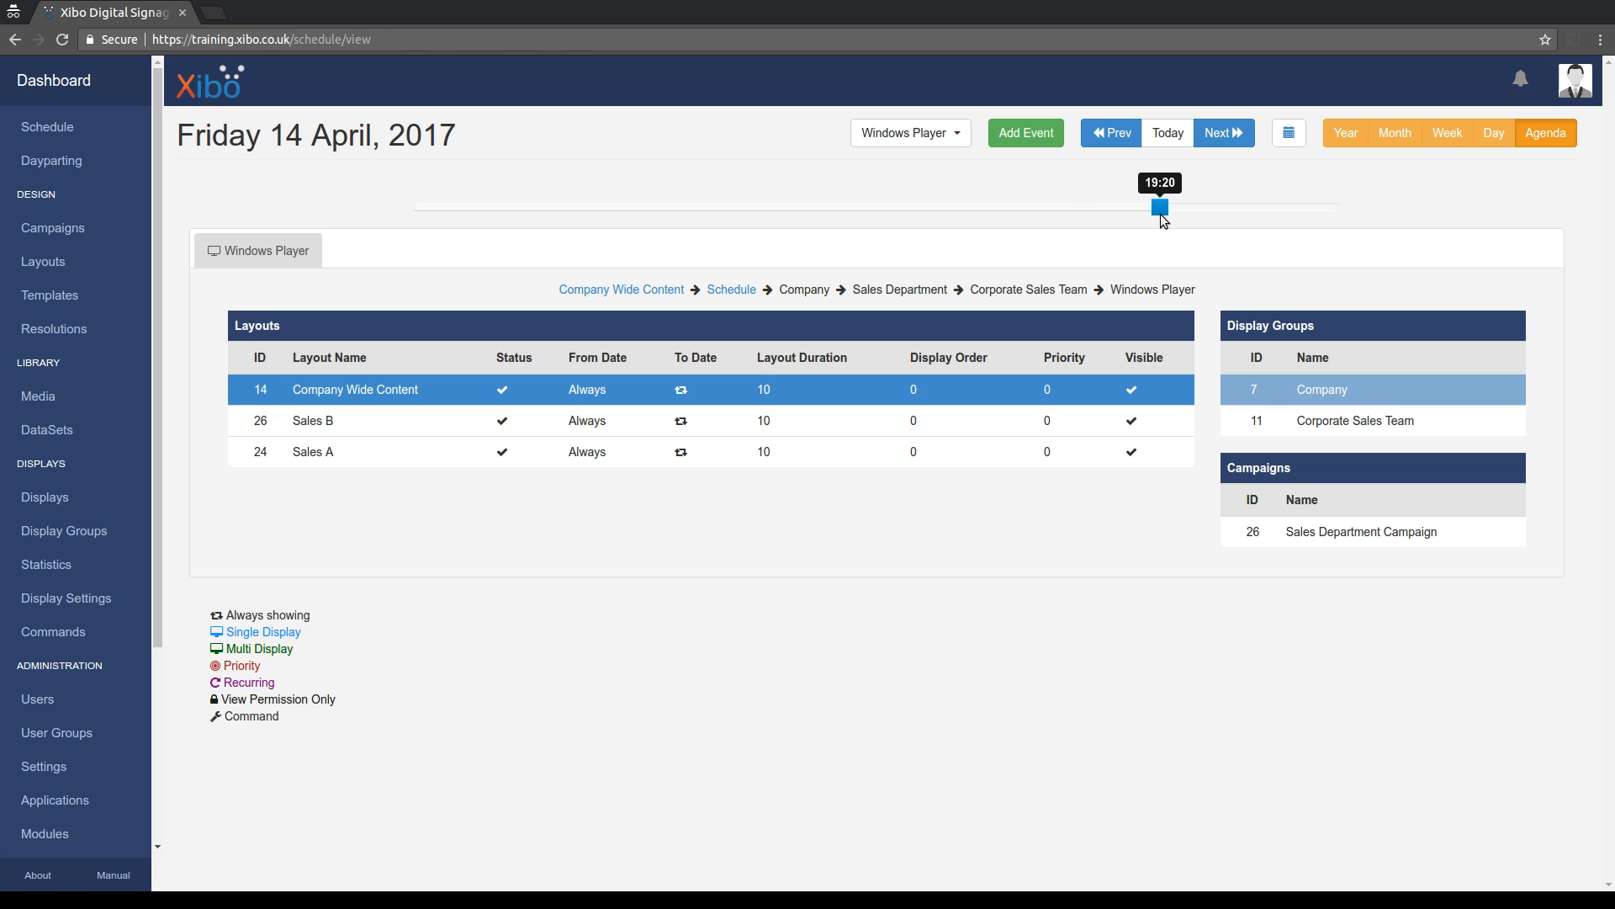
{"action": "left_click_drag", "start_coordinate": [1161, 207], "coordinate": [1156, 207]}
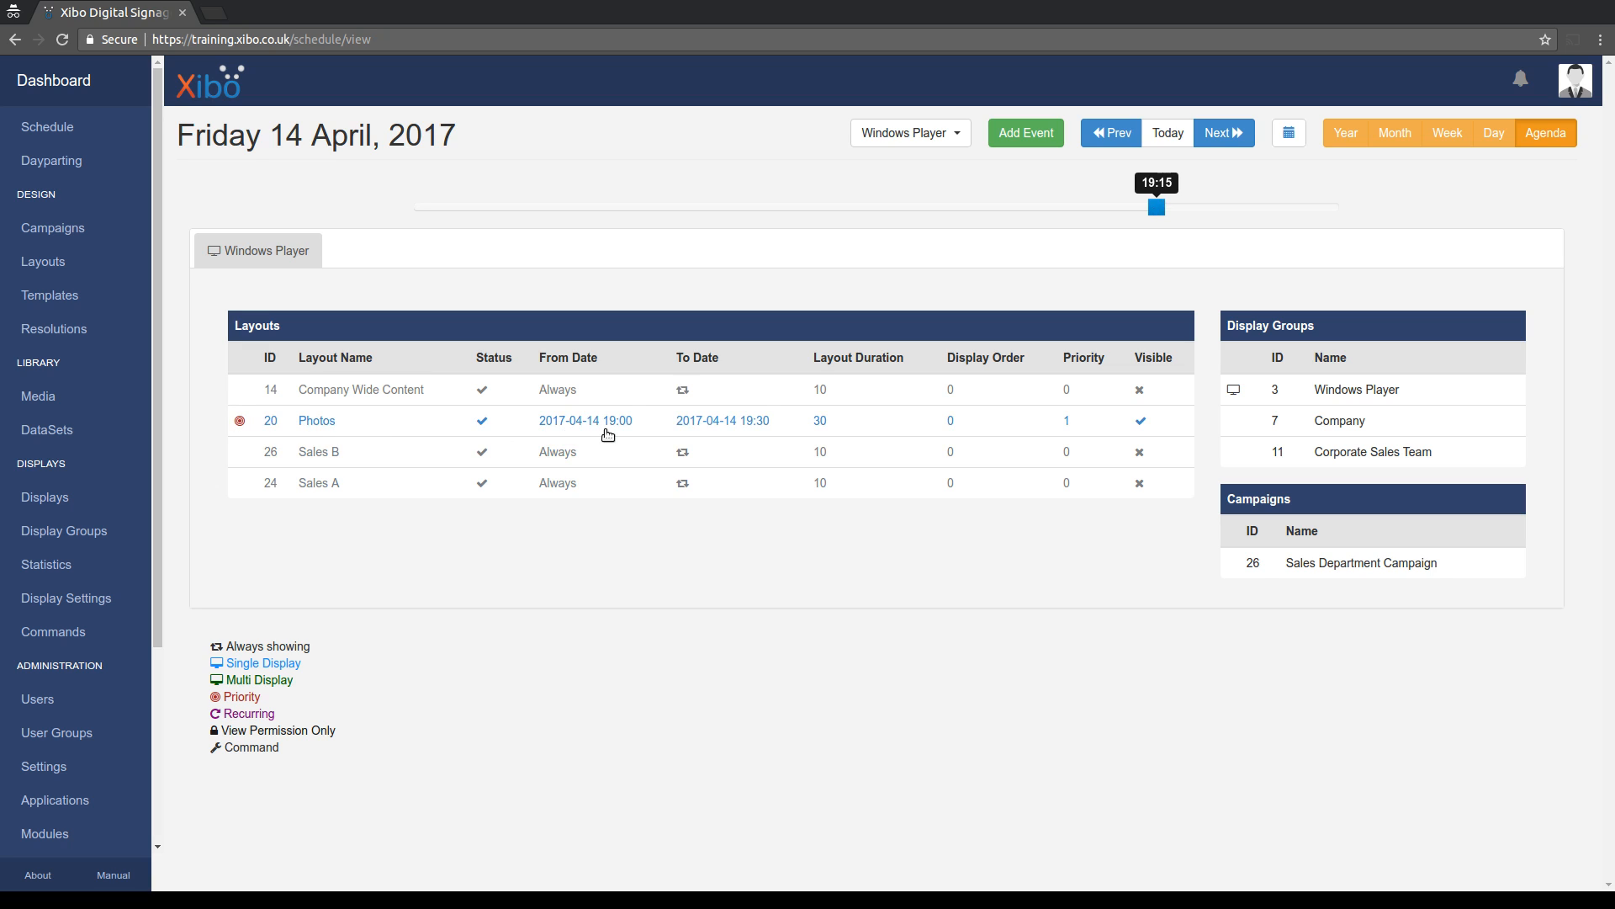
{"action": "mouse_move", "coordinate": [752, 430]}
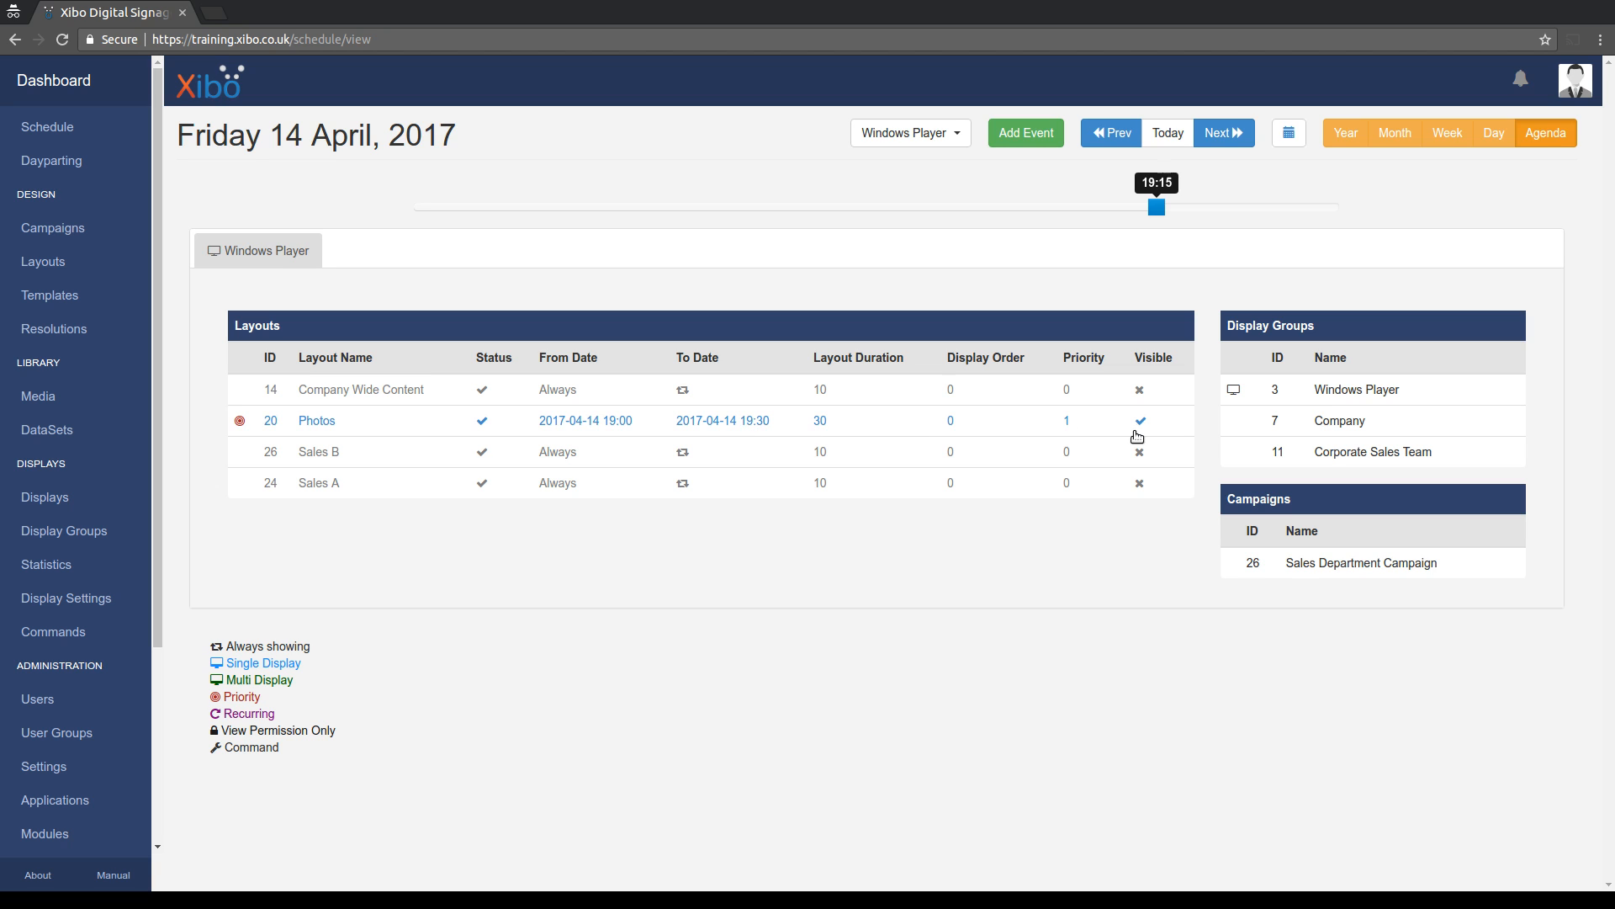
{"action": "mouse_move", "coordinate": [1143, 389]}
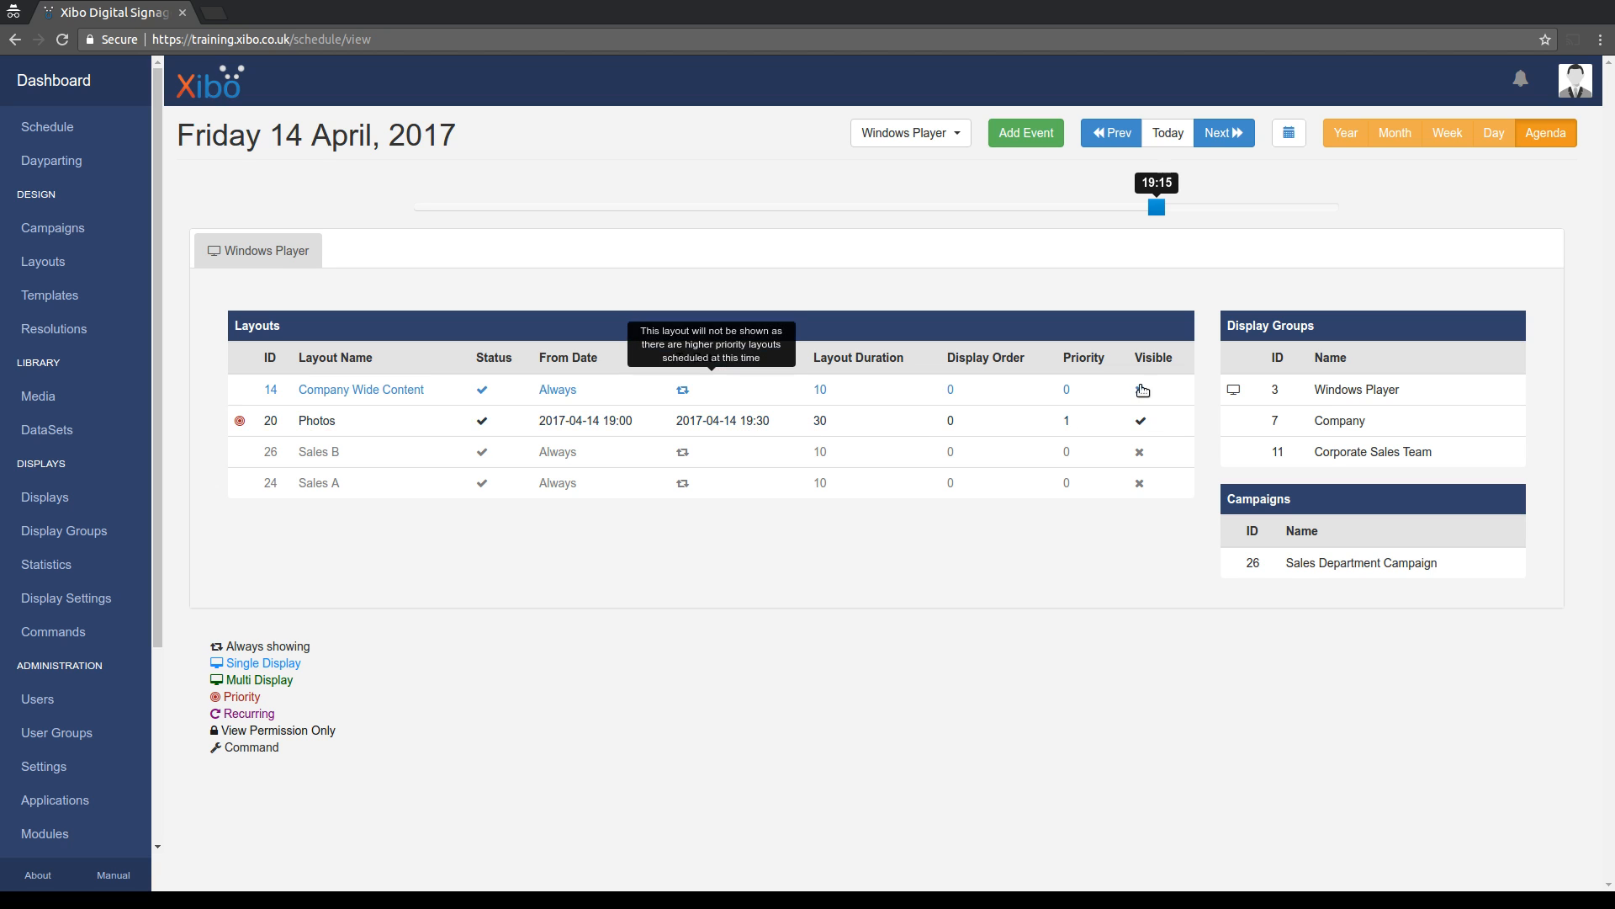
Trace the Photos layout's breadcrumb: scheduled directly on Windows Player.
{"action": "left_click", "coordinate": [1139, 392]}
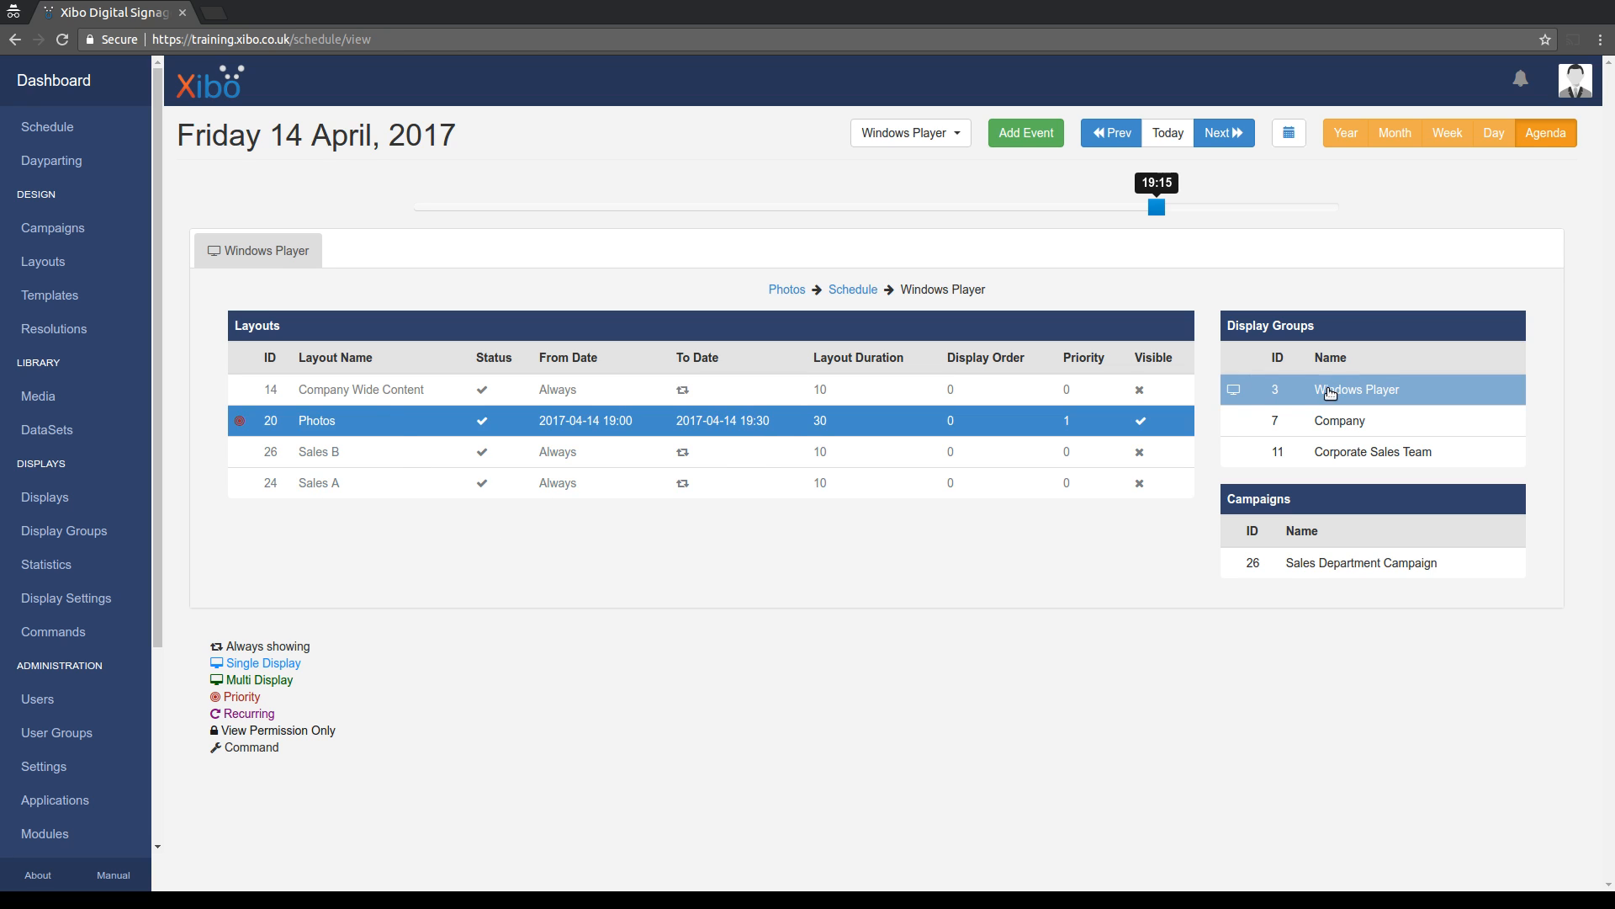
{"action": "mouse_move", "coordinate": [1351, 397]}
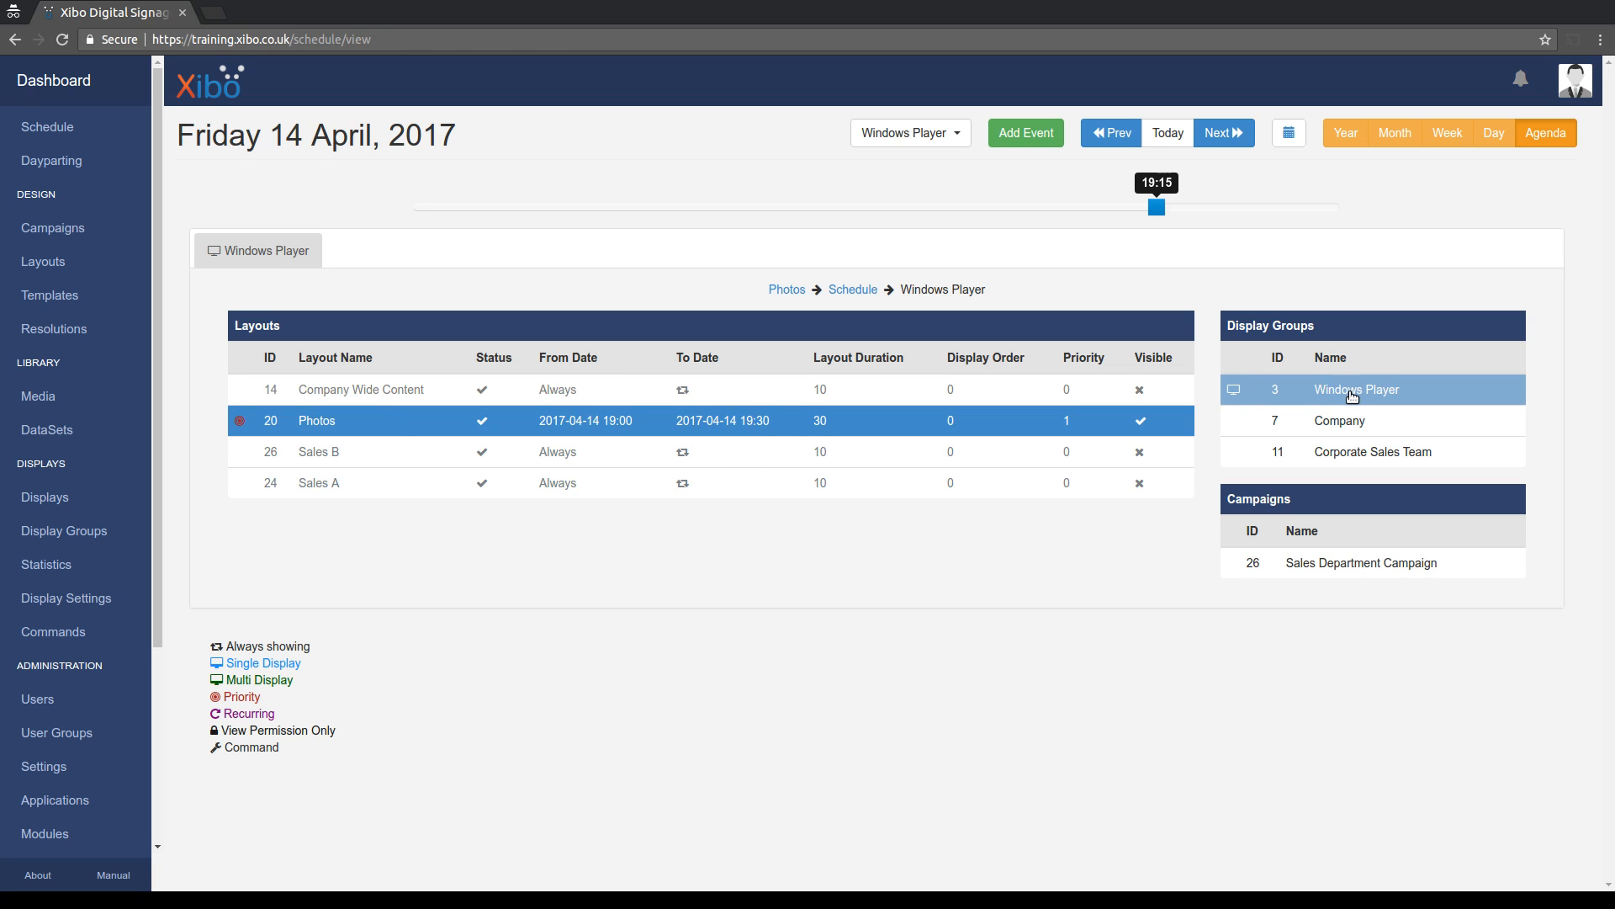
{"action": "mouse_move", "coordinate": [1200, 678]}
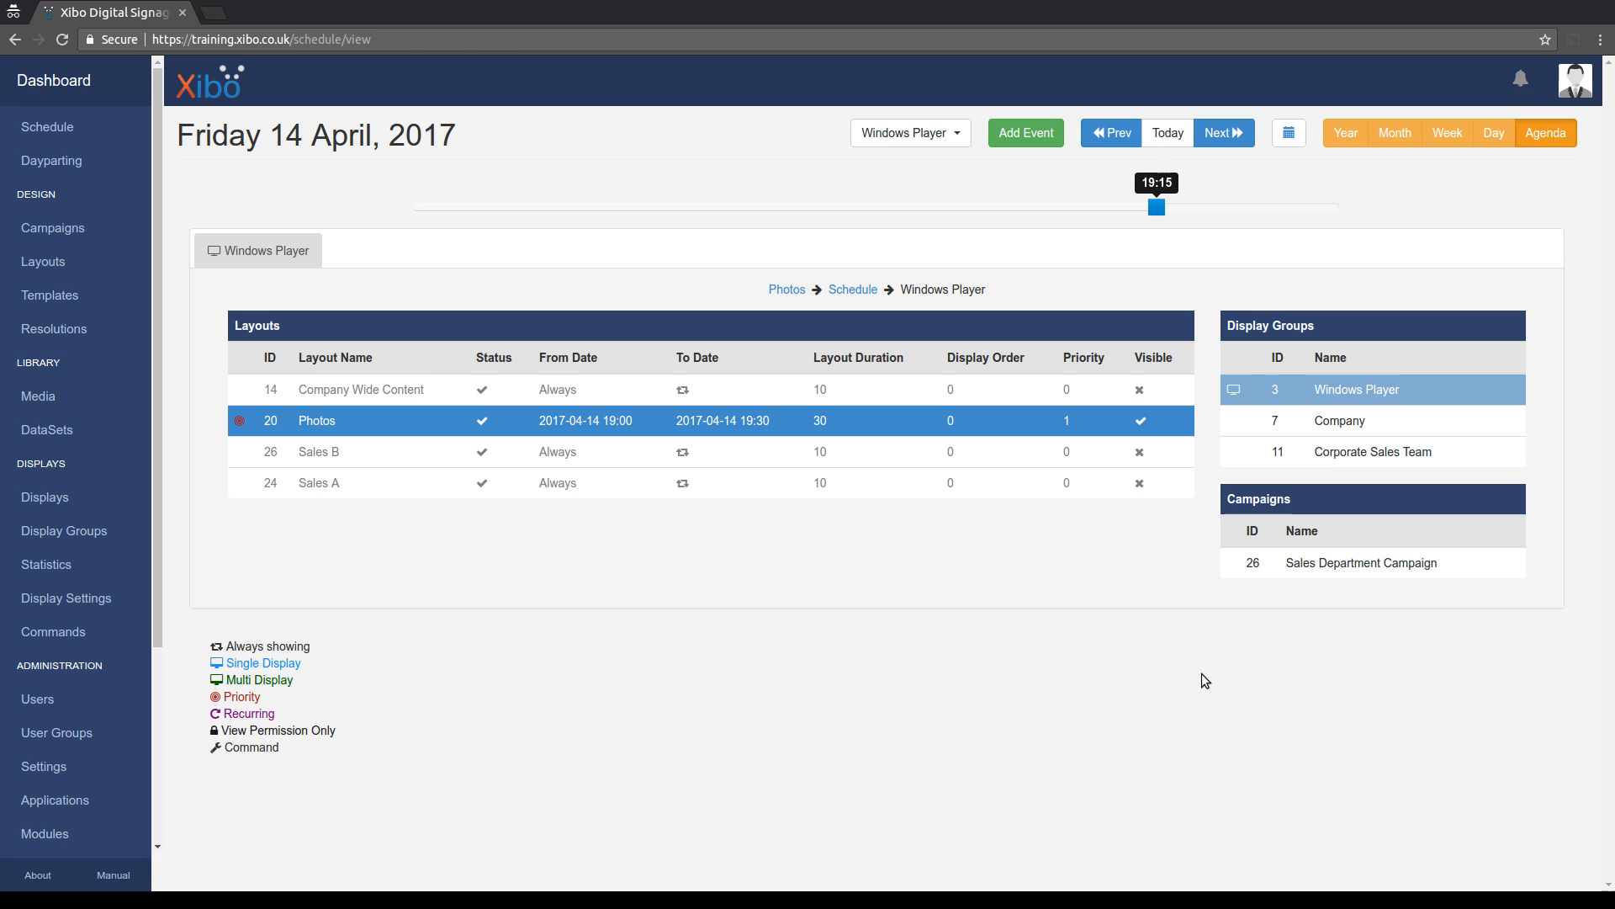
{"action": "mouse_move", "coordinate": [1149, 673]}
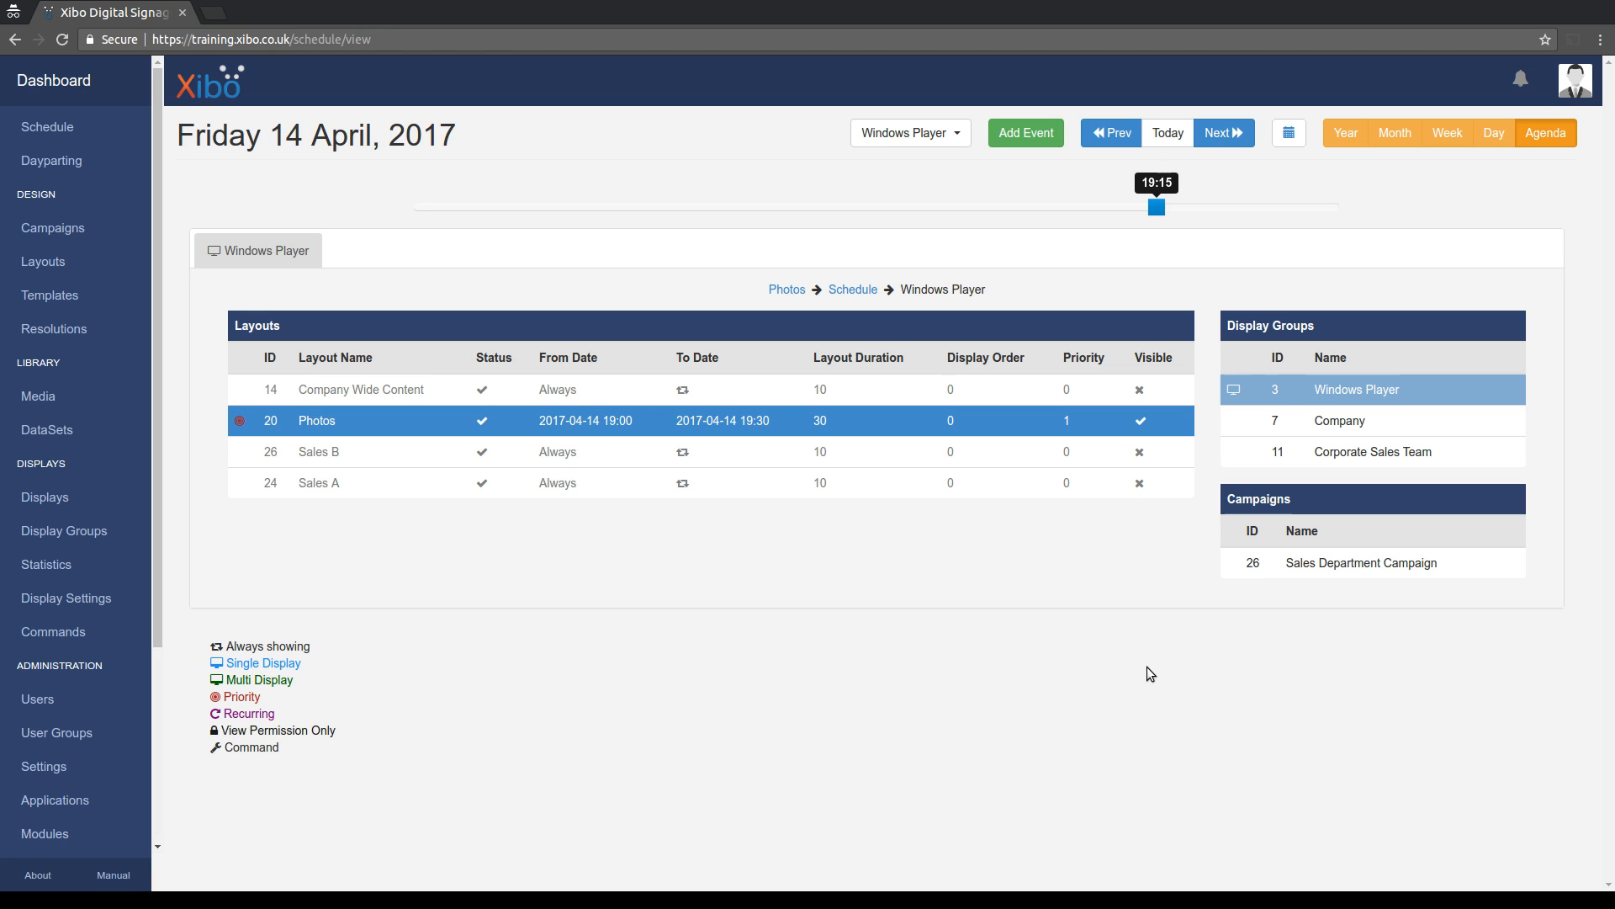
{"action": "mouse_move", "coordinate": [946, 685]}
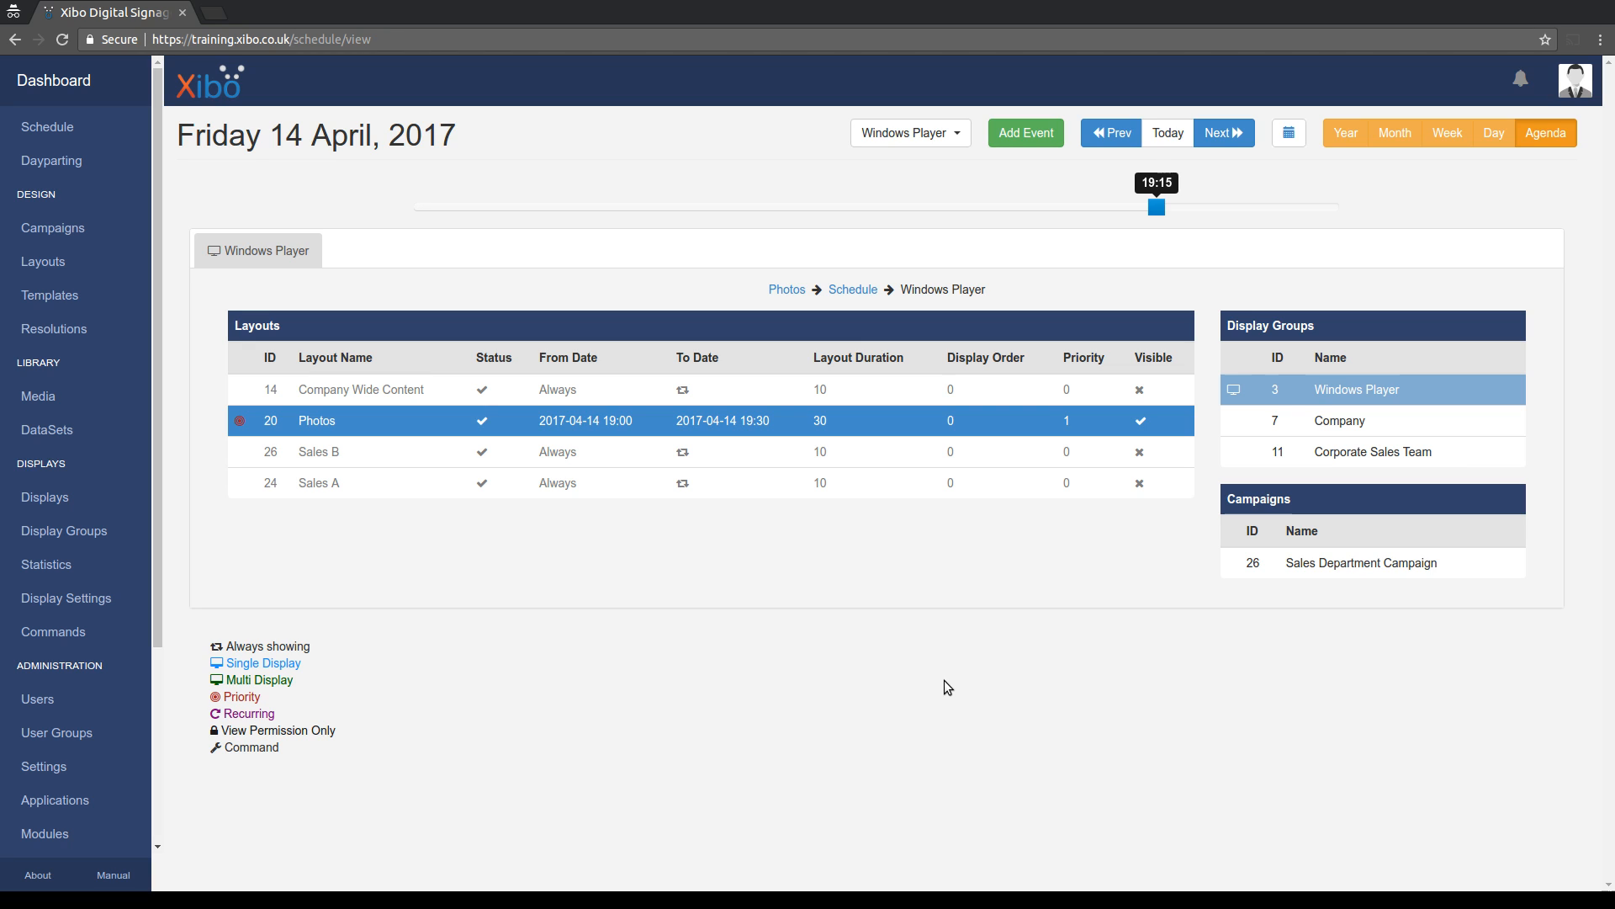
{"action": "mouse_move", "coordinate": [948, 689]}
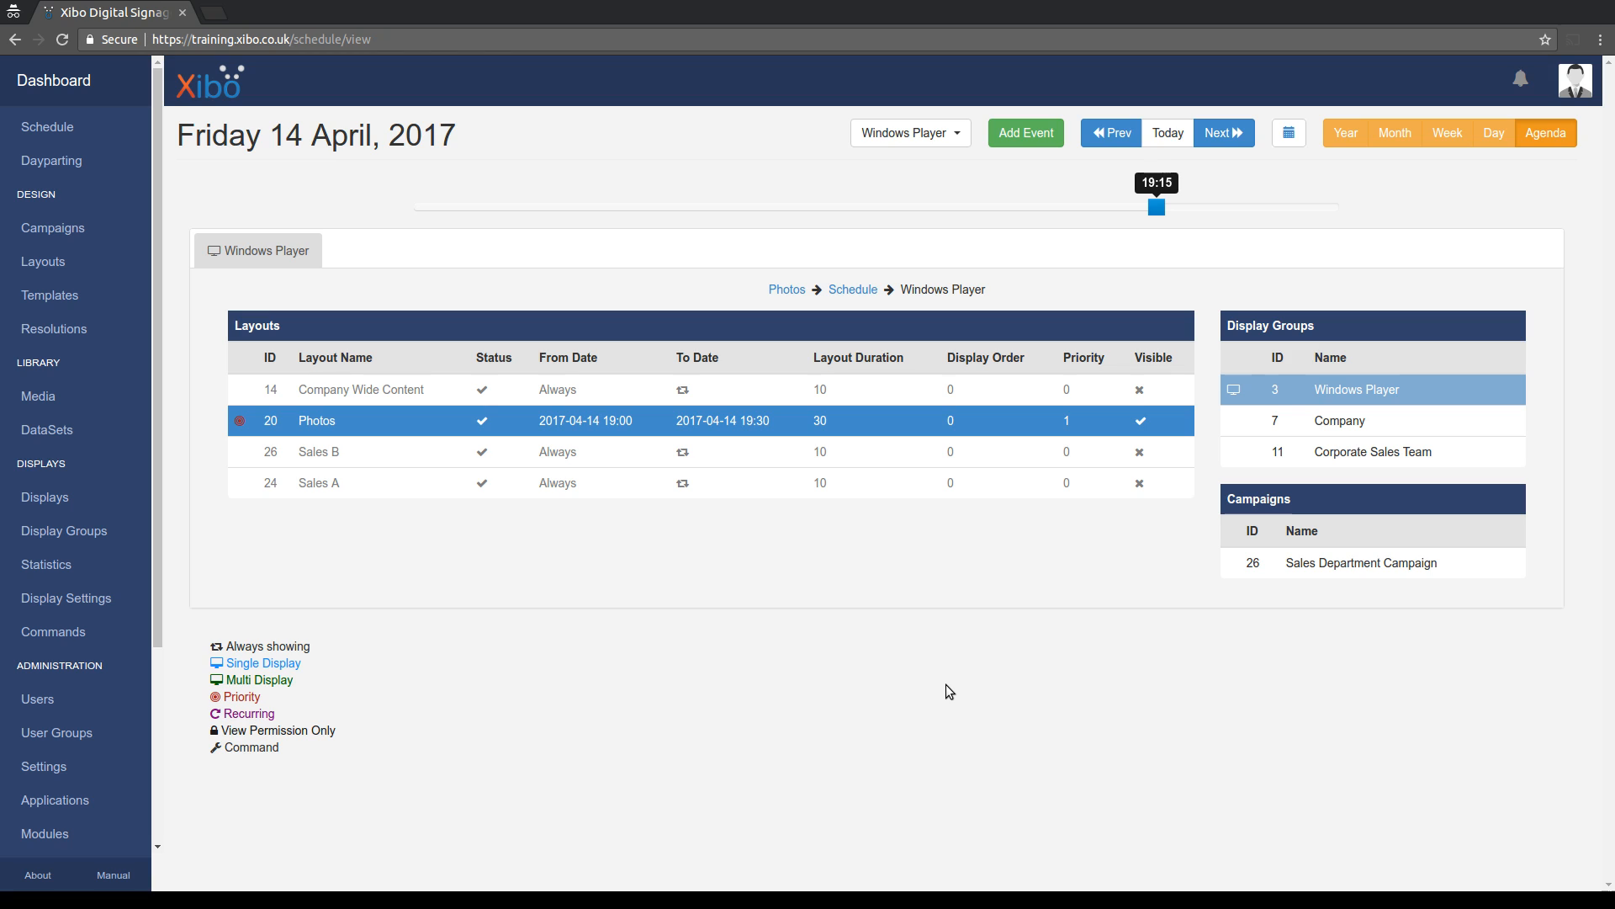
{"action": "mouse_move", "coordinate": [952, 697]}
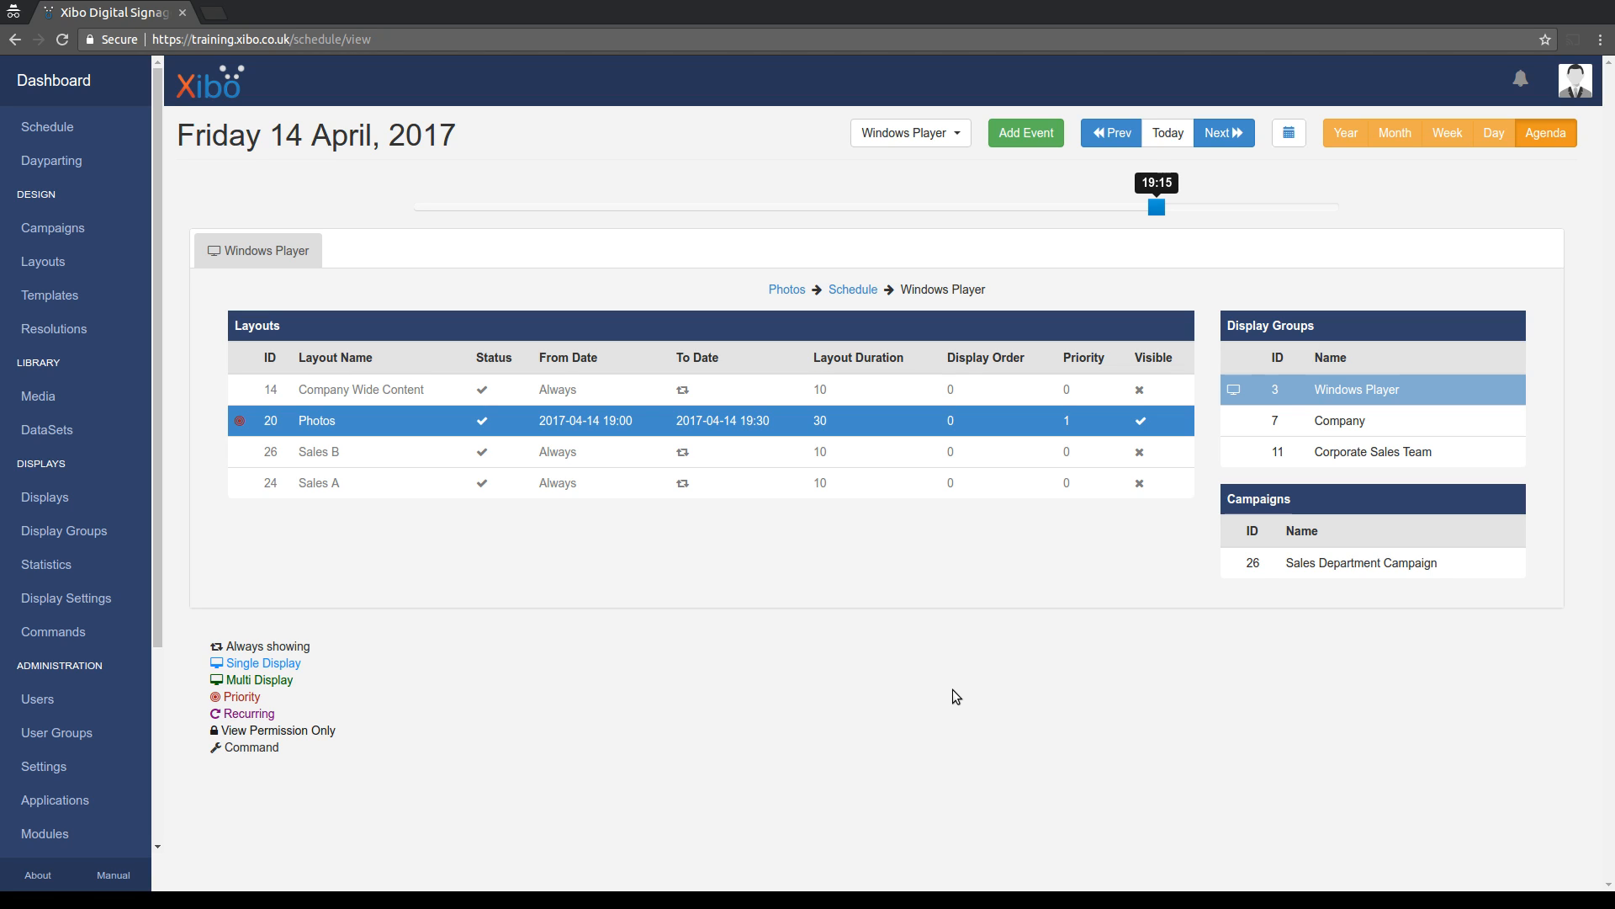